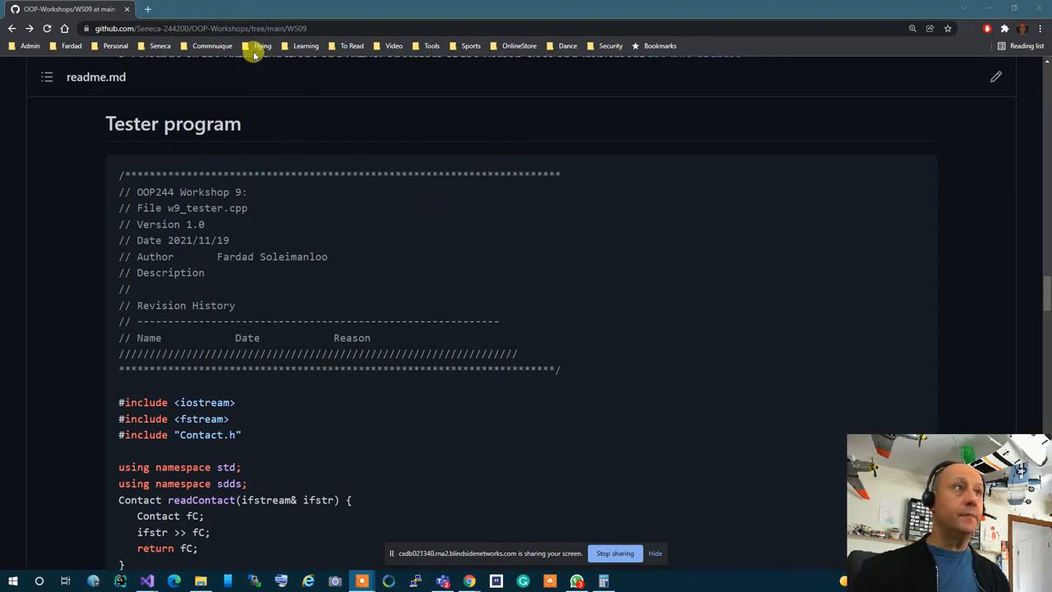
- Navigate from the Seneca-244200 organization to the OOP-Project repository root and its README milestone table
{"action": "left_click", "coordinate": [160, 46]}
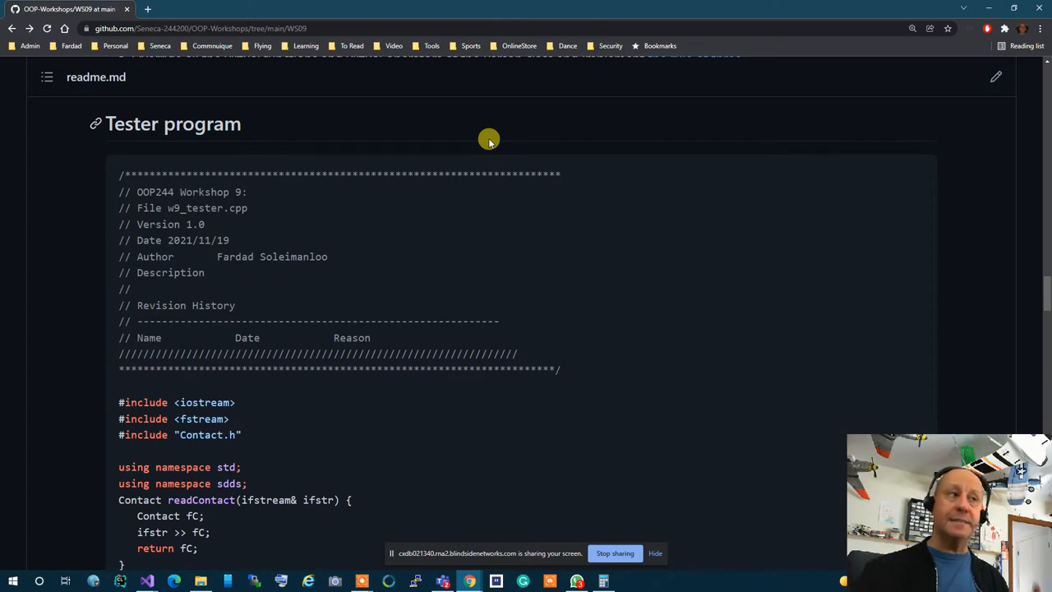
{"action": "left_click", "coordinate": [160, 46]}
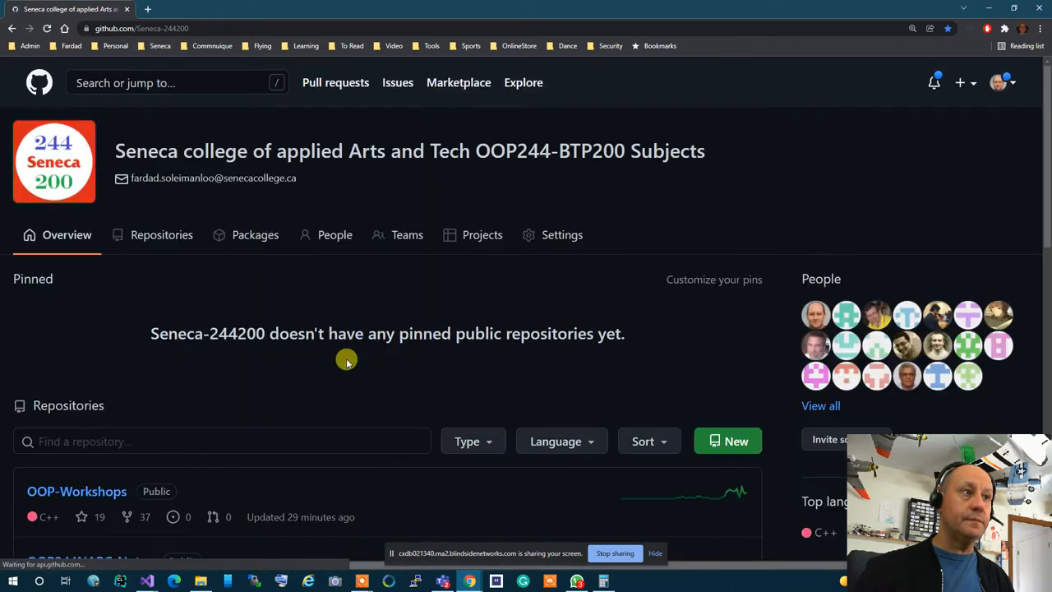
{"action": "scroll", "scroll_direction": "down", "scroll_amount": 3}
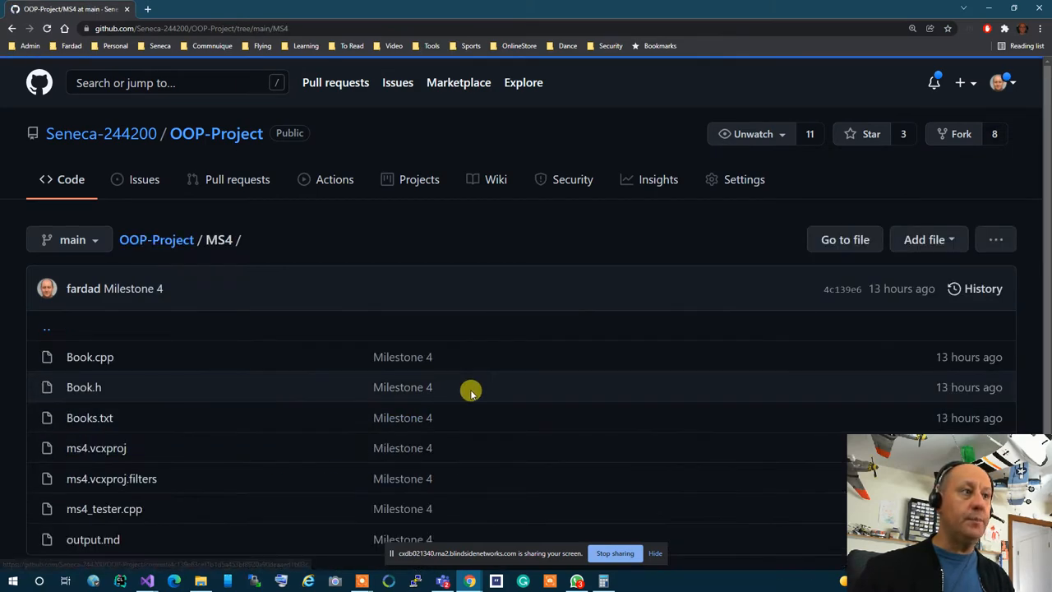
{"action": "left_click", "coordinate": [156, 240]}
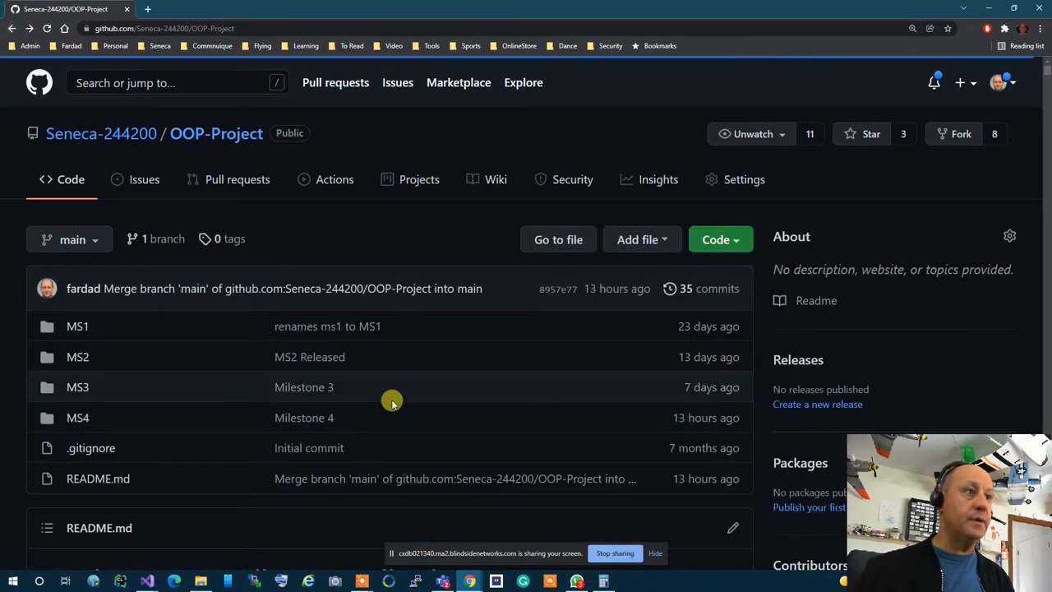
{"action": "scroll", "scroll_direction": "down", "scroll_amount": 3}
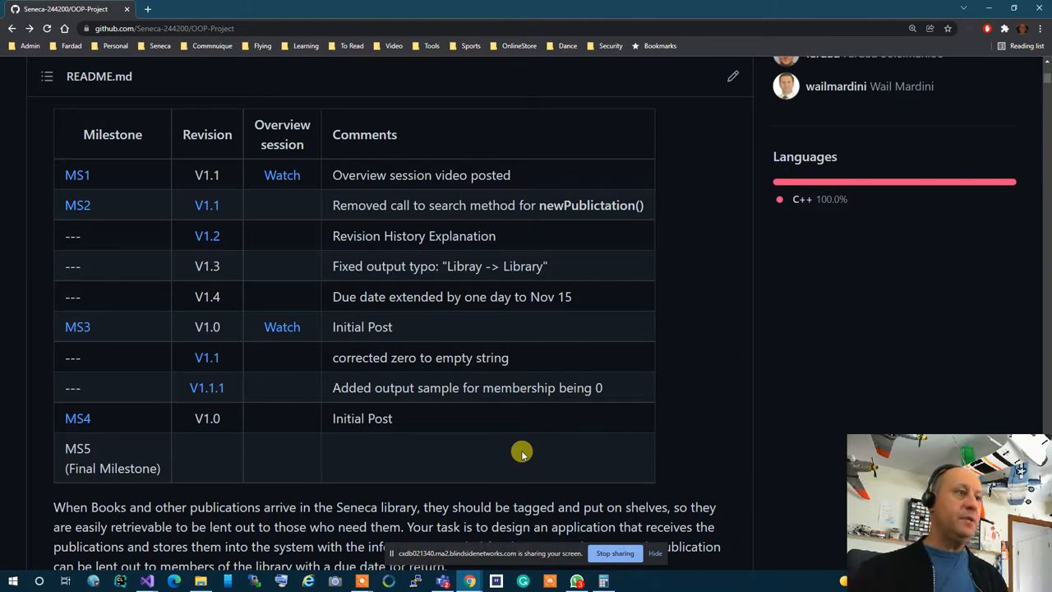
- Jump to the Milestone 4 section and review the Book class modules, highlighting Lib.h
{"action": "left_click", "coordinate": [77, 418]}
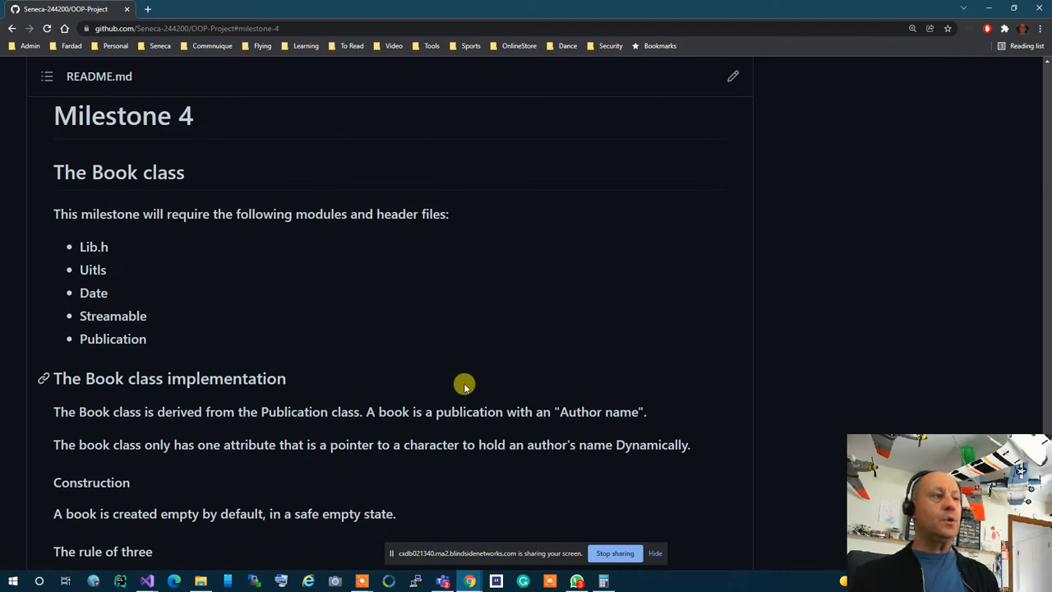
{"action": "mouse_move", "coordinate": [106, 256]}
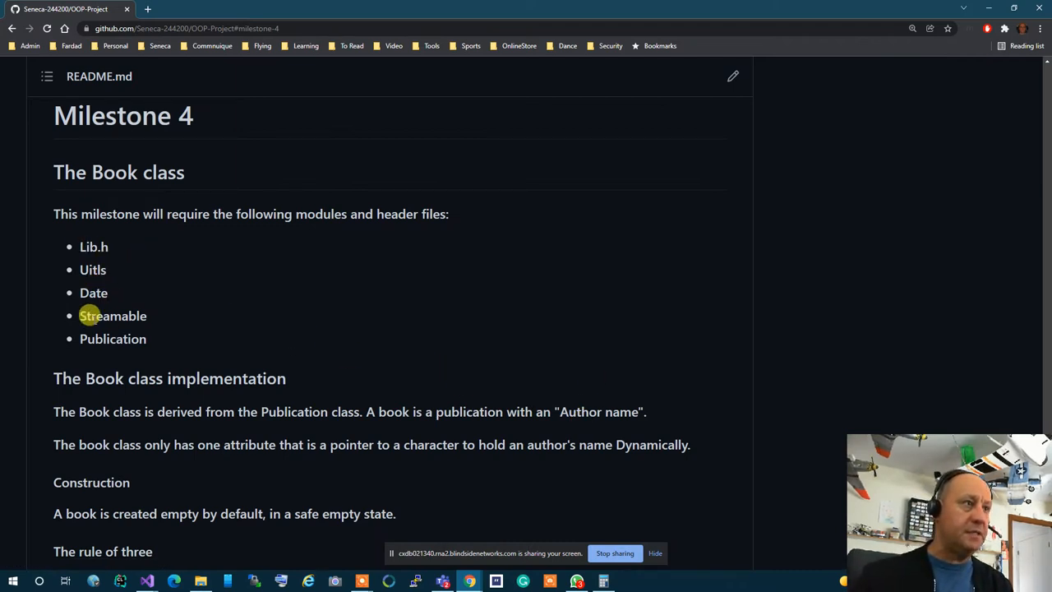
{"action": "mouse_move", "coordinate": [280, 353]}
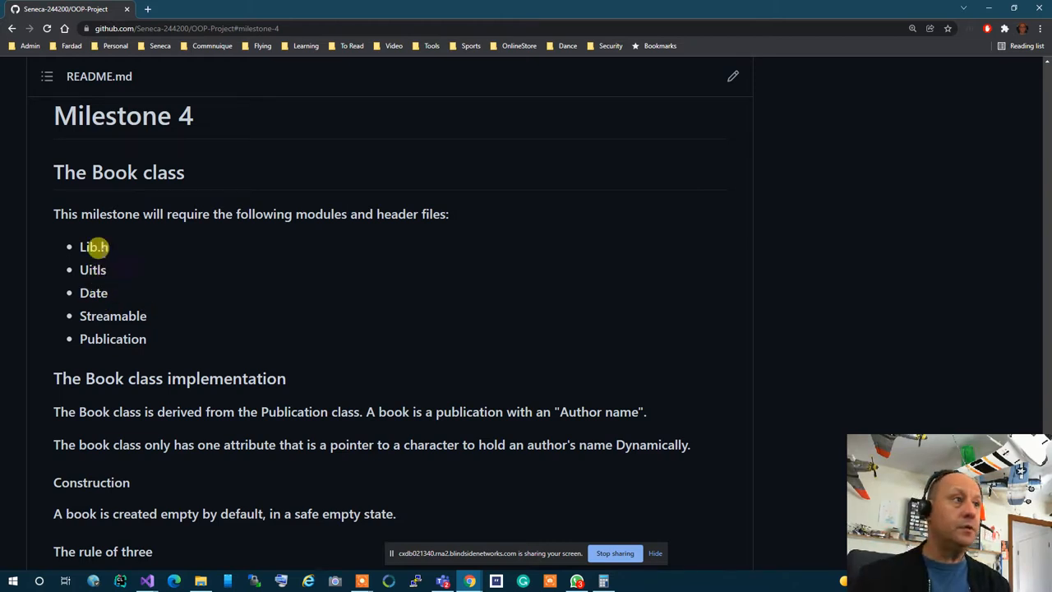
{"action": "double_click", "coordinate": [90, 246]}
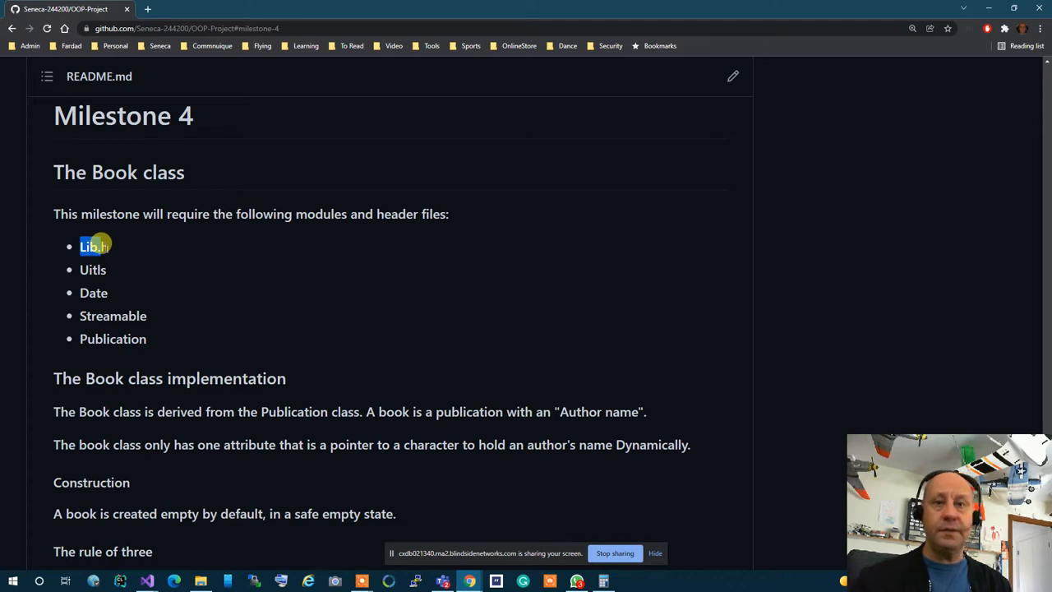
{"action": "scroll", "scroll_direction": "down", "scroll_amount": 3}
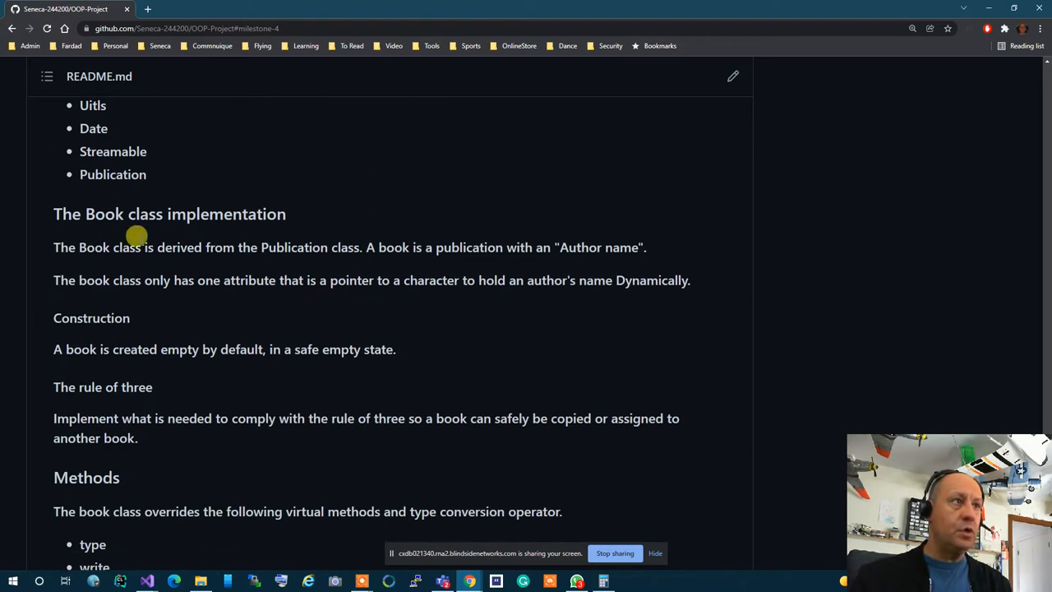
{"action": "mouse_move", "coordinate": [174, 271]}
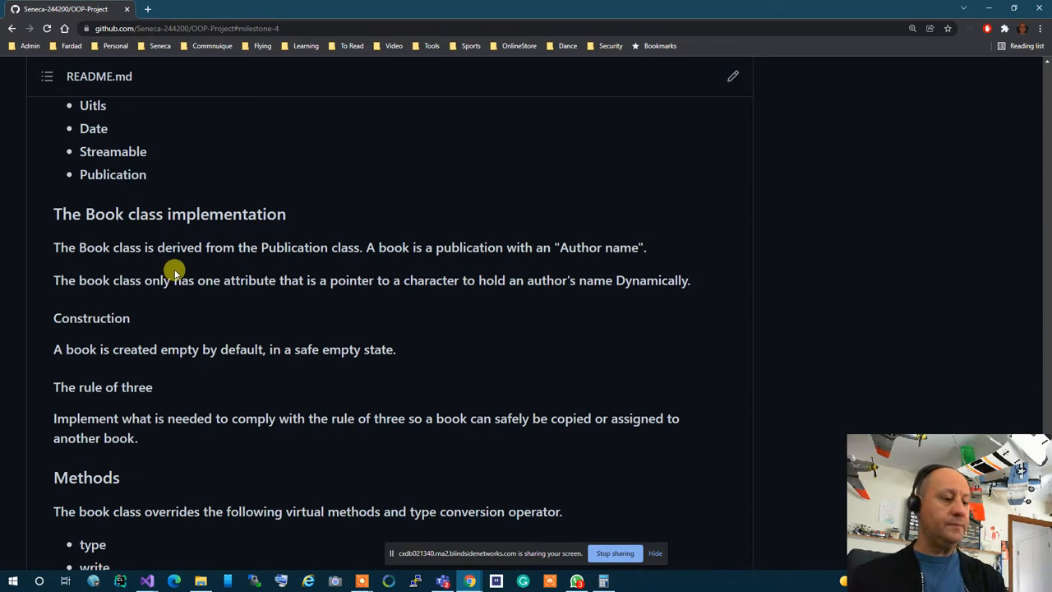
{"action": "mouse_move", "coordinate": [171, 266]}
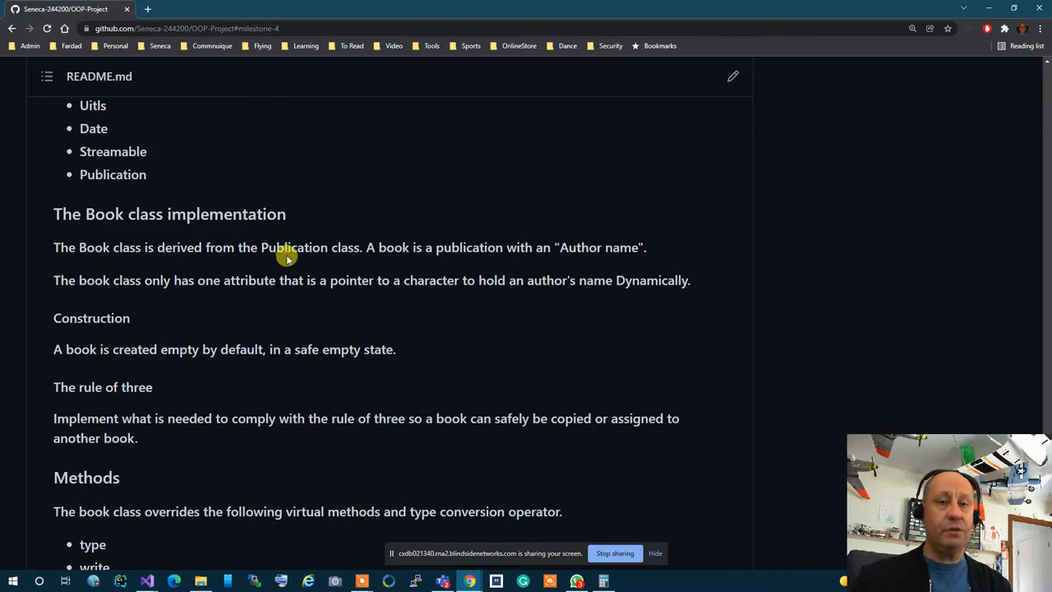
{"action": "mouse_move", "coordinate": [378, 261]}
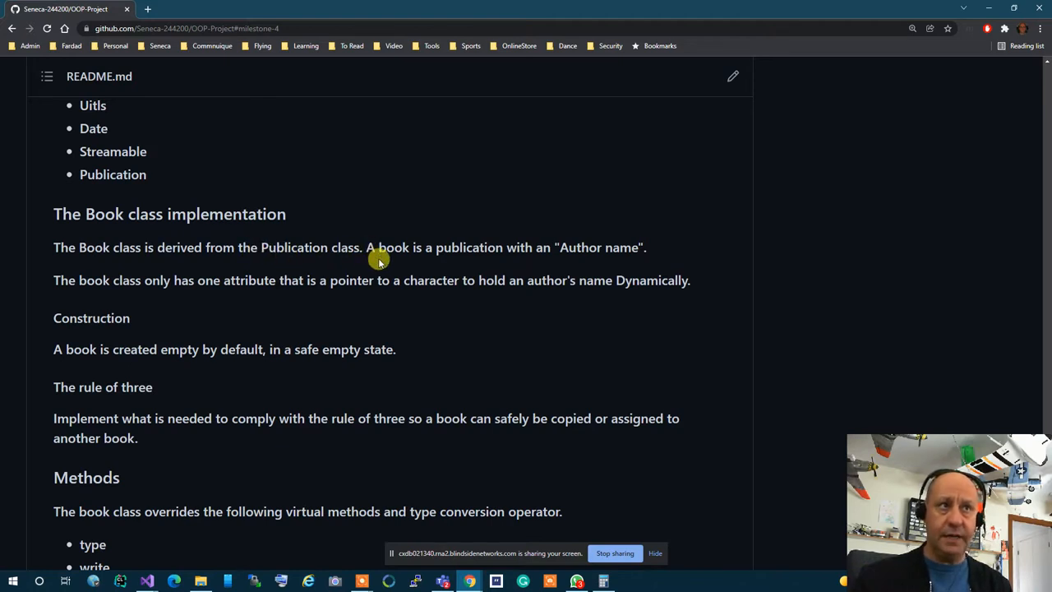
{"action": "mouse_move", "coordinate": [361, 265]}
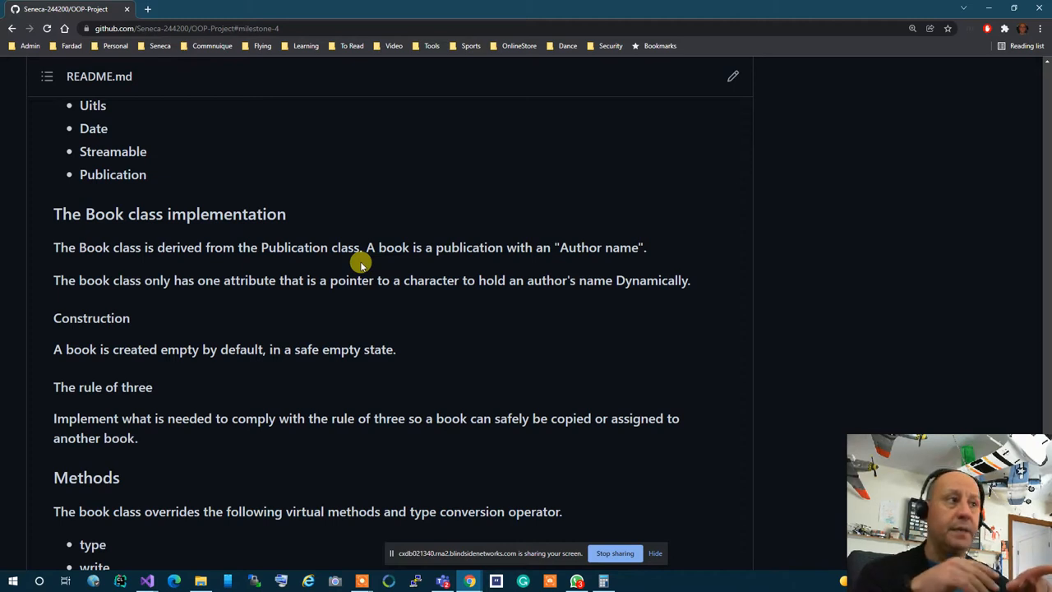
{"action": "scroll", "scroll_direction": "down", "scroll_amount": 3}
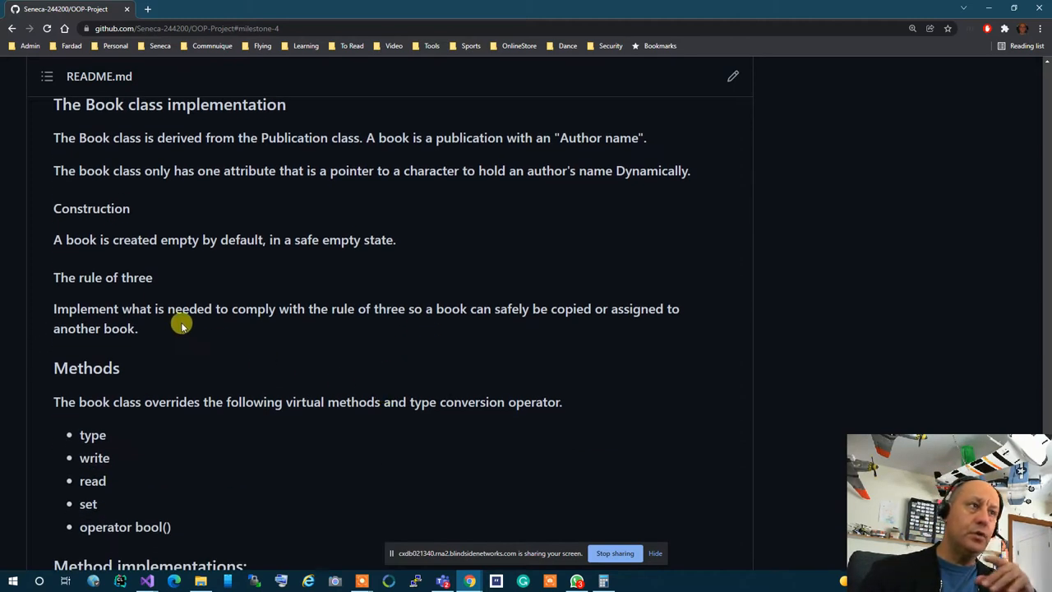
{"action": "mouse_move", "coordinate": [388, 271]}
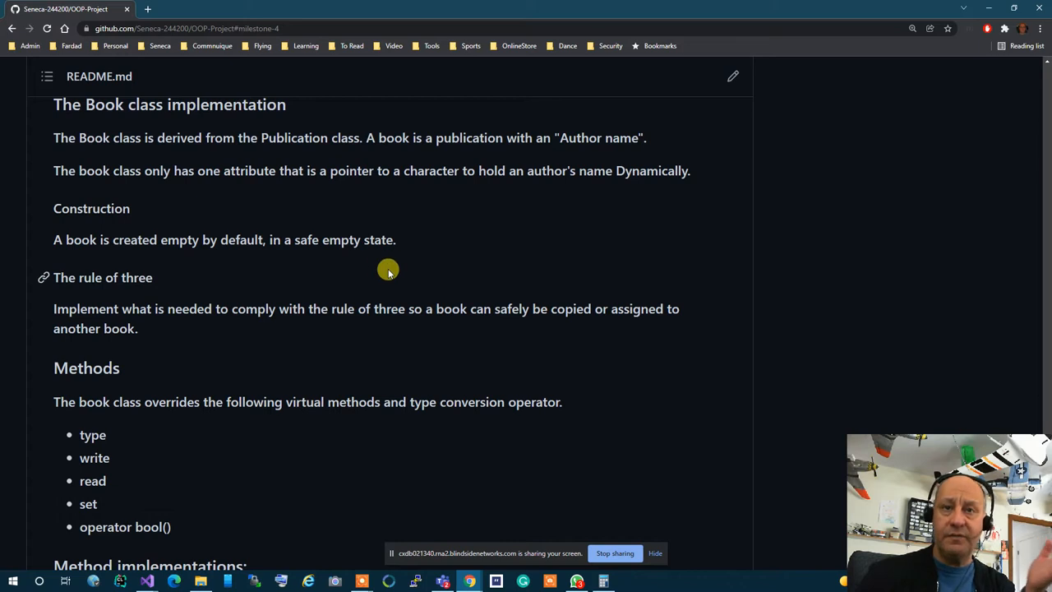
{"action": "scroll", "scroll_direction": "down", "scroll_amount": 3}
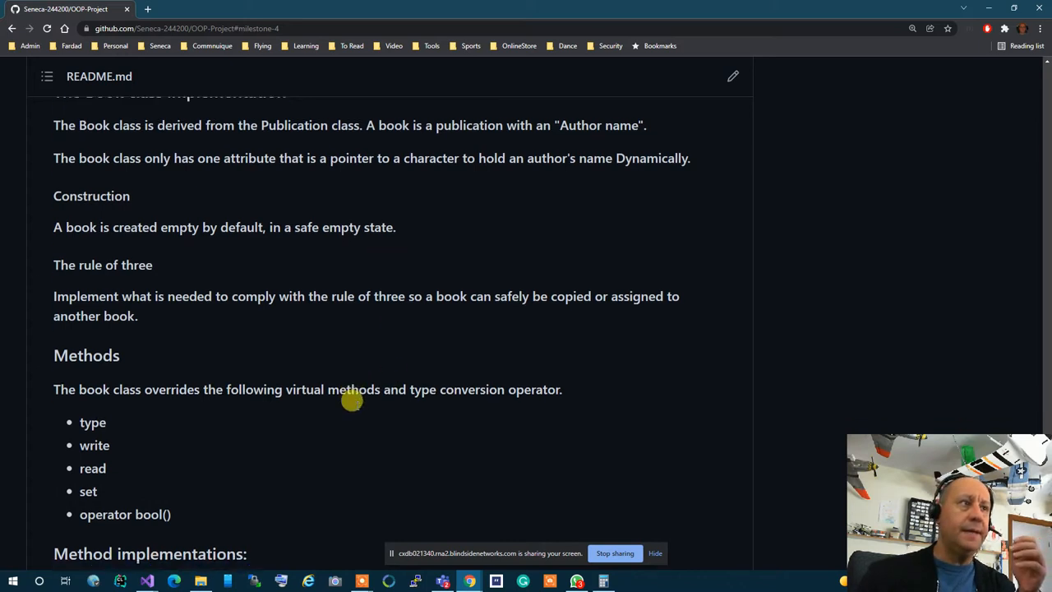
{"action": "scroll", "scroll_direction": "down", "scroll_amount": 3}
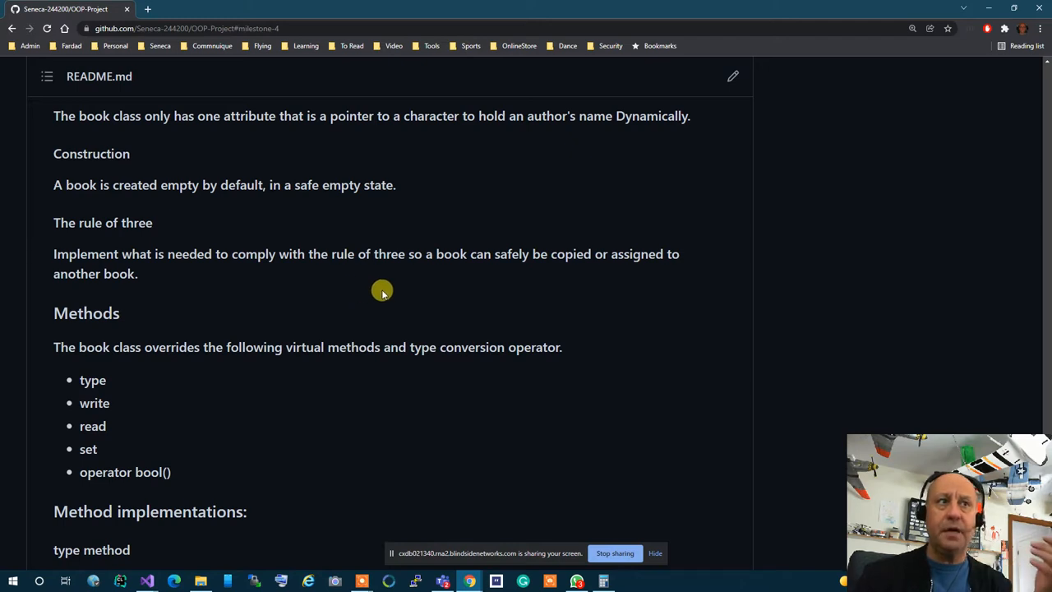
{"action": "mouse_move", "coordinate": [414, 289]}
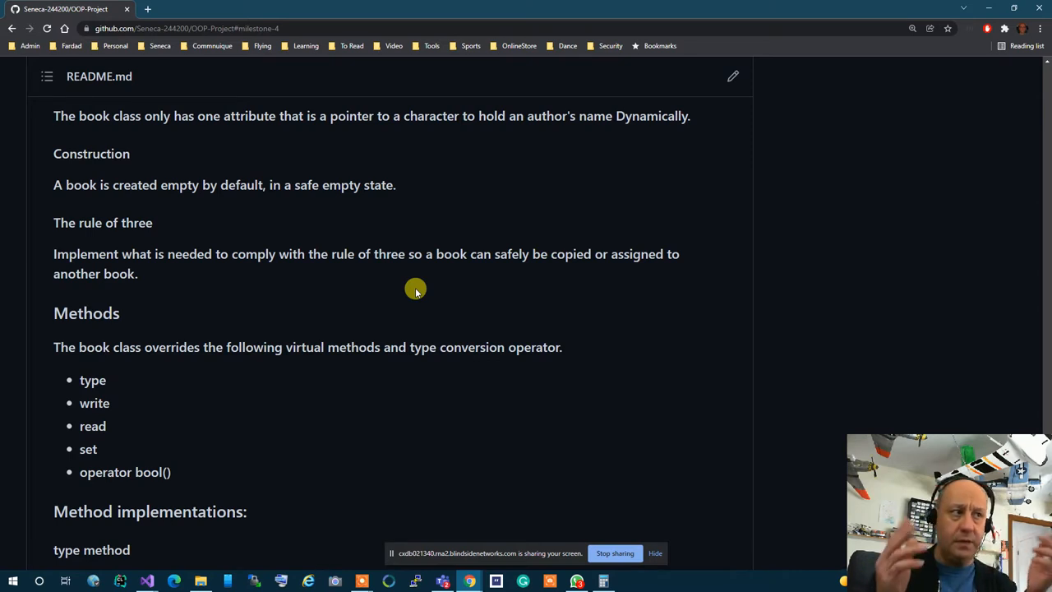
{"action": "scroll", "scroll_direction": "down", "scroll_amount": 3}
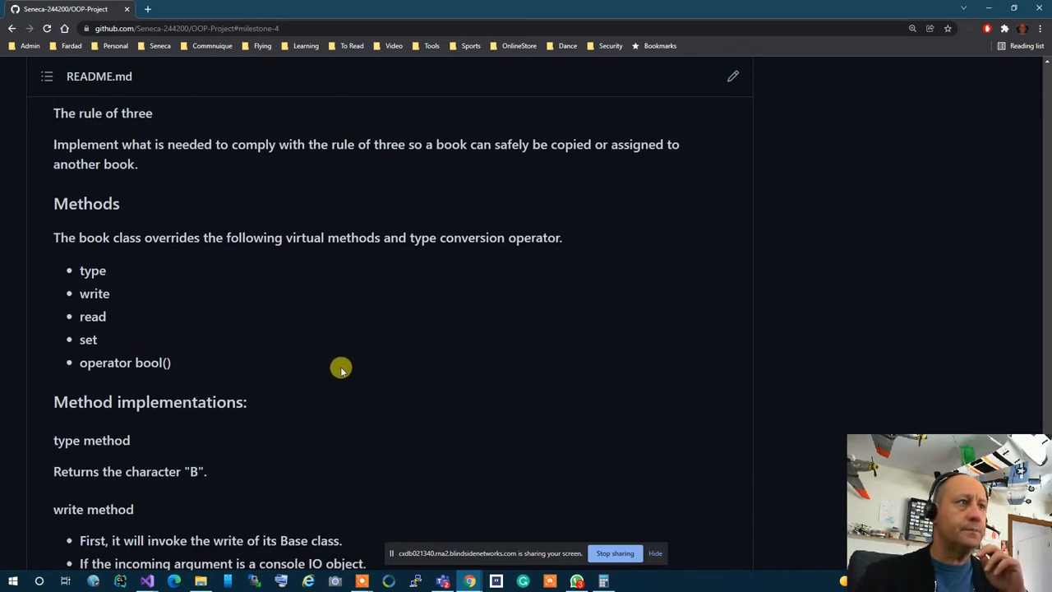
{"action": "mouse_move", "coordinate": [216, 294]}
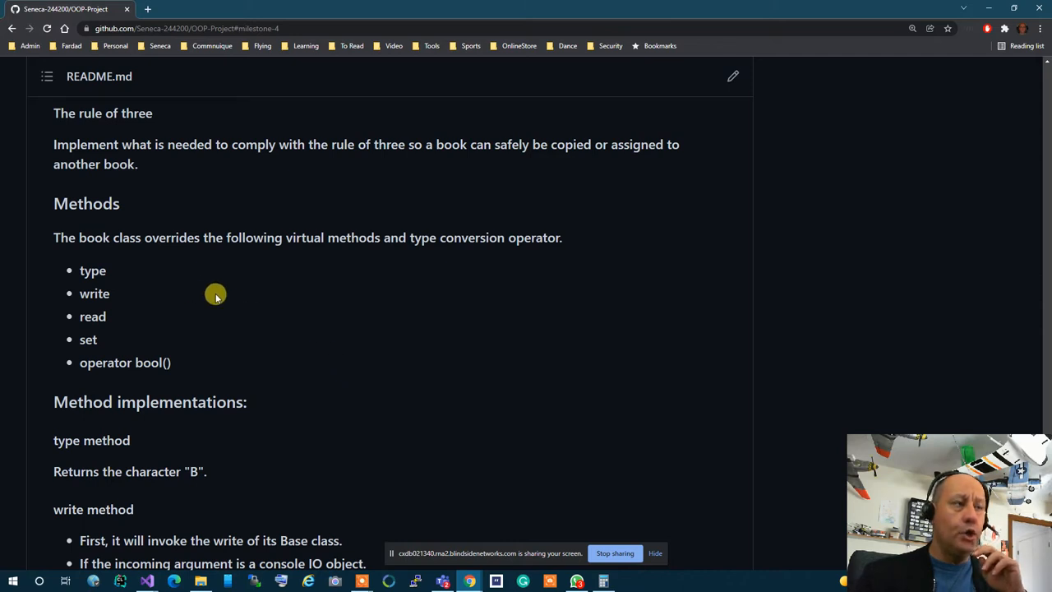
{"action": "mouse_move", "coordinate": [345, 325]}
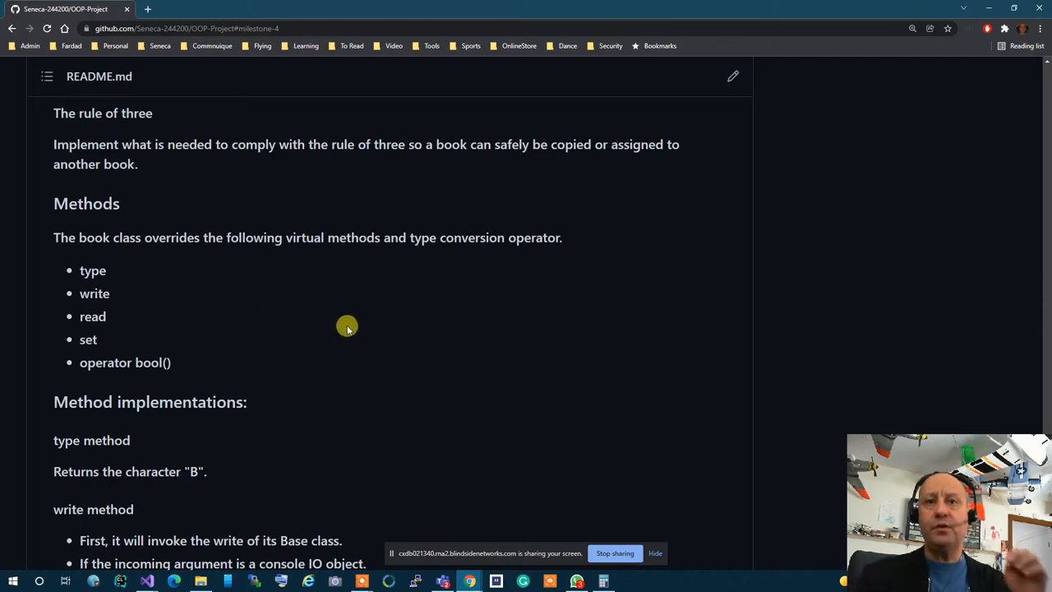
{"action": "mouse_move", "coordinate": [161, 319]}
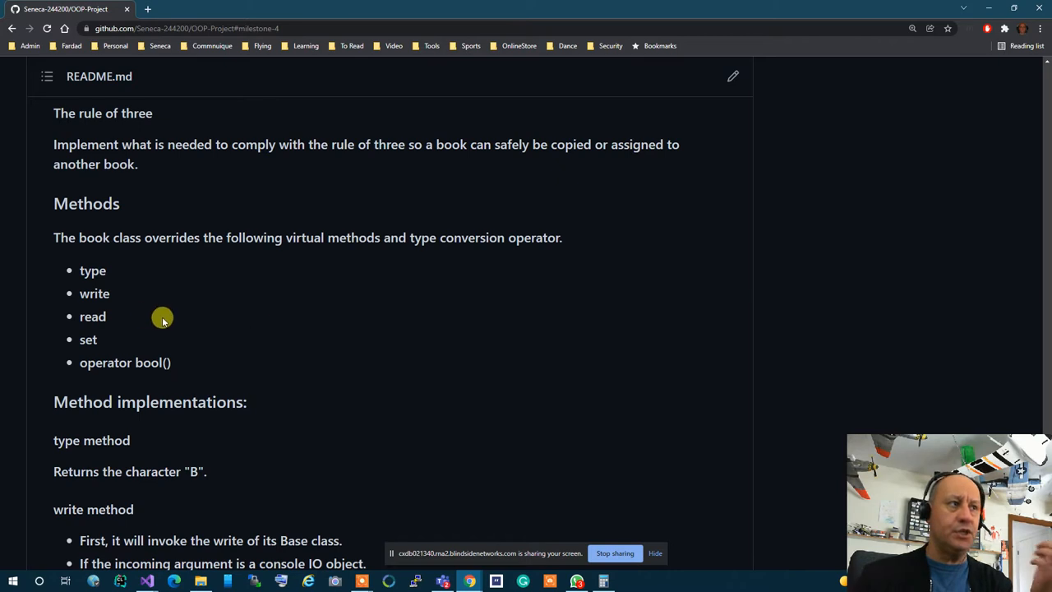
{"action": "double_click", "coordinate": [92, 269]}
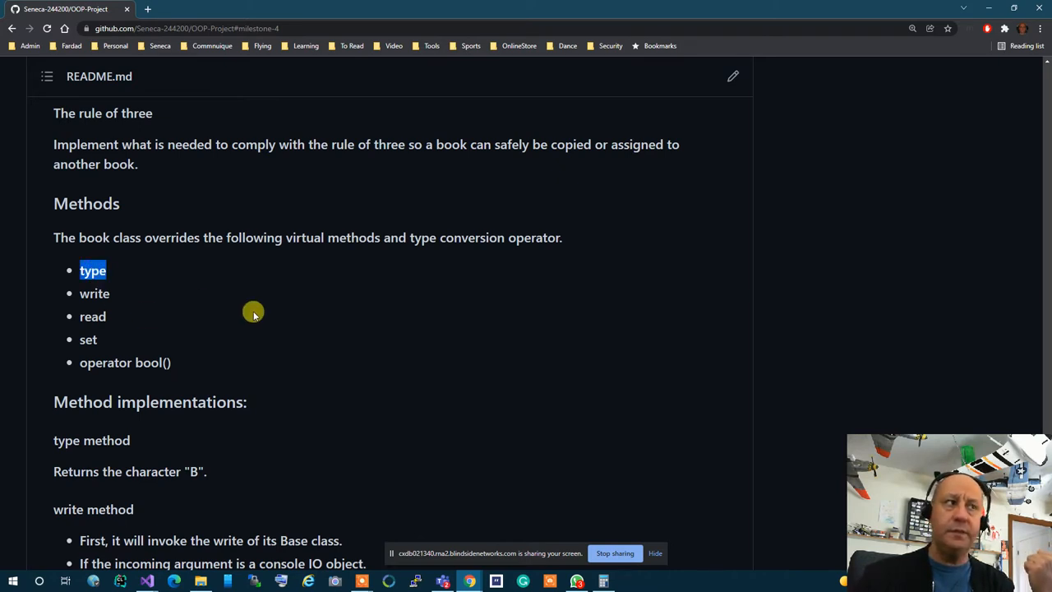
{"action": "mouse_move", "coordinate": [95, 292]}
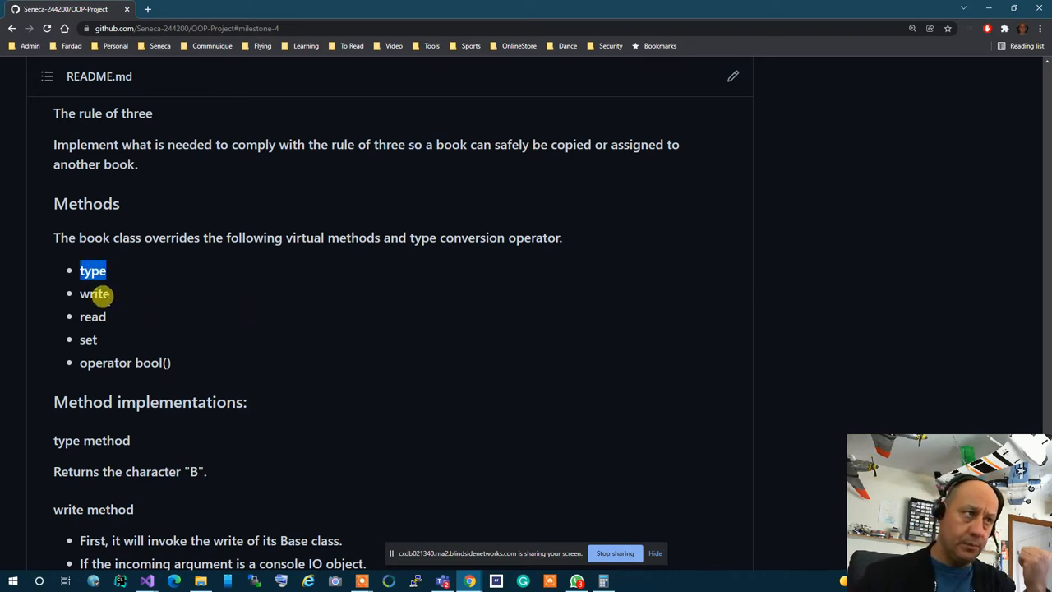
{"action": "double_click", "coordinate": [94, 292]}
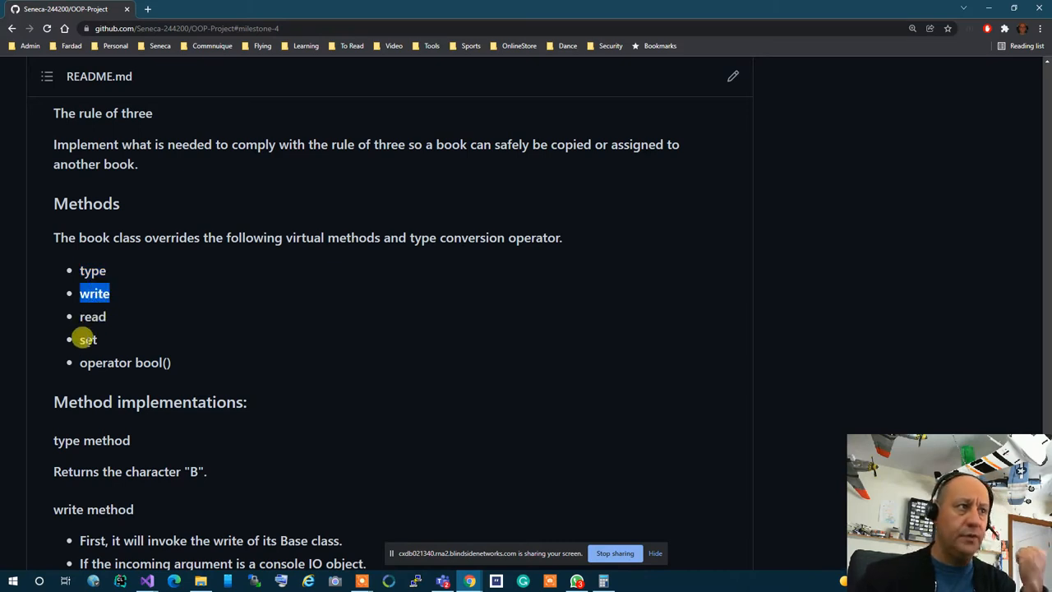
{"action": "mouse_move", "coordinate": [366, 364]}
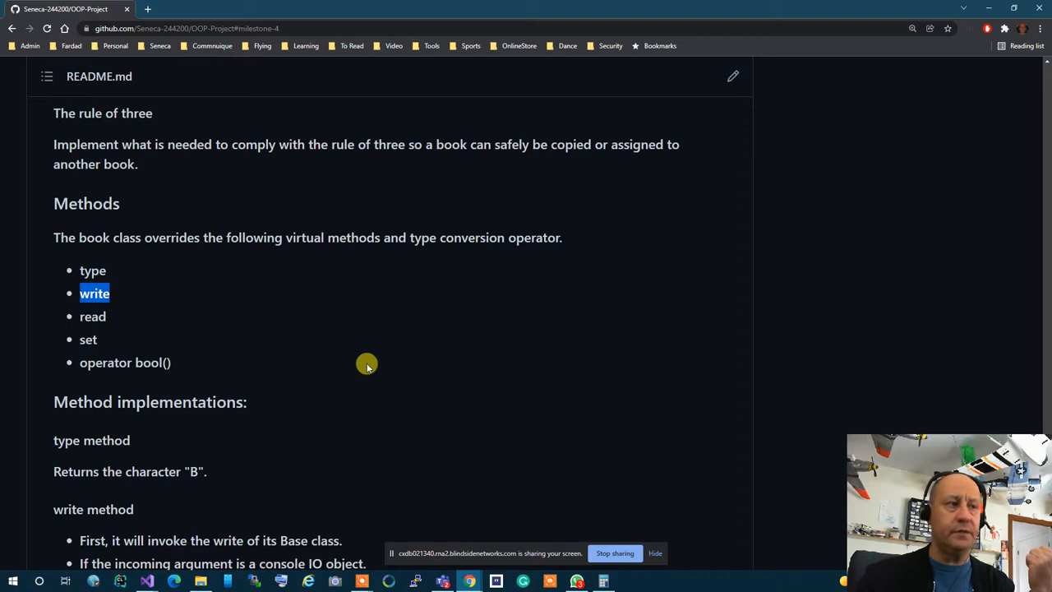
{"action": "scroll", "scroll_direction": "down", "scroll_amount": 3}
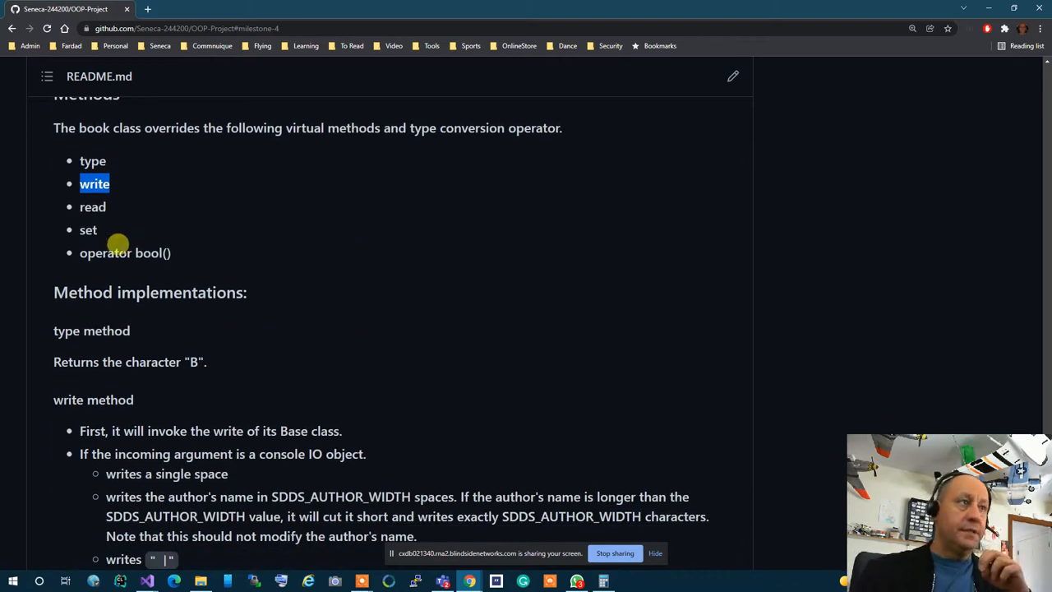
{"action": "mouse_move", "coordinate": [194, 360]}
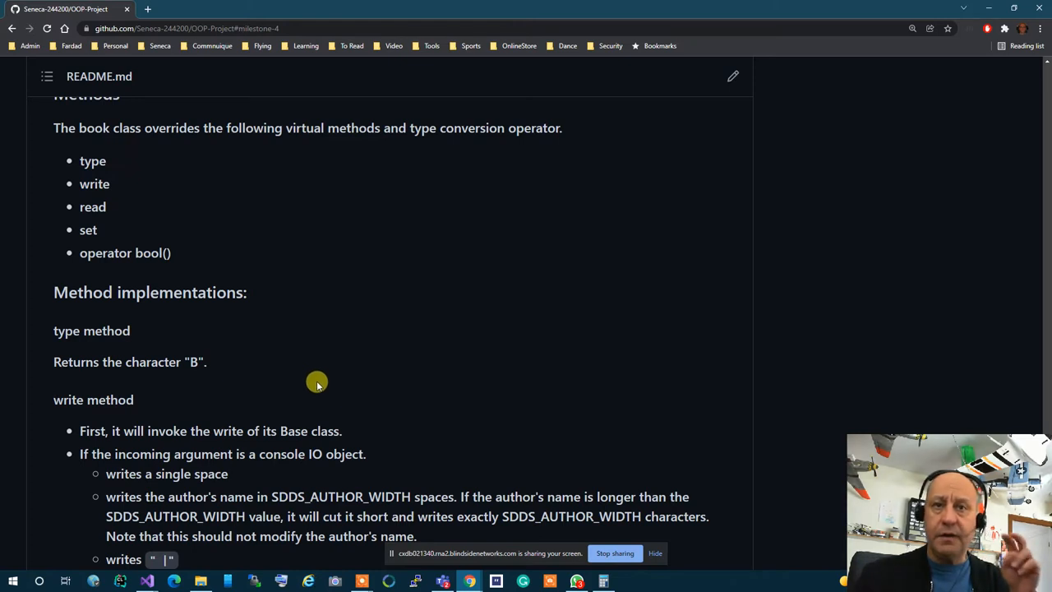
{"action": "mouse_move", "coordinate": [320, 383]}
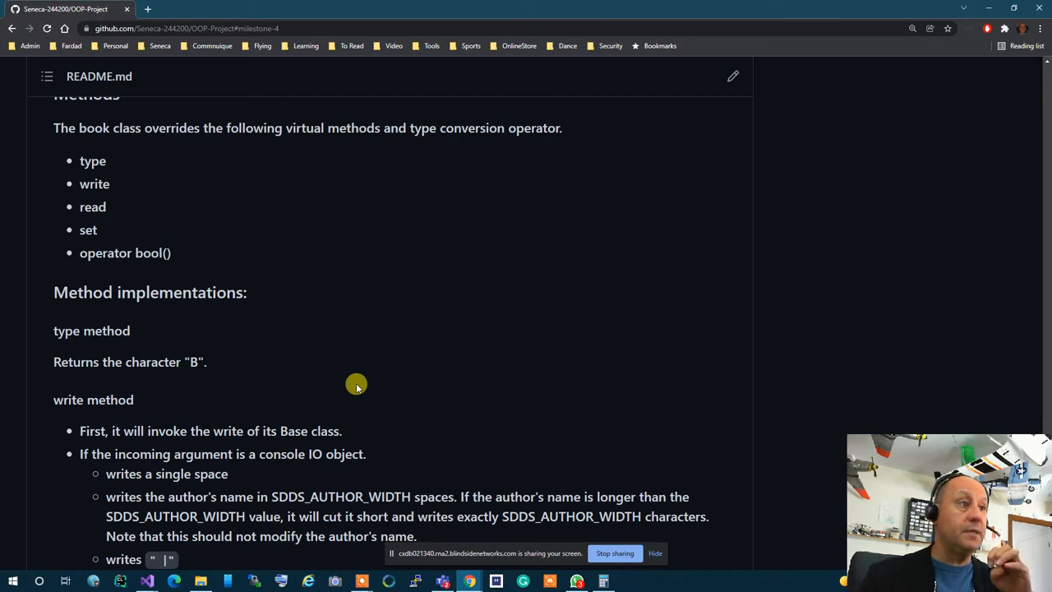
{"action": "mouse_move", "coordinate": [442, 420]}
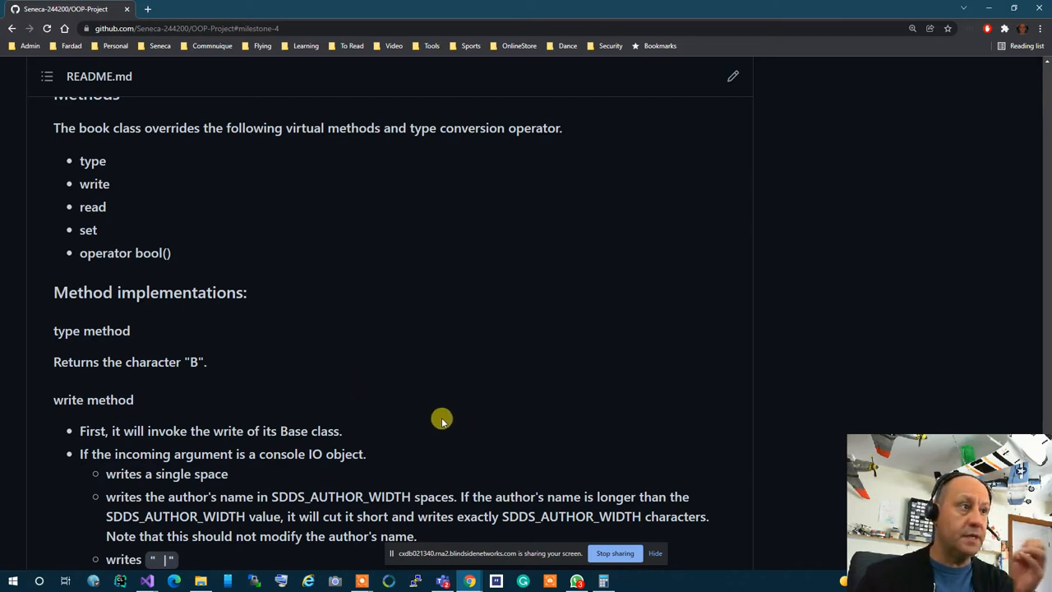
{"action": "scroll", "scroll_direction": "down", "scroll_amount": 3}
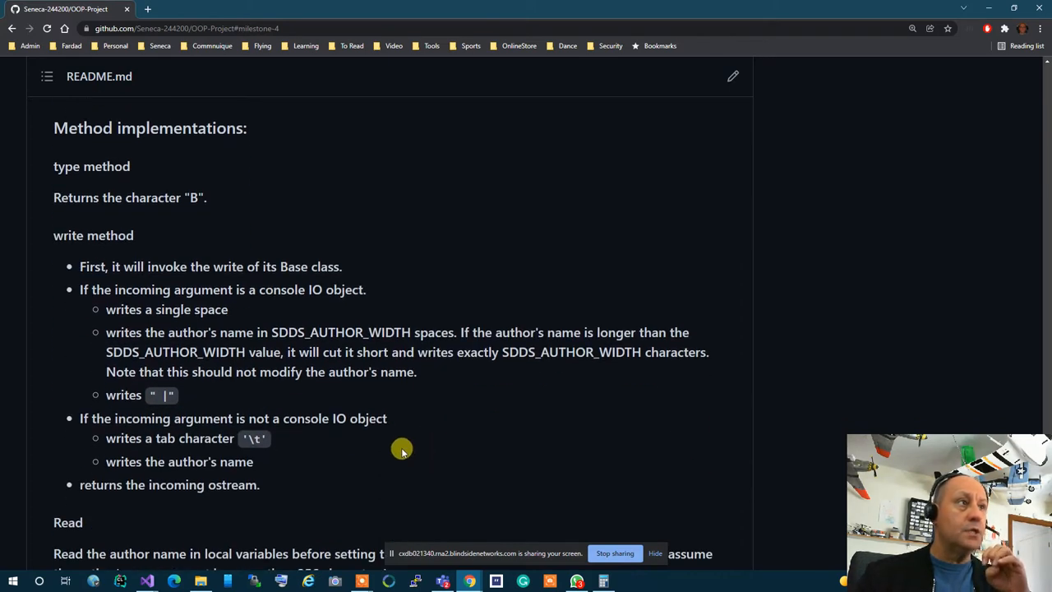
{"action": "mouse_move", "coordinate": [180, 277]}
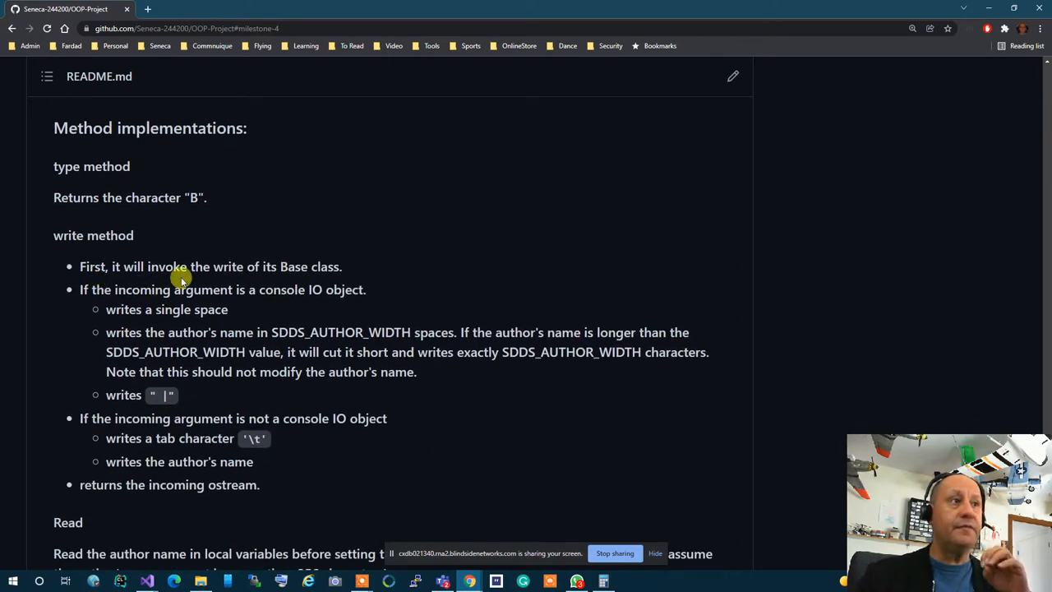
{"action": "mouse_move", "coordinate": [358, 287]}
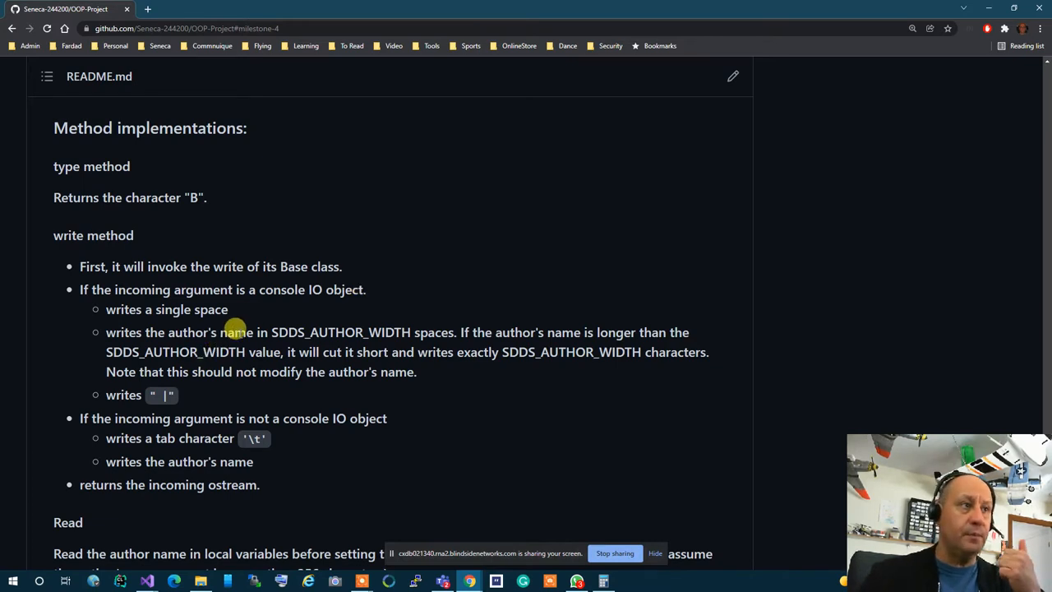
{"action": "mouse_move", "coordinate": [306, 314]}
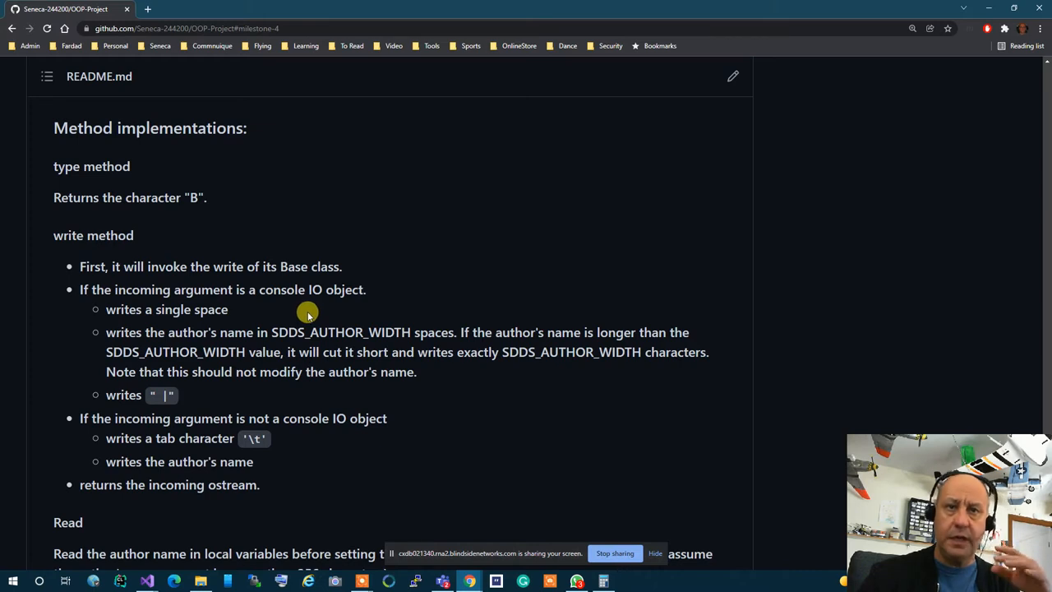
{"action": "mouse_move", "coordinate": [269, 340]}
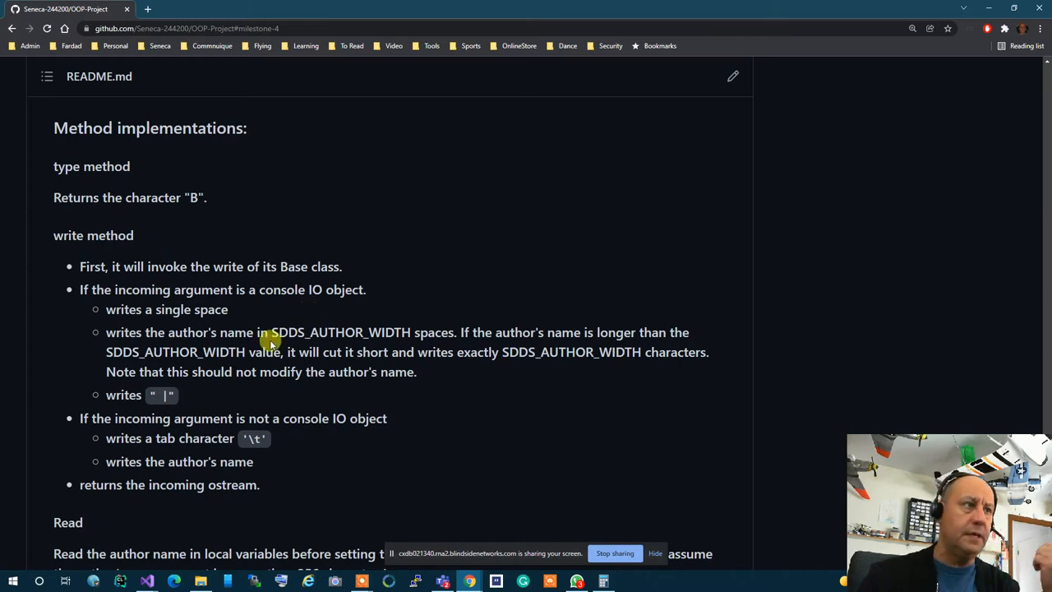
{"action": "mouse_move", "coordinate": [214, 336]}
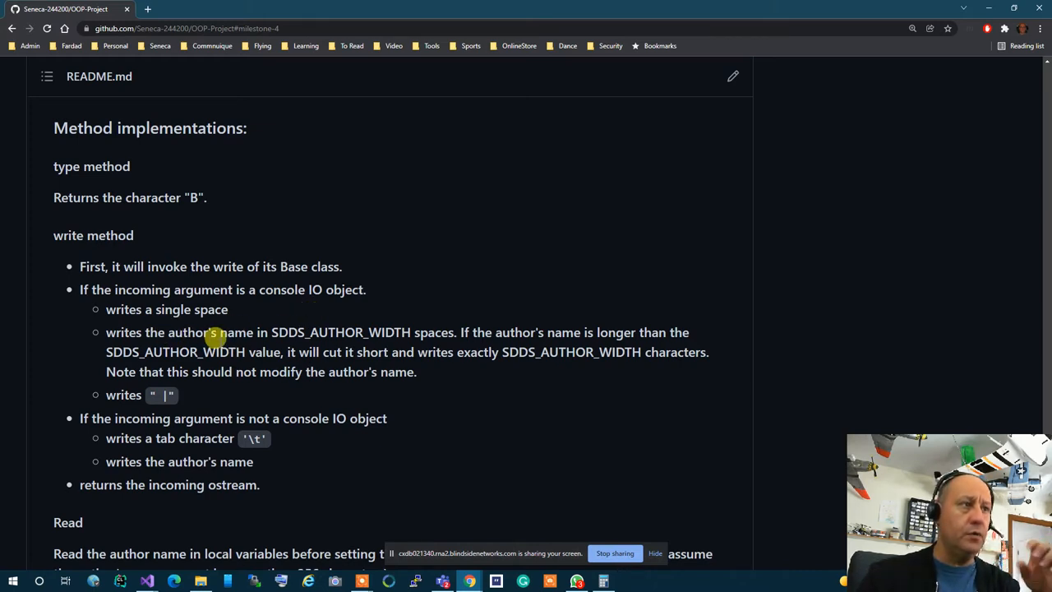
{"action": "mouse_move", "coordinate": [215, 337]}
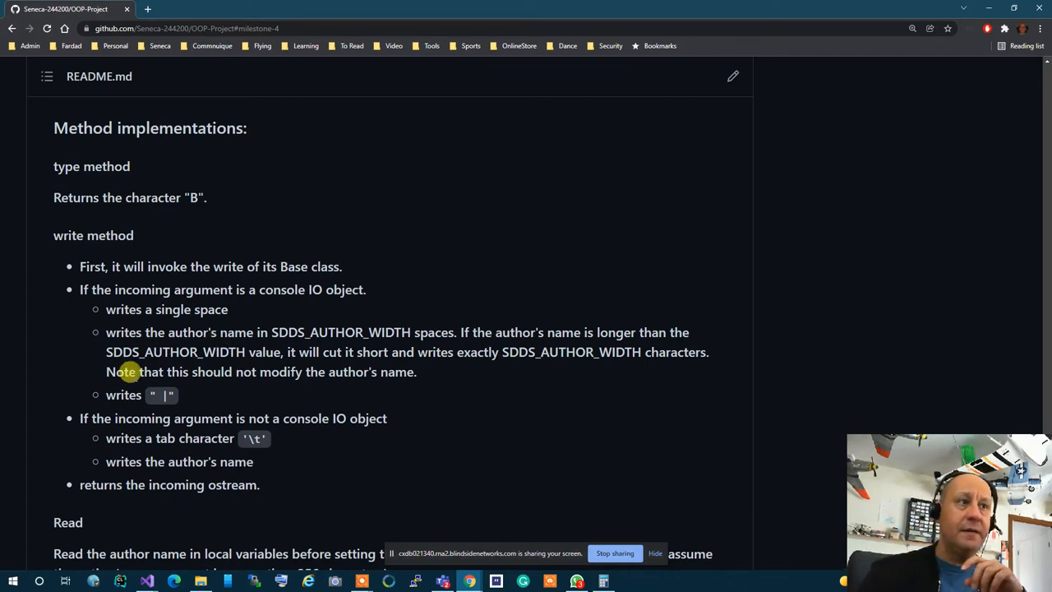
{"action": "double_click", "coordinate": [340, 332]}
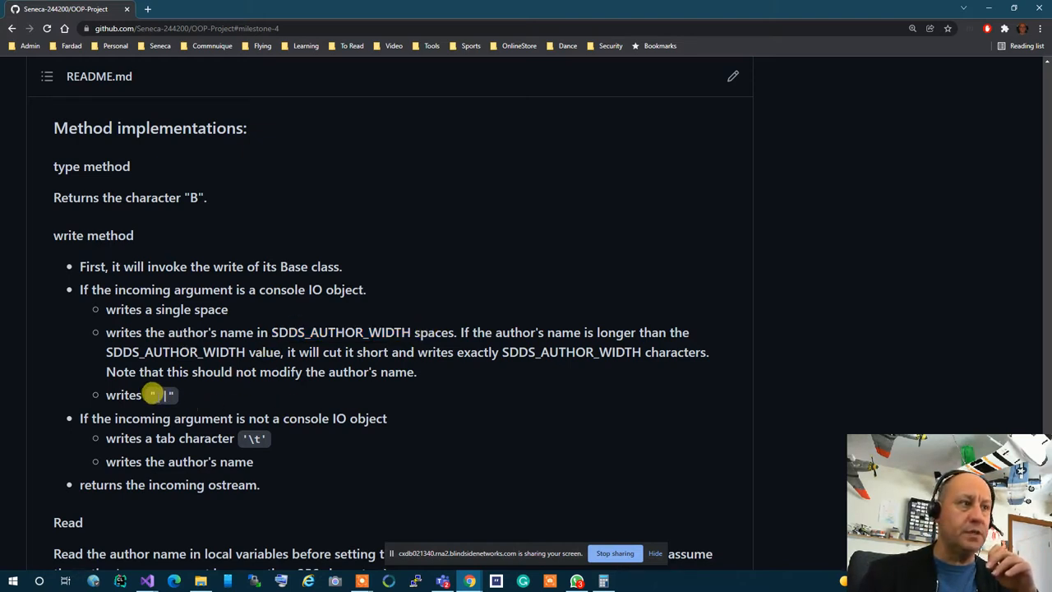
{"action": "mouse_move", "coordinate": [549, 404]}
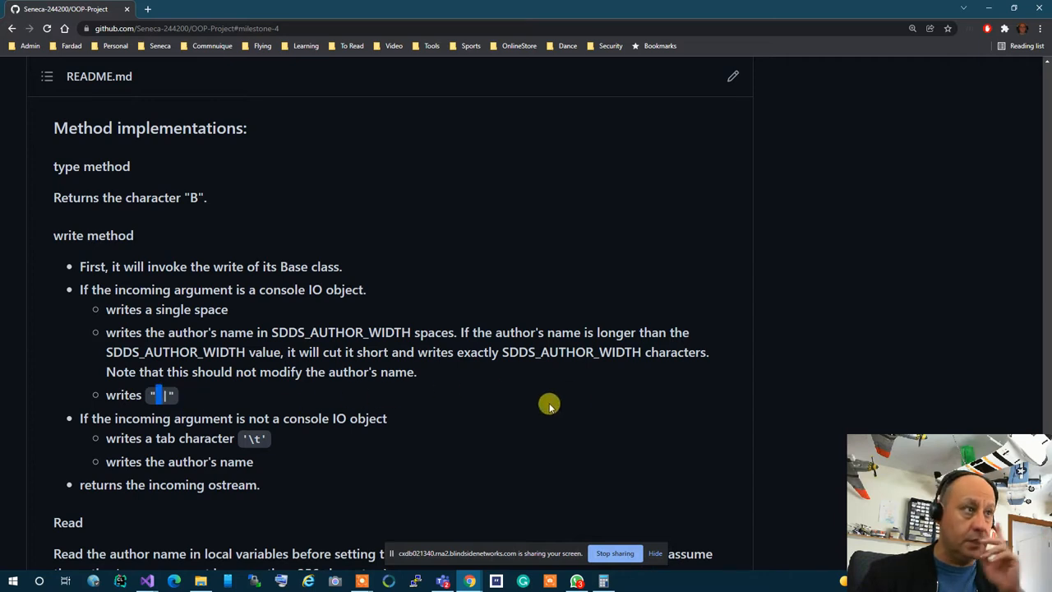
{"action": "scroll", "scroll_direction": "down", "scroll_amount": 3}
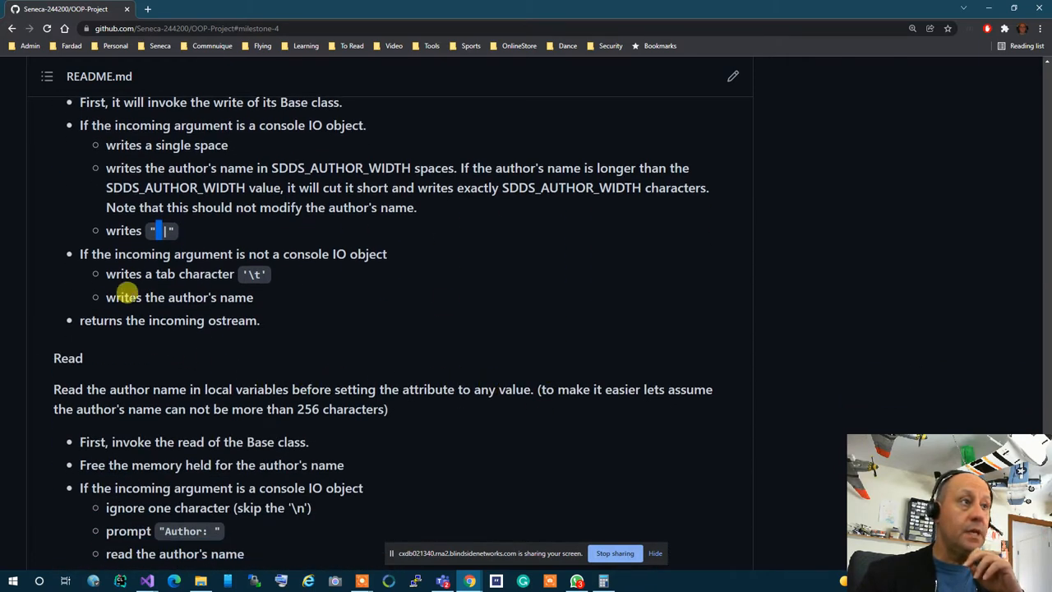
{"action": "mouse_move", "coordinate": [523, 315]}
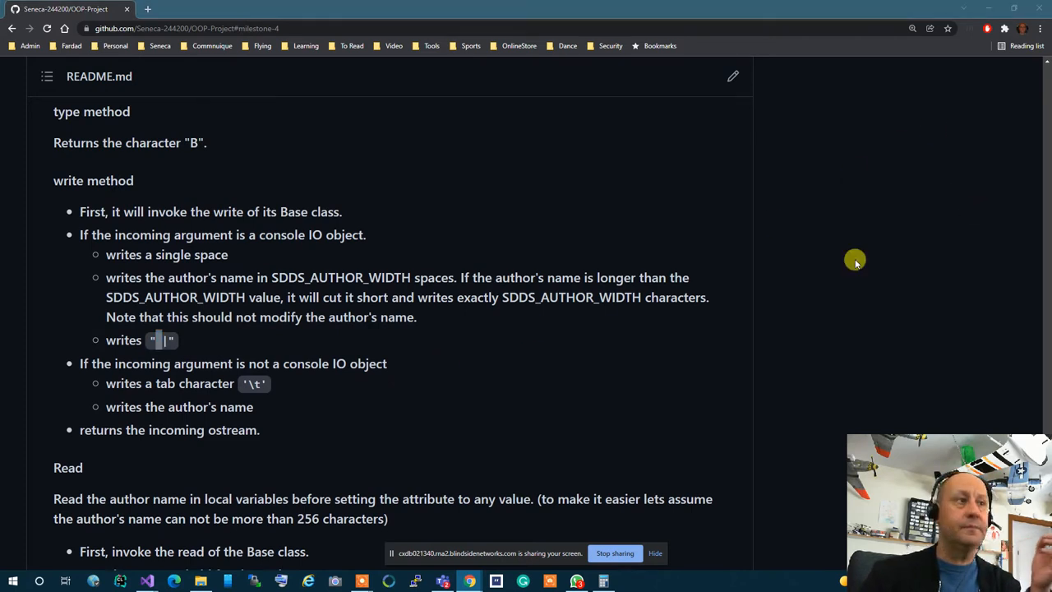
{"action": "mouse_move", "coordinate": [621, 364]}
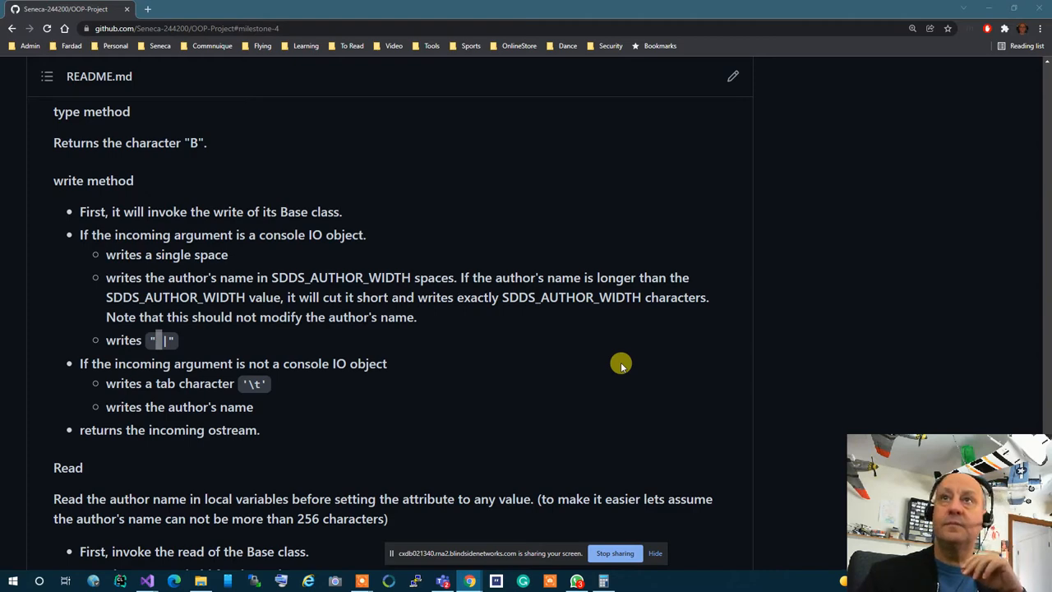
{"action": "scroll", "scroll_direction": "down", "scroll_amount": 3}
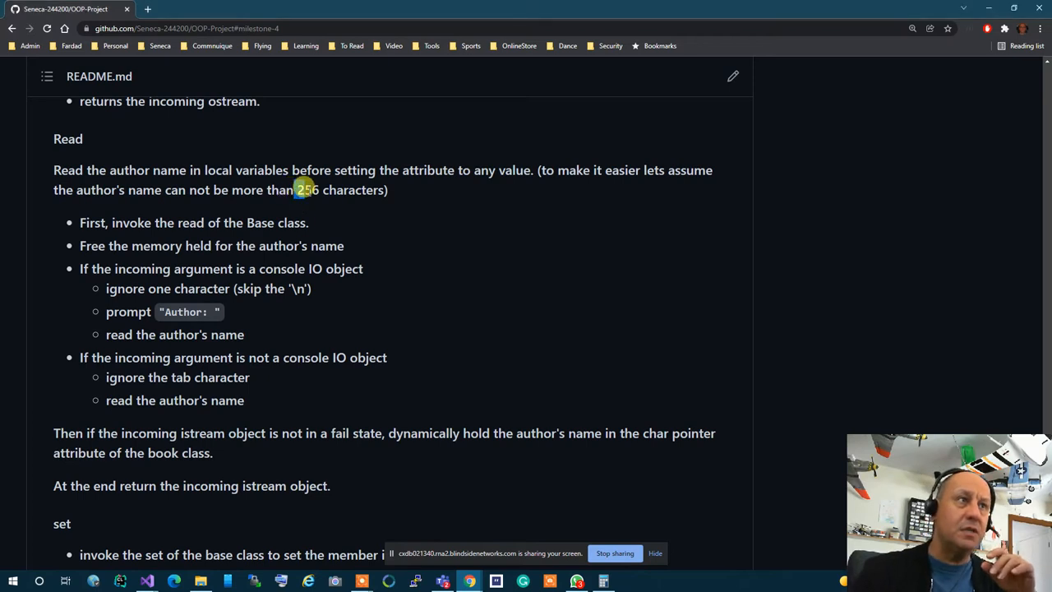
{"action": "double_click", "coordinate": [306, 190]}
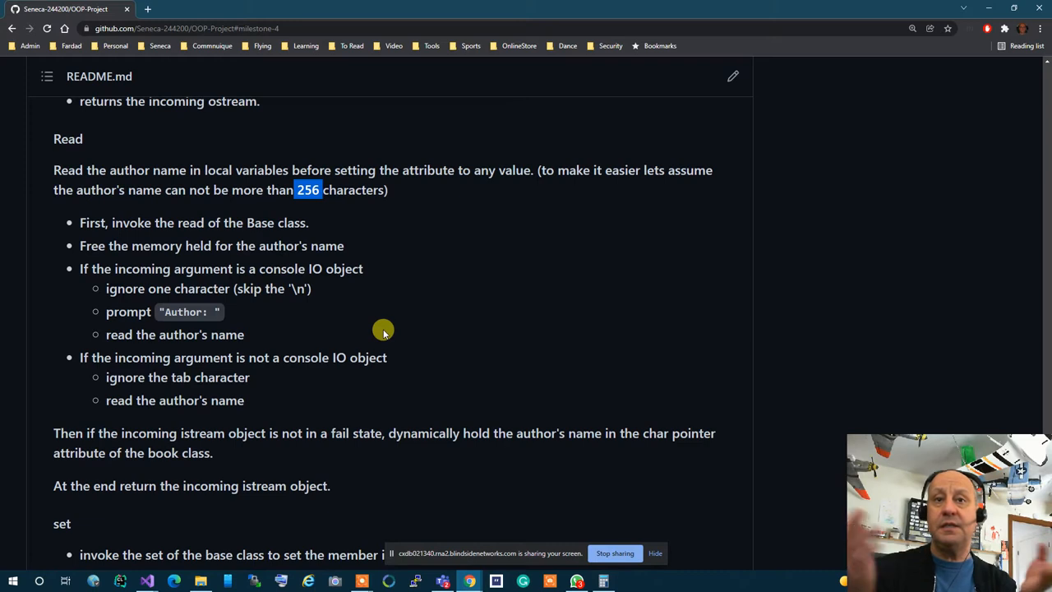
{"action": "mouse_move", "coordinate": [378, 388]}
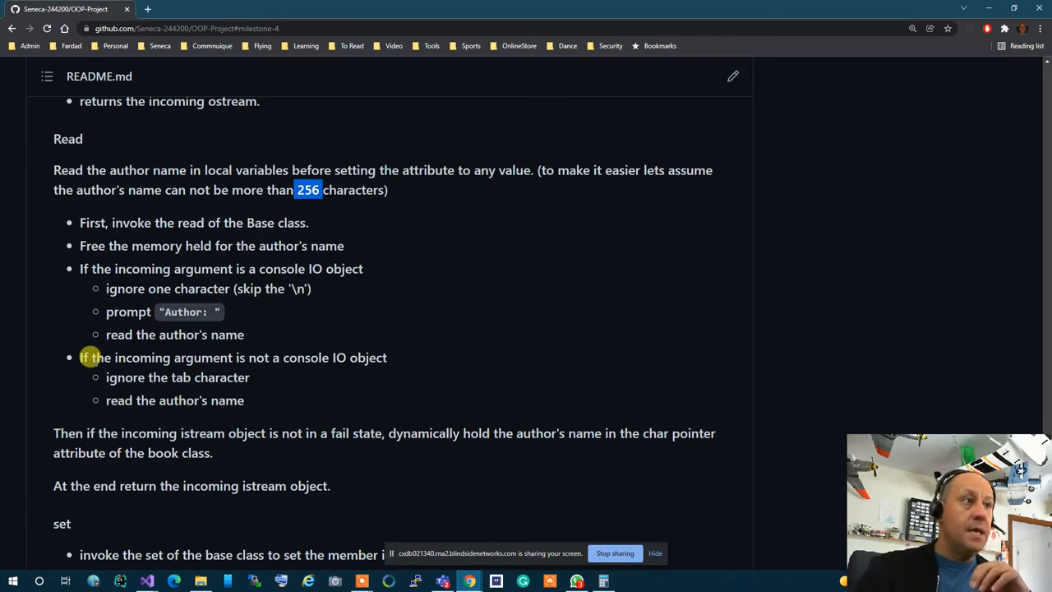
{"action": "mouse_move", "coordinate": [337, 357]}
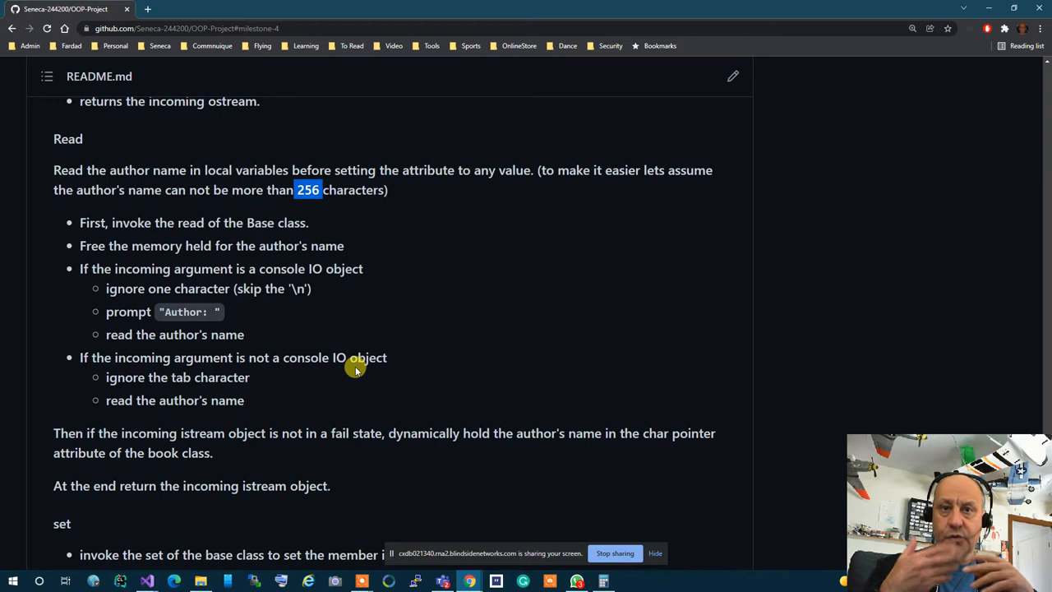
{"action": "mouse_move", "coordinate": [371, 411]}
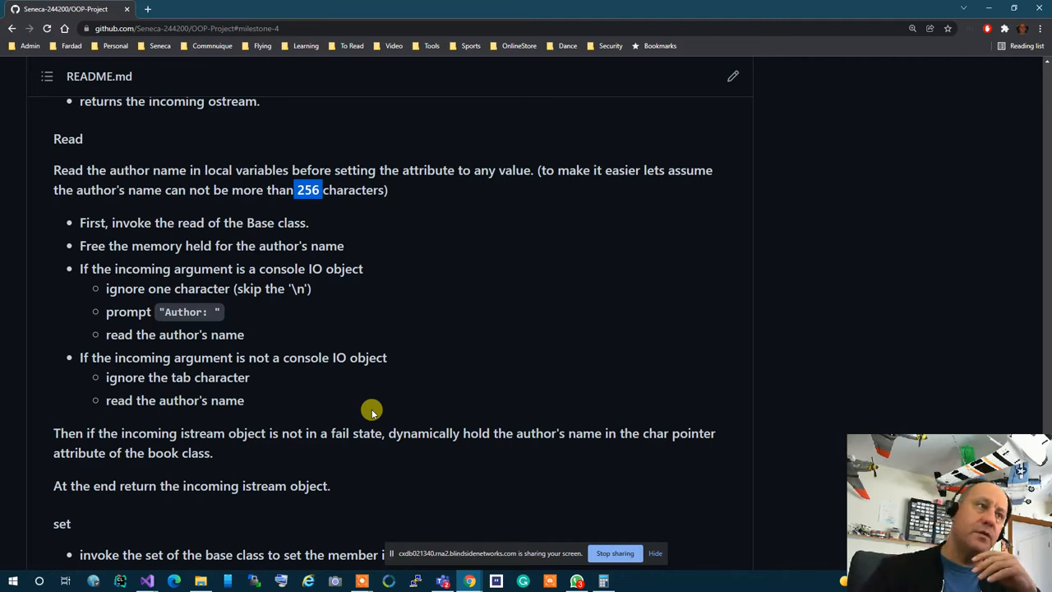
{"action": "mouse_move", "coordinate": [404, 499]}
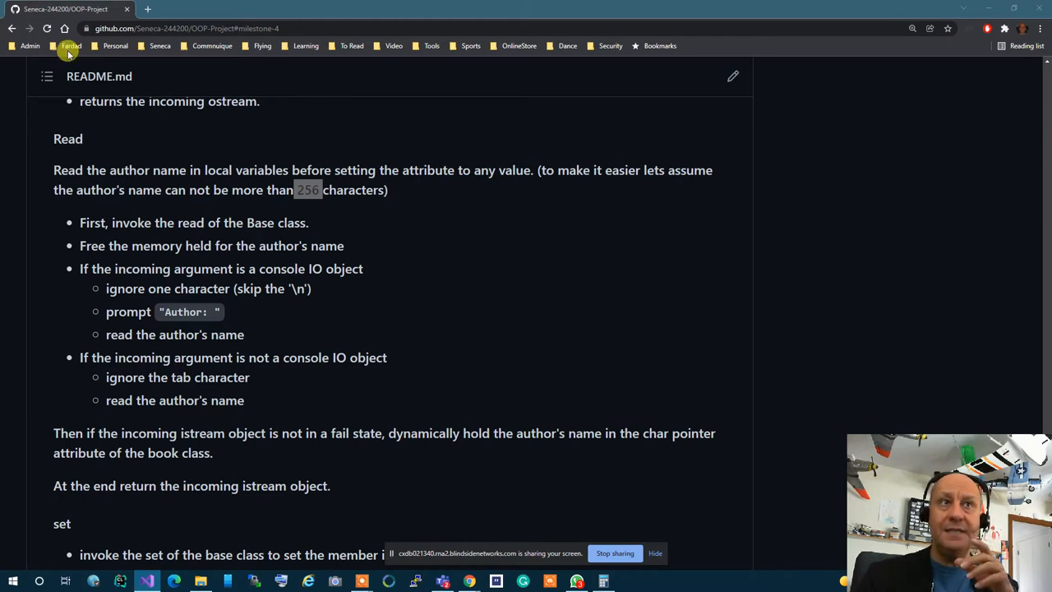
{"action": "mouse_move", "coordinate": [475, 308]}
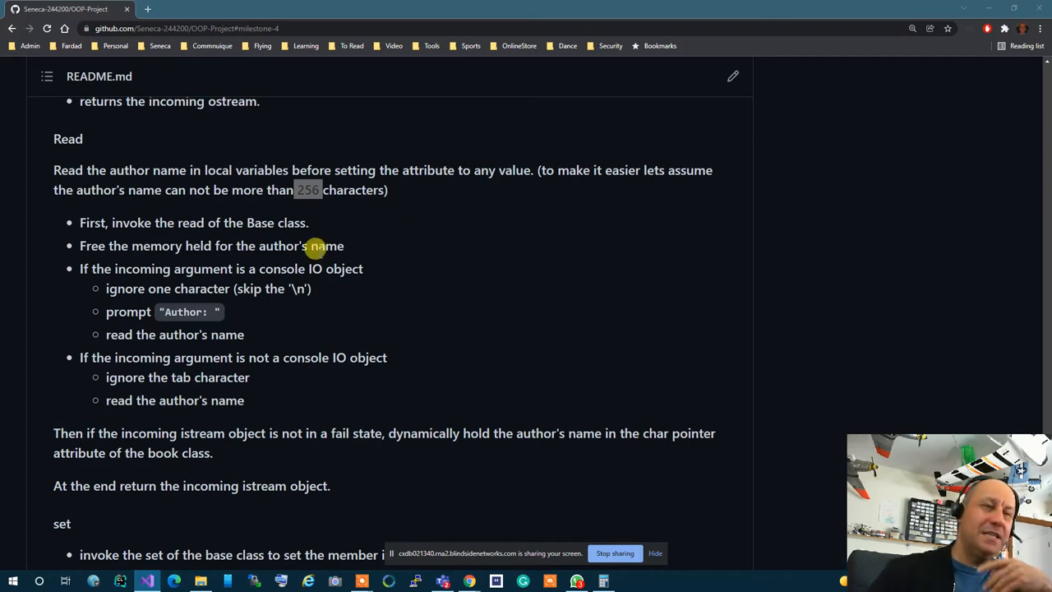
{"action": "mouse_move", "coordinate": [401, 424]}
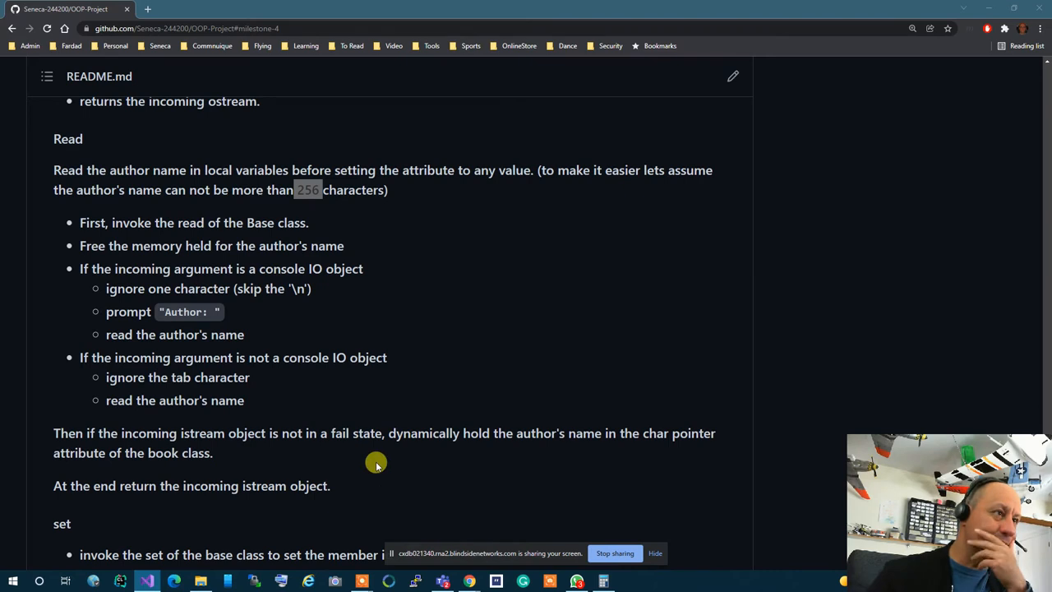
{"action": "scroll", "scroll_direction": "down", "scroll_amount": 3}
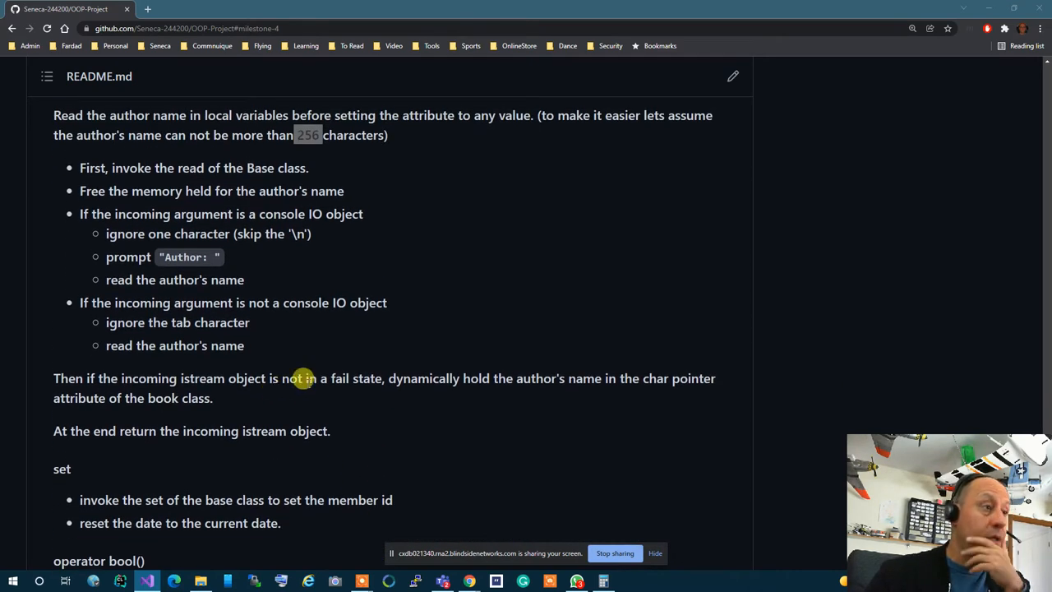
{"action": "scroll", "scroll_direction": "down", "scroll_amount": 3}
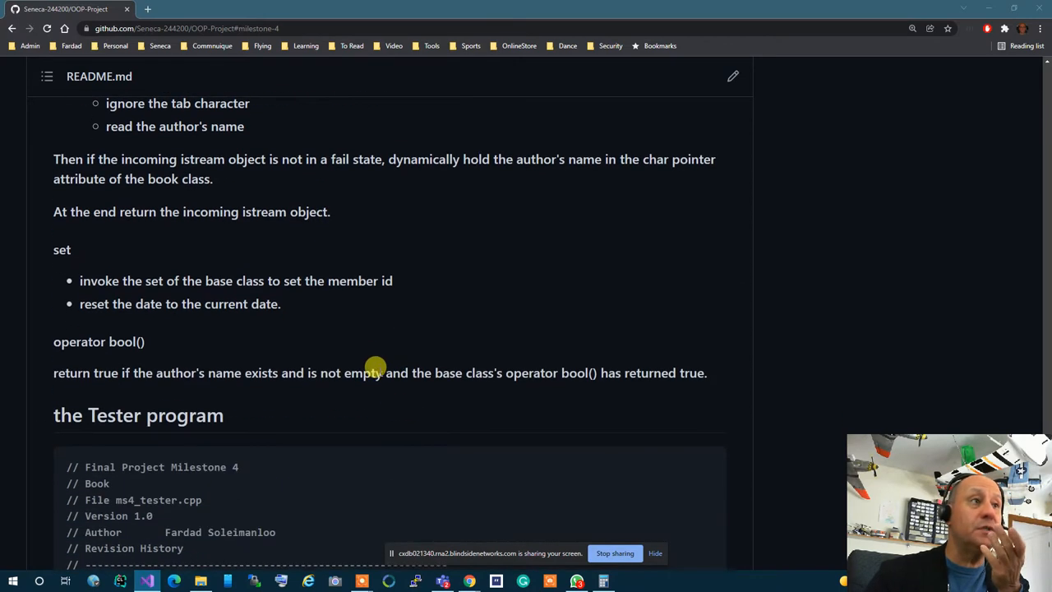
{"action": "mouse_move", "coordinate": [74, 280]}
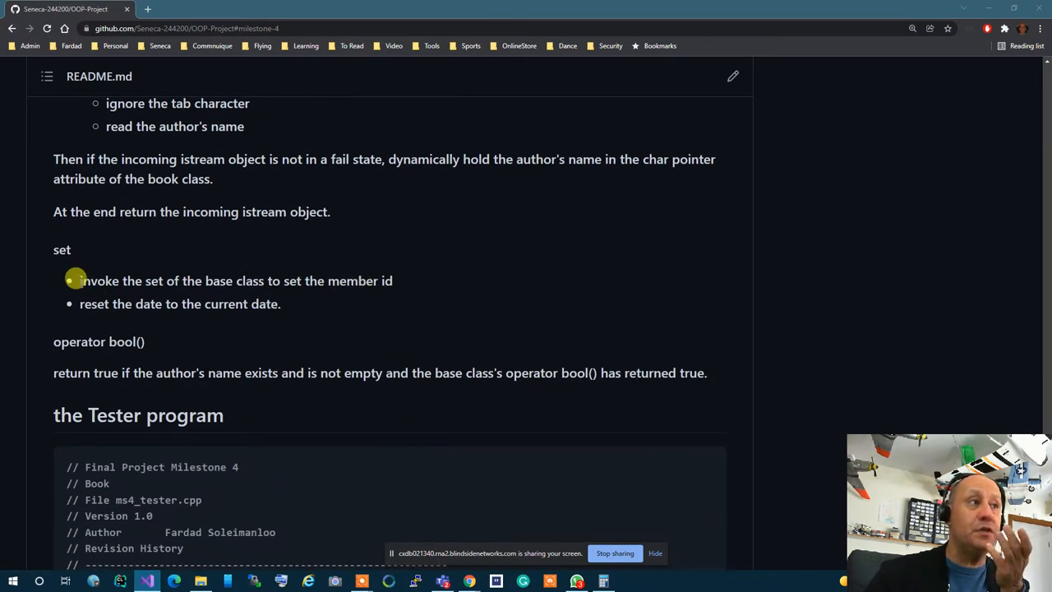
{"action": "left_click_drag", "start_coordinate": [78, 280], "coordinate": [393, 280]}
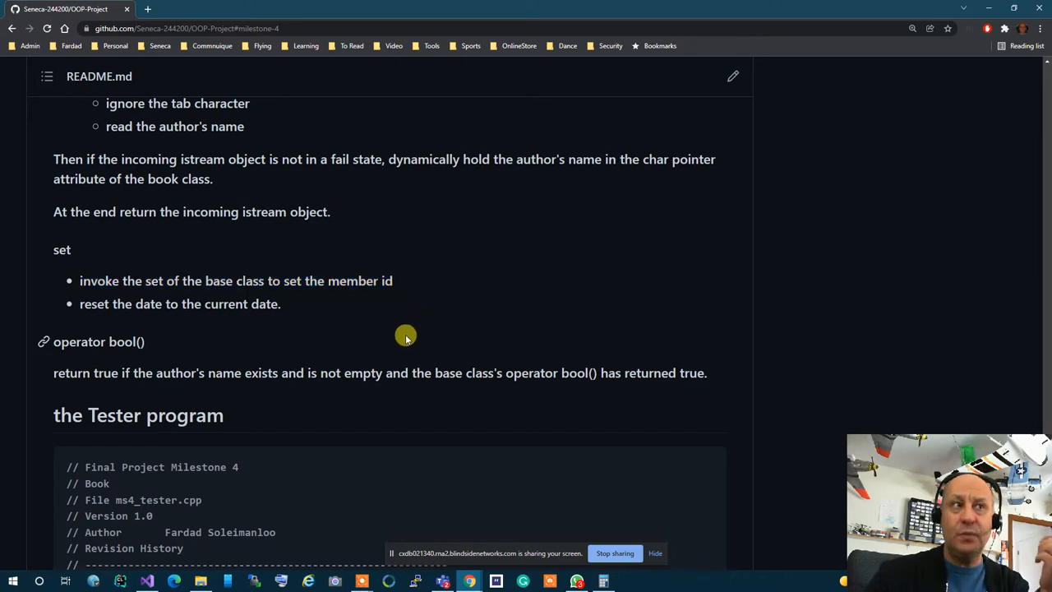
{"action": "mouse_move", "coordinate": [404, 306]}
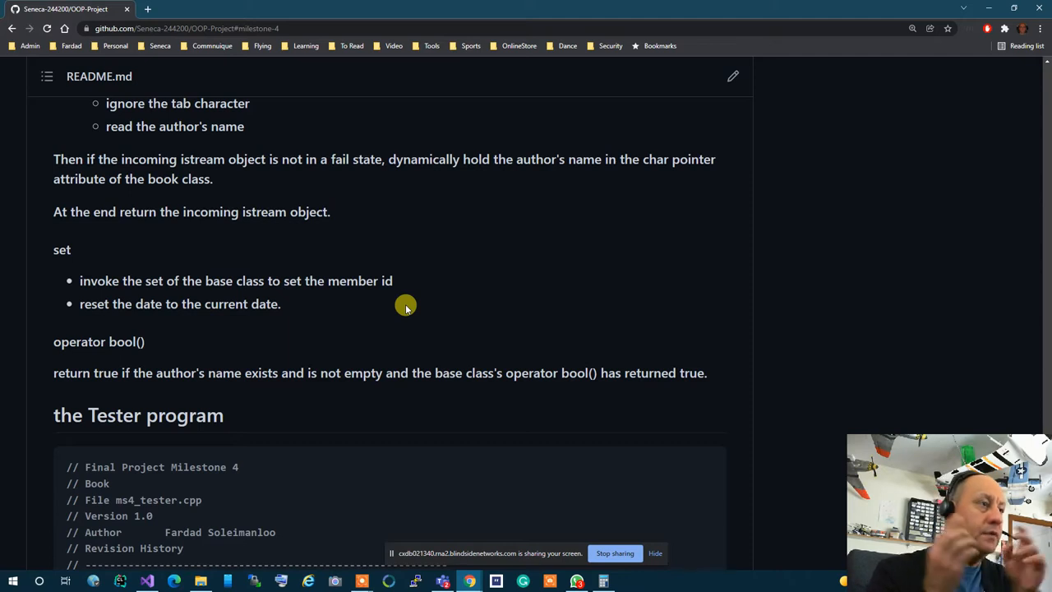
{"action": "mouse_move", "coordinate": [207, 395]}
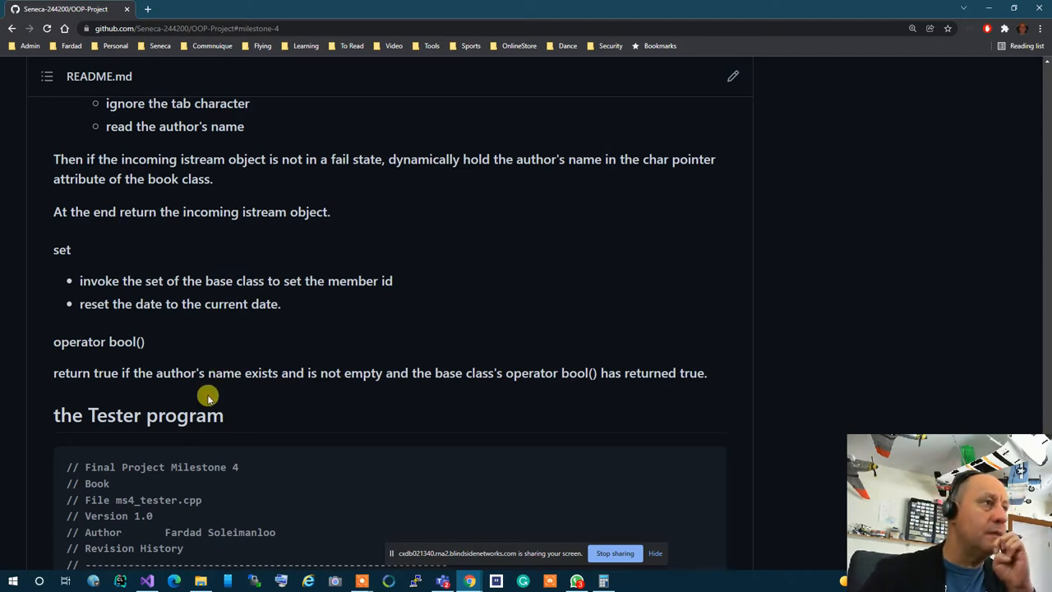
{"action": "scroll", "scroll_direction": "down", "scroll_amount": 3}
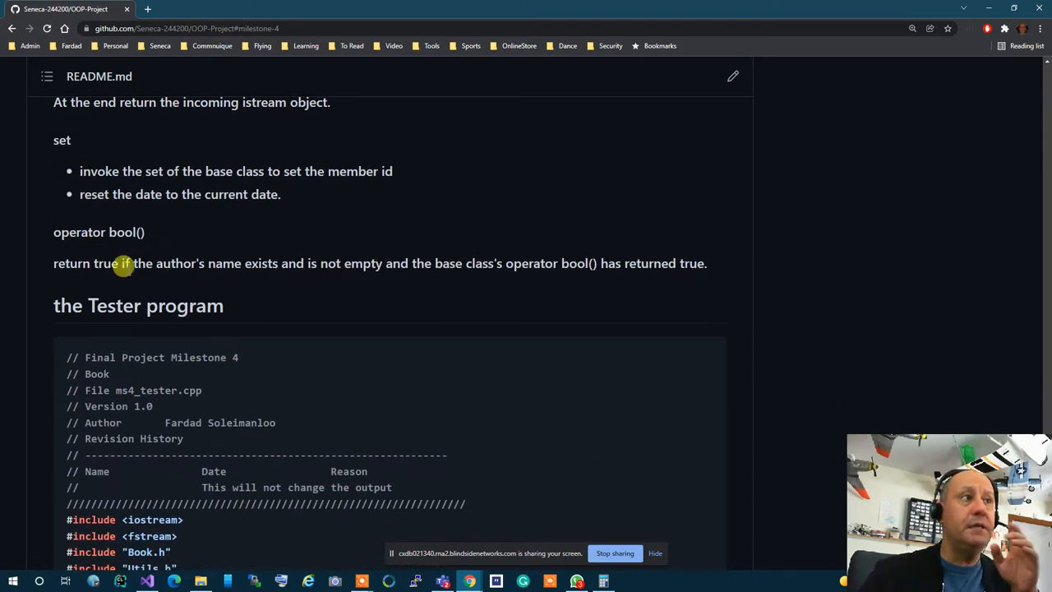
{"action": "mouse_move", "coordinate": [365, 316]}
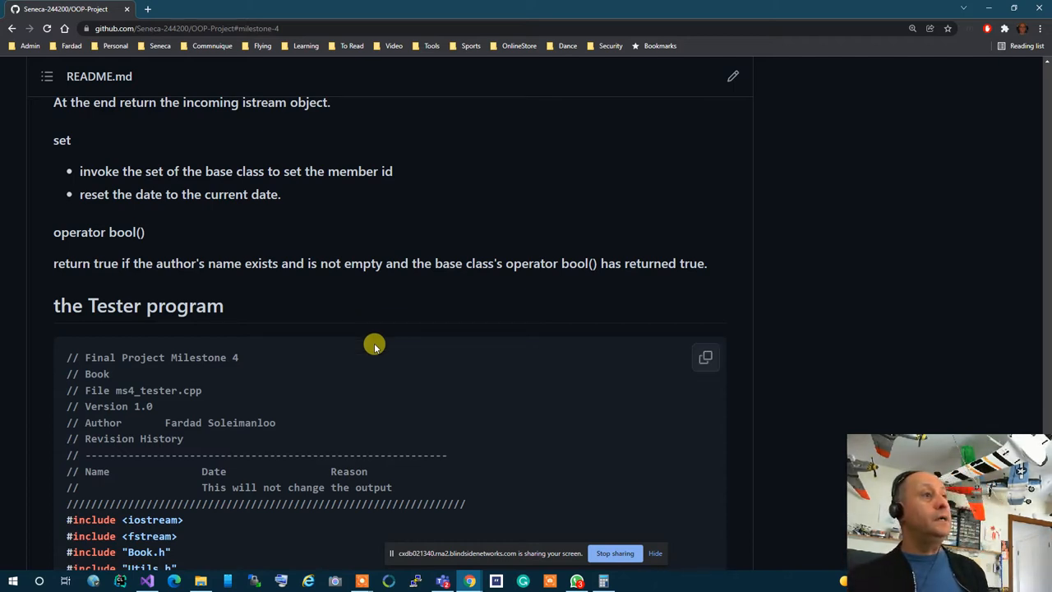
{"action": "scroll", "scroll_direction": "down", "scroll_amount": 3}
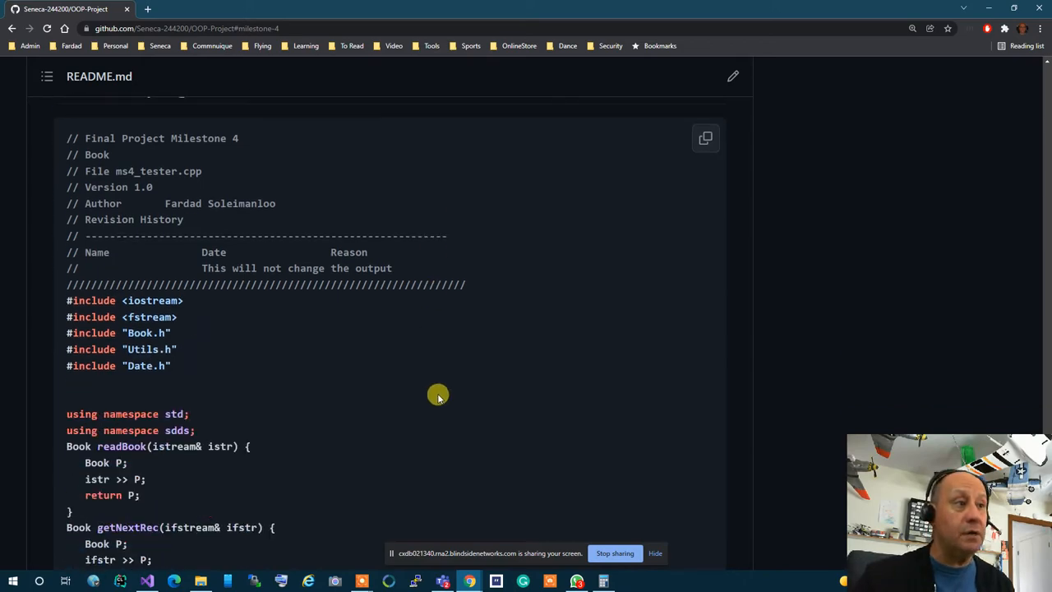
{"action": "scroll", "scroll_direction": "down", "scroll_amount": 3}
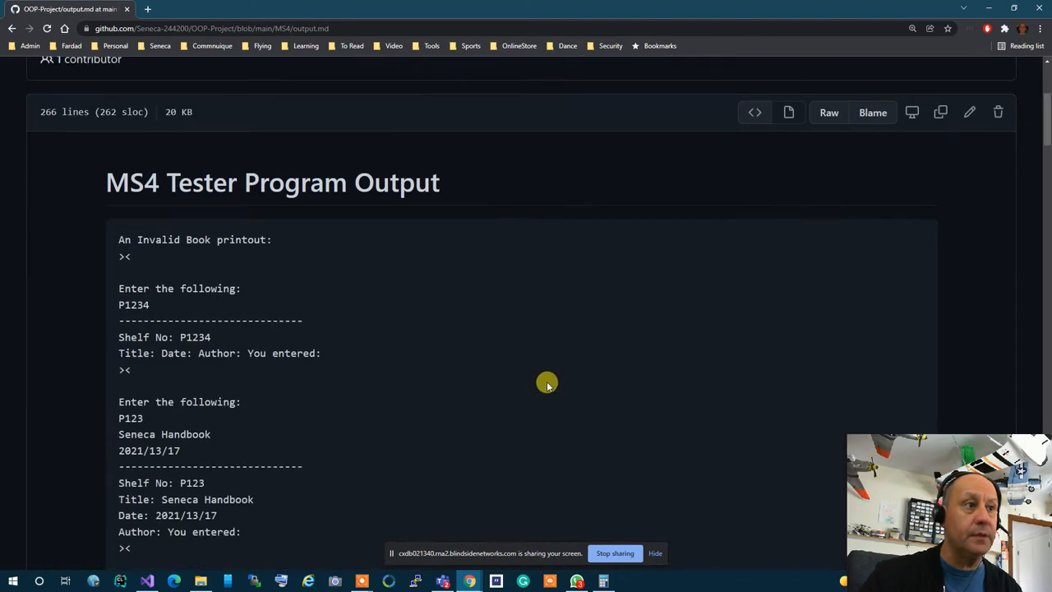
- Scroll through the MS4 output book listing, highlighting the first record's date
{"action": "scroll", "scroll_direction": "down", "scroll_amount": 3}
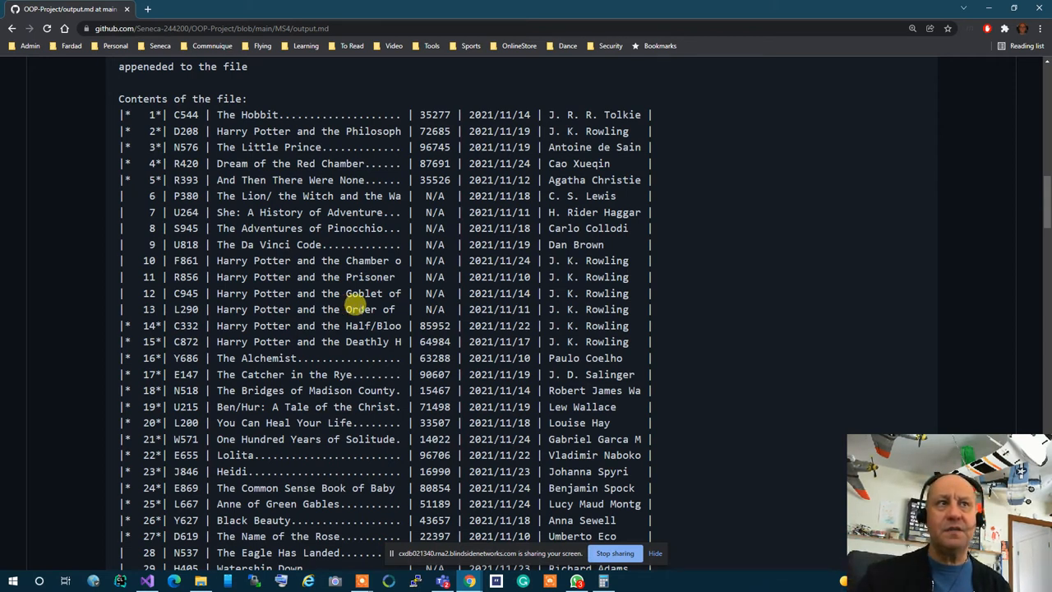
{"action": "double_click", "coordinate": [500, 115]}
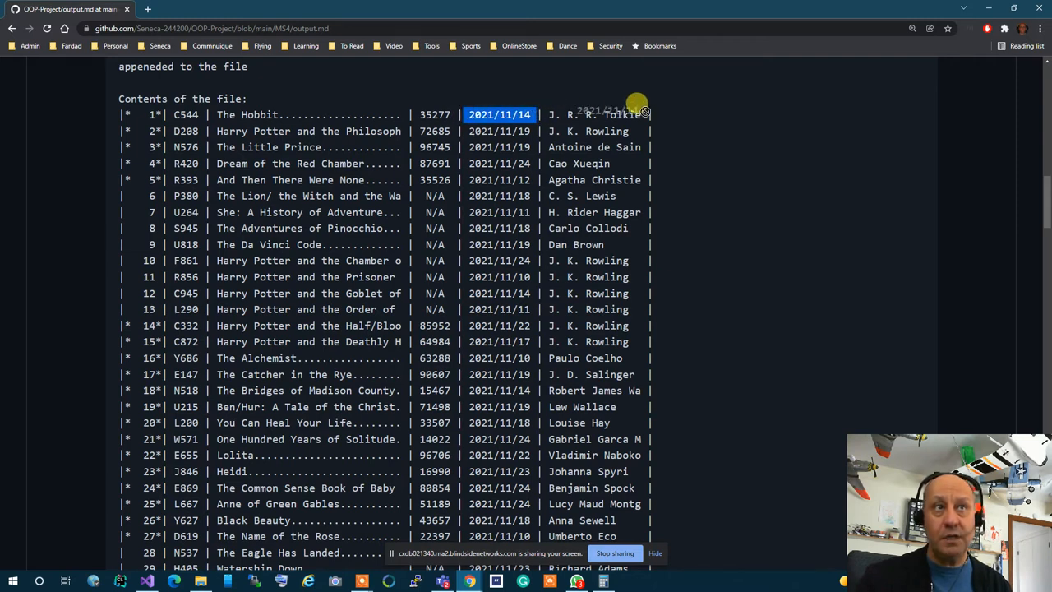
{"action": "mouse_move", "coordinate": [684, 222]}
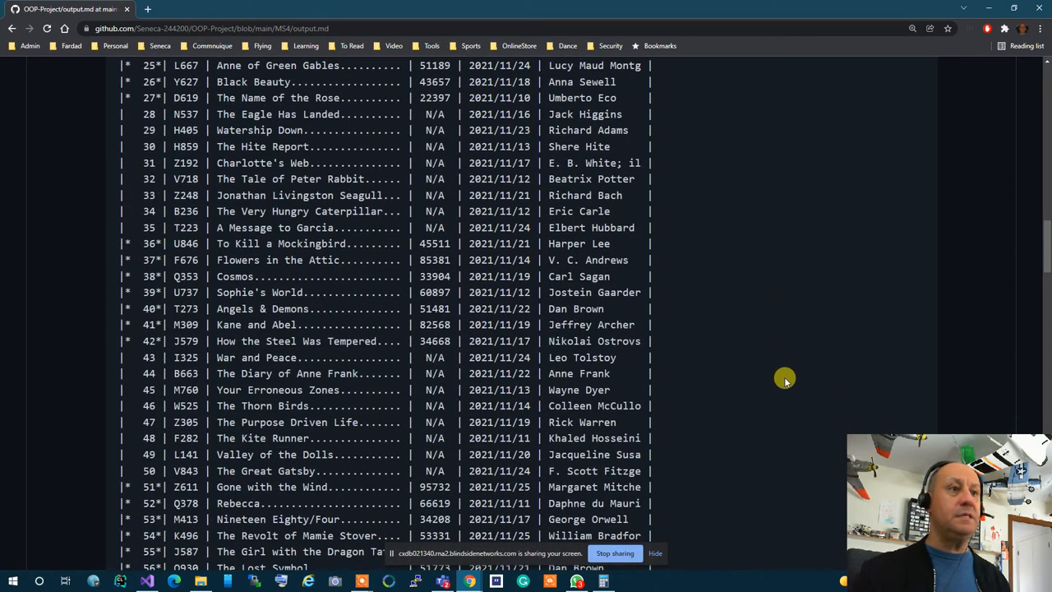
{"action": "scroll", "scroll_direction": "up", "scroll_amount": 3}
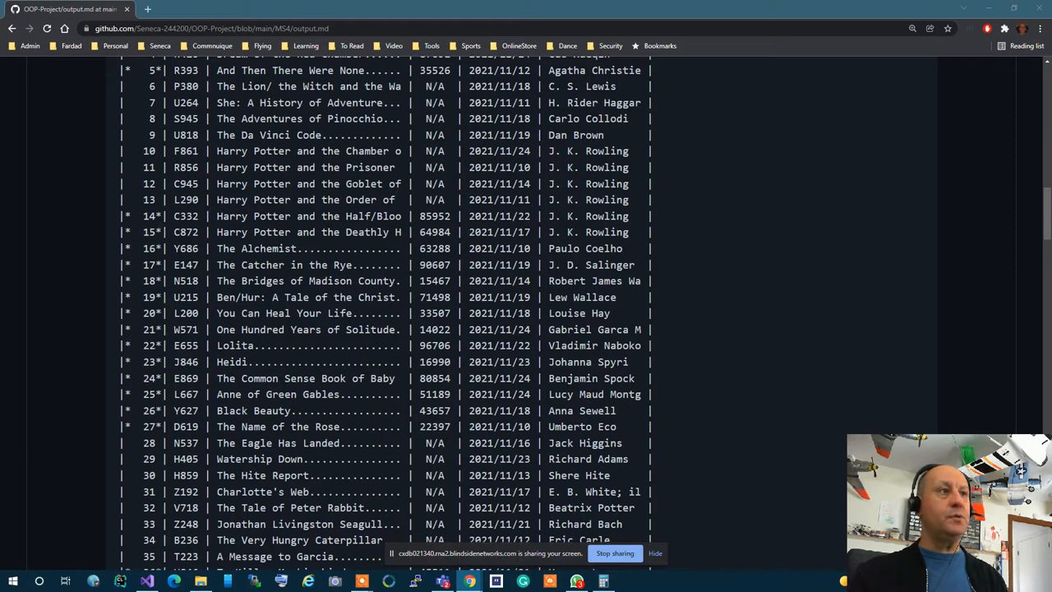
{"action": "mouse_move", "coordinate": [766, 348]}
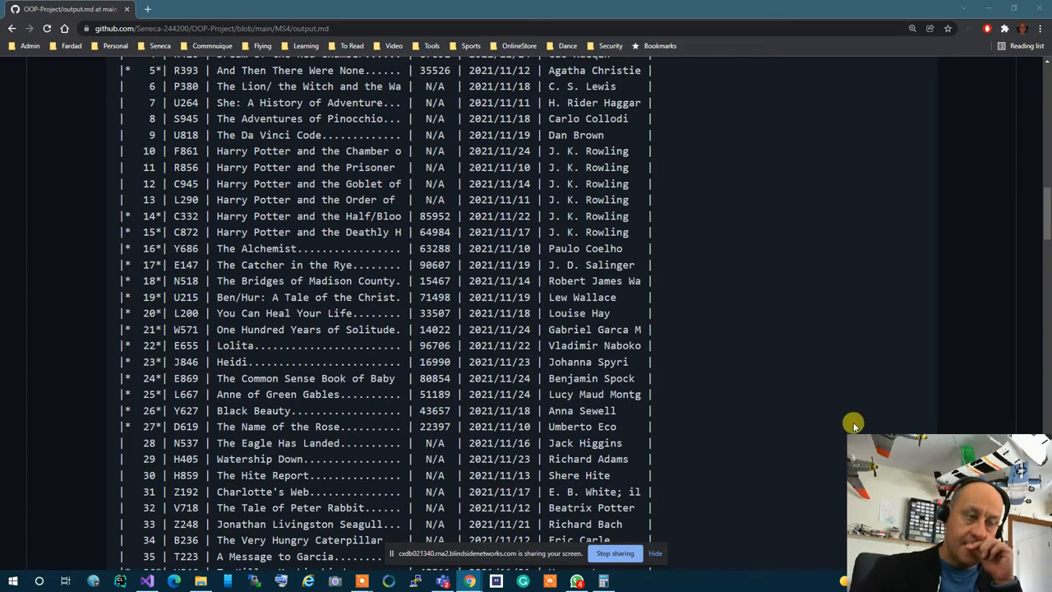
{"action": "scroll", "scroll_direction": "down", "scroll_amount": 3}
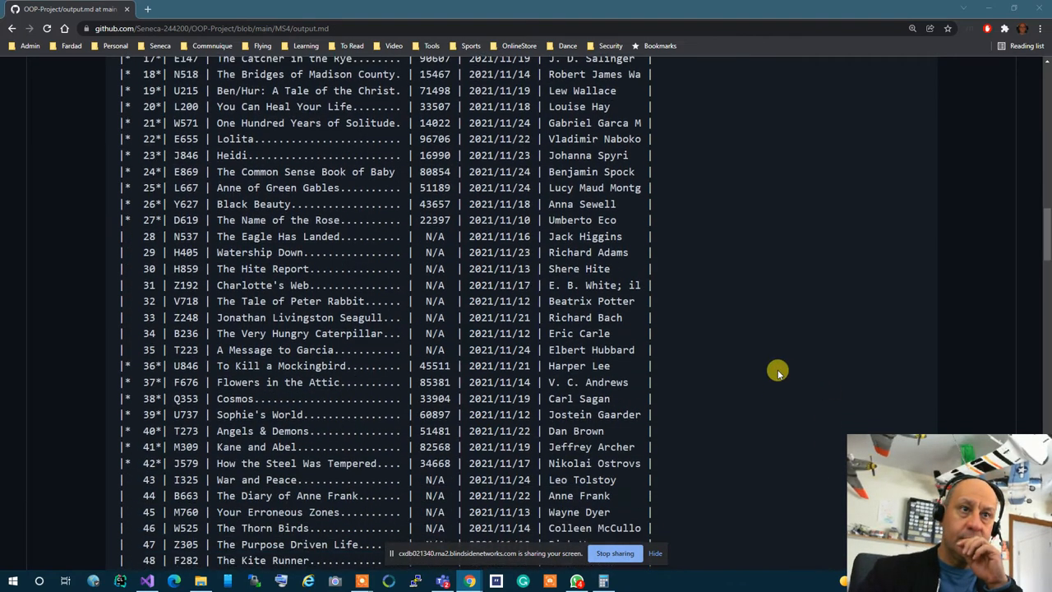
{"action": "scroll", "scroll_direction": "down", "scroll_amount": 3}
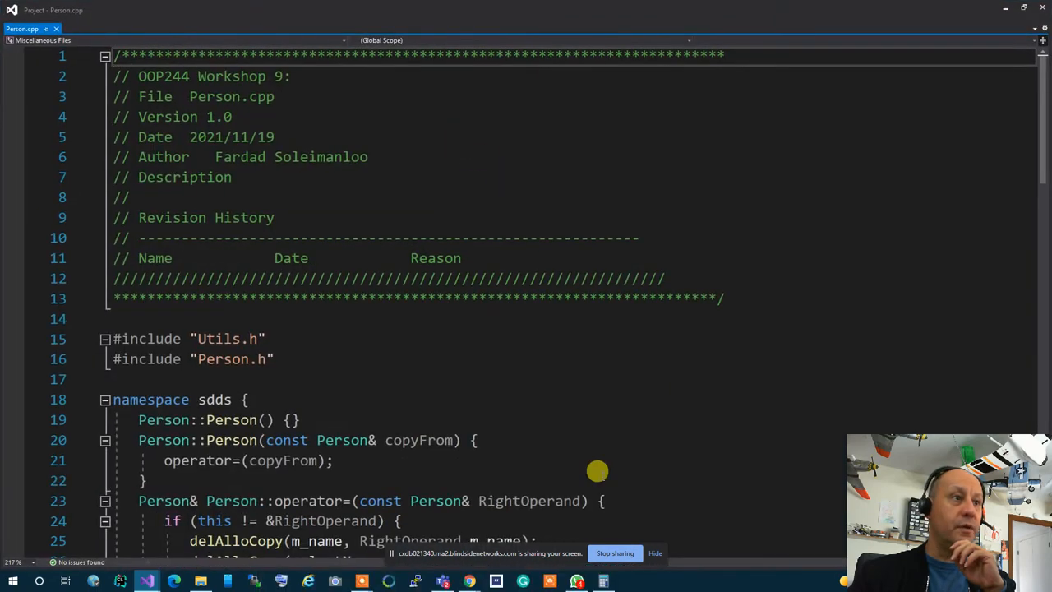
- Scroll Person.cpp to operator bool and highlight the m_name[0] first-character check
{"action": "scroll", "scroll_direction": "down", "scroll_amount": 3}
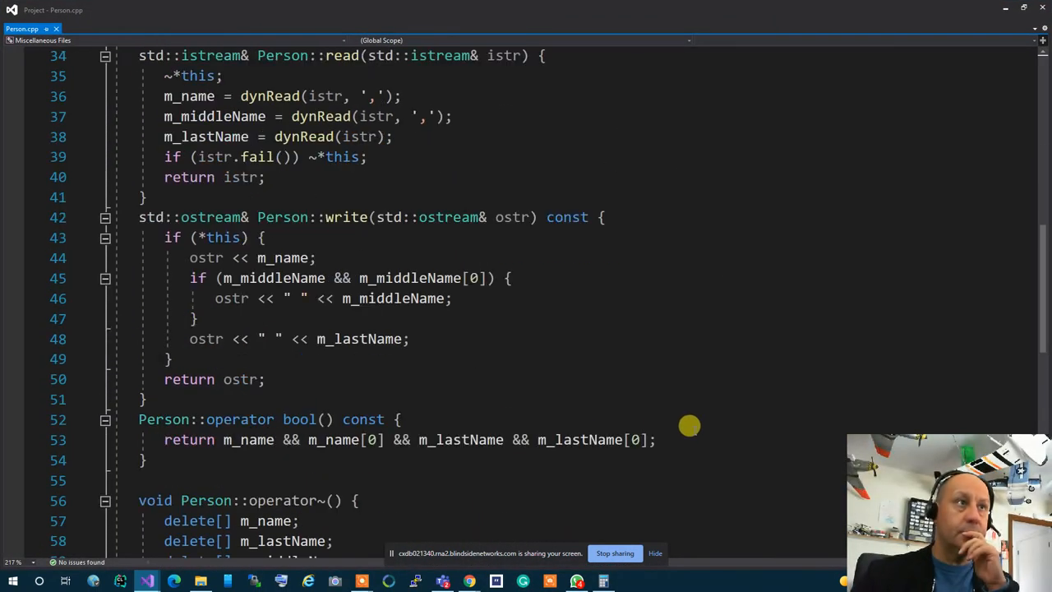
{"action": "scroll", "scroll_direction": "down", "scroll_amount": 3}
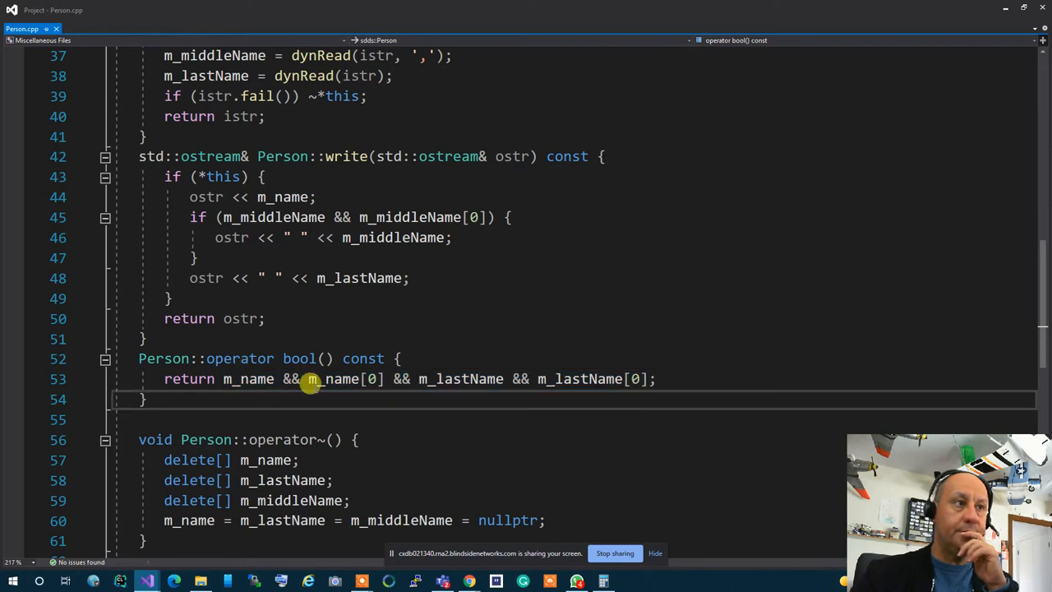
{"action": "scroll", "scroll_direction": "down", "scroll_amount": 3}
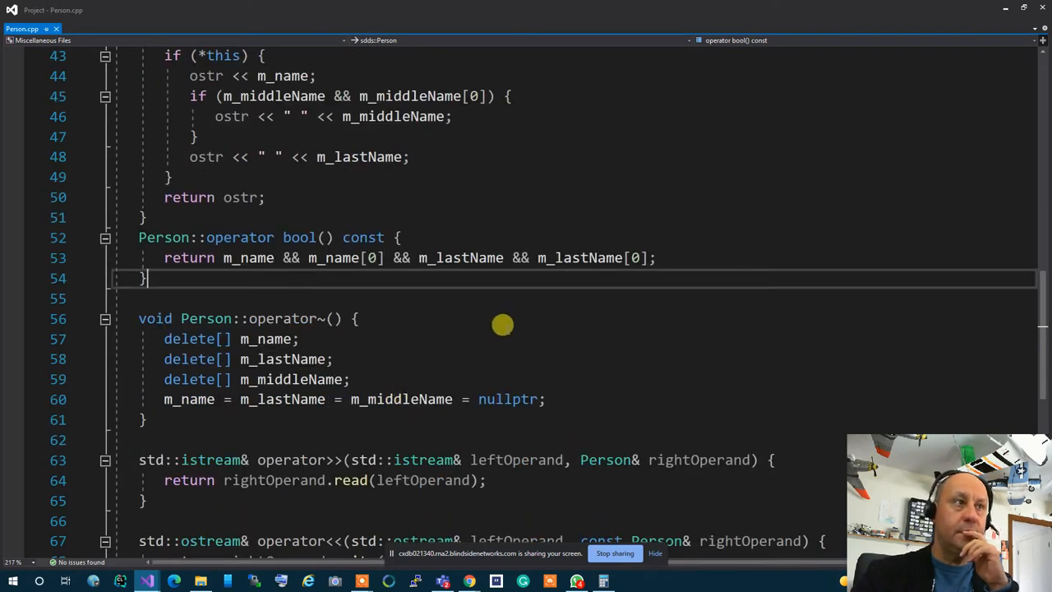
{"action": "mouse_move", "coordinate": [551, 335]}
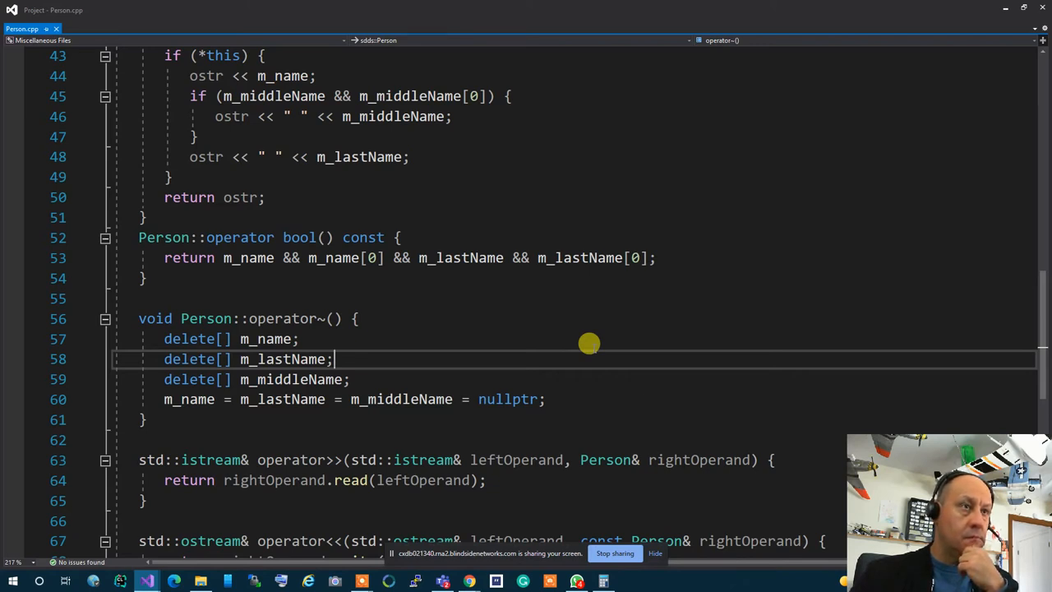
{"action": "double_click", "coordinate": [332, 256]}
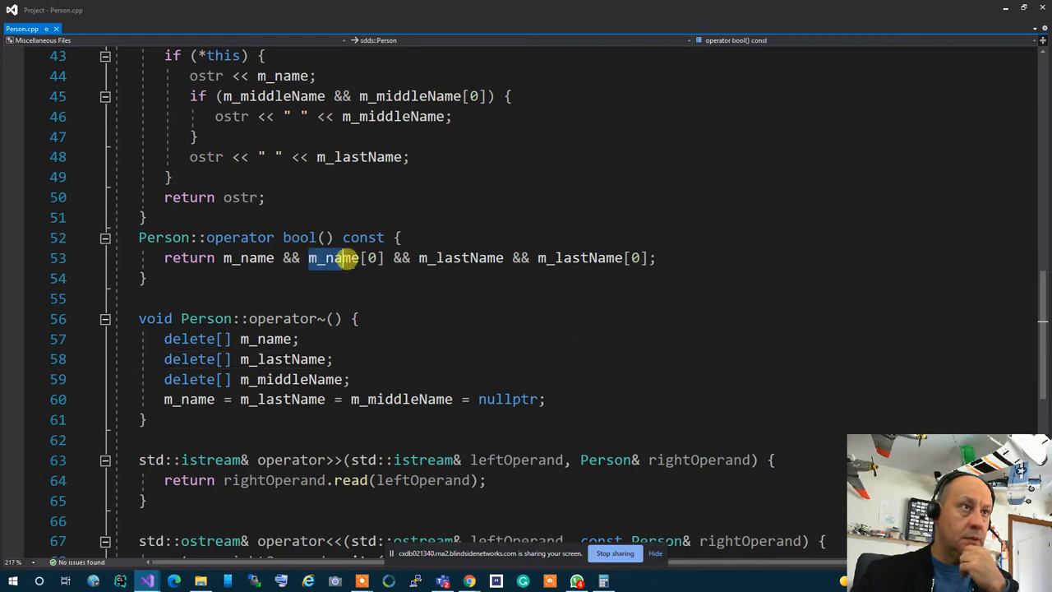
{"action": "double_click", "coordinate": [333, 256]}
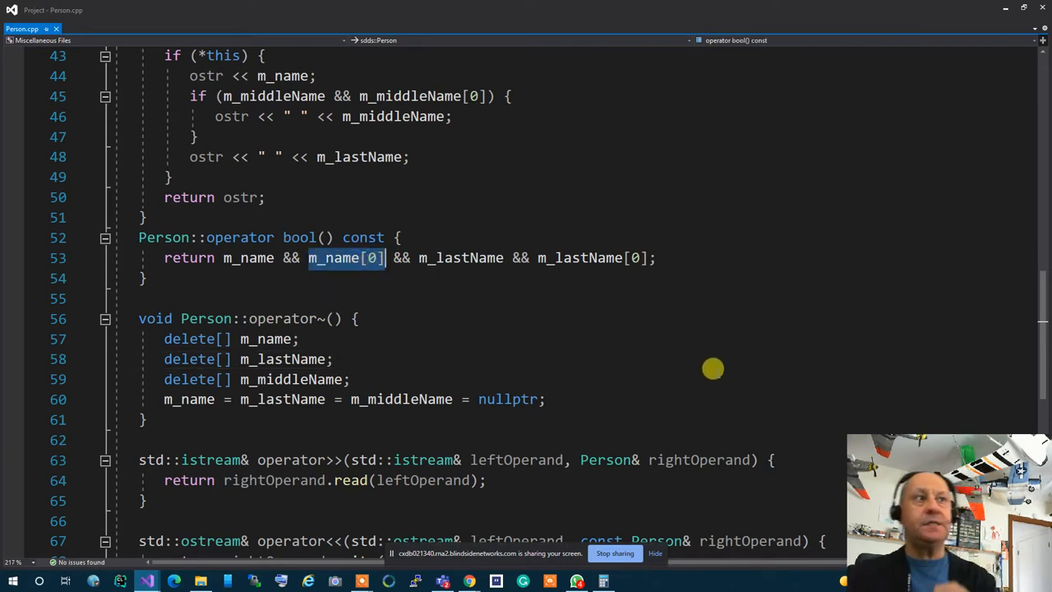
{"action": "mouse_move", "coordinate": [705, 353]}
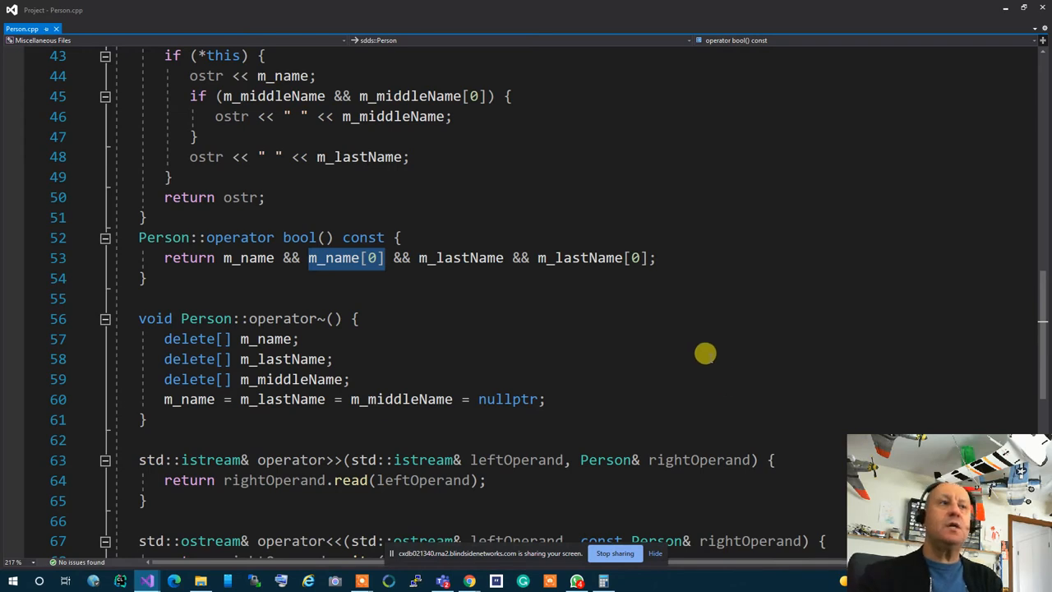
{"action": "mouse_move", "coordinate": [860, 279]}
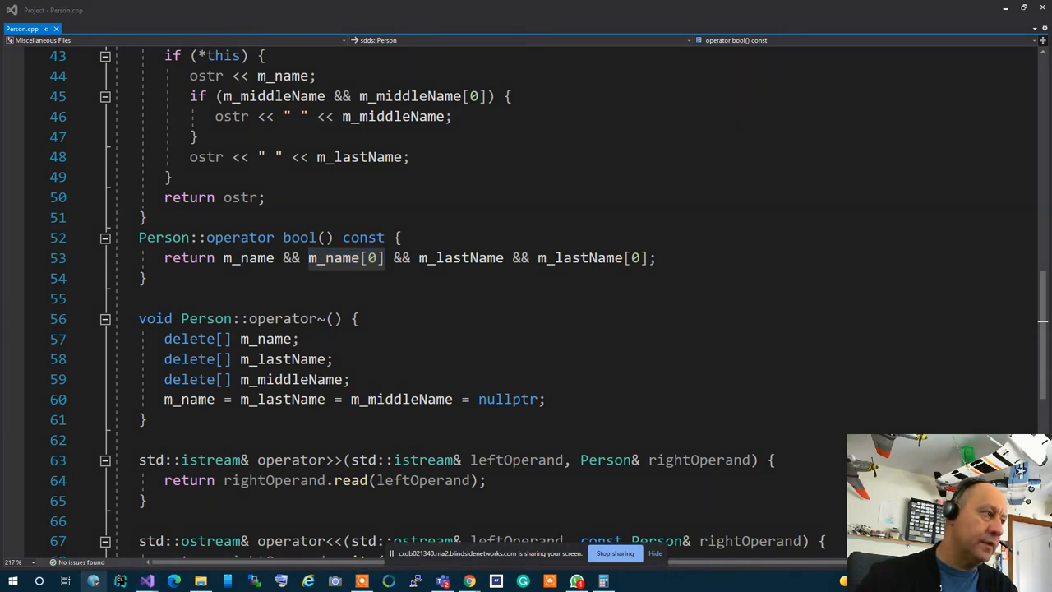
{"action": "mouse_move", "coordinate": [611, 178]}
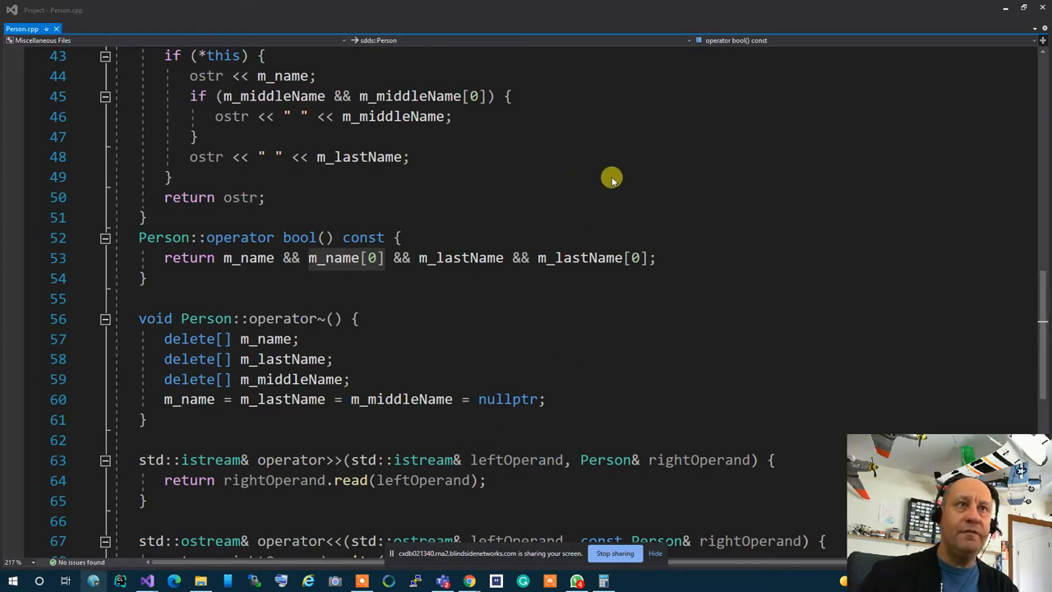
{"action": "mouse_move", "coordinate": [314, 404]}
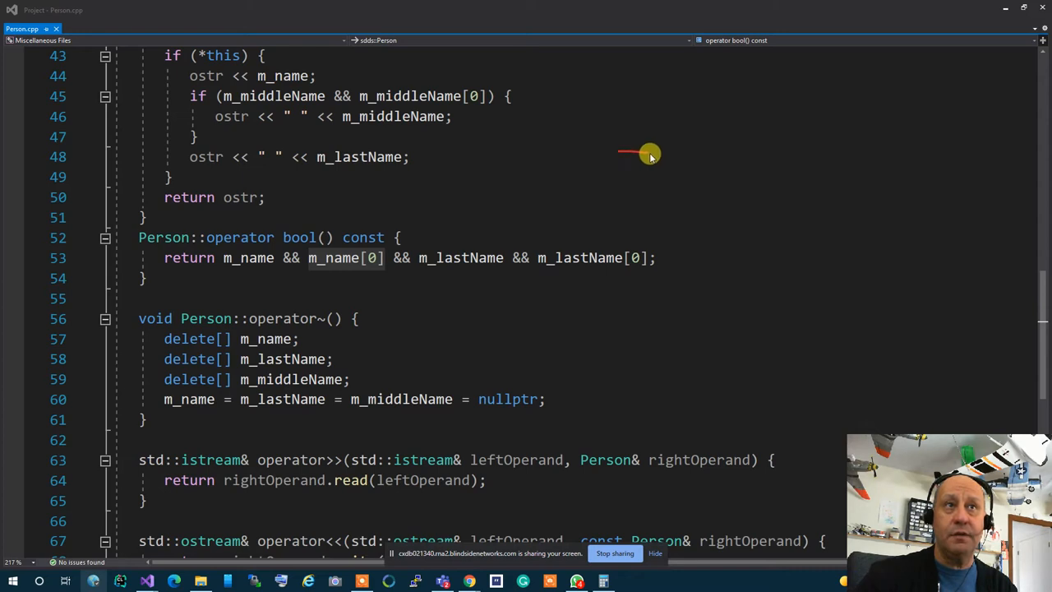
{"action": "mouse_move", "coordinate": [690, 154]}
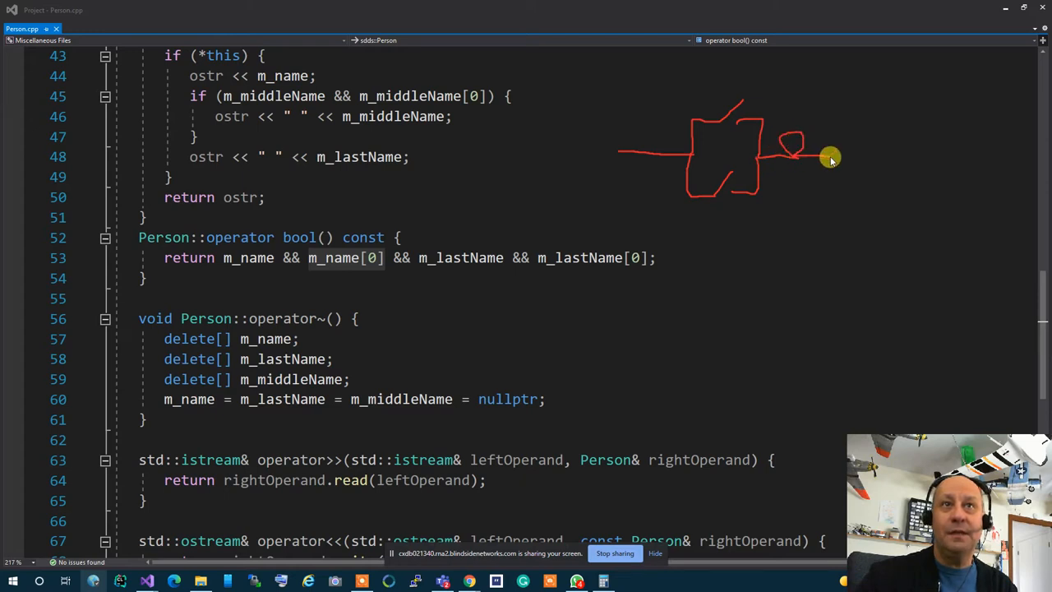
- Sketch a switch circuit diagram with switches A and B beside operator bool
{"action": "left_click_drag", "start_coordinate": [829, 157], "coordinate": [748, 299]}
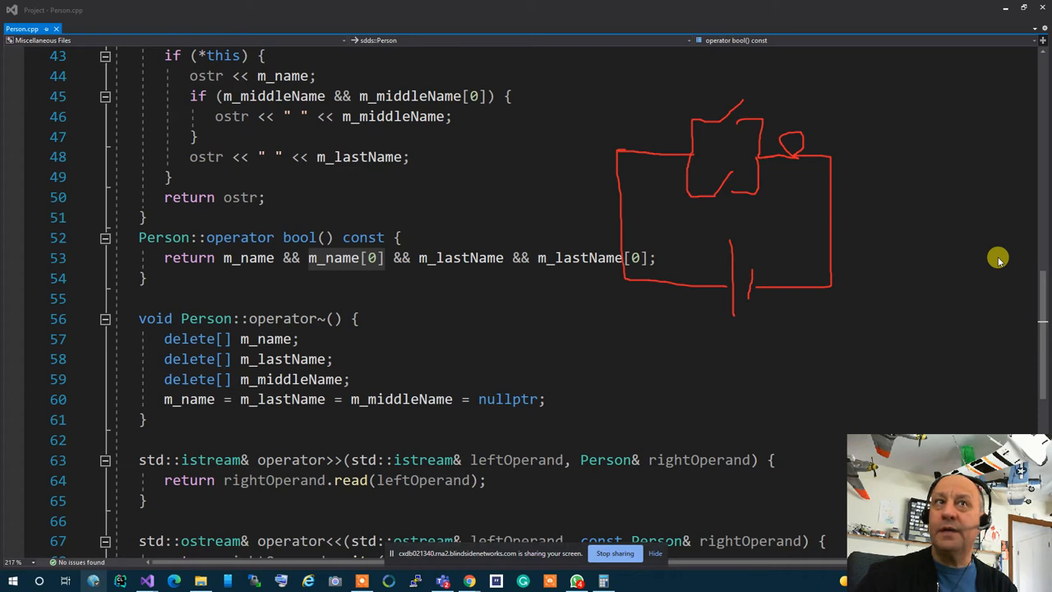
{"action": "mouse_move", "coordinate": [727, 96]}
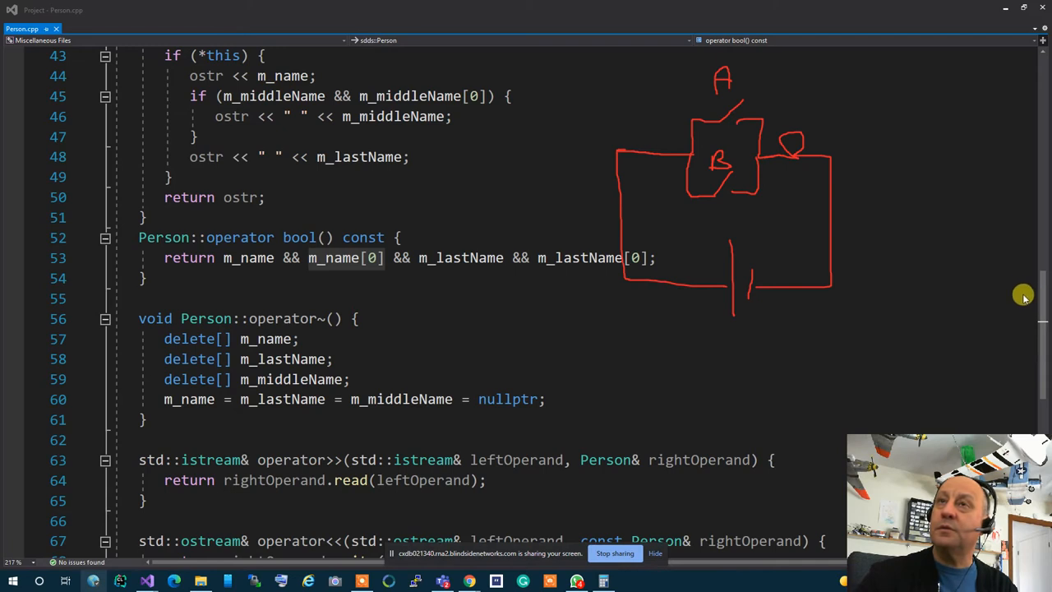
{"action": "mouse_move", "coordinate": [989, 289]}
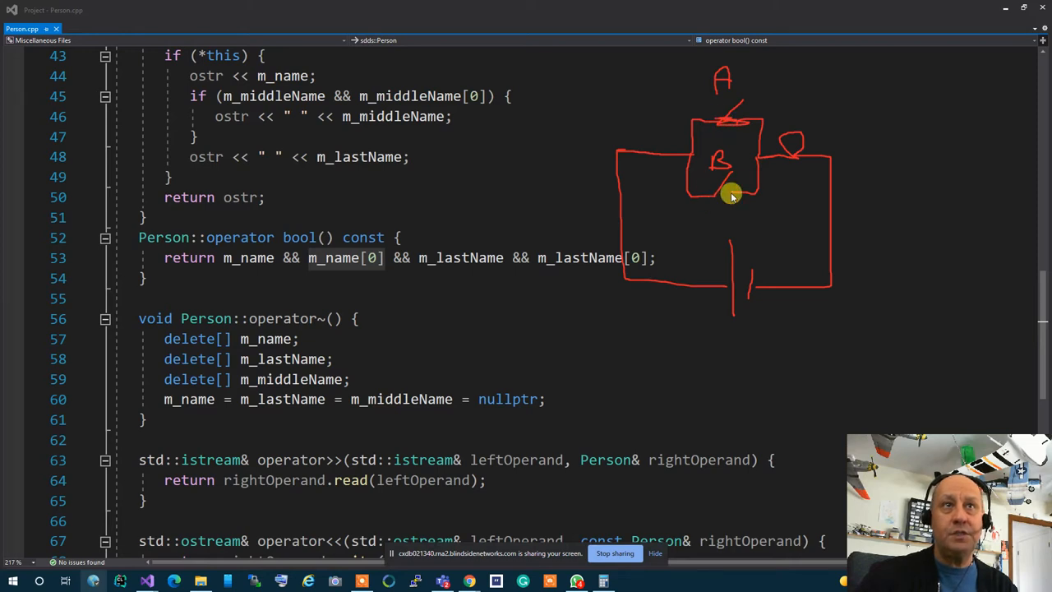
{"action": "mouse_move", "coordinate": [1017, 237]}
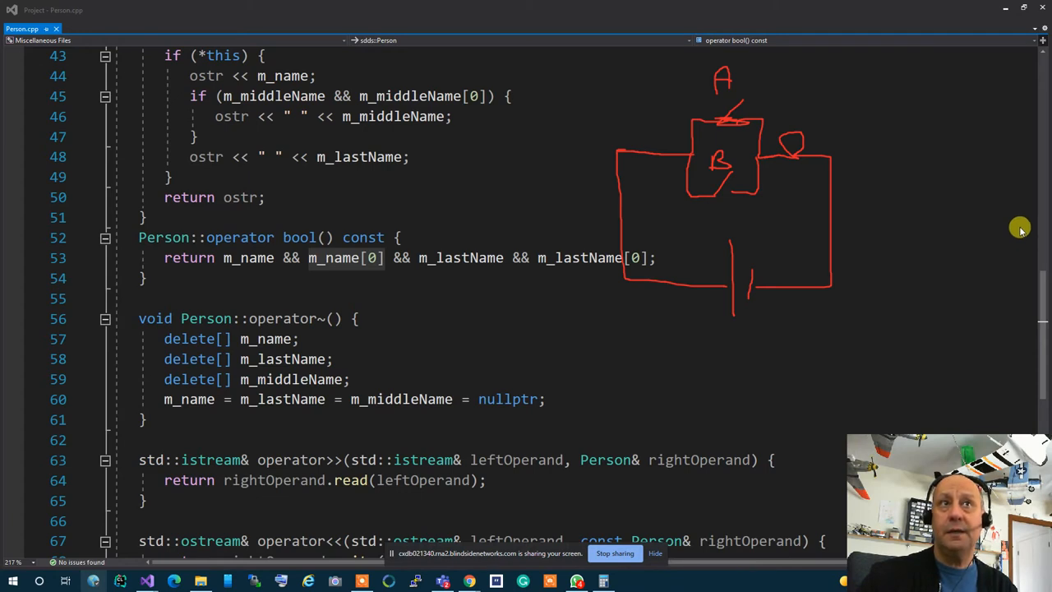
{"action": "mouse_move", "coordinate": [833, 72]}
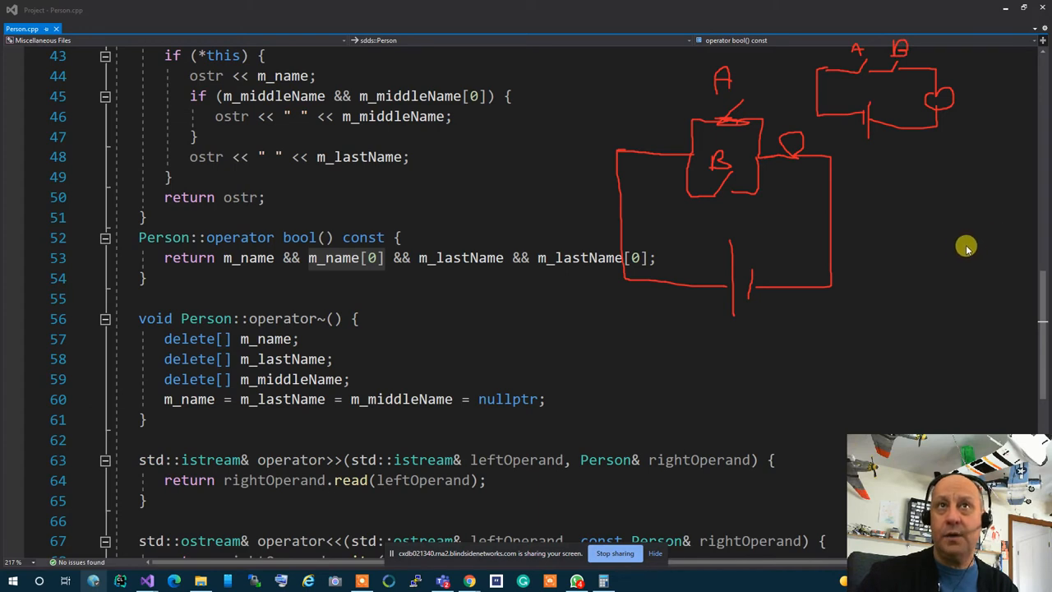
{"action": "mouse_move", "coordinate": [963, 246]}
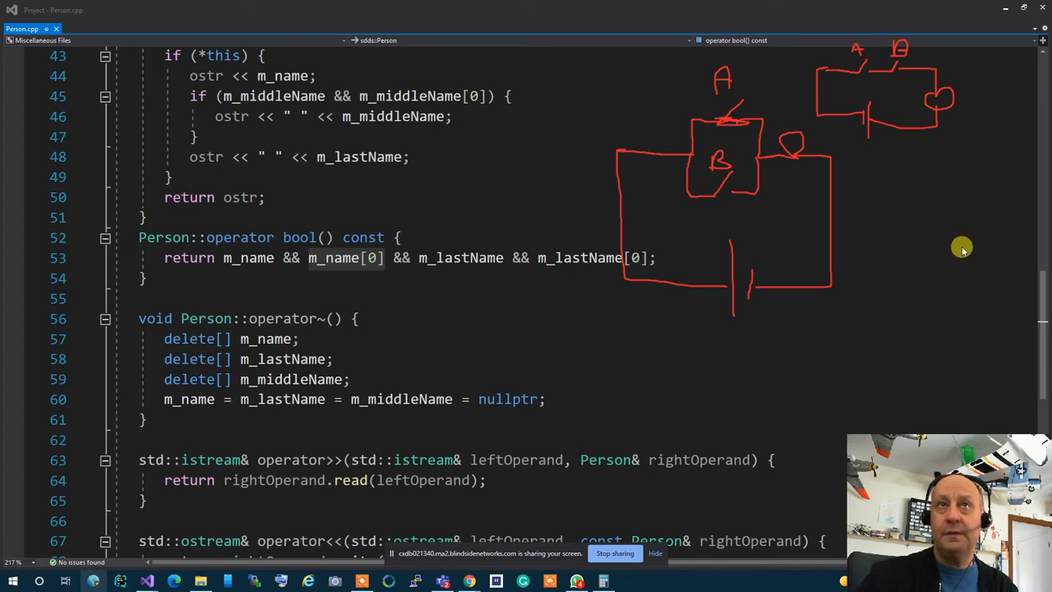
{"action": "mouse_move", "coordinate": [930, 150]}
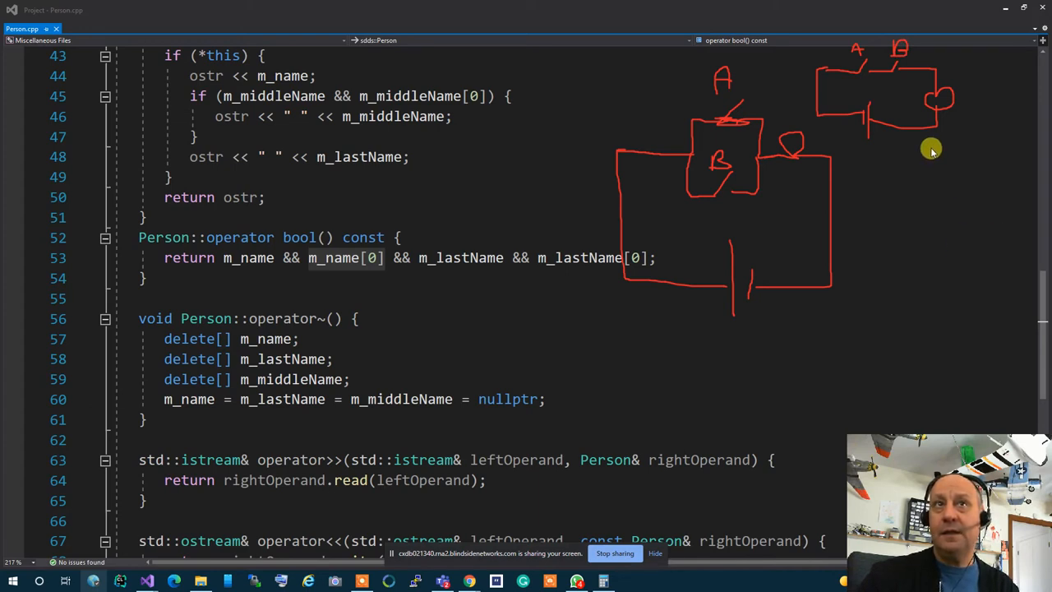
{"action": "mouse_move", "coordinate": [902, 79]}
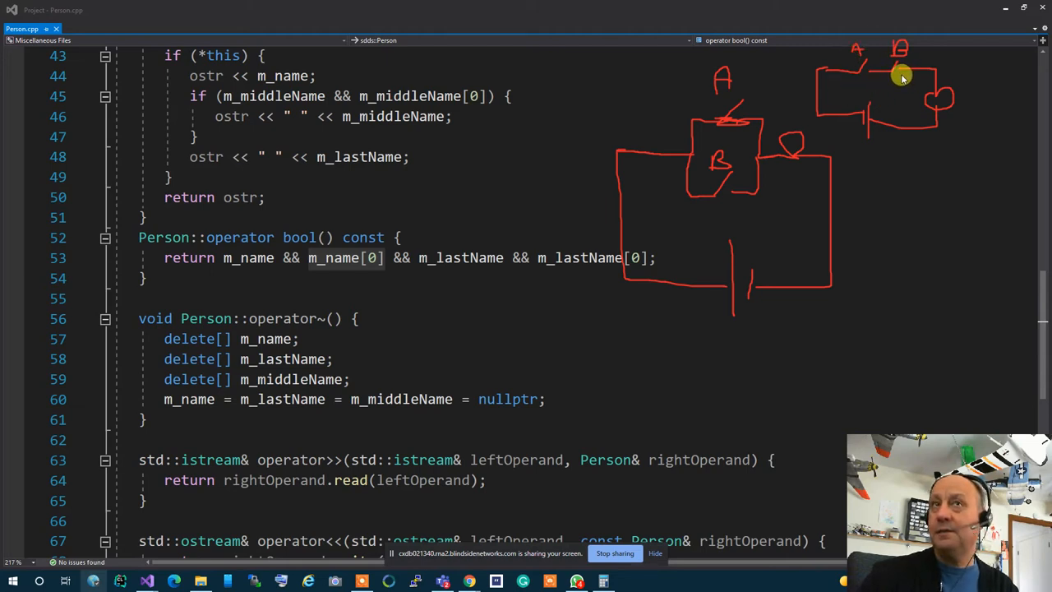
{"action": "mouse_move", "coordinate": [956, 118]}
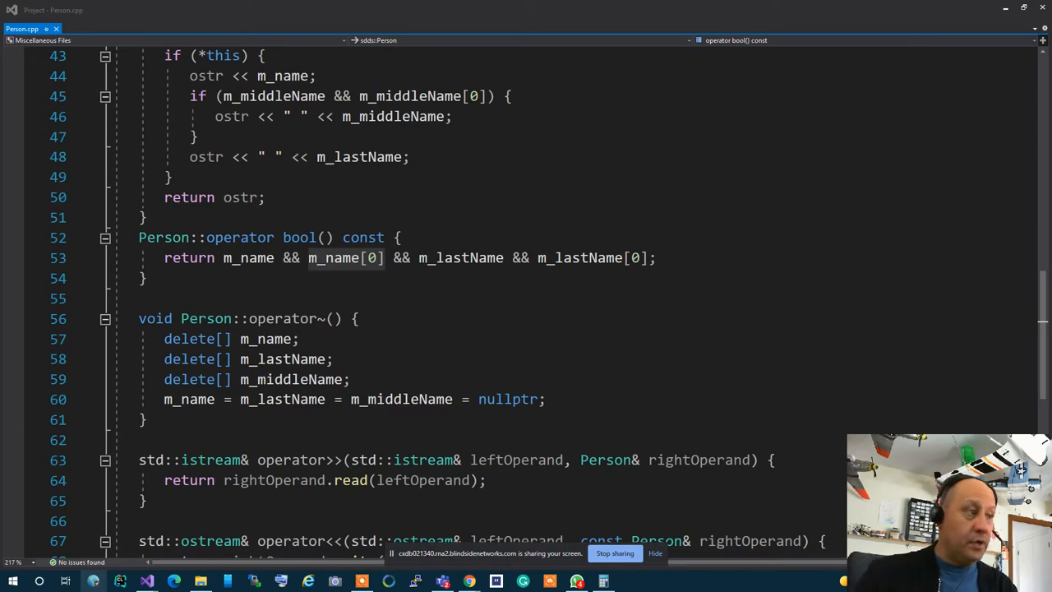
{"action": "mouse_move", "coordinate": [614, 163]}
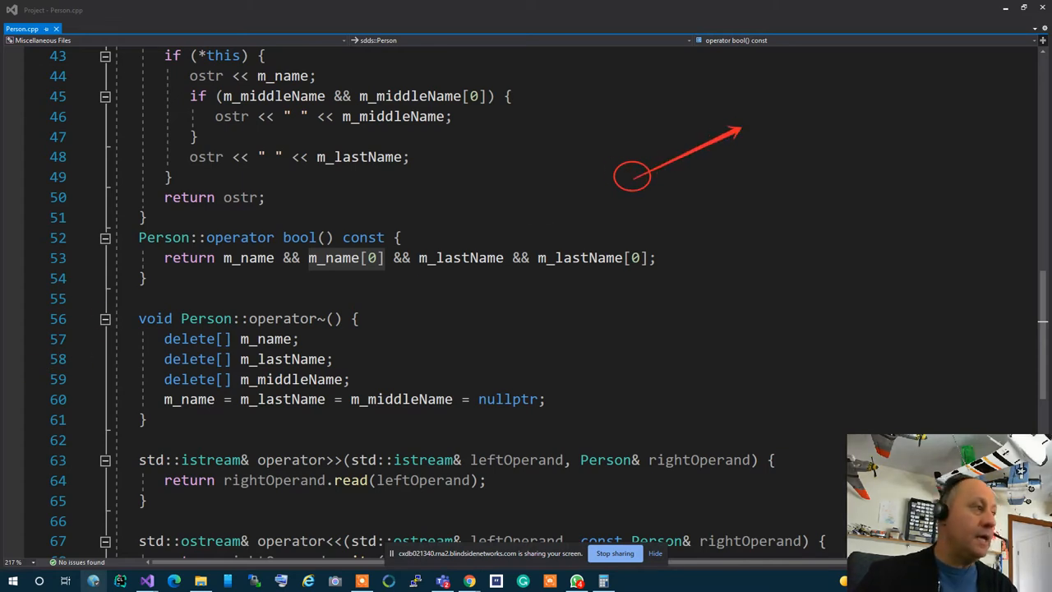
{"action": "mouse_move", "coordinate": [736, 174]}
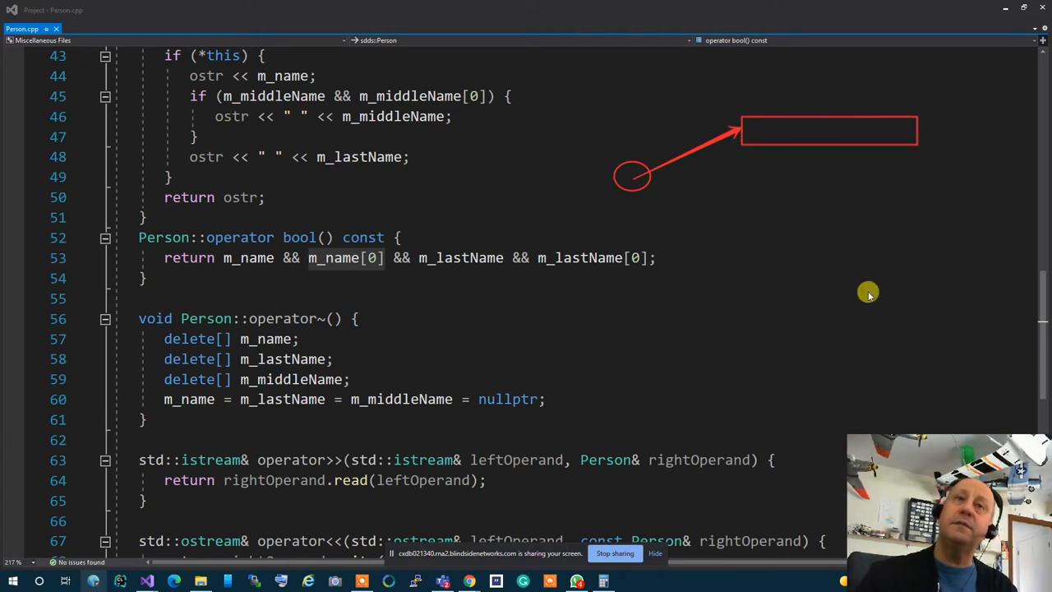
{"action": "mouse_move", "coordinate": [1002, 250]}
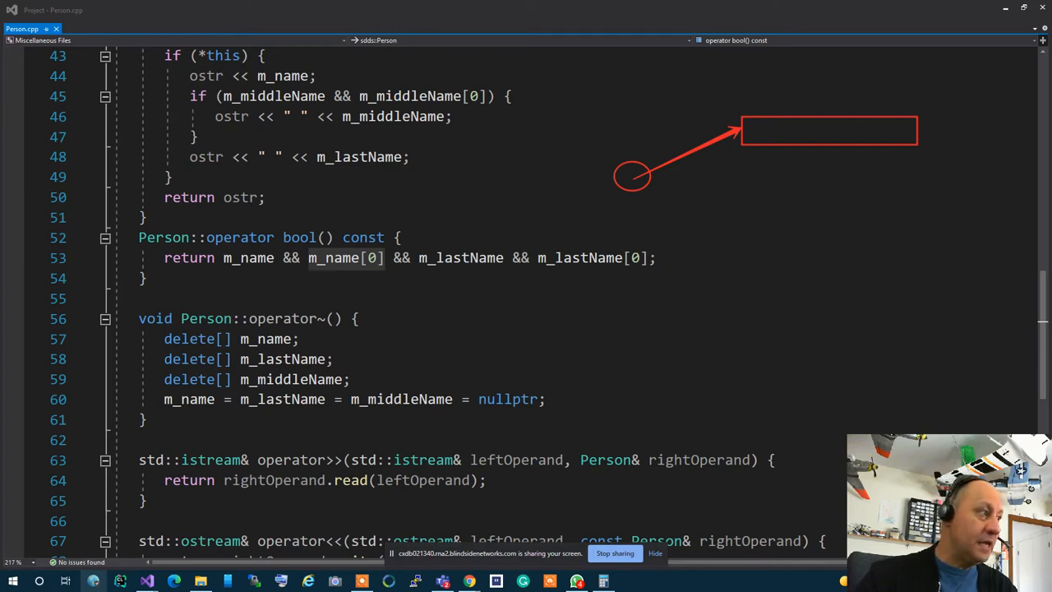
{"action": "mouse_move", "coordinate": [637, 112]}
{"action": "type", "text": "m_name"}
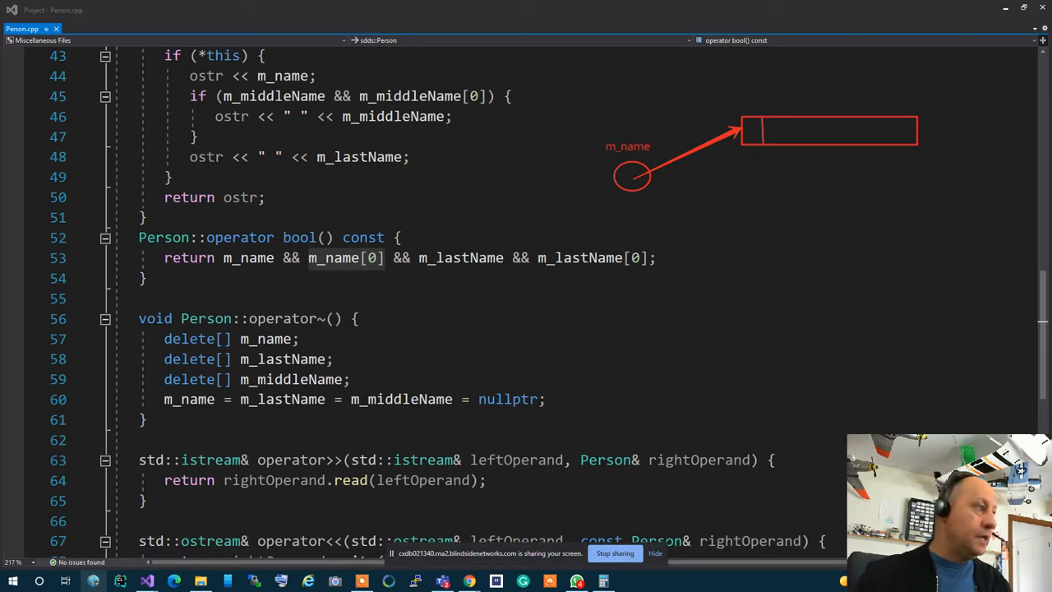
{"action": "mouse_move", "coordinate": [697, 216]}
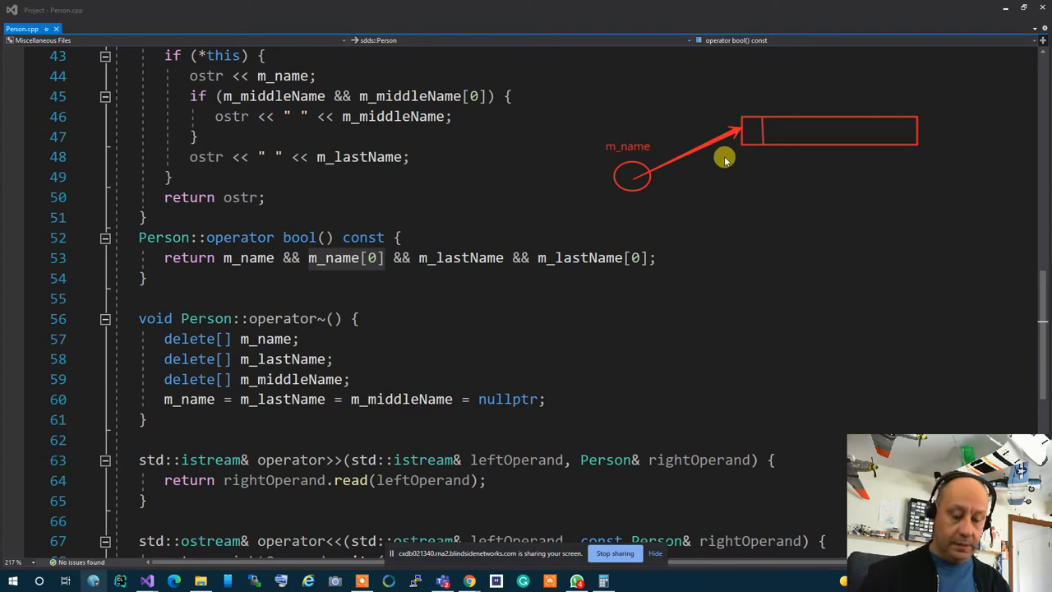
- Label the memory diagram's pointer circle with the text m_name
{"action": "type", "text": "m_name[0"}
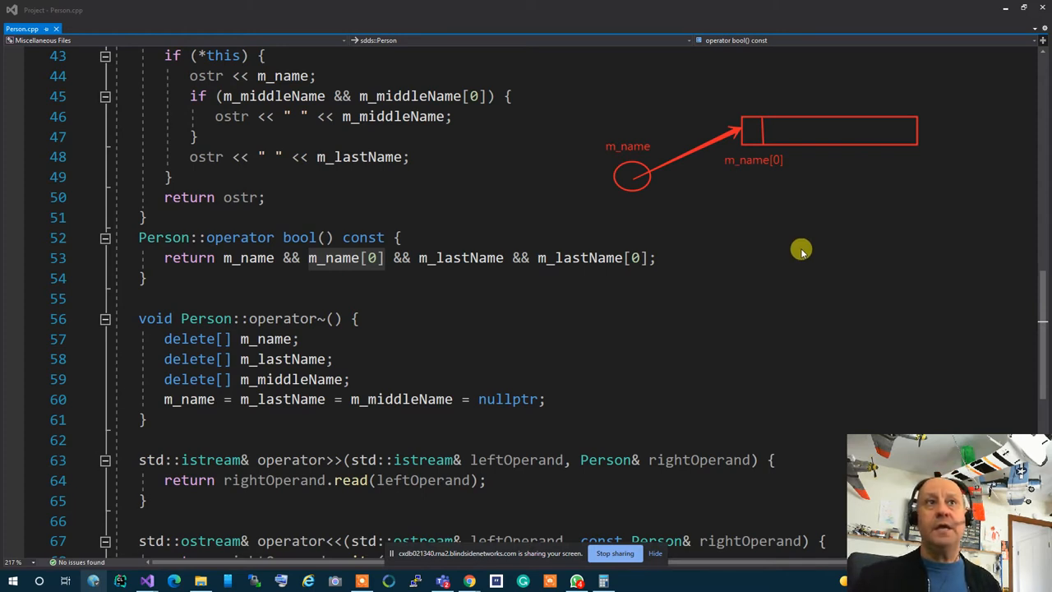
{"action": "mouse_move", "coordinate": [649, 142]}
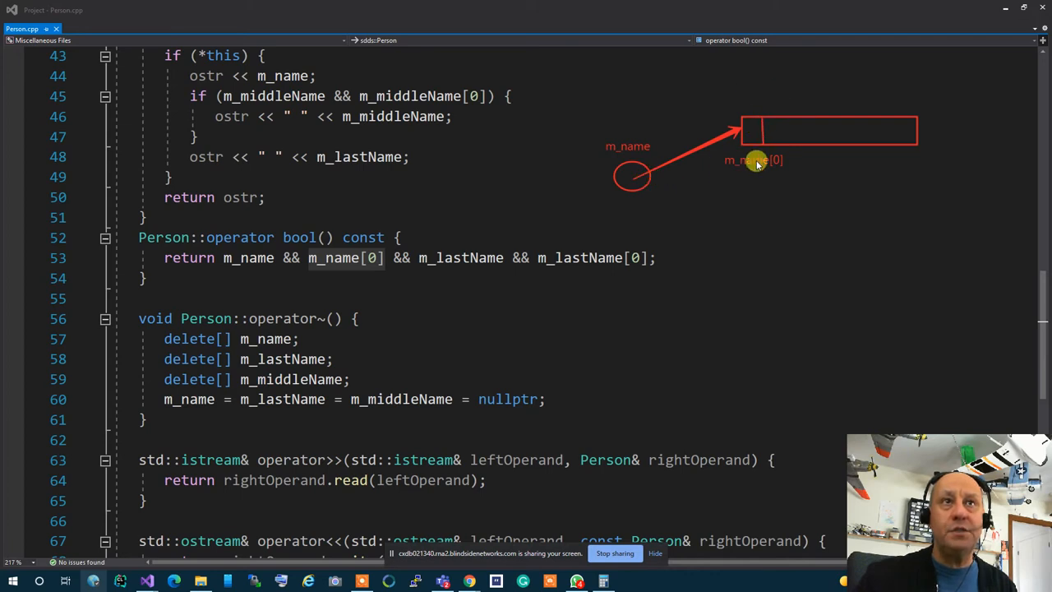
{"action": "mouse_move", "coordinate": [749, 133]}
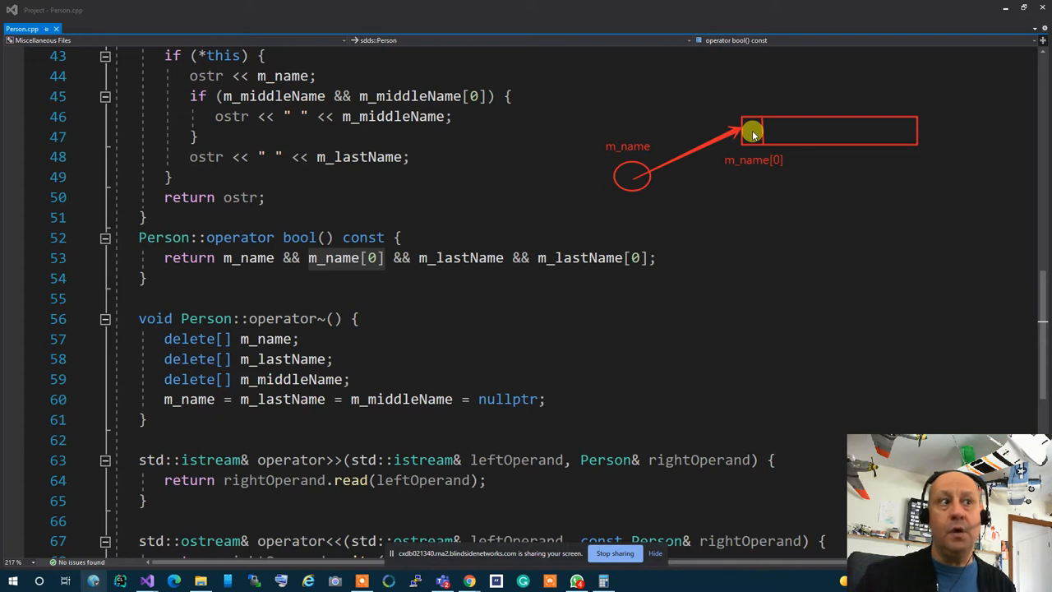
{"action": "mouse_move", "coordinate": [220, 276]}
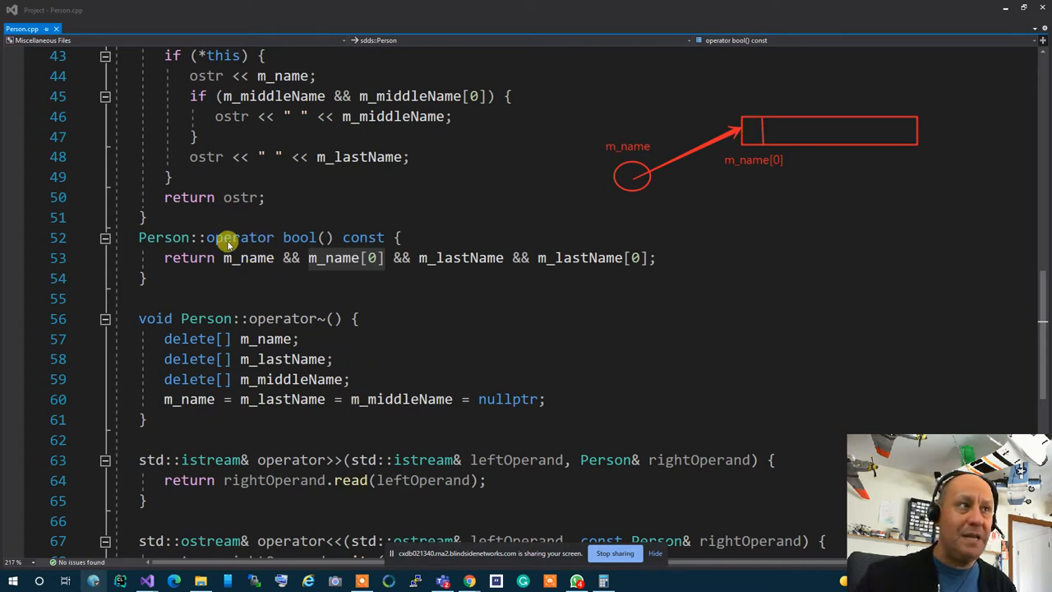
{"action": "mouse_move", "coordinate": [262, 270]}
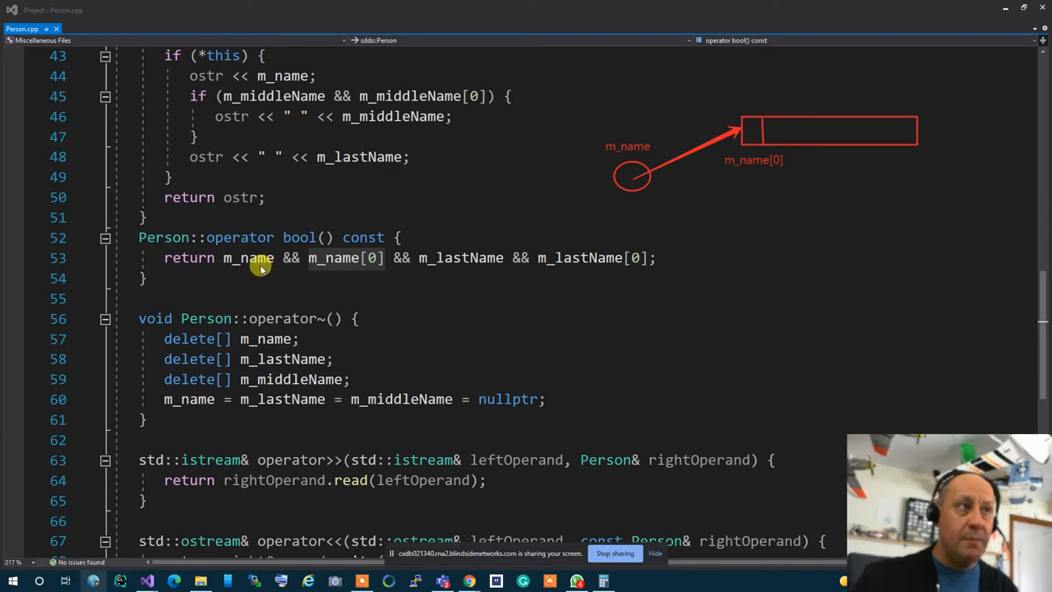
{"action": "mouse_move", "coordinate": [838, 270]}
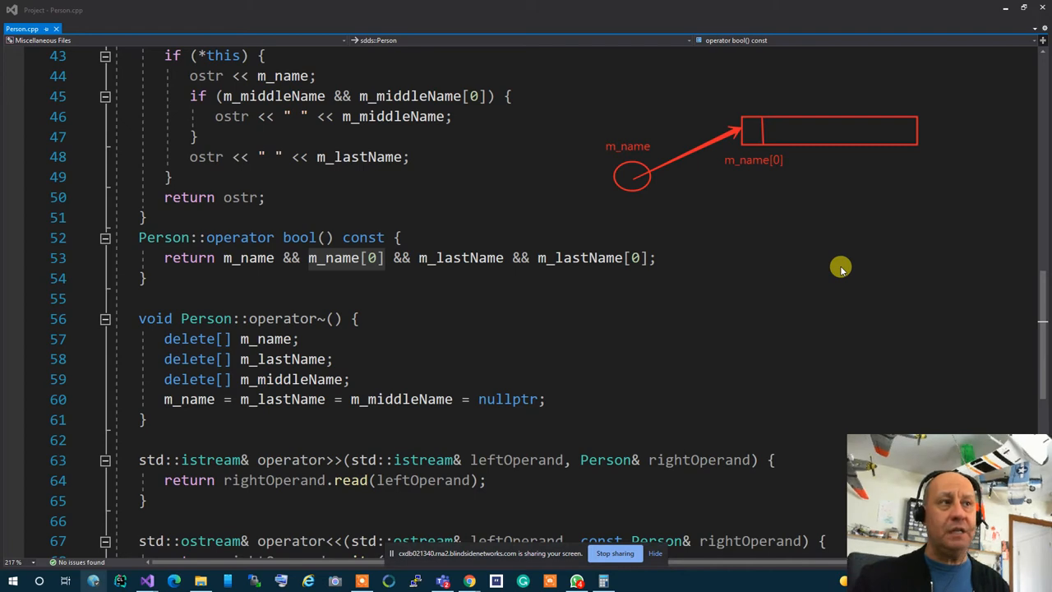
{"action": "mouse_move", "coordinate": [245, 273]}
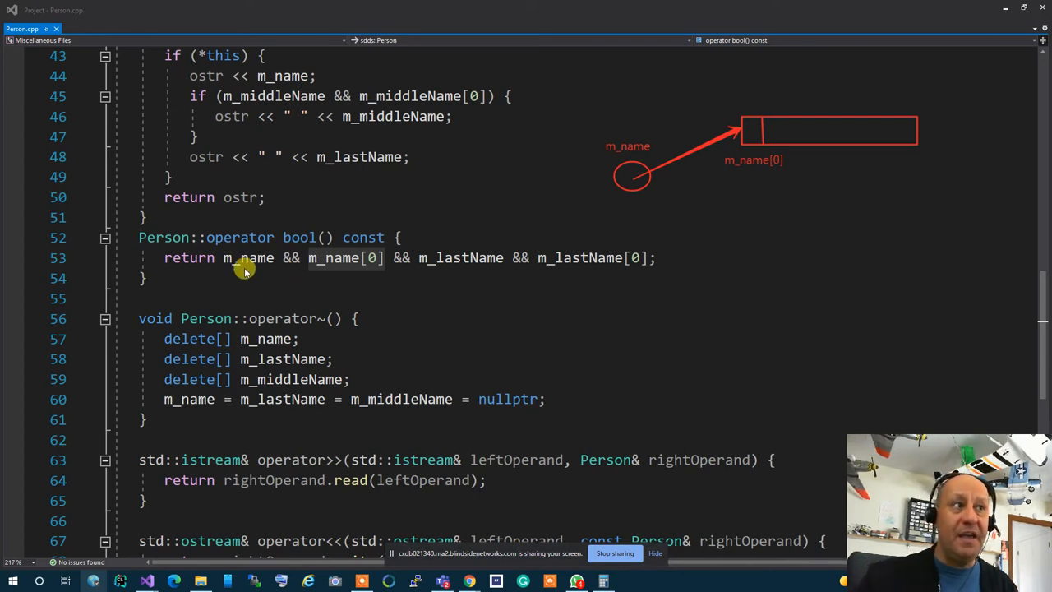
{"action": "mouse_move", "coordinate": [243, 253]}
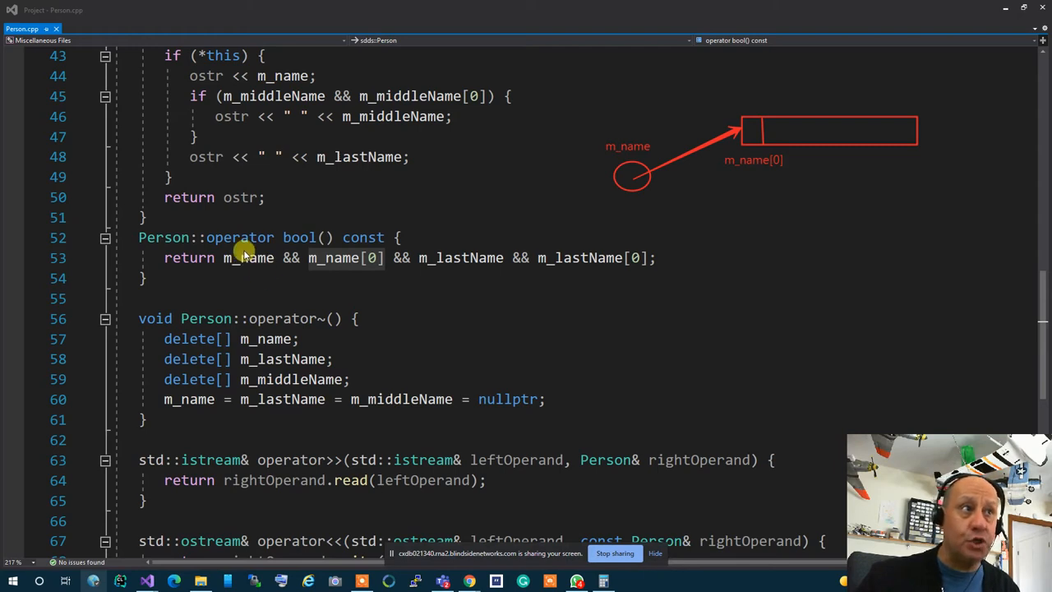
{"action": "mouse_move", "coordinate": [340, 271]}
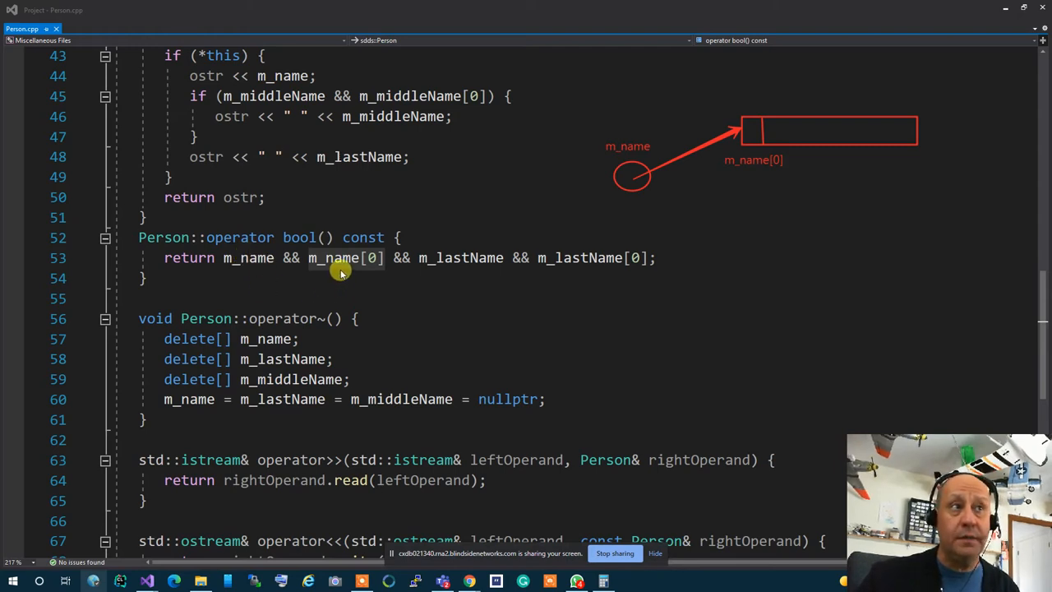
{"action": "mouse_move", "coordinate": [381, 271]}
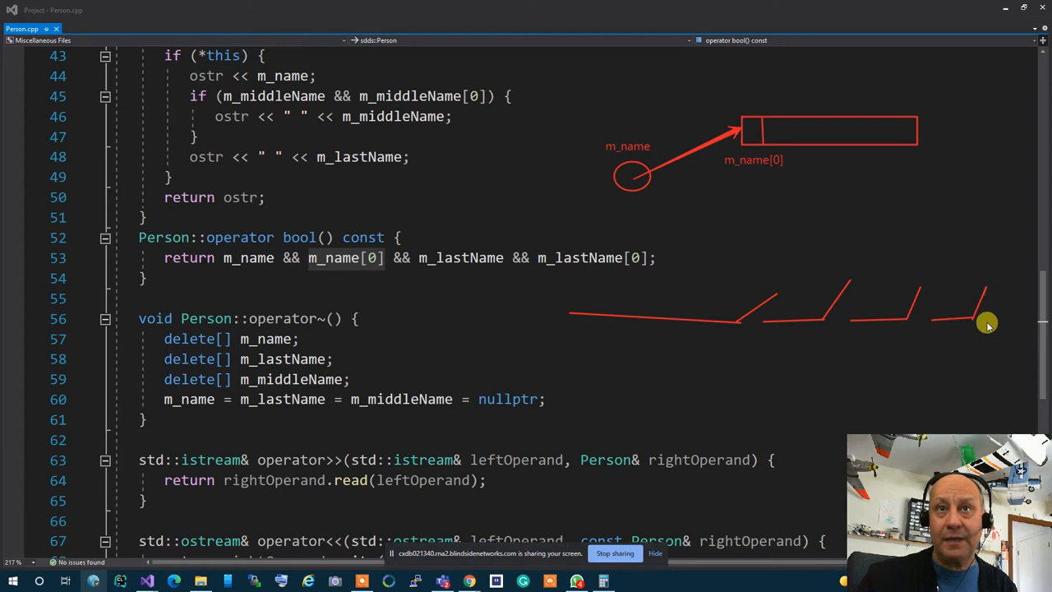
{"action": "mouse_move", "coordinate": [1022, 326]}
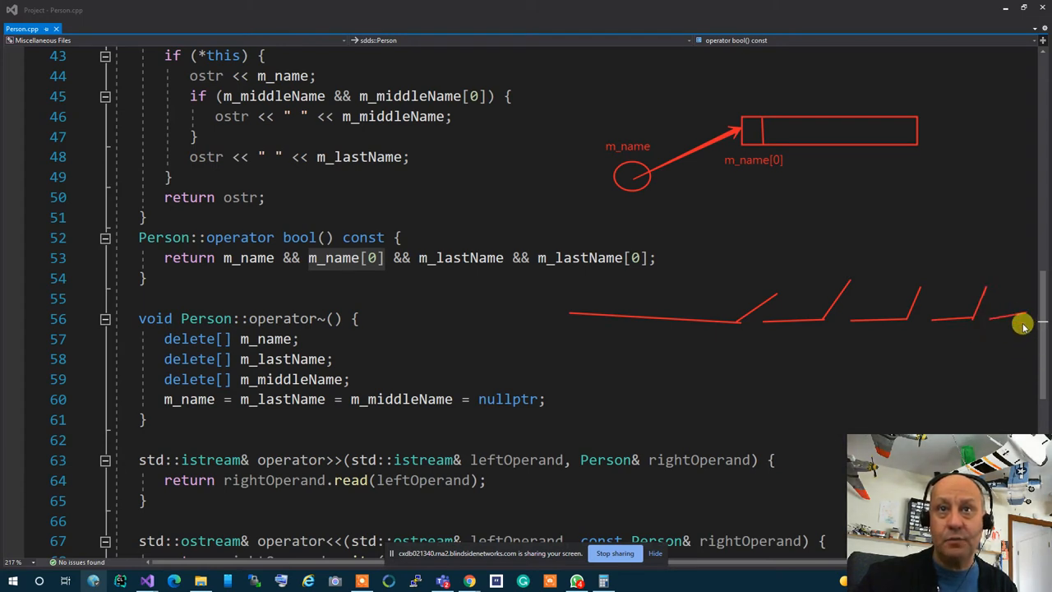
- Sketch a circuit connecting the row of open switches to a battery
{"action": "left_click_drag", "start_coordinate": [1022, 326], "coordinate": [746, 371]}
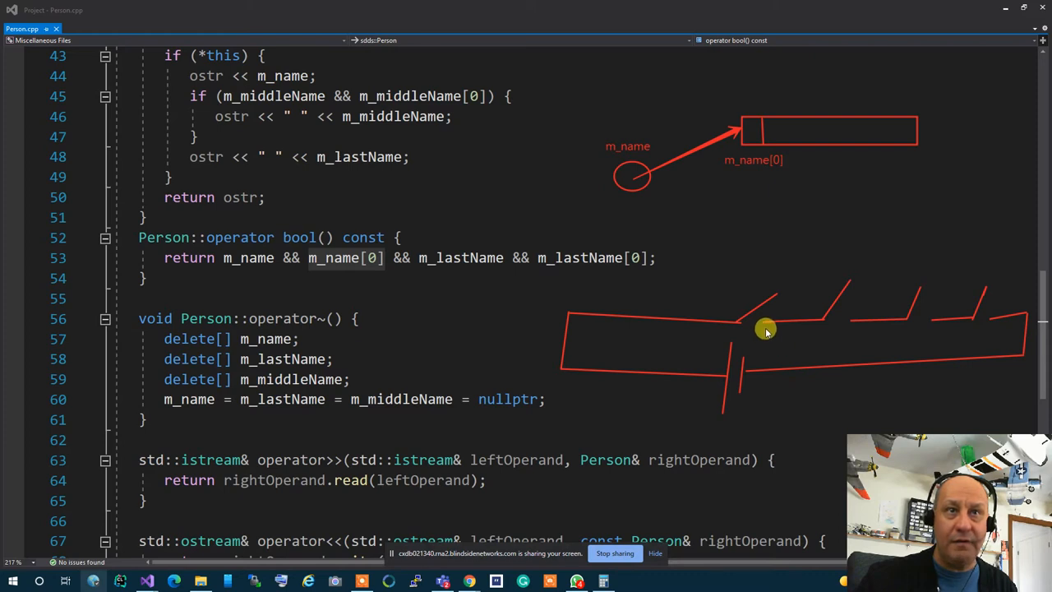
{"action": "mouse_move", "coordinate": [256, 266]}
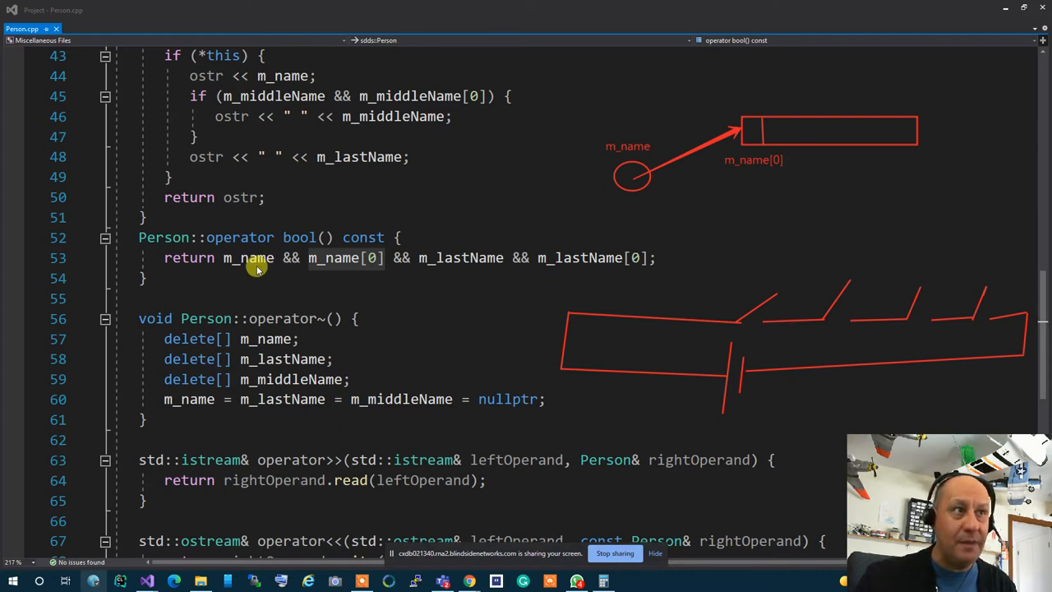
{"action": "mouse_move", "coordinate": [790, 317]}
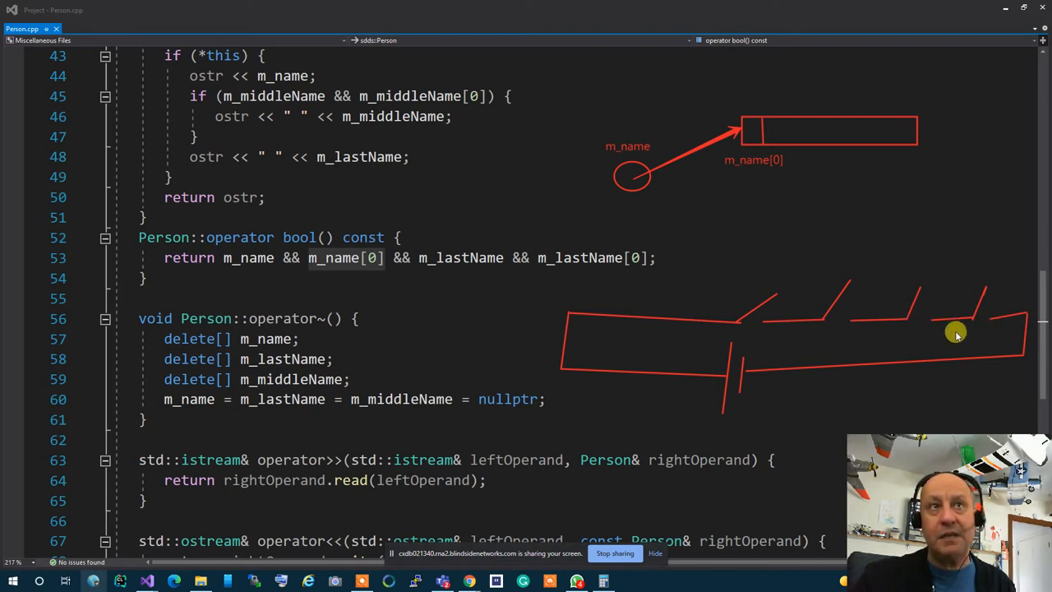
{"action": "mouse_move", "coordinate": [907, 315]}
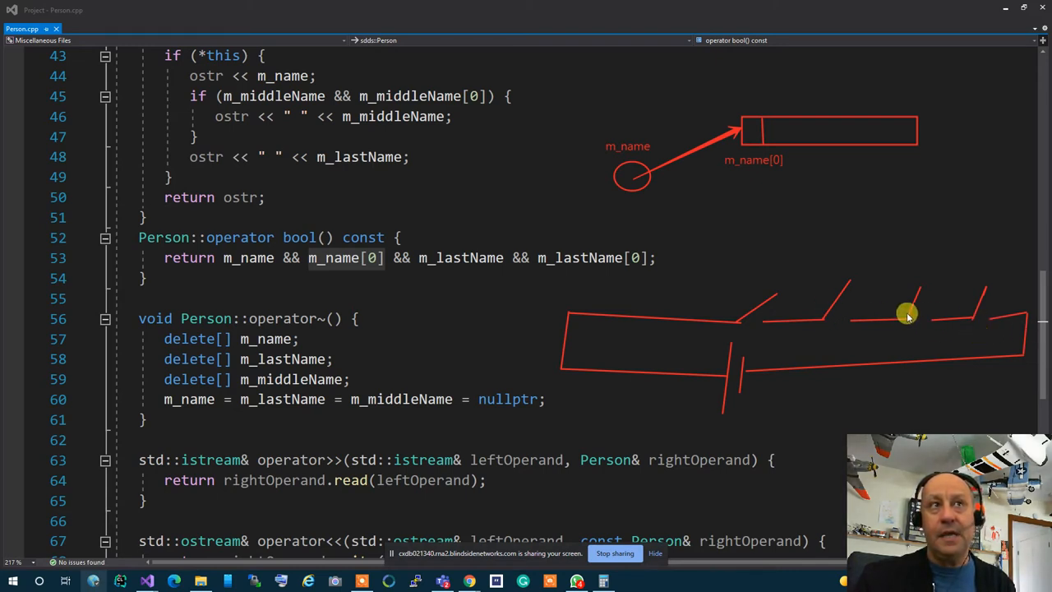
{"action": "mouse_move", "coordinate": [283, 271]}
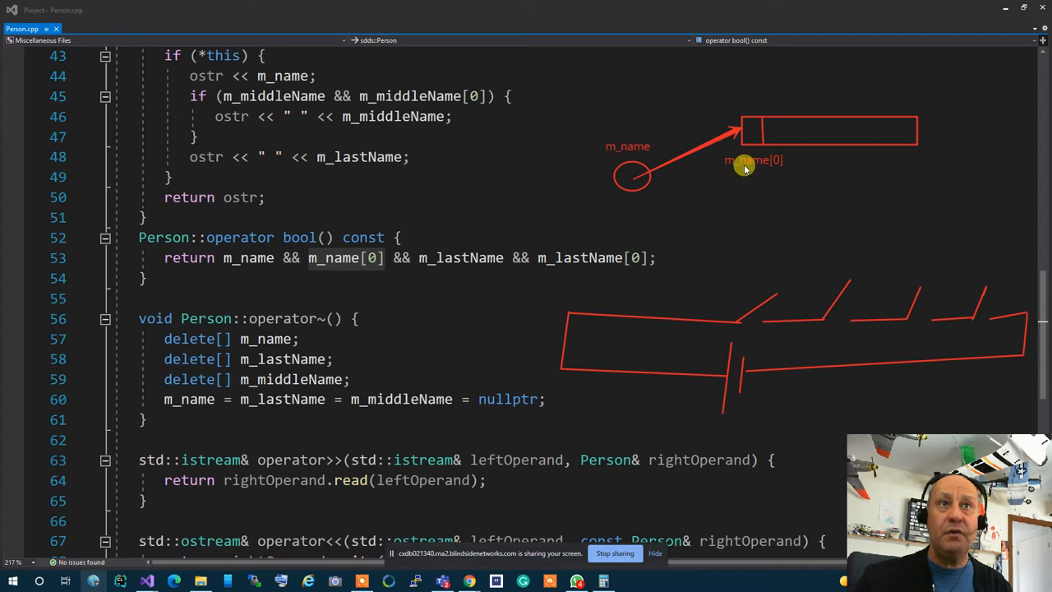
{"action": "mouse_move", "coordinate": [565, 378]}
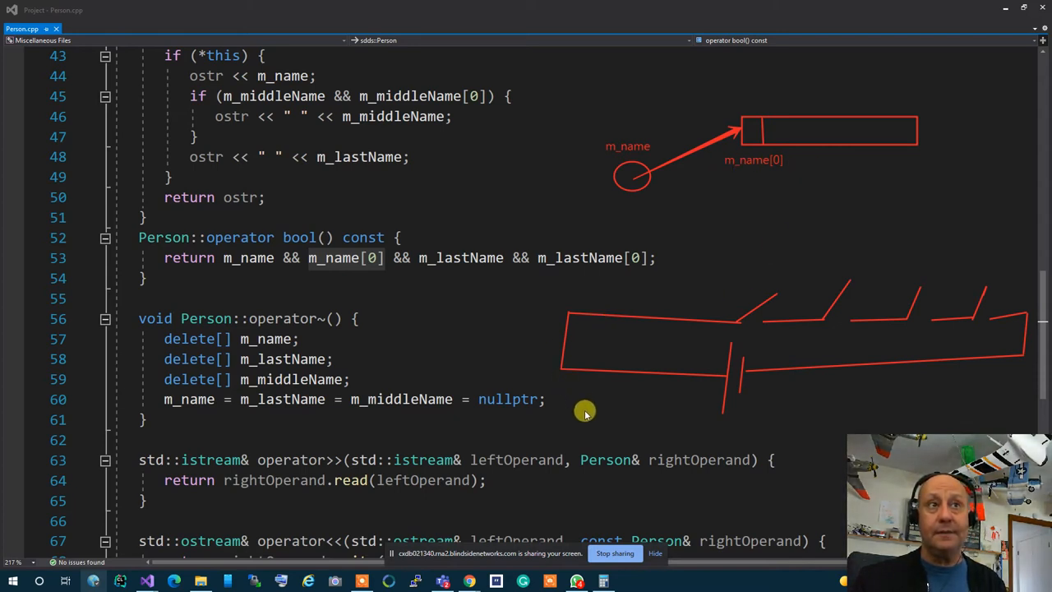
{"action": "mouse_move", "coordinate": [351, 276]}
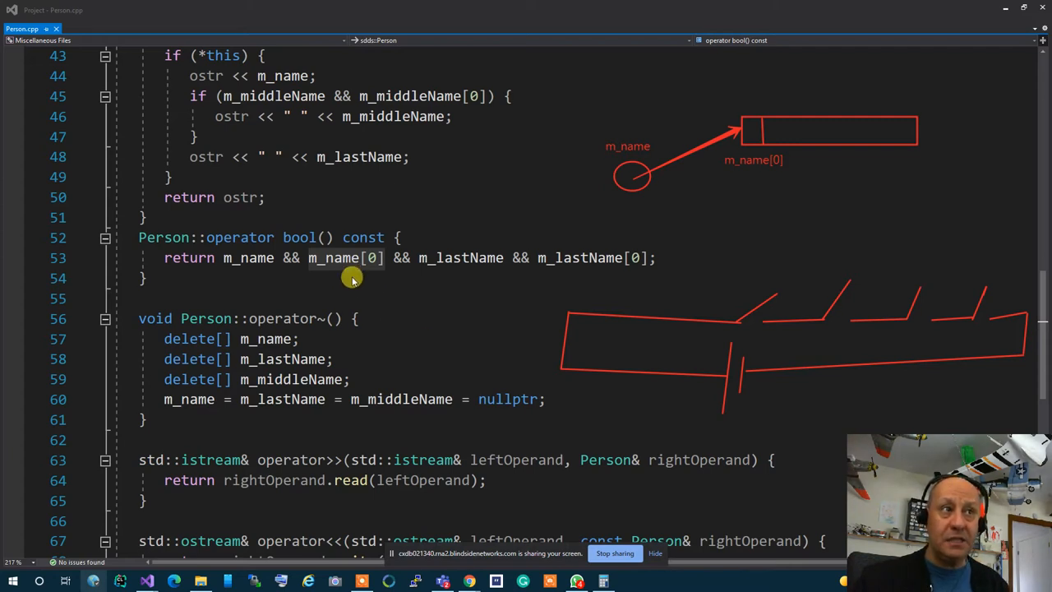
{"action": "mouse_move", "coordinate": [345, 276]}
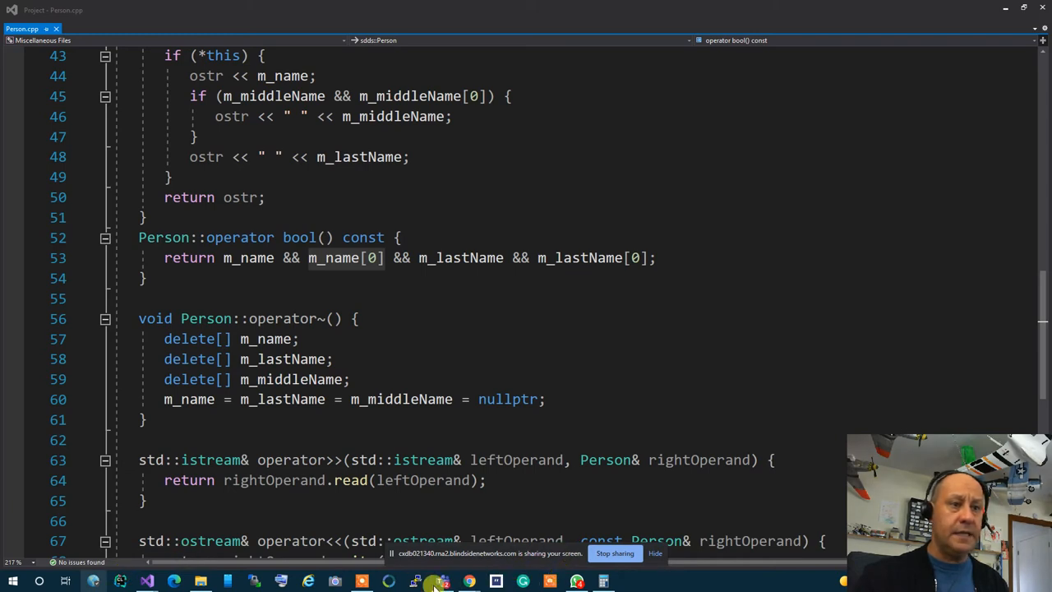
{"action": "mouse_move", "coordinate": [335, 431]}
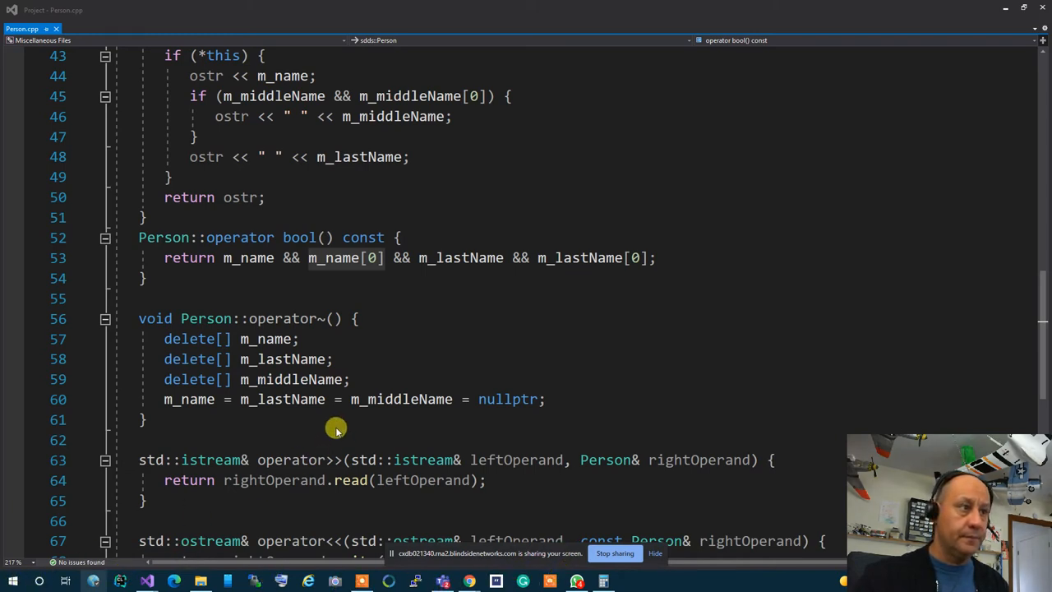
{"action": "mouse_move", "coordinate": [46, 7]}
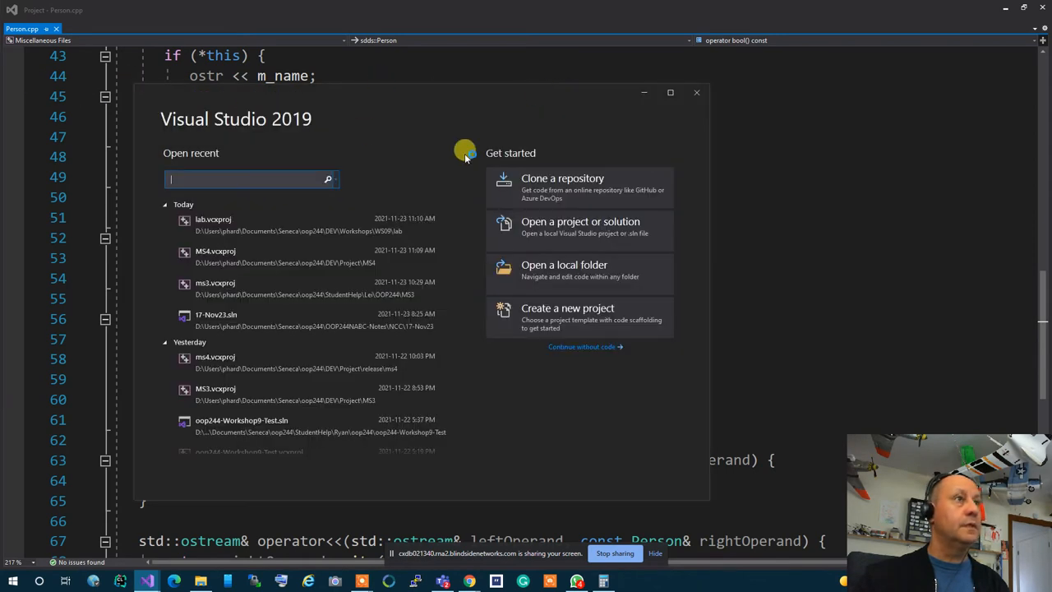
- Create an empty C++ project named w9 in OOP-Workshops > _OverViewNotes
{"action": "left_click", "coordinate": [568, 307]}
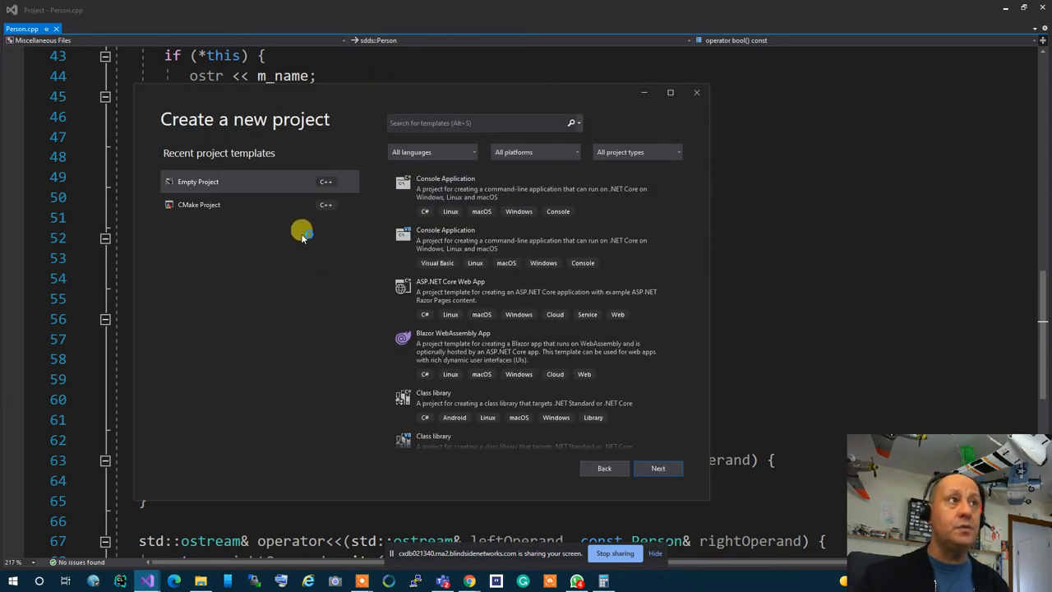
{"action": "left_click", "coordinate": [657, 467]}
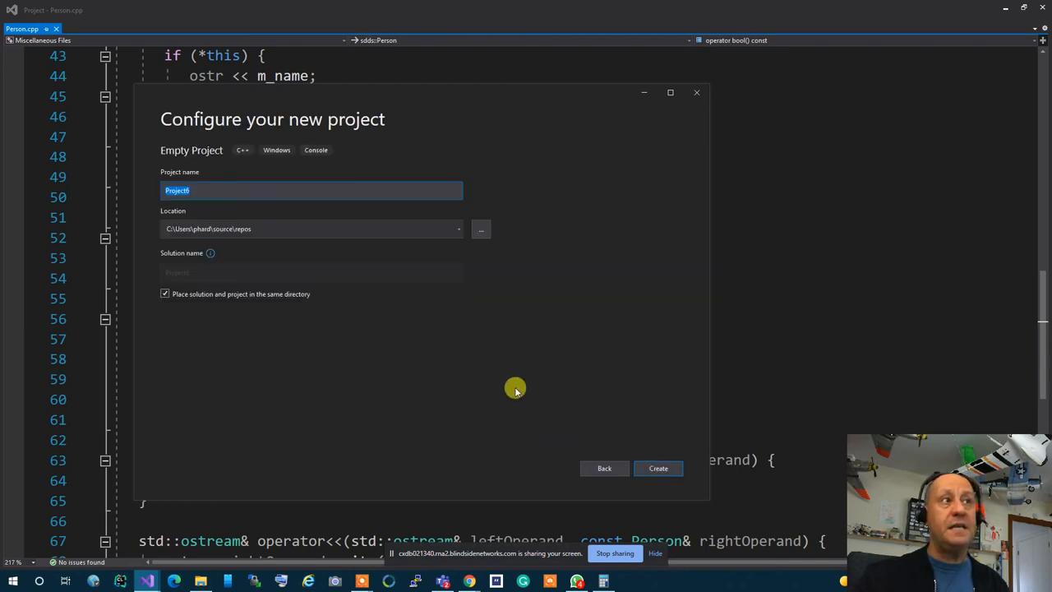
{"action": "left_click", "coordinate": [480, 228]}
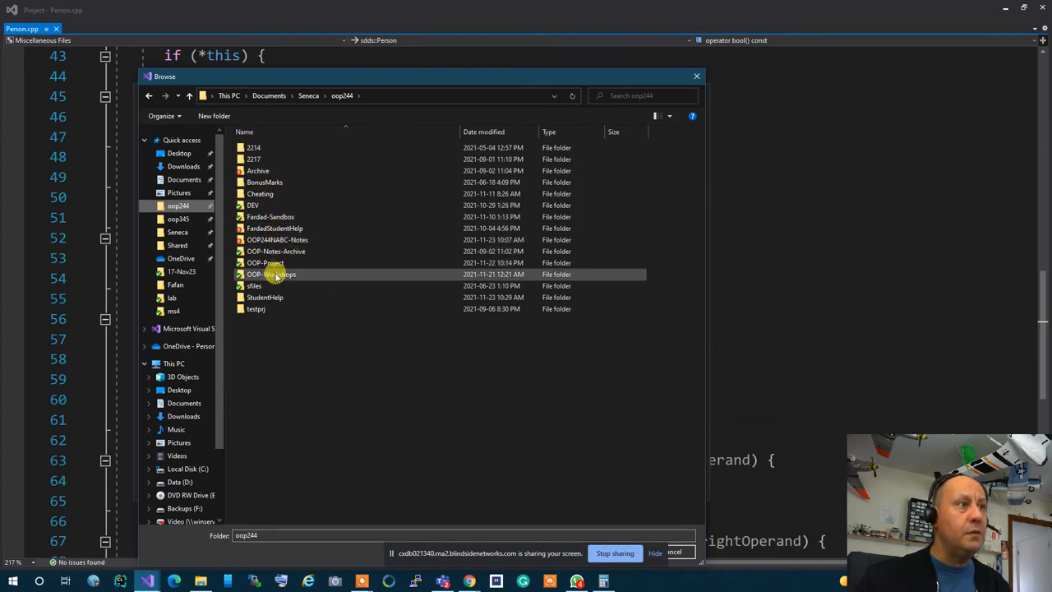
{"action": "double_click", "coordinate": [271, 273]}
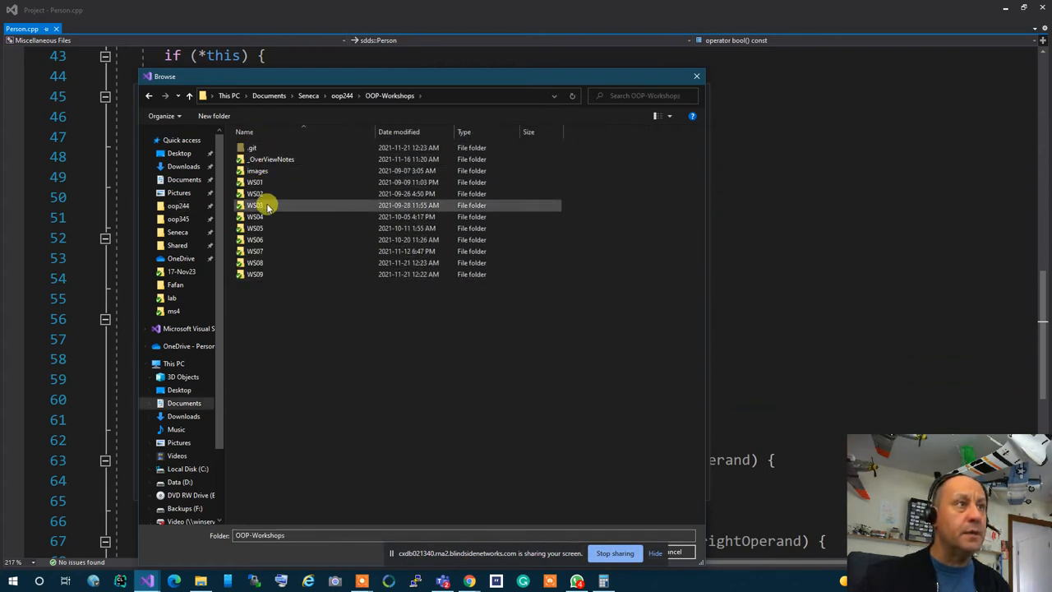
{"action": "double_click", "coordinate": [272, 158]}
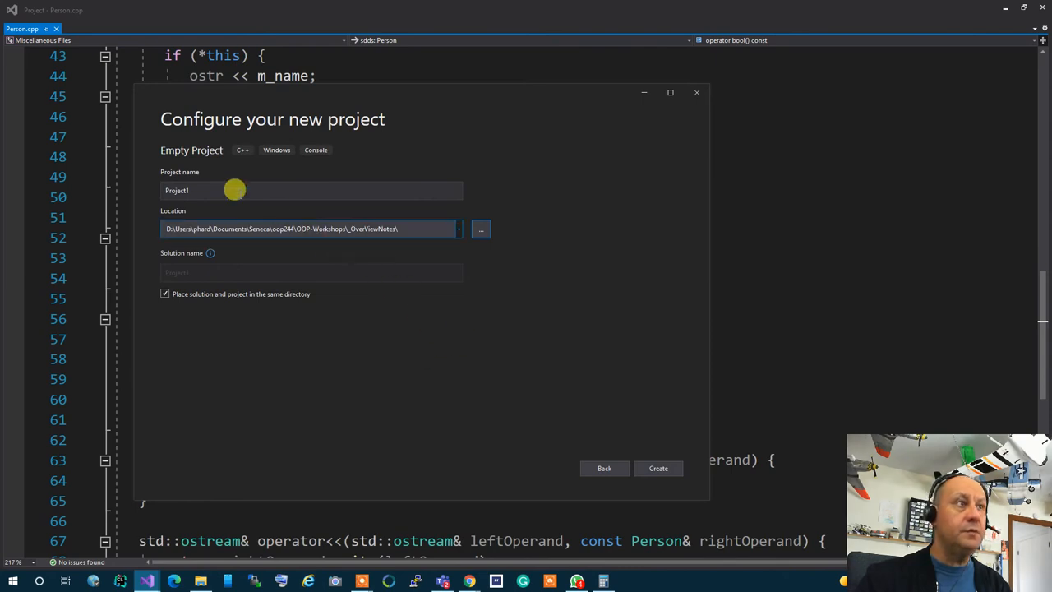
{"action": "type", "text": "w9"}
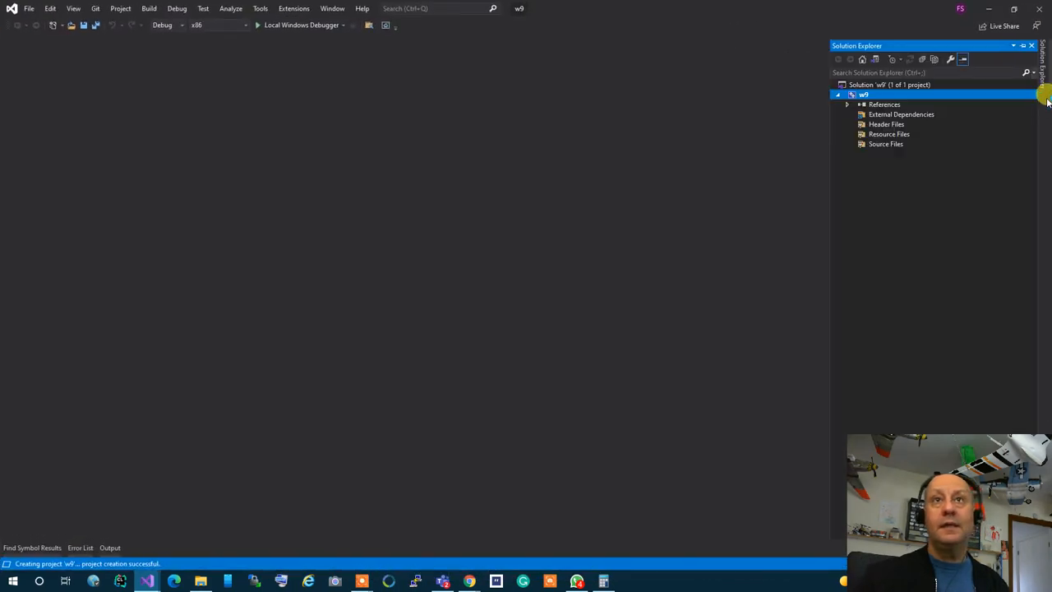
- Add a new C++ source file to the w9 project's Source Files
{"action": "right_click", "coordinate": [885, 144]}
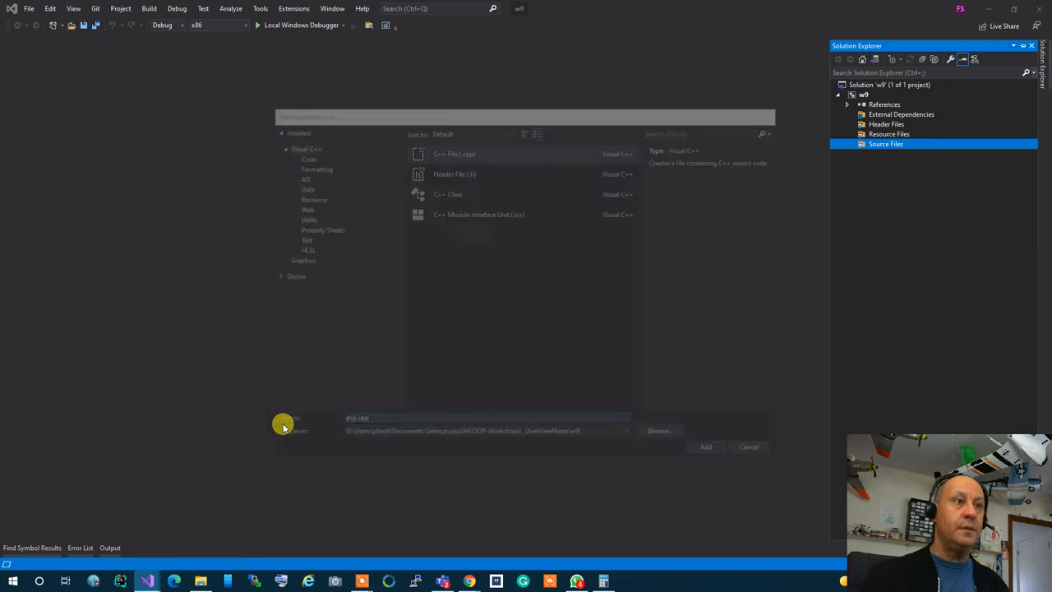
{"action": "left_click", "coordinate": [704, 447]}
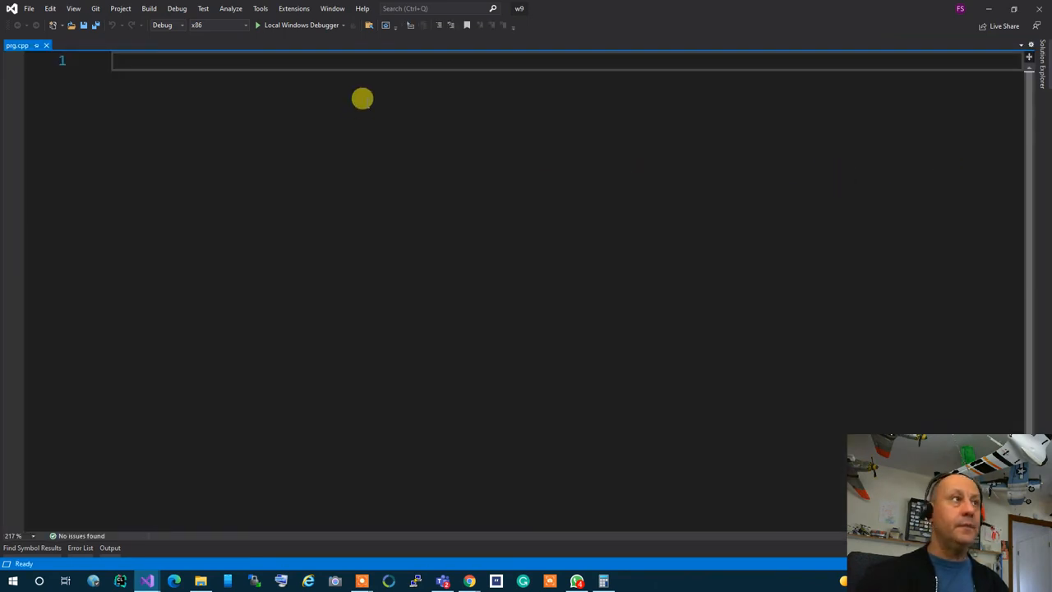
- Write #include <iostream>, using namespace std; and an int main() returning 0
{"action": "type", "text": "#include <>"}
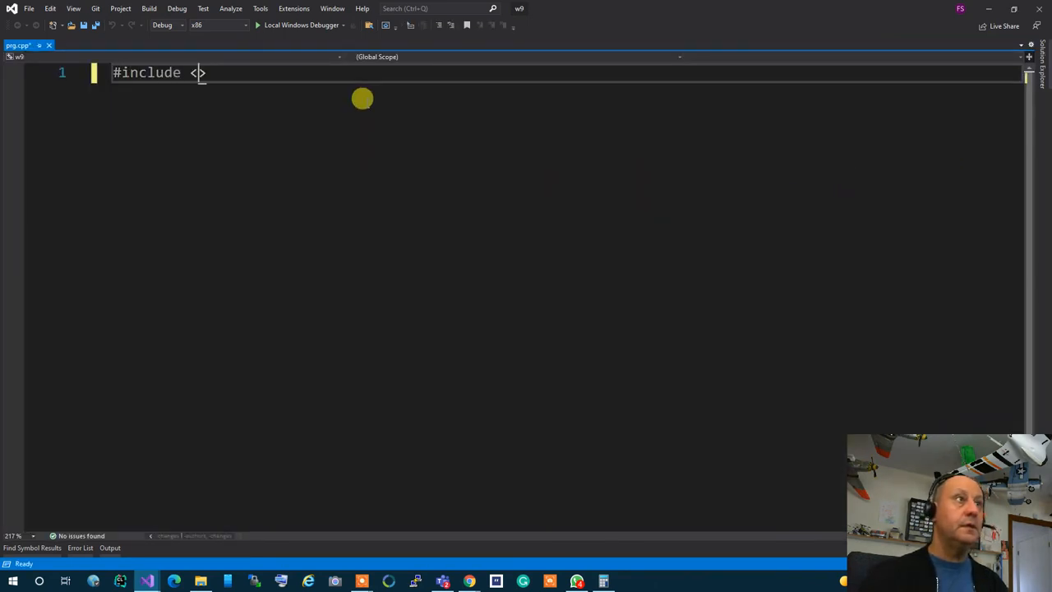
{"action": "type", "text": "iostream"}
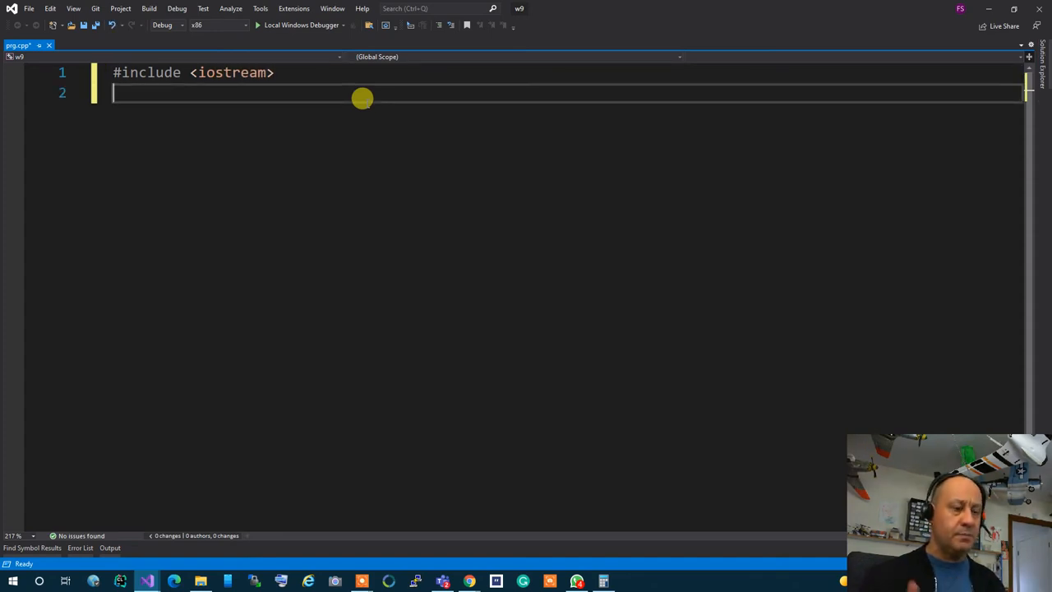
{"action": "type", "text": "unsigned"}
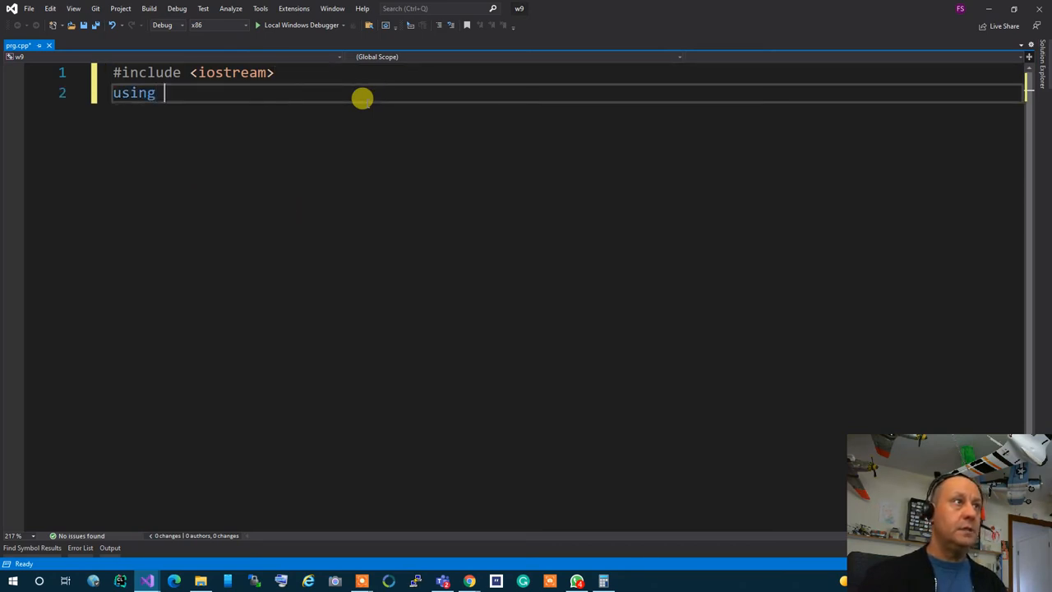
{"action": "type", "text": "namespace std"}
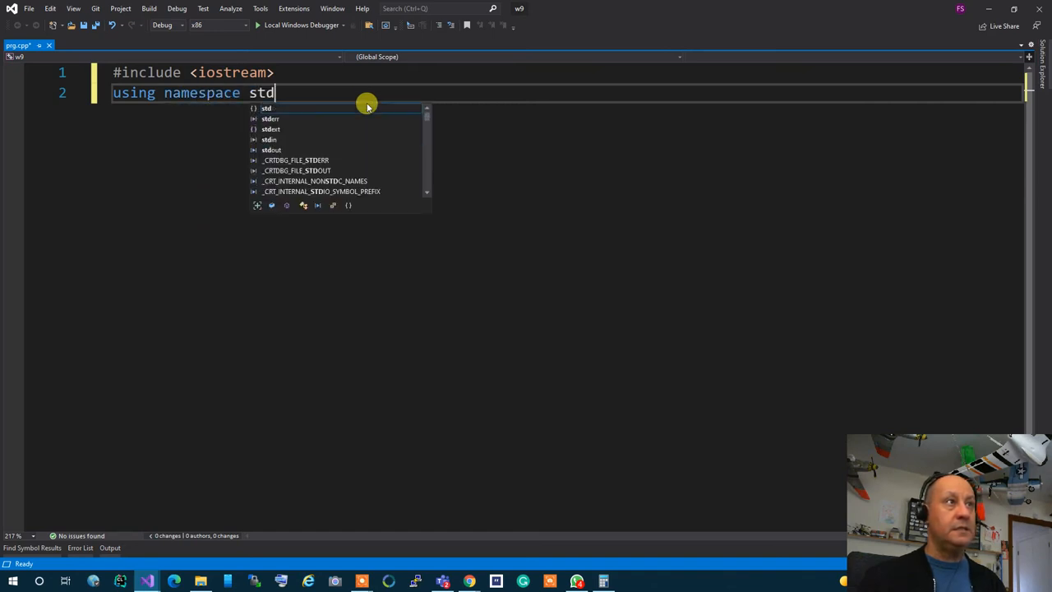
{"action": "type", "text": ";"}
{"action": "type", "text": "int main(){ "}
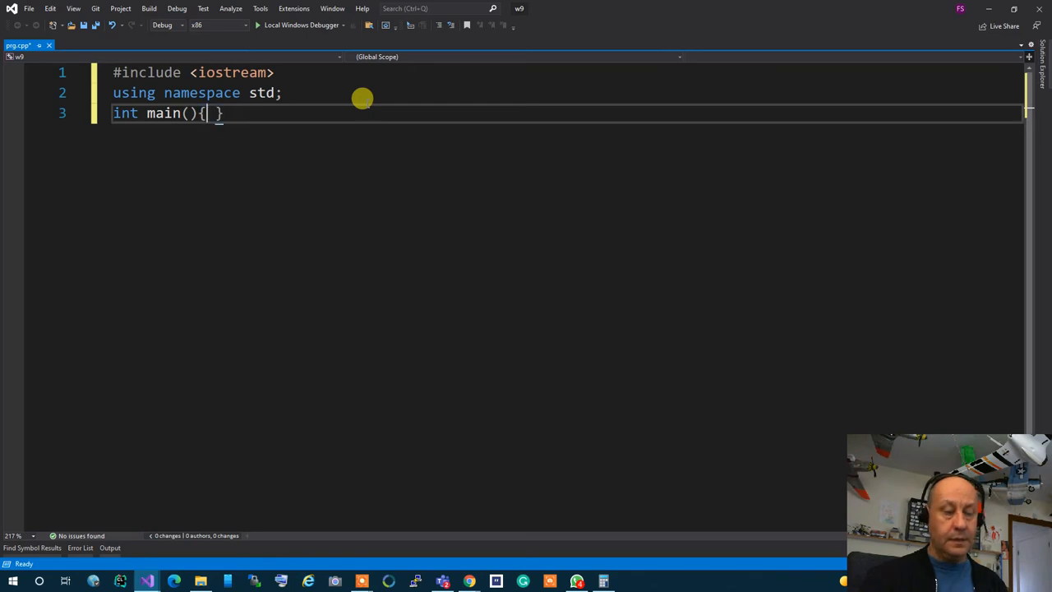
{"action": "type", "text": "et"}
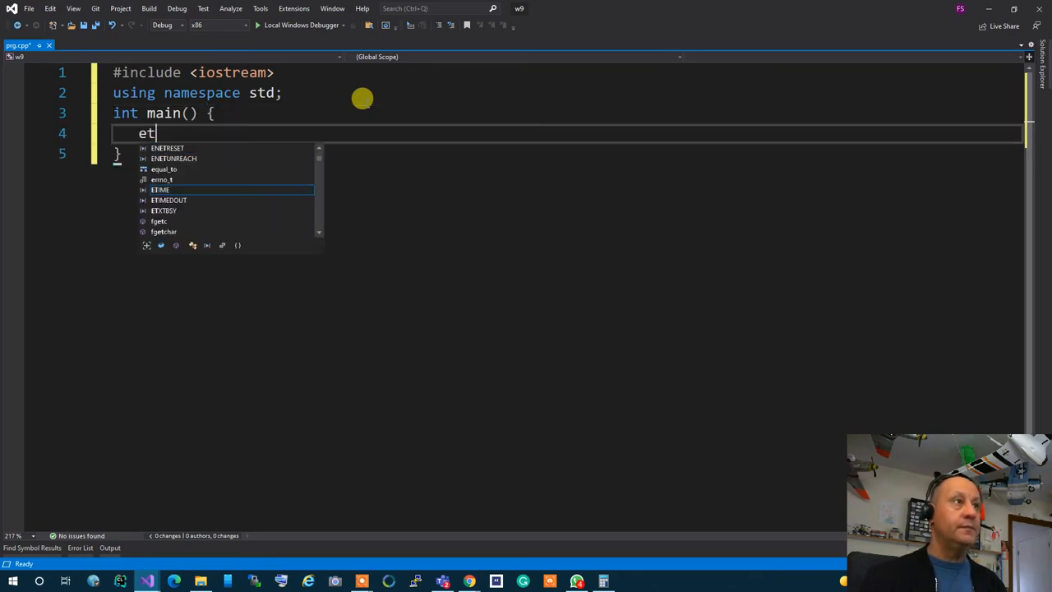
{"action": "type", "text": "return 0;"}
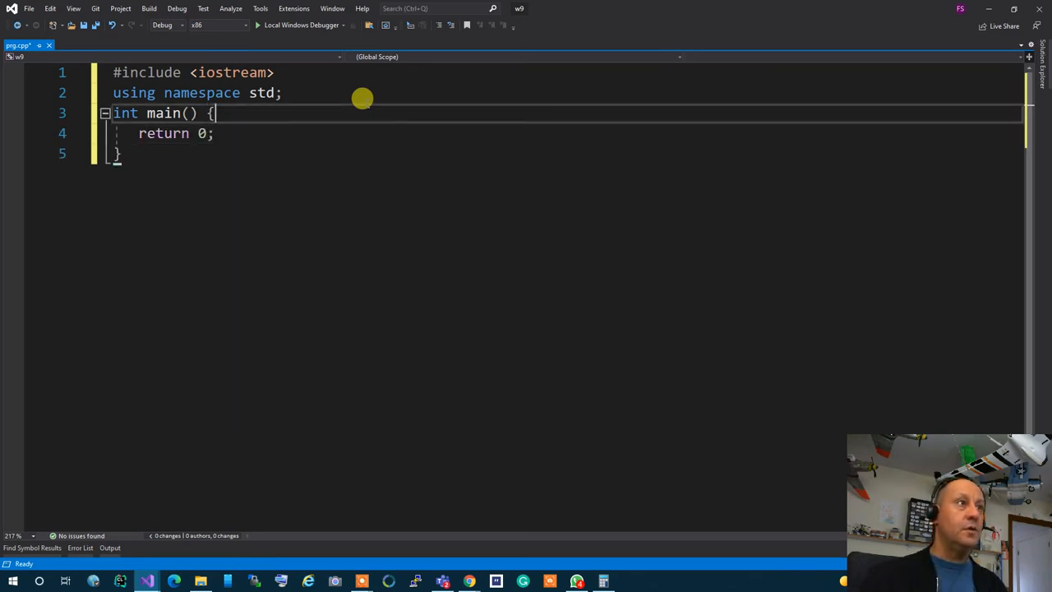
- Declare int a[]{1,4,3,7,8,34,6,8,54,3,...} inside main
{"action": "type", "text": "int a{}"}
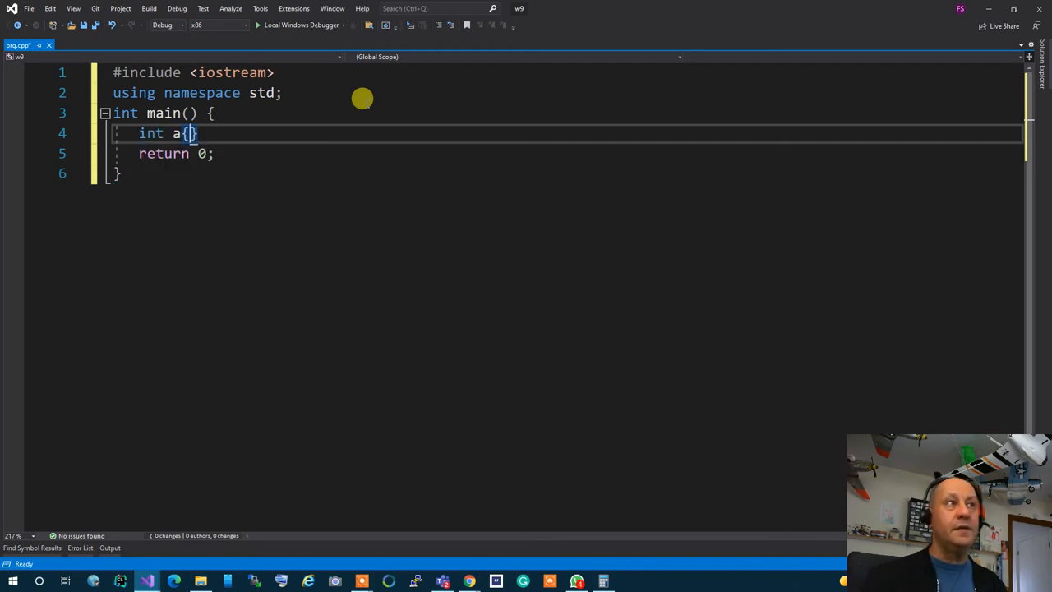
{"action": "type", "text": "[]"}
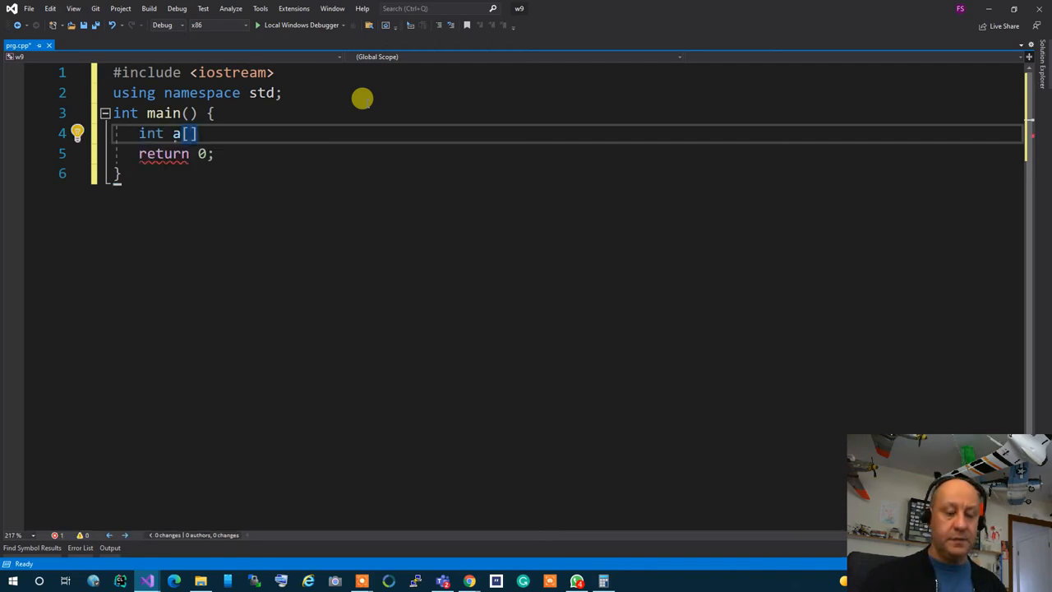
{"action": "type", "text": "{}"}
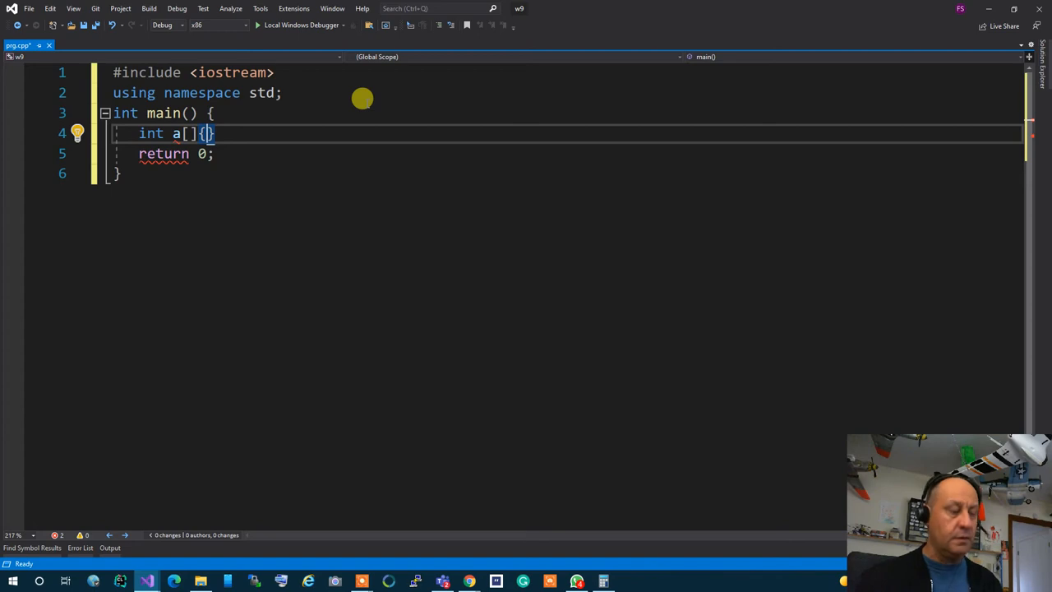
{"action": "type", "text": "1,4,3,"}
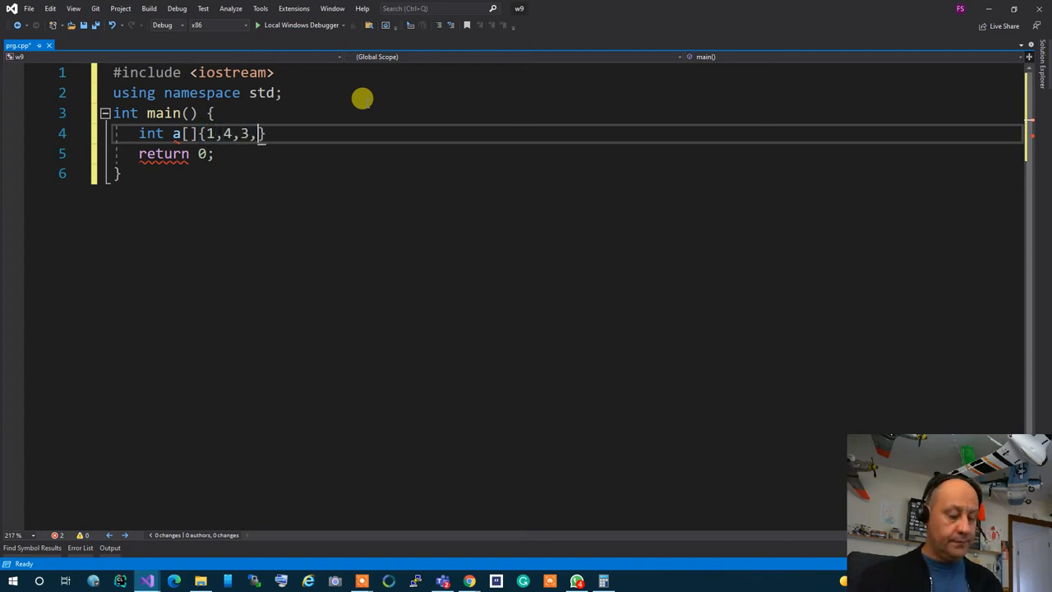
{"action": "type", "text": "7,8,"}
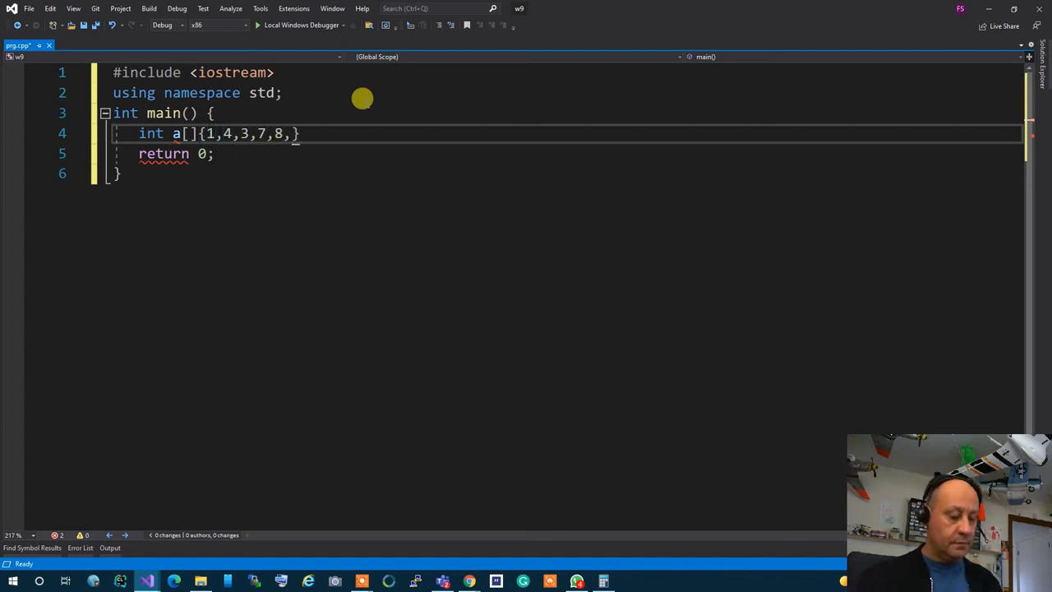
{"action": "type", "text": "34,6,8,54,3,6,3"}
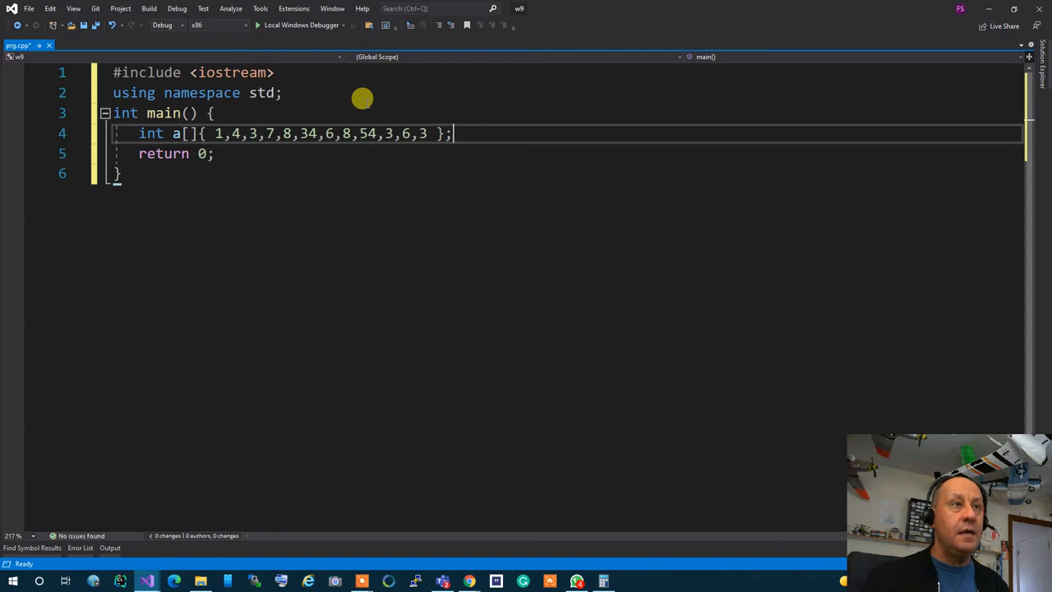
{"action": "mouse_move", "coordinate": [601, 205]}
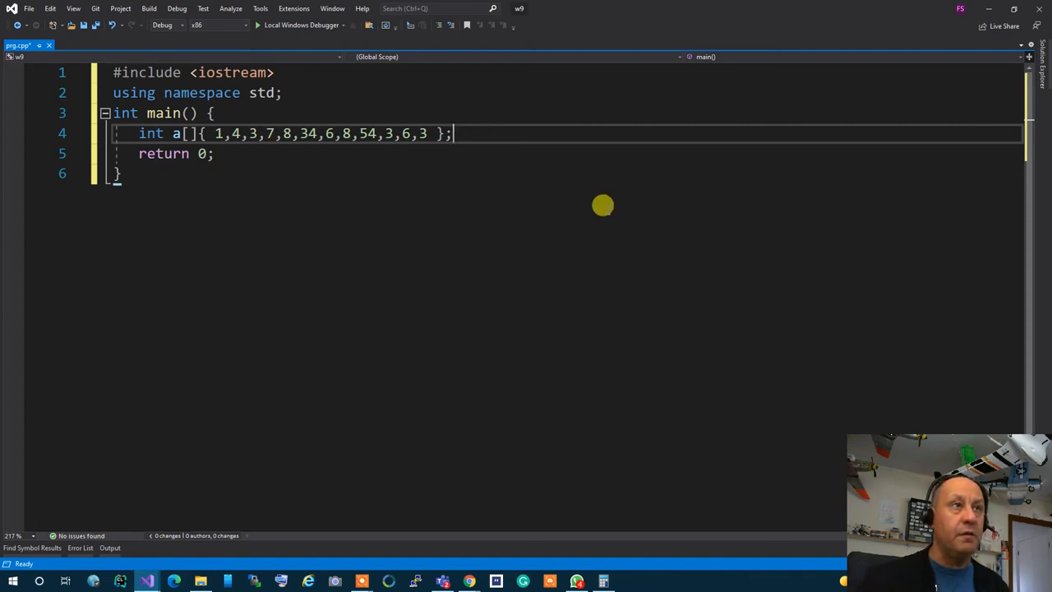
{"action": "mouse_move", "coordinate": [606, 210]}
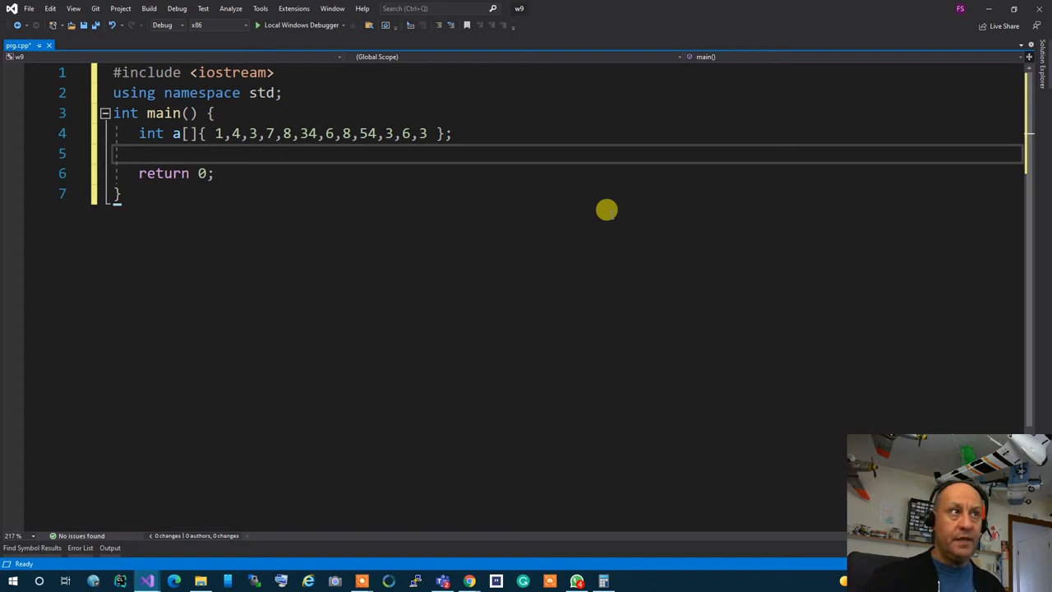
- Write a for loop over the 12 array elements with an if (a[i] > 5) block
{"action": "type", "text": "for(in"}
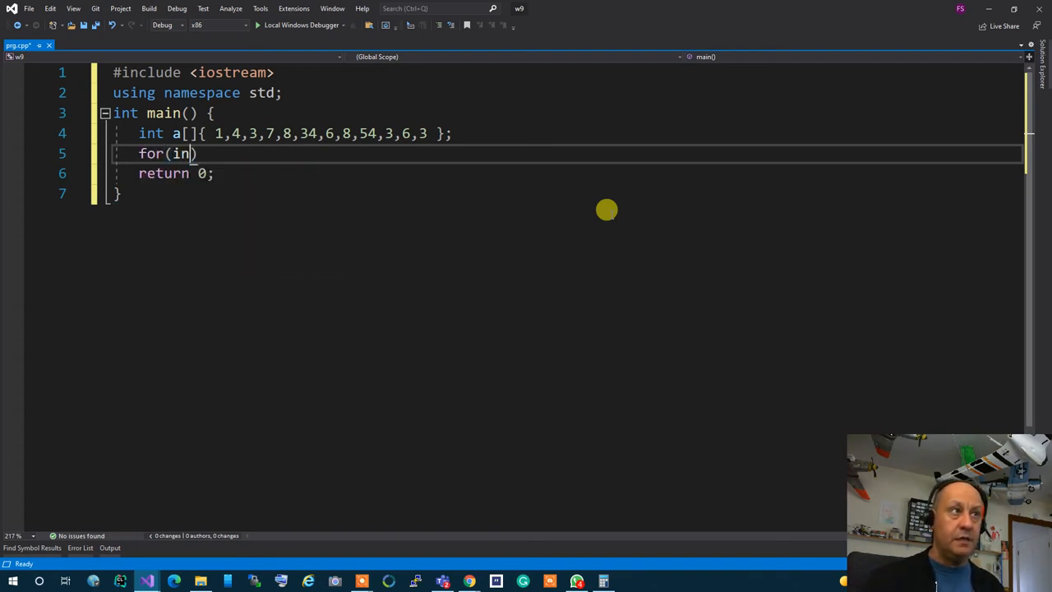
{"action": "type", "text": "t"}
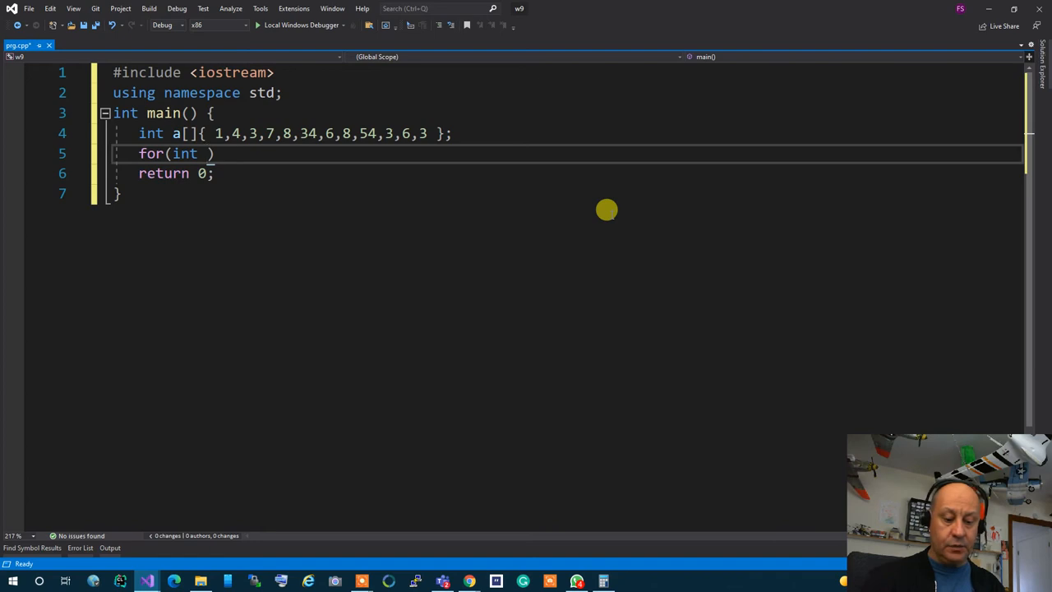
{"action": "type", "text": "i"}
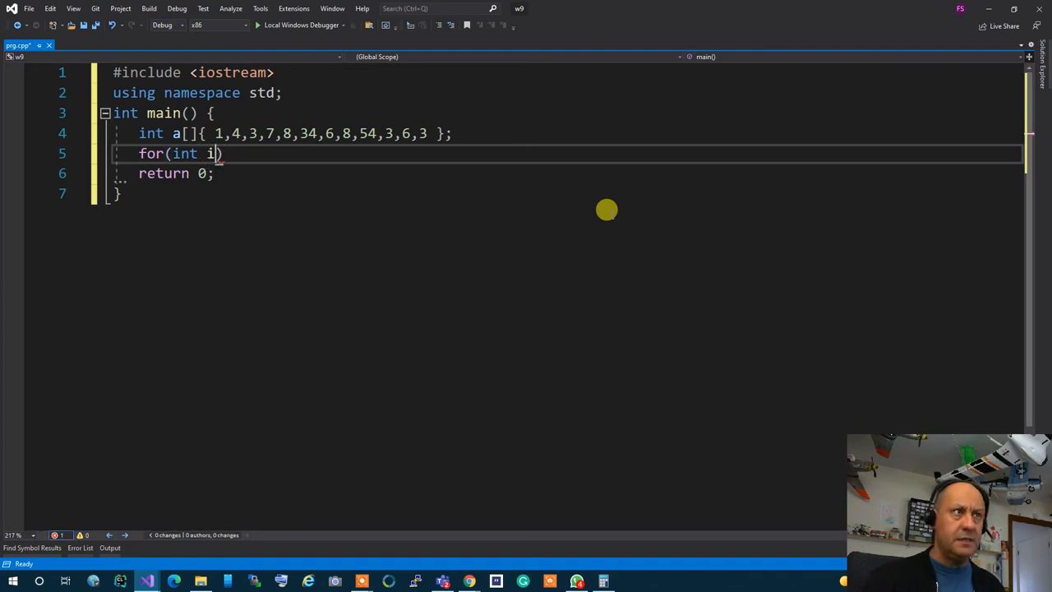
{"action": "type", "text": "=0;i<"}
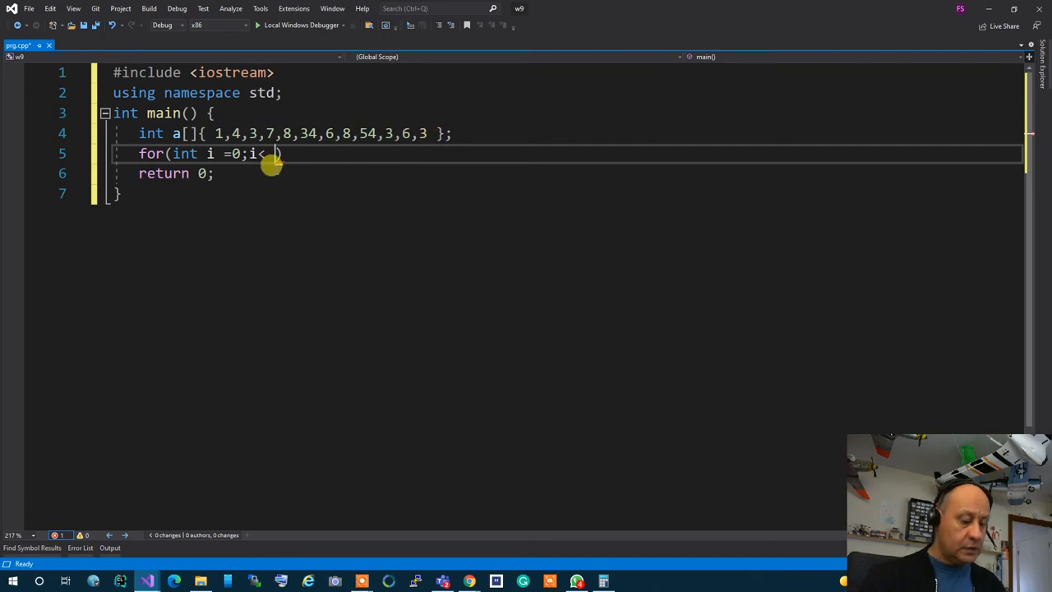
{"action": "type", "text": "12;i++"}
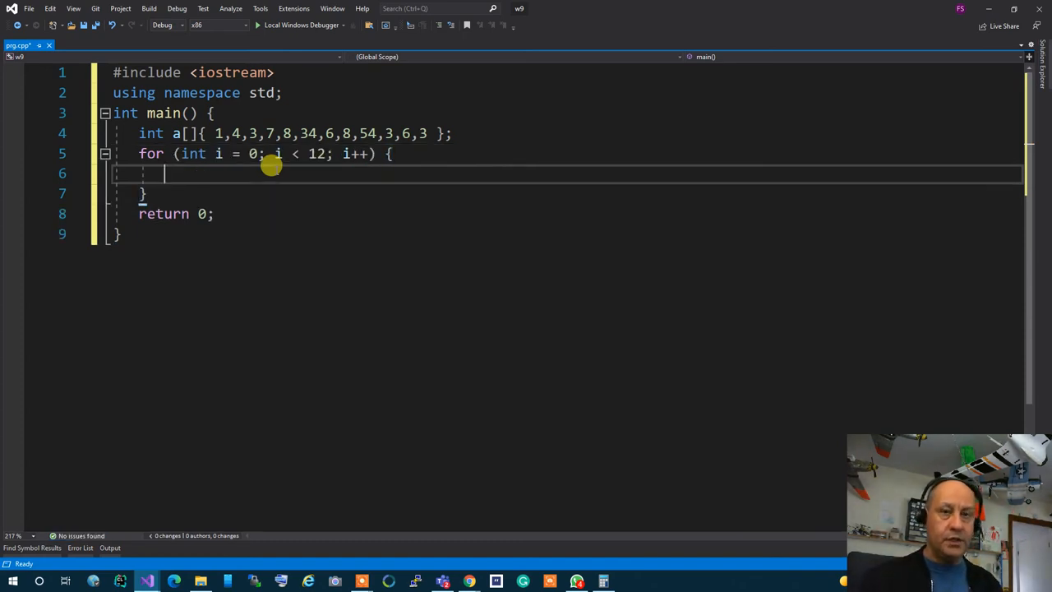
{"action": "type", "text": "int"}
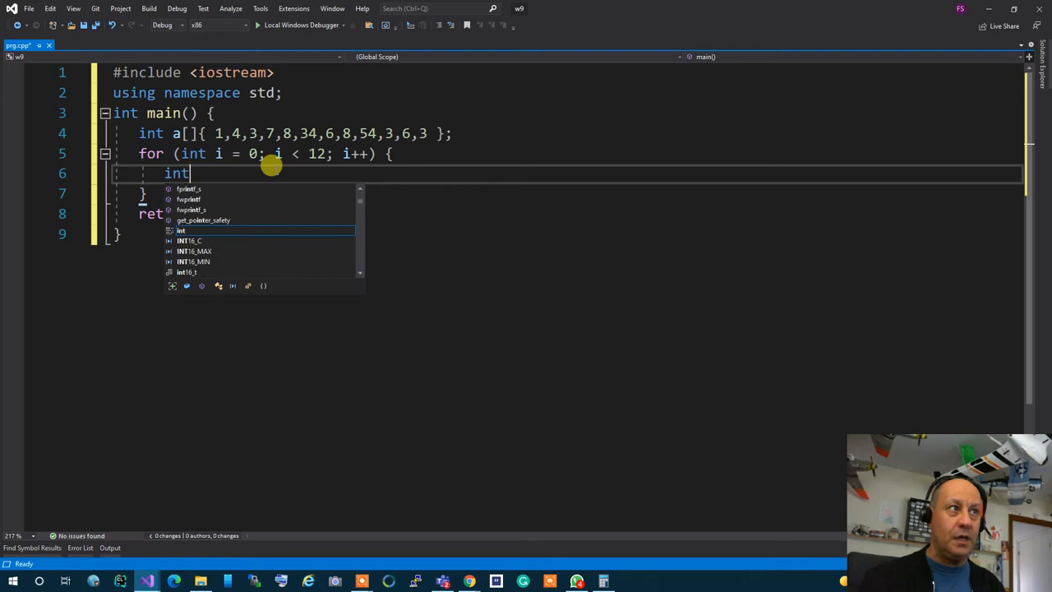
{"action": "type", "text": "if()"}
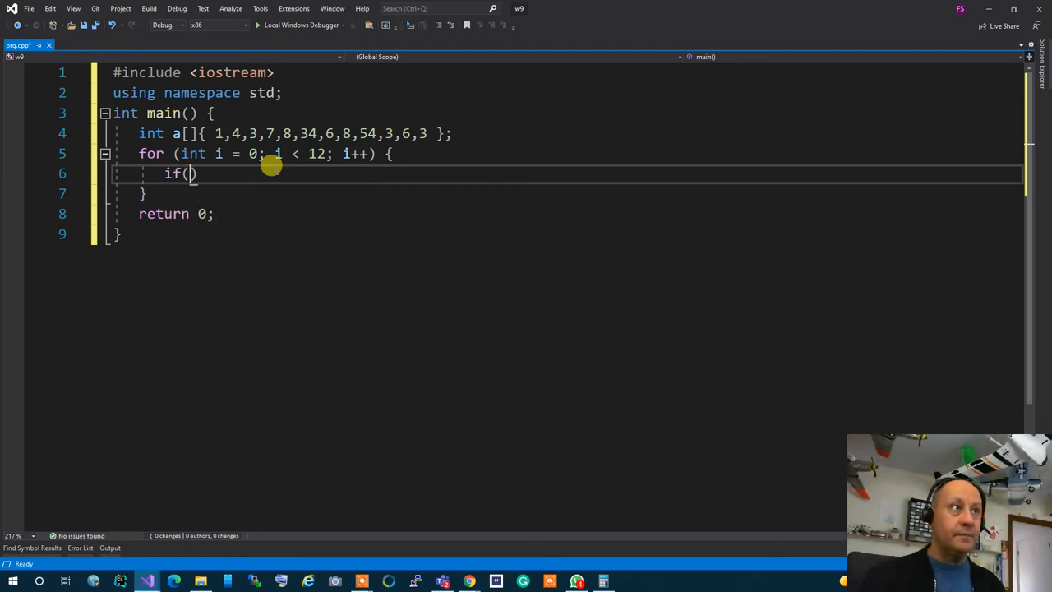
{"action": "type", "text": "a[i] >"}
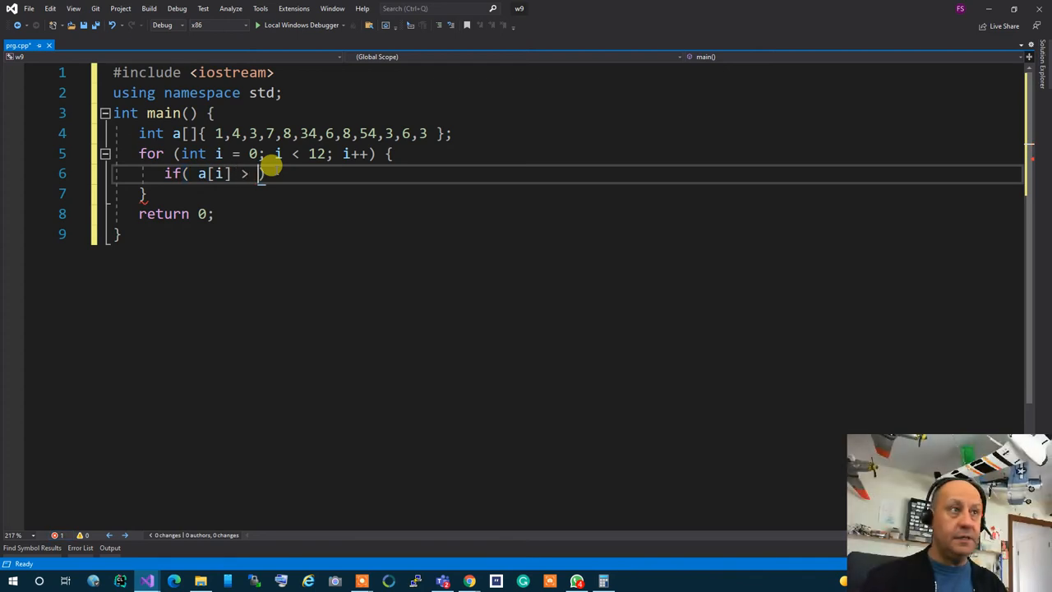
{"action": "type", "text": "5"}
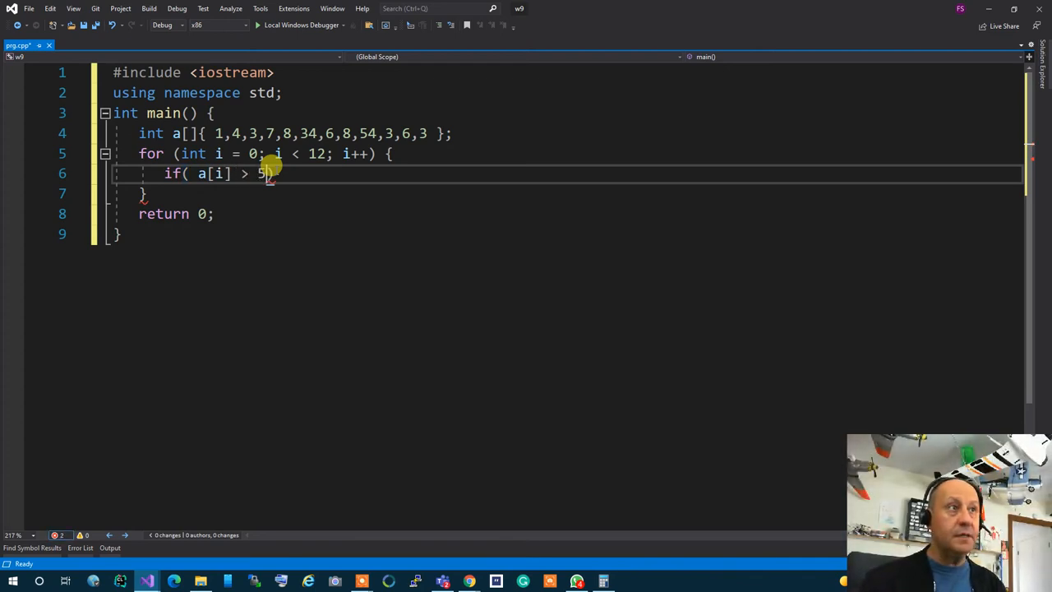
{"action": "type", "text": "{"}
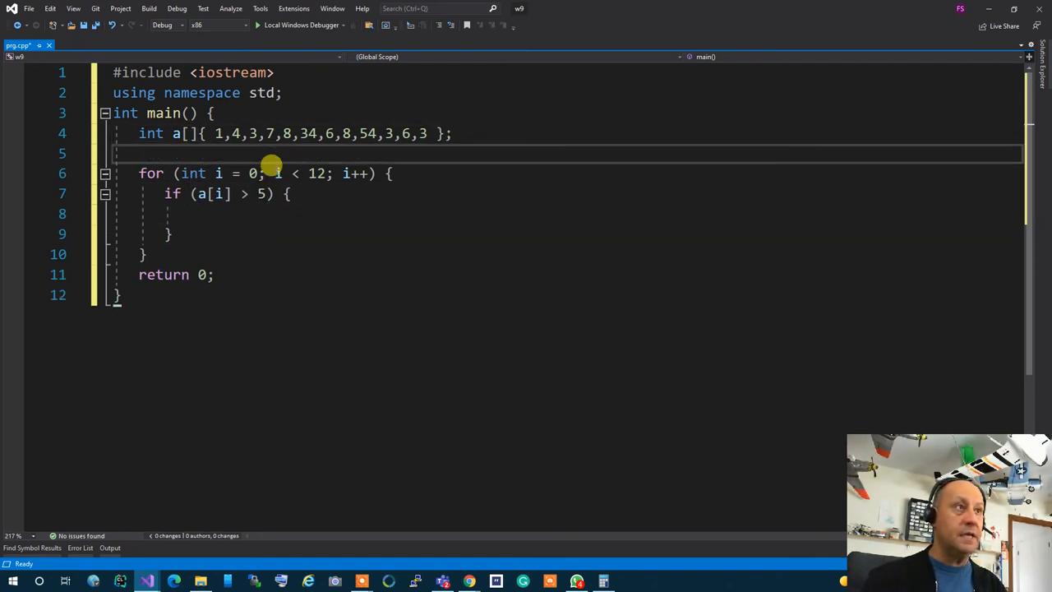
- Declare int num{}; before the loop and increment num inside the if block
{"action": "type", "text": "int"}
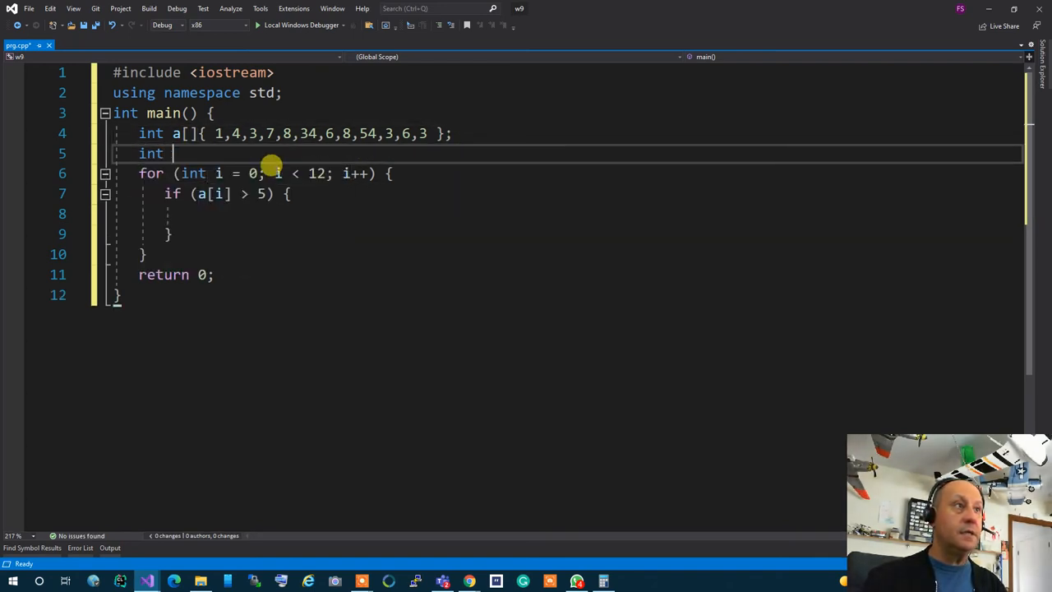
{"action": "type", "text": "num ="}
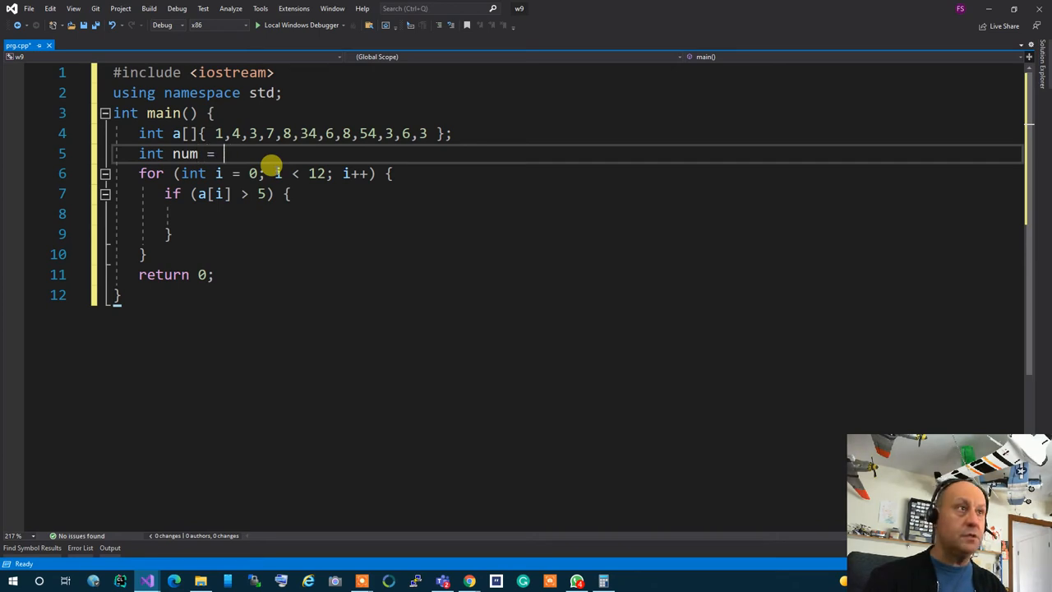
{"action": "type", "text": "{};"}
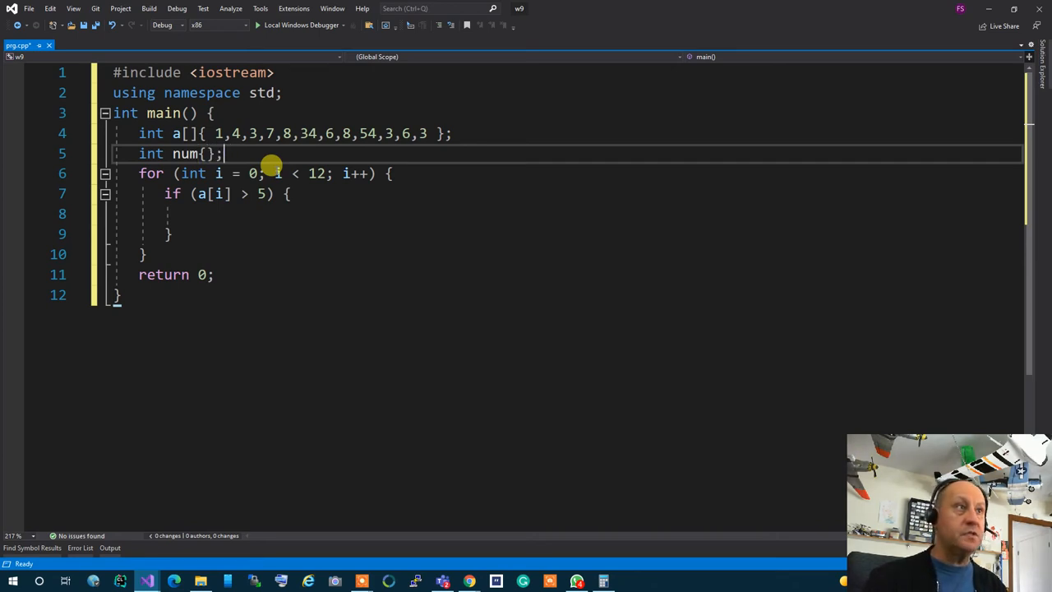
{"action": "type", "text": "num++;"}
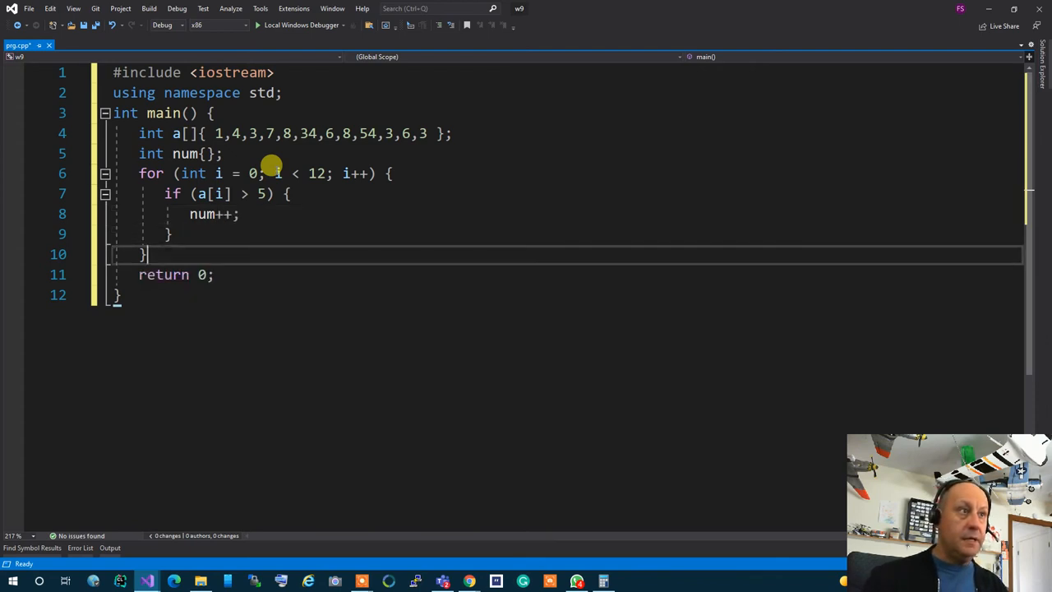
- After the loop print num followed by "Values are more than 5" and endl
{"action": "type", "text": "cout <<"}
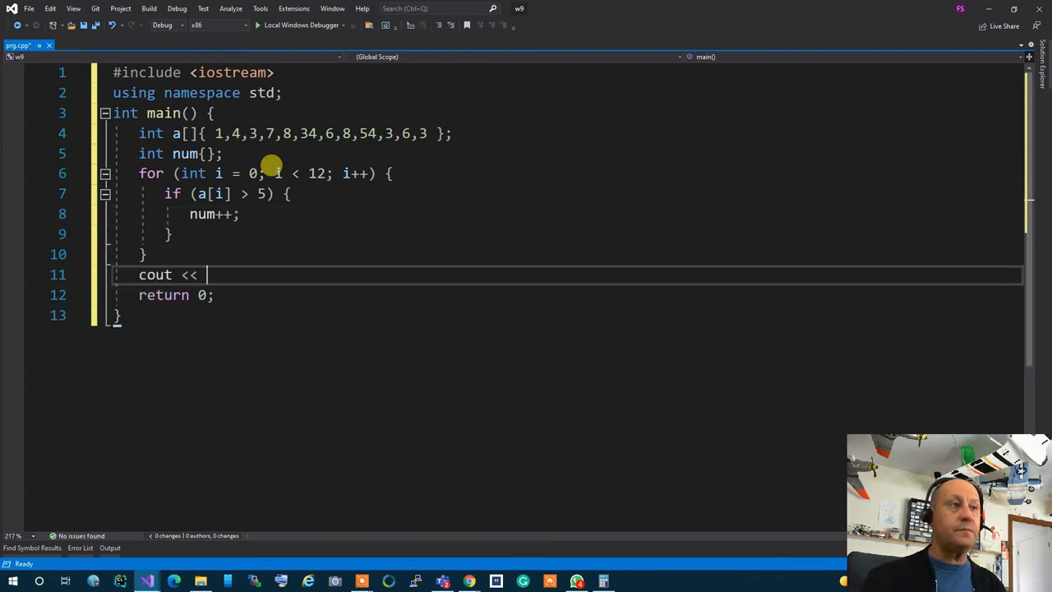
{"action": "type", "text": "num <<"}
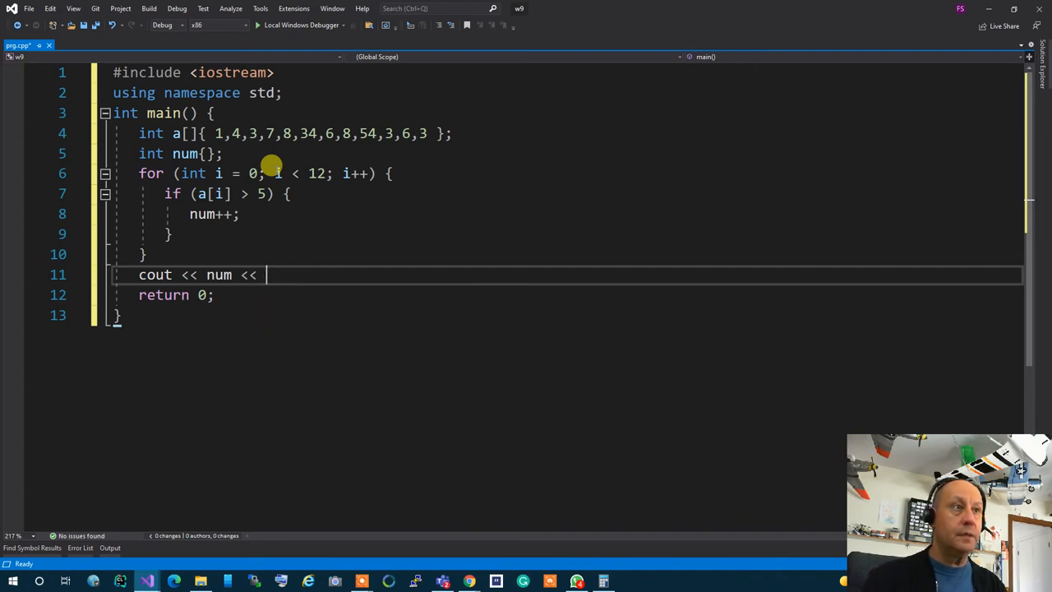
{"action": "type", "text": "\"\""}
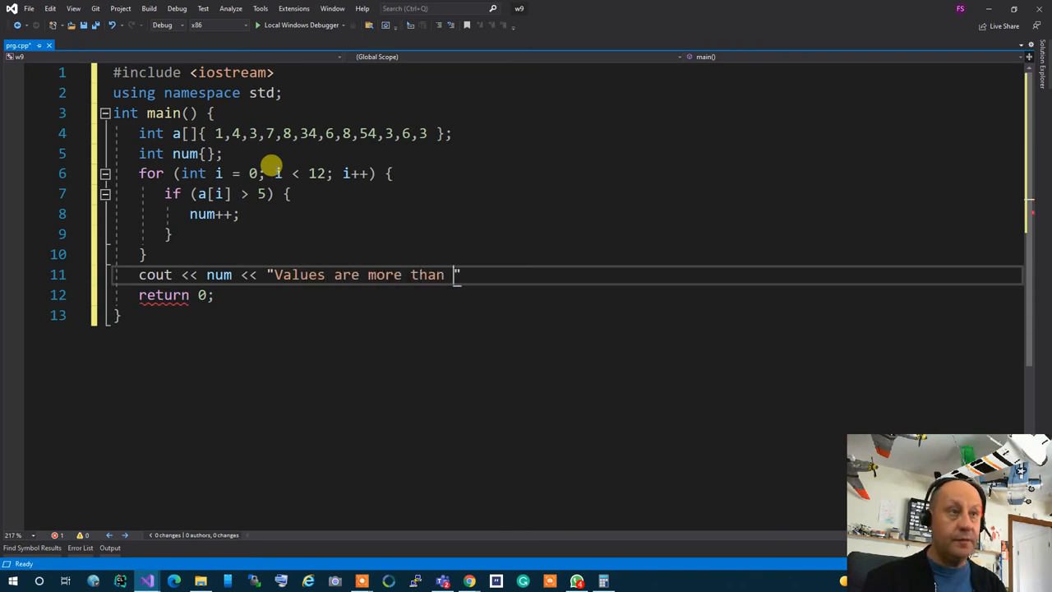
{"action": "type", "text": "5\" < <"}
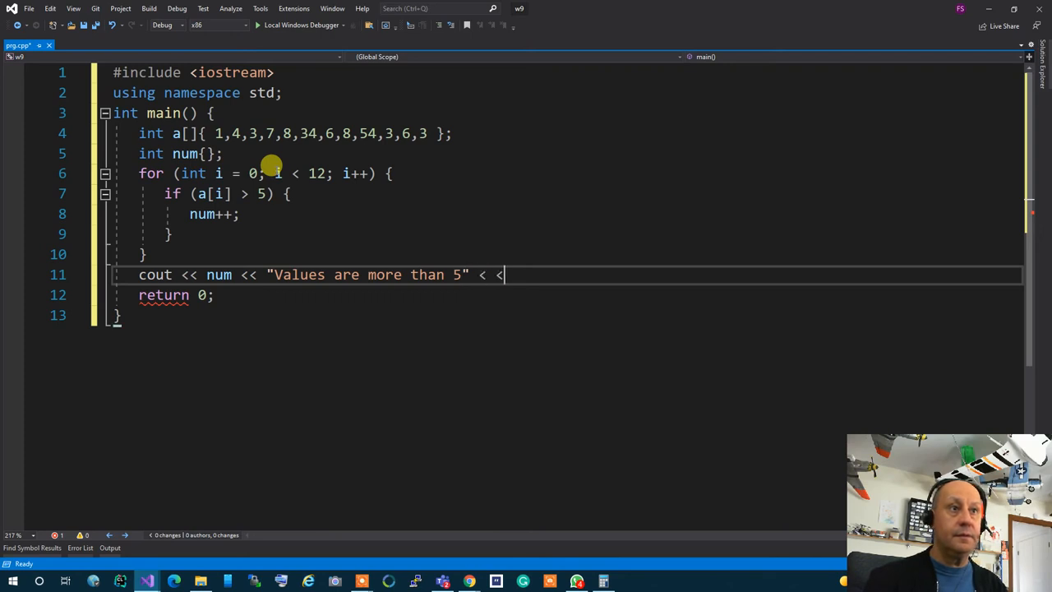
{"action": "type", "text": "e"}
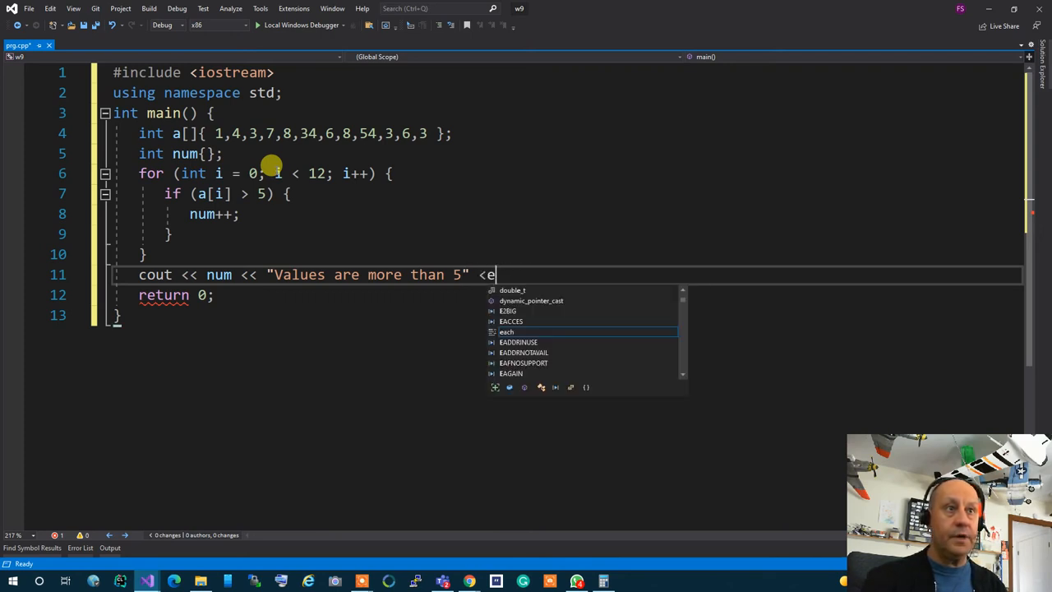
{"action": "type", "text": "nekd"}
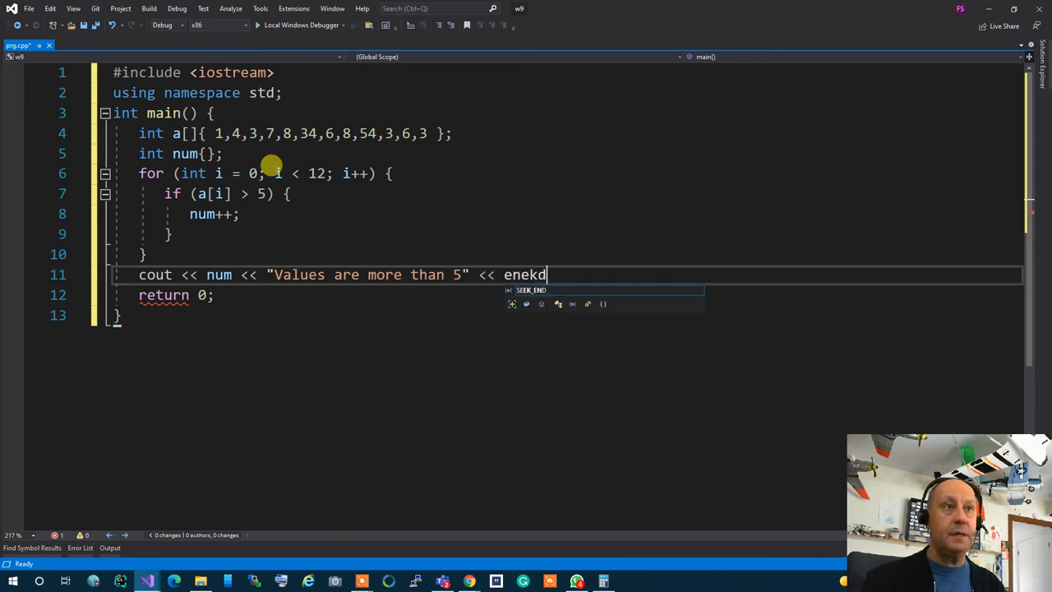
{"action": "type", "text": "endl;"}
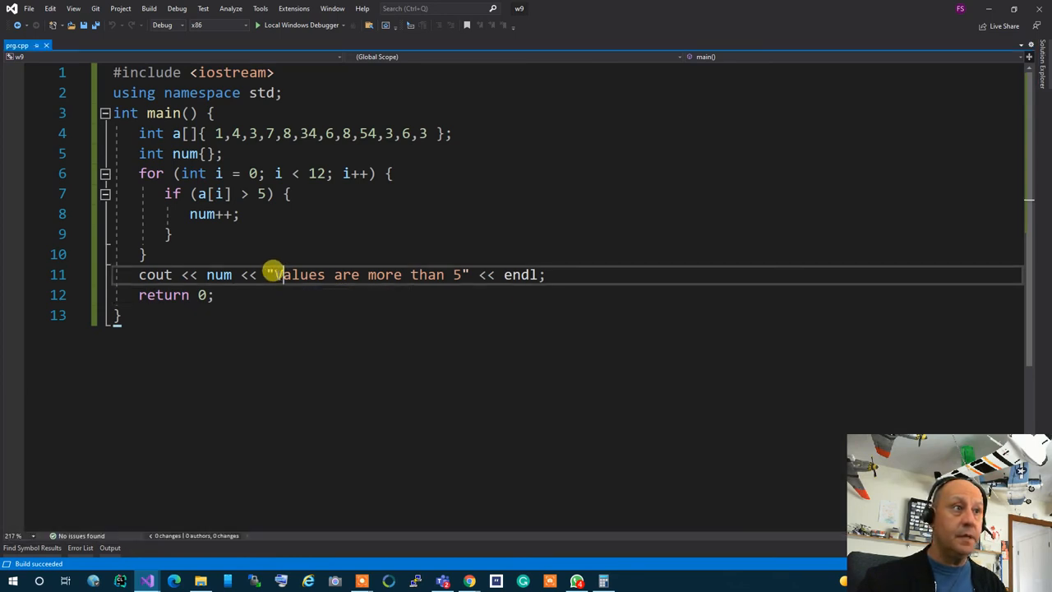
{"action": "type", "text": "\" \""}
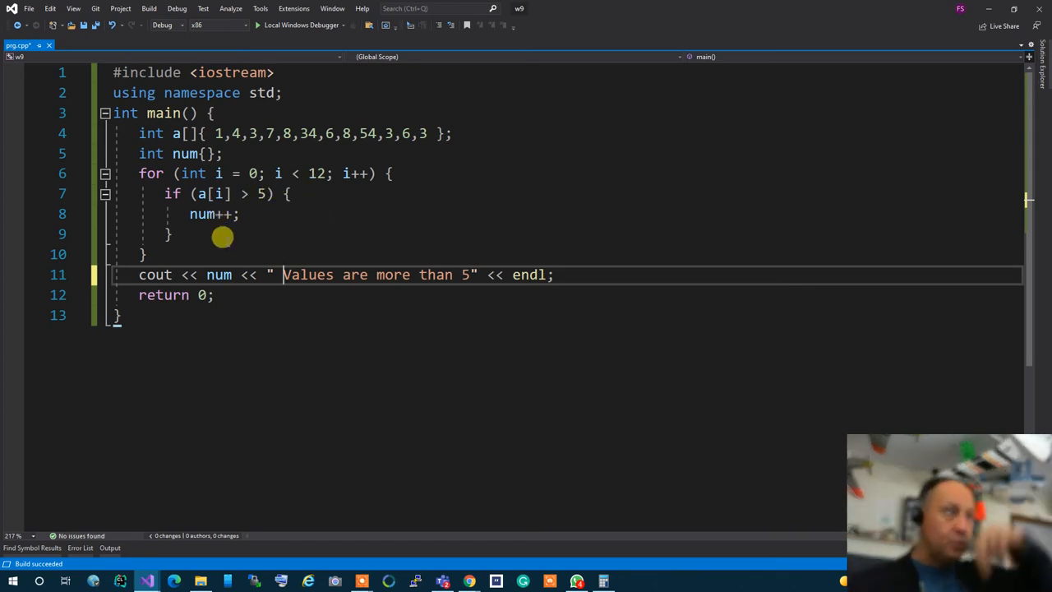
{"action": "mouse_move", "coordinate": [276, 217]}
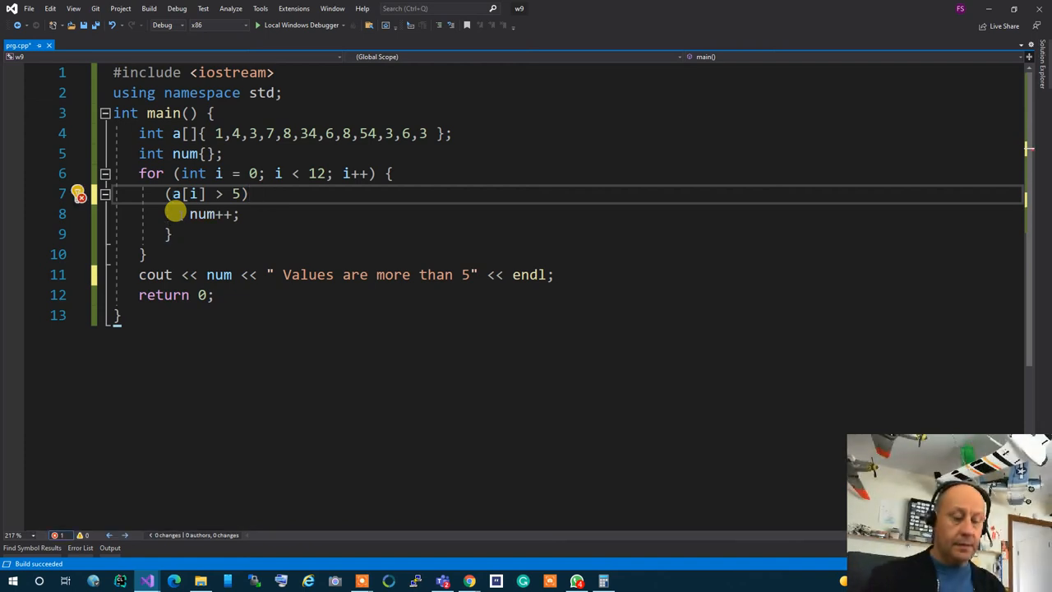
- Rewrite the loop body as the short-circuit statement (a[i] > 5) && (num+=1);
{"action": "type", "text": "&& num++;"}
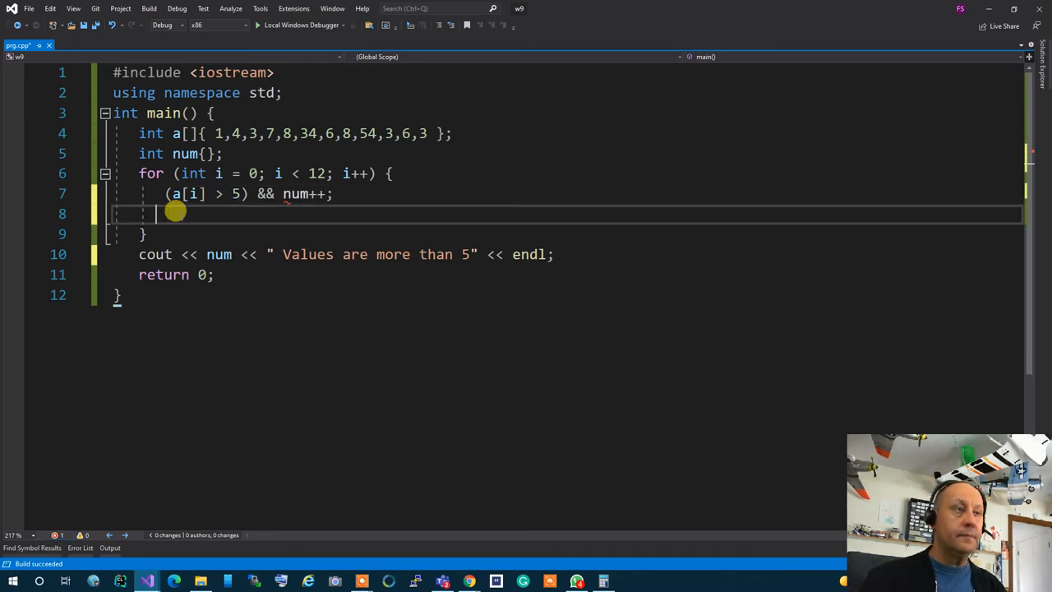
{"action": "double_click", "coordinate": [296, 194]}
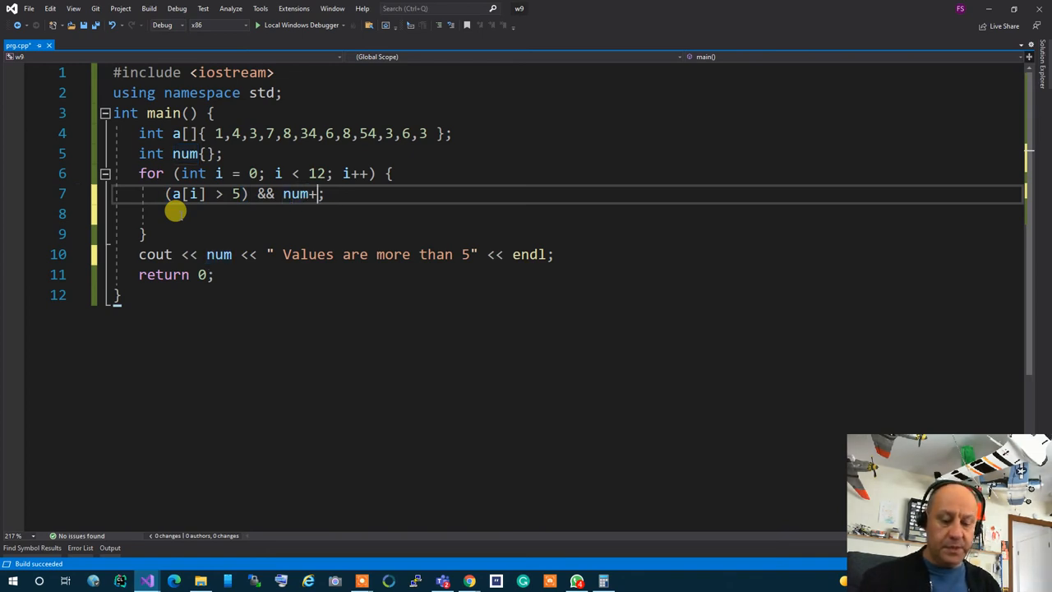
{"action": "type", "text": "=1"}
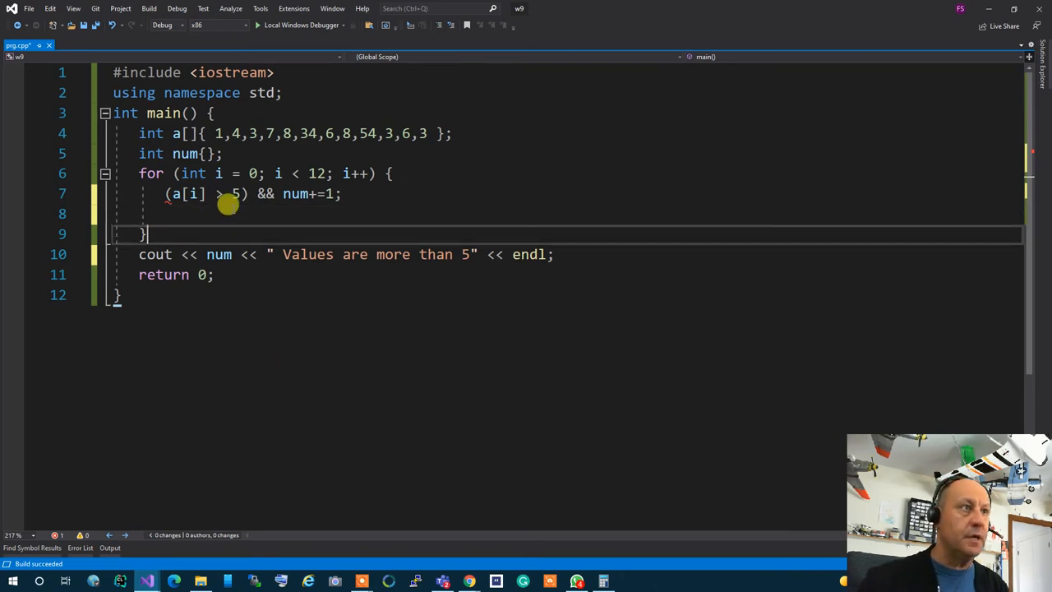
{"action": "mouse_move", "coordinate": [167, 194]}
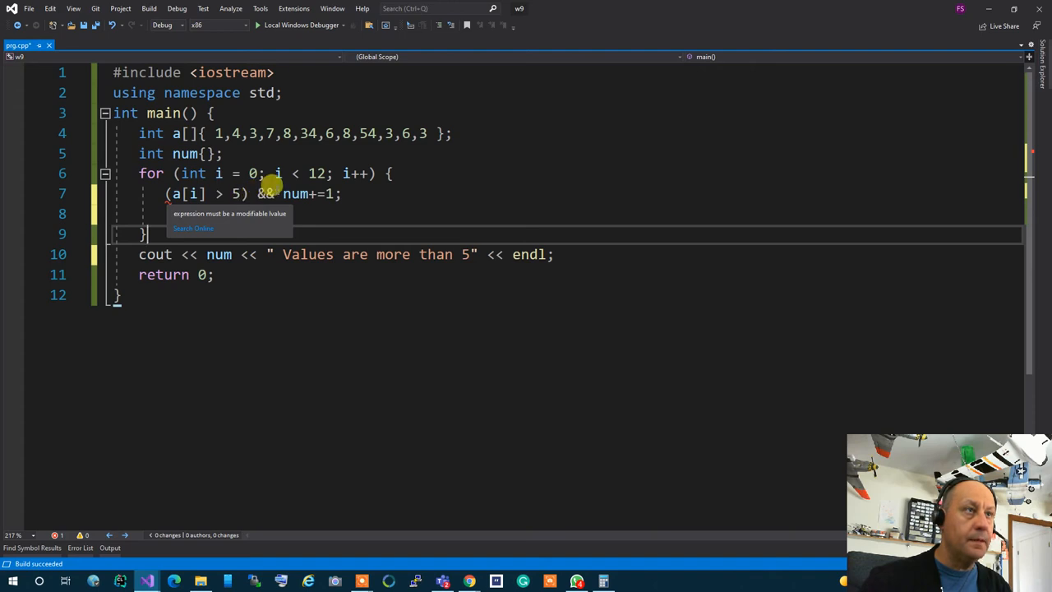
{"action": "type", "text": "("}
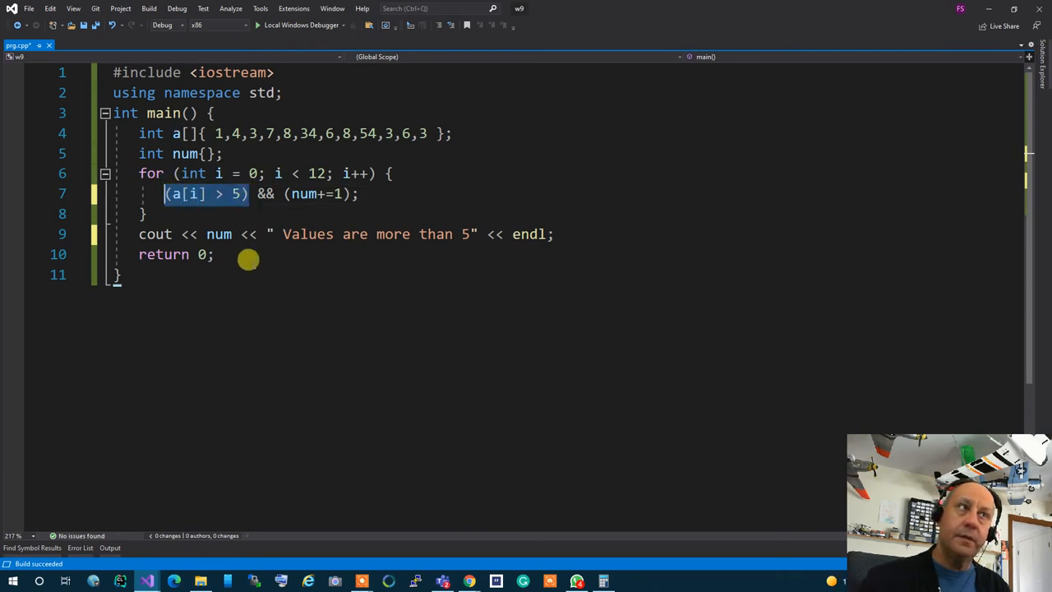
{"action": "mouse_move", "coordinate": [223, 212]}
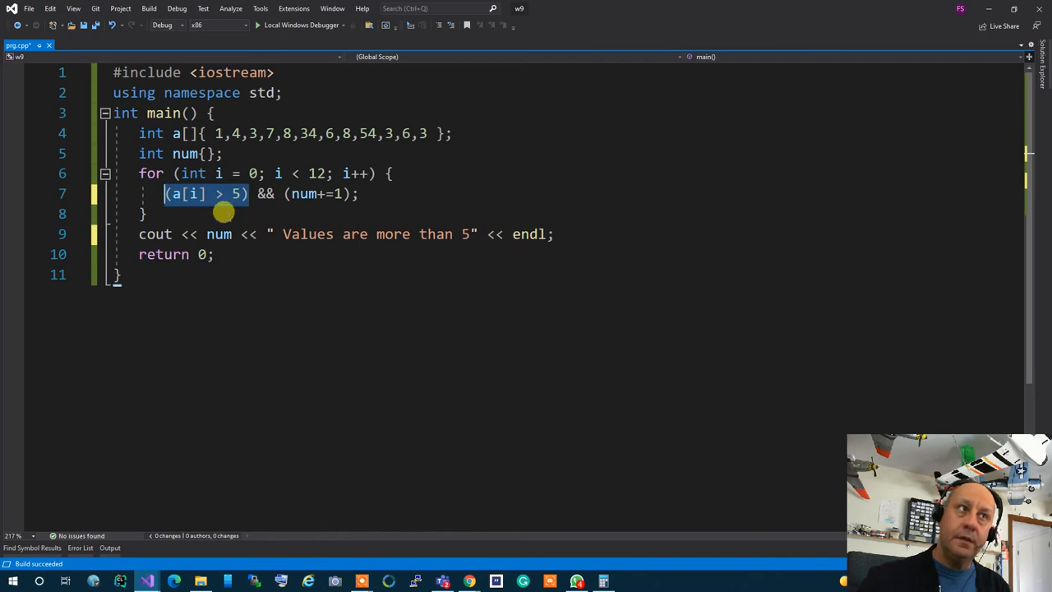
{"action": "mouse_move", "coordinate": [224, 200]}
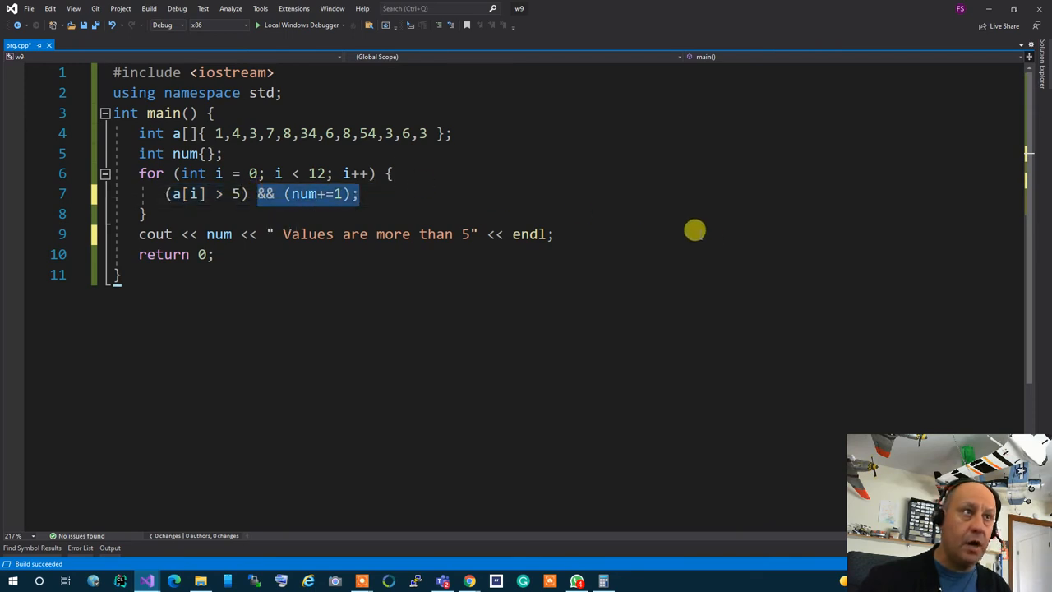
{"action": "mouse_move", "coordinate": [748, 315]}
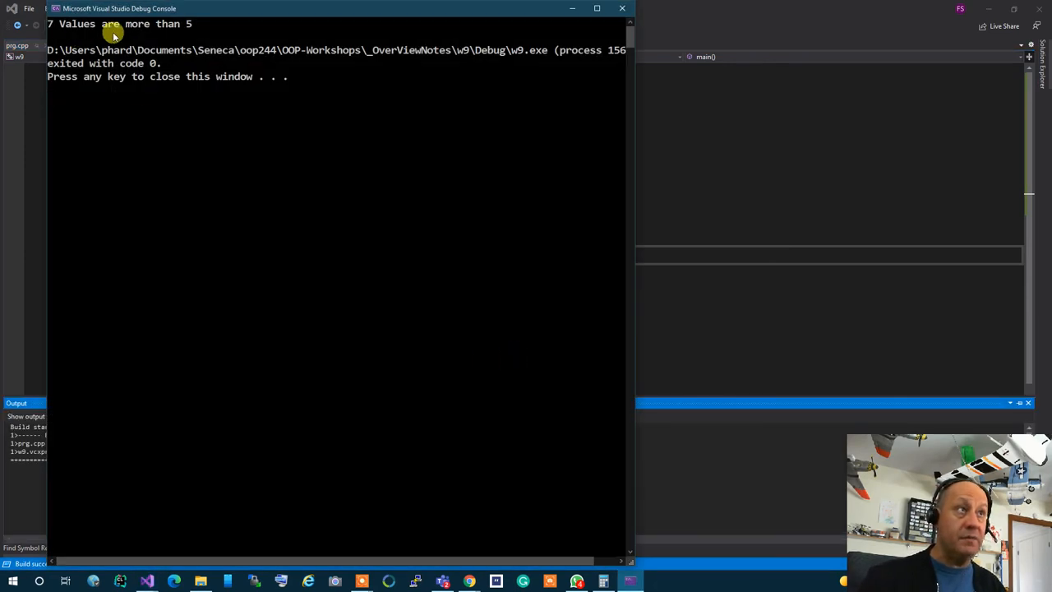
{"action": "mouse_move", "coordinate": [647, 26]}
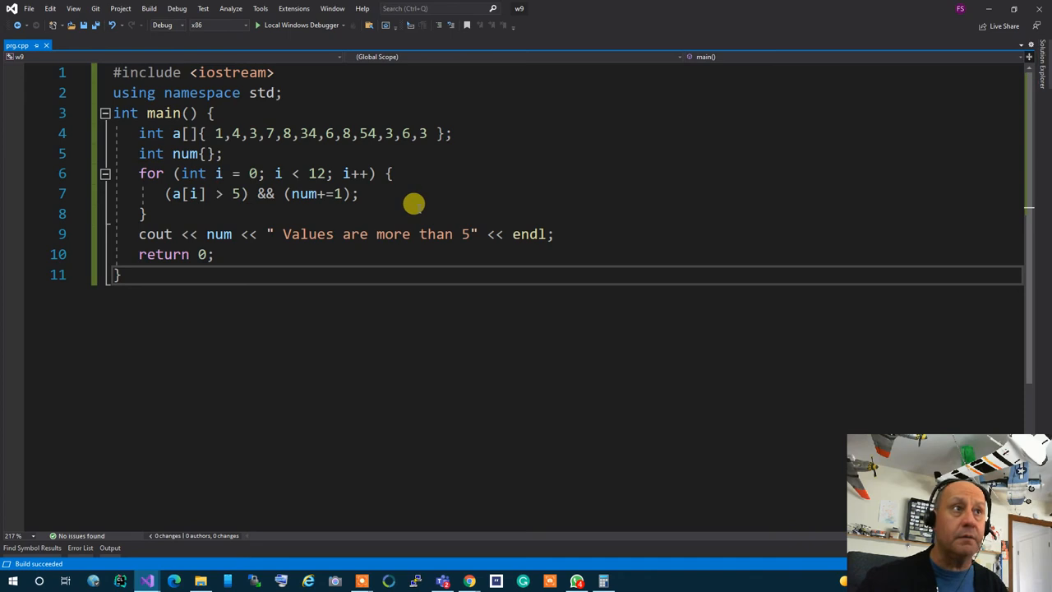
{"action": "mouse_move", "coordinate": [418, 204]}
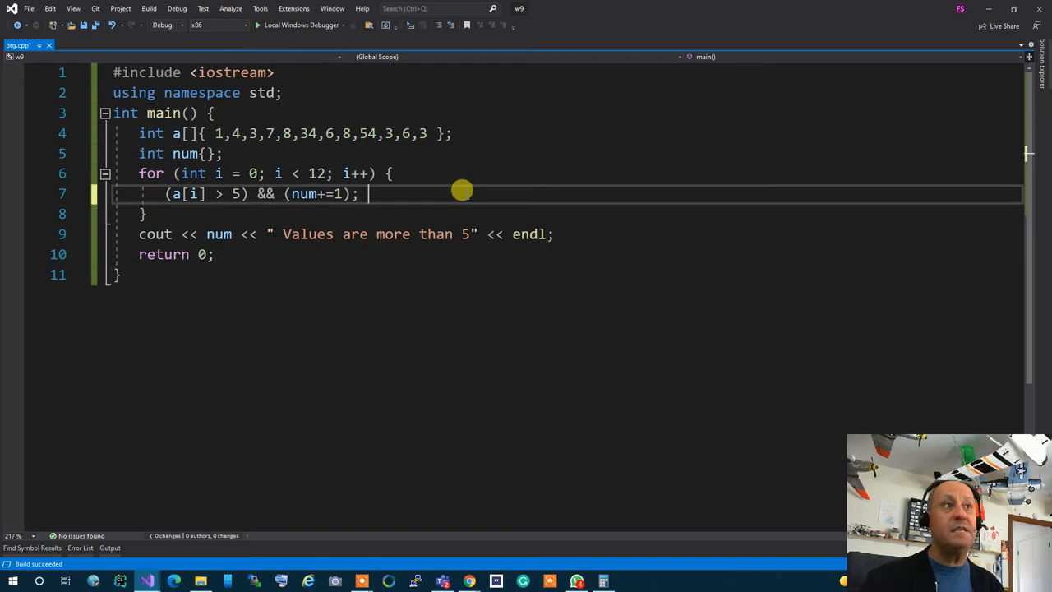
- Add a // lazy evaluation comment and the line (a[i] > 5) && (cout << "bigger!" << endl); then highlight the condition
{"action": "type", "text": "// lazy e"}
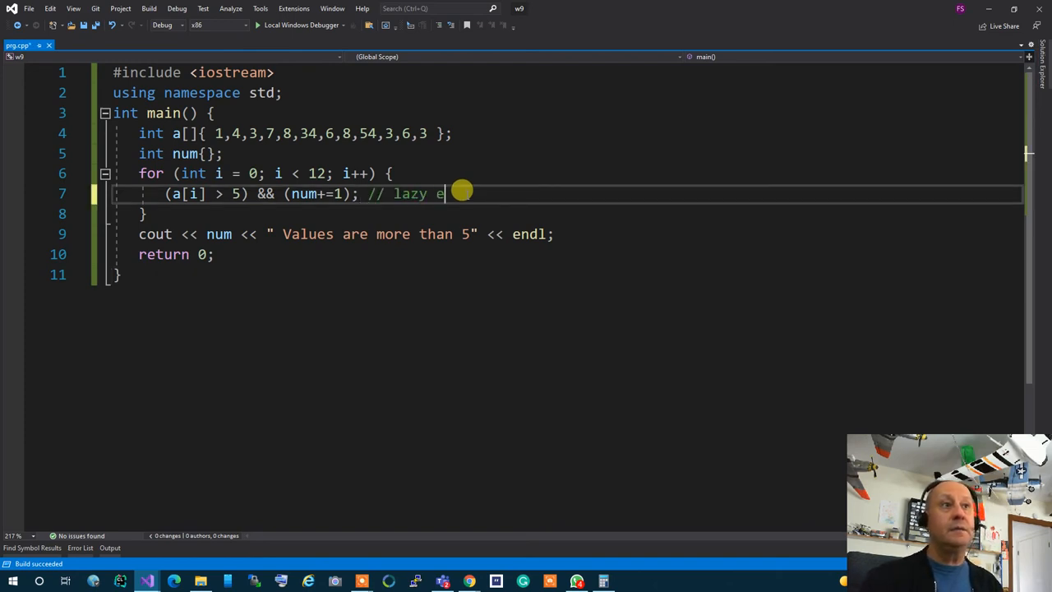
{"action": "type", "text": "valuation"}
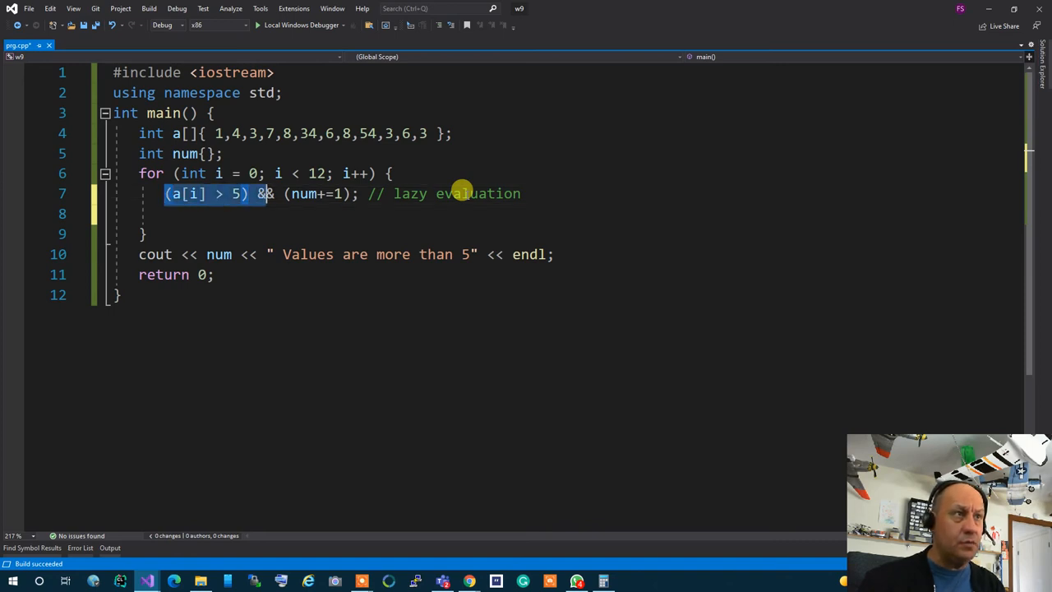
{"action": "type", "text": "(a[i] > 5)&&"}
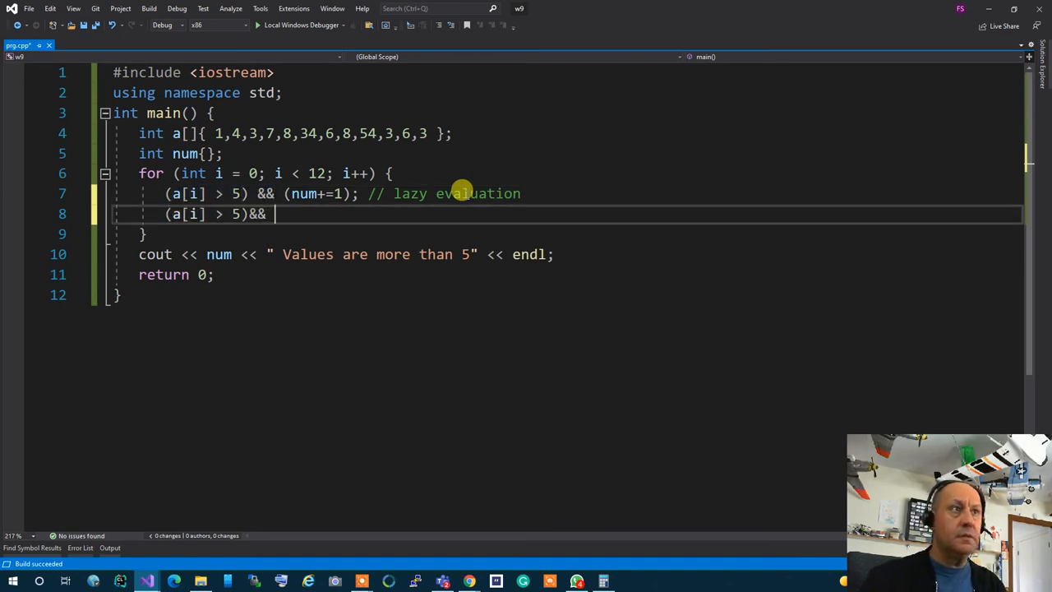
{"action": "type", "text": "cout << \"\""}
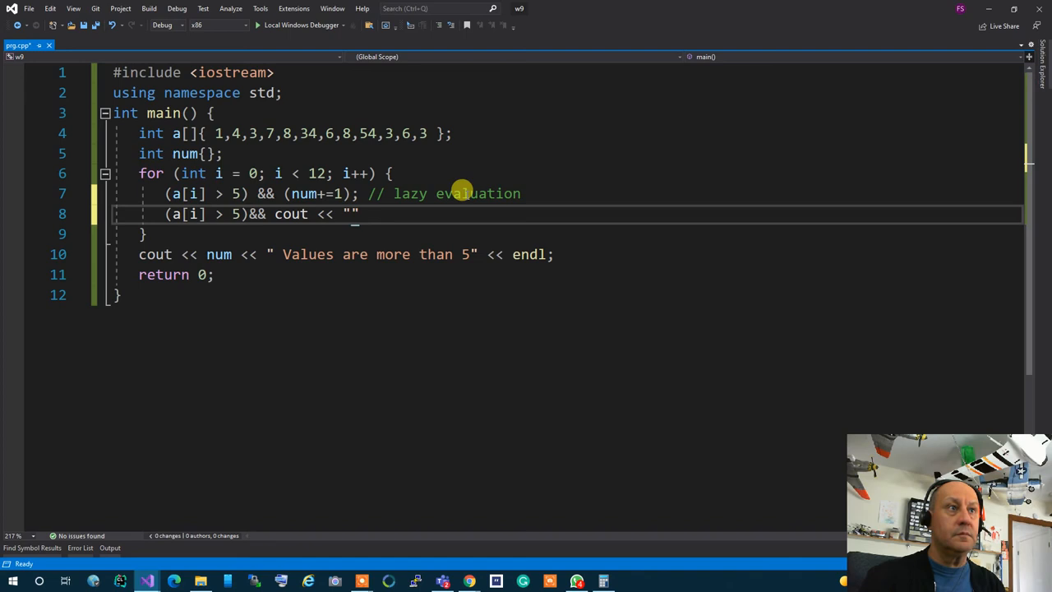
{"action": "type", "text": "bigger"}
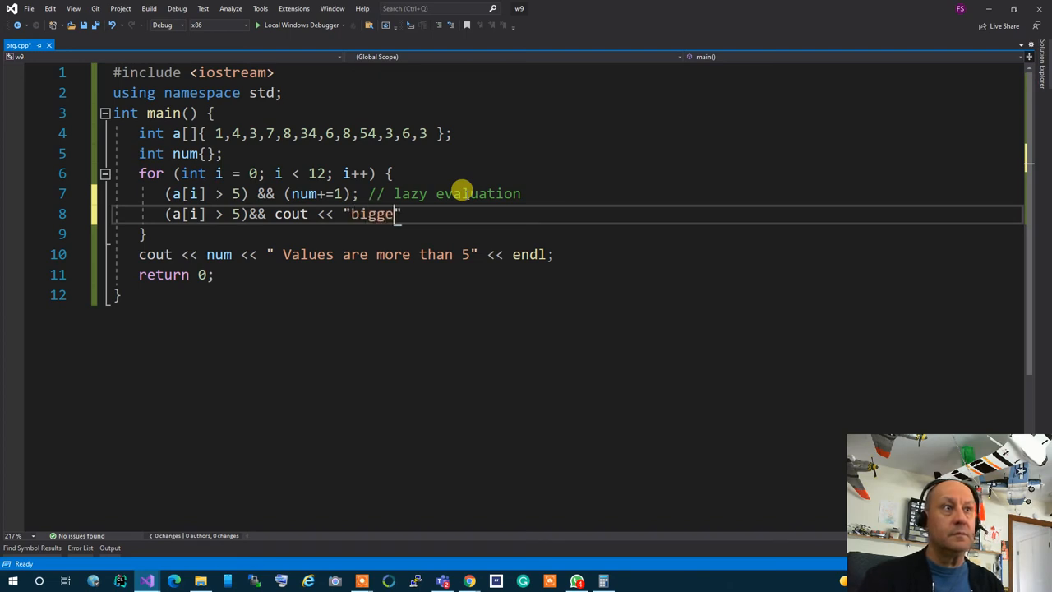
{"action": "type", "text": "r!\" << end"}
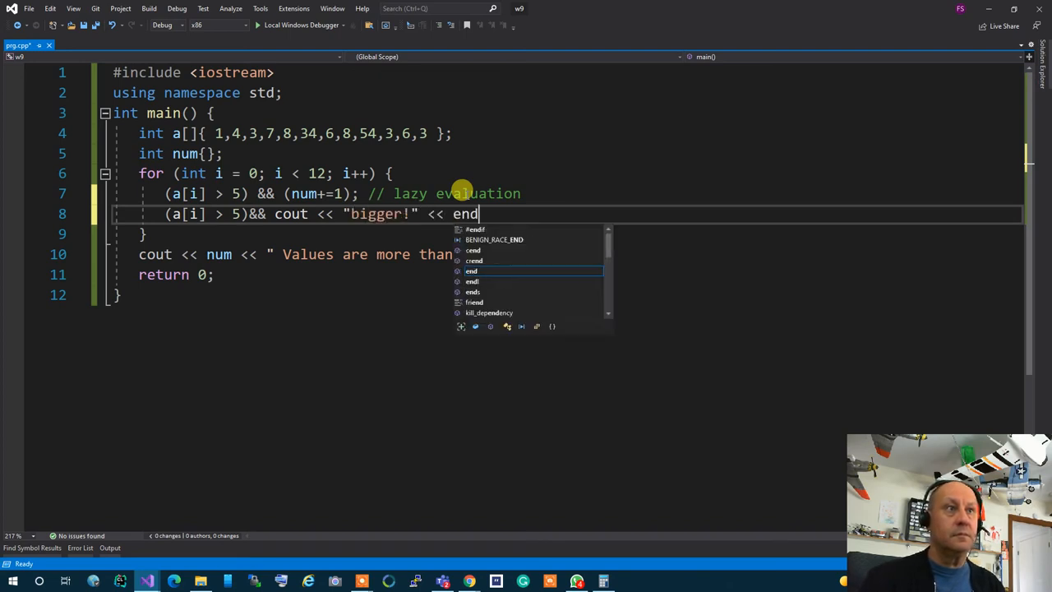
{"action": "type", "text": "l;"}
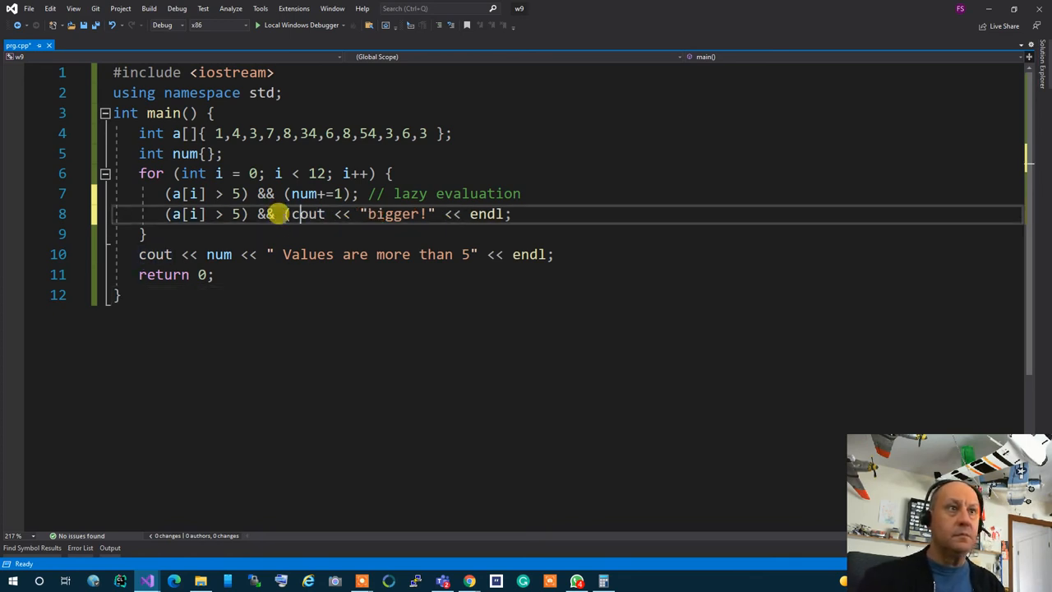
{"action": "type", "text": ")"}
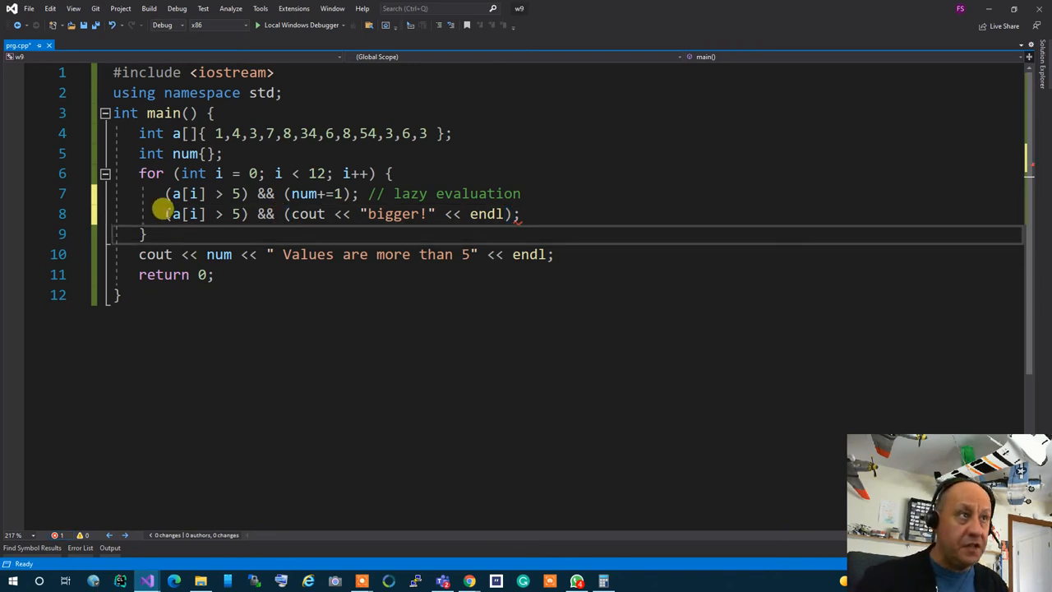
{"action": "left_click_drag", "start_coordinate": [164, 213], "coordinate": [250, 213]}
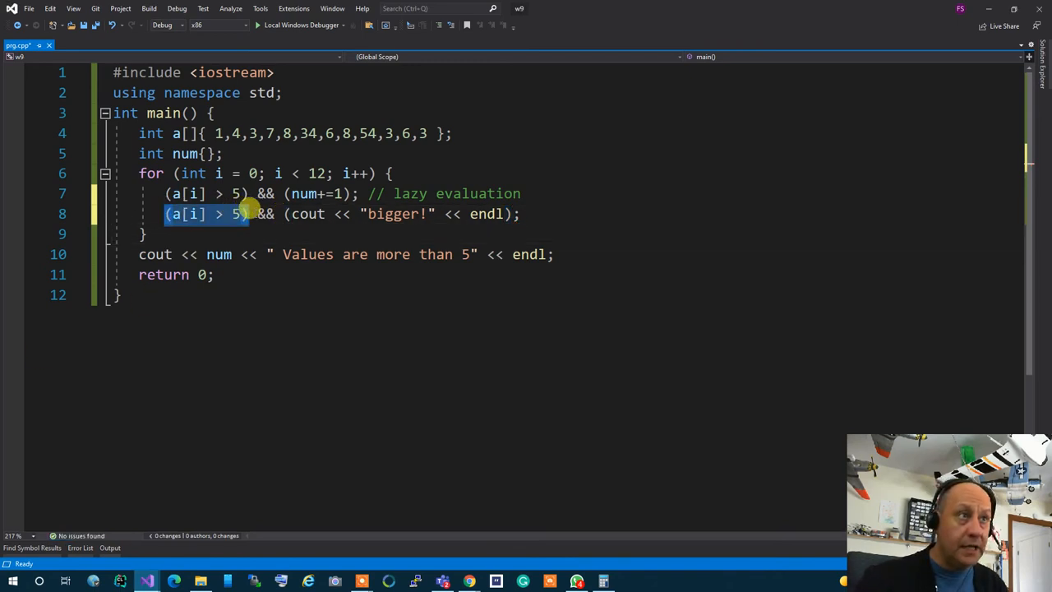
{"action": "left_click_drag", "start_coordinate": [247, 214], "coordinate": [526, 214]}
{"action": "type", "text": "01-LazyEvaluation.c"}
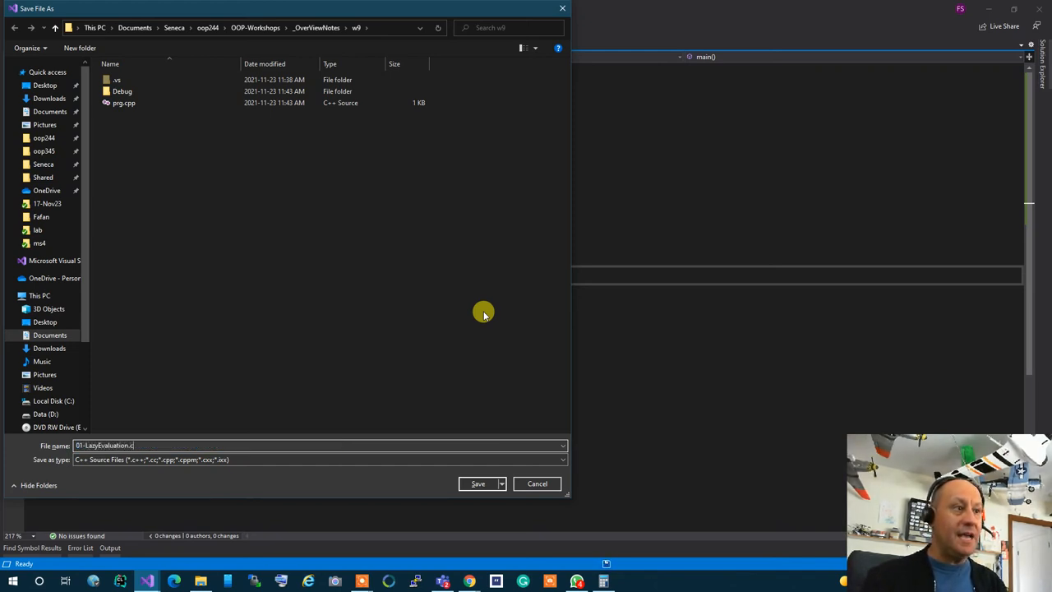
- Save the code as the new source file 01-LazyEvaluation.cpp
{"action": "left_click", "coordinate": [476, 483]}
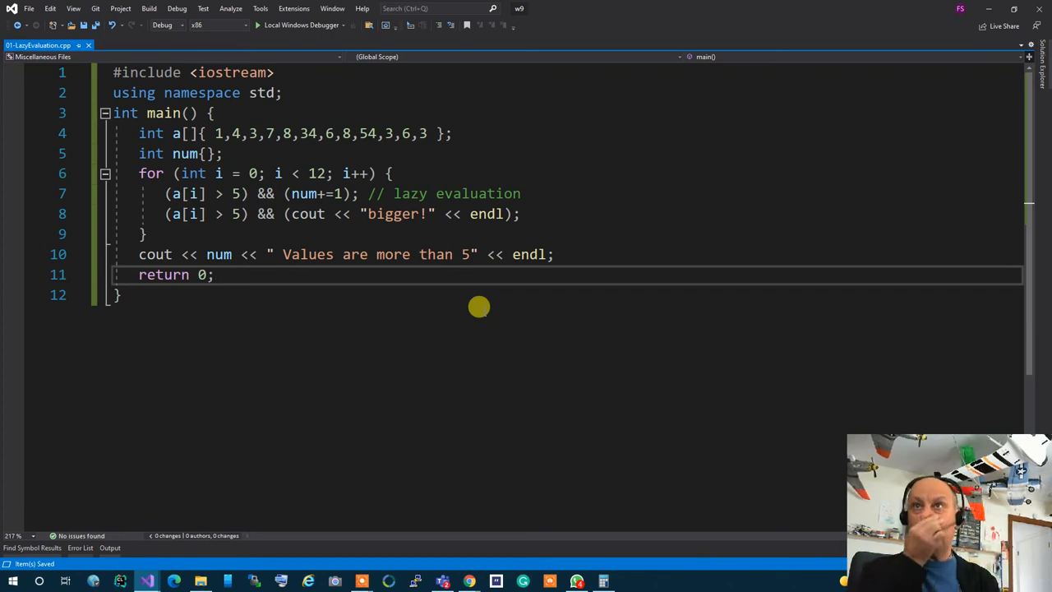
{"action": "left_click", "coordinate": [216, 274]}
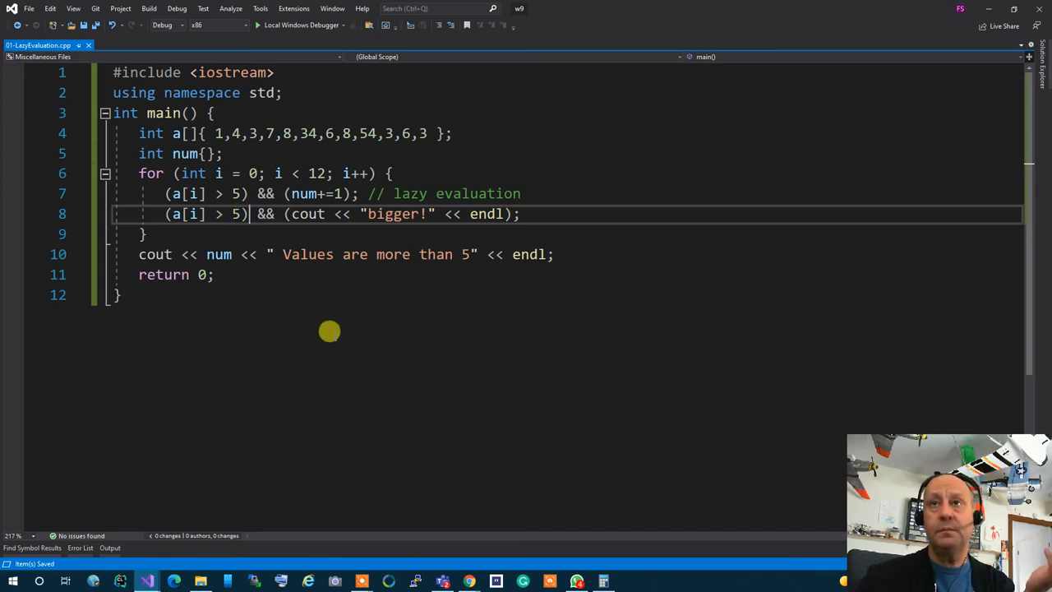
{"action": "mouse_move", "coordinate": [352, 243]}
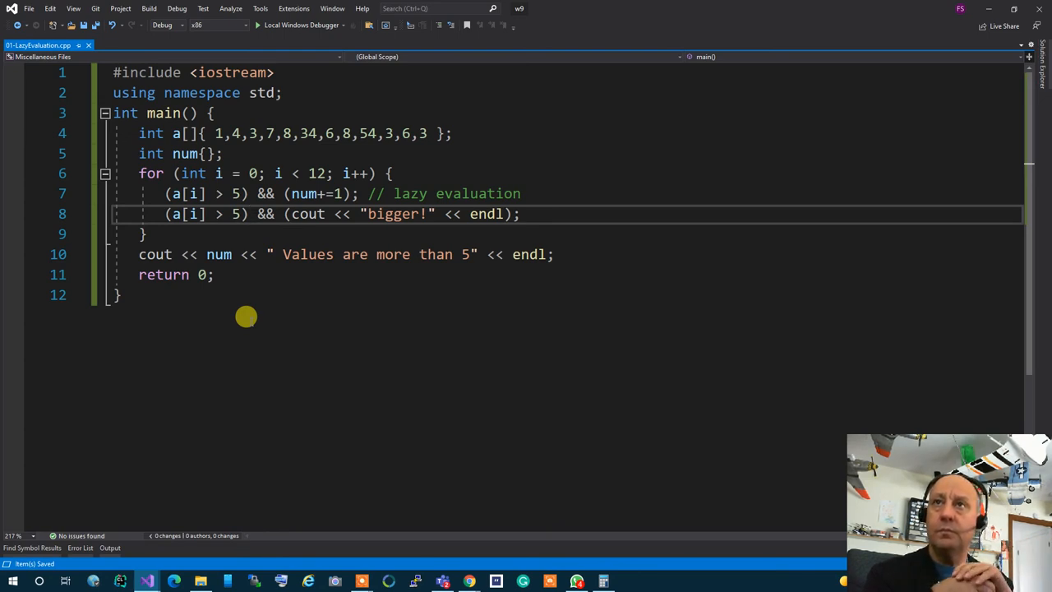
{"action": "left_click", "coordinate": [250, 214]}
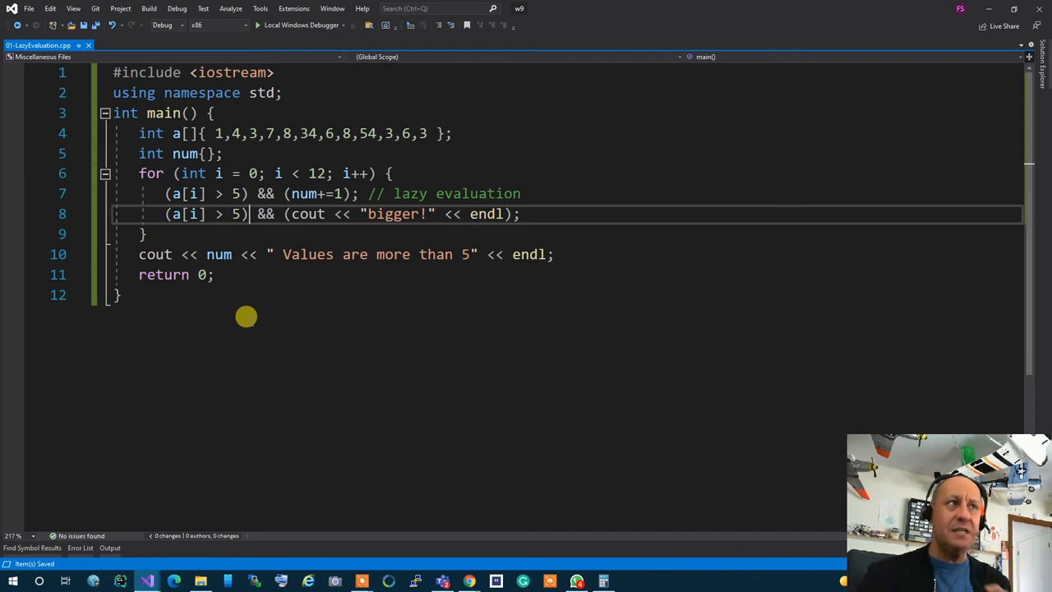
- Add a comment about nonzero conditions and an if (a[i]) branch printing the value with "Not zero!"
{"action": "type", "text": "//"}
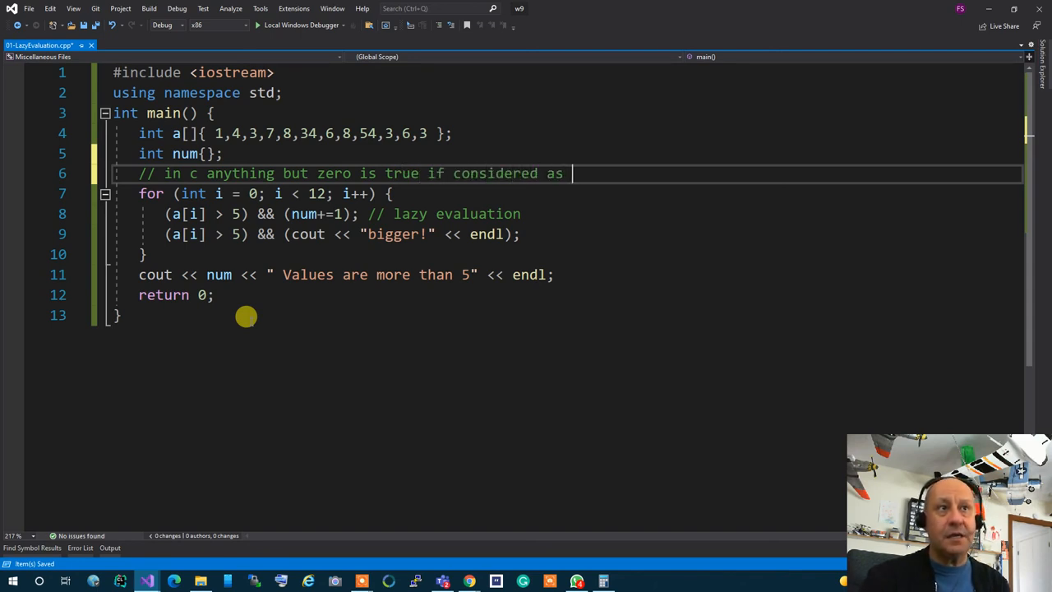
{"action": "type", "text": "a condition"}
{"action": "type", "text": "if(a["}
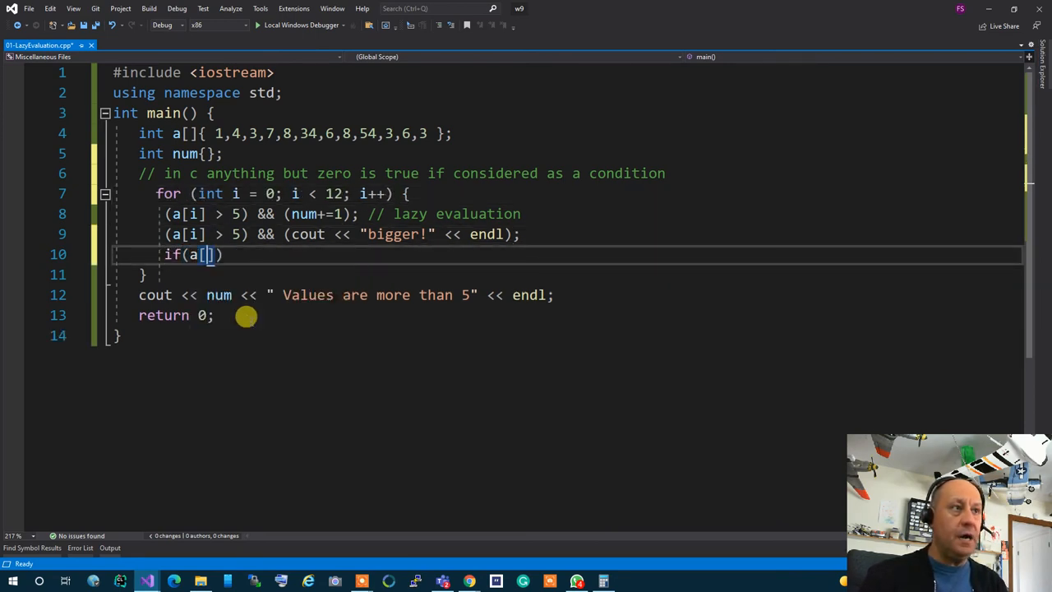
{"action": "type", "text": "i"}
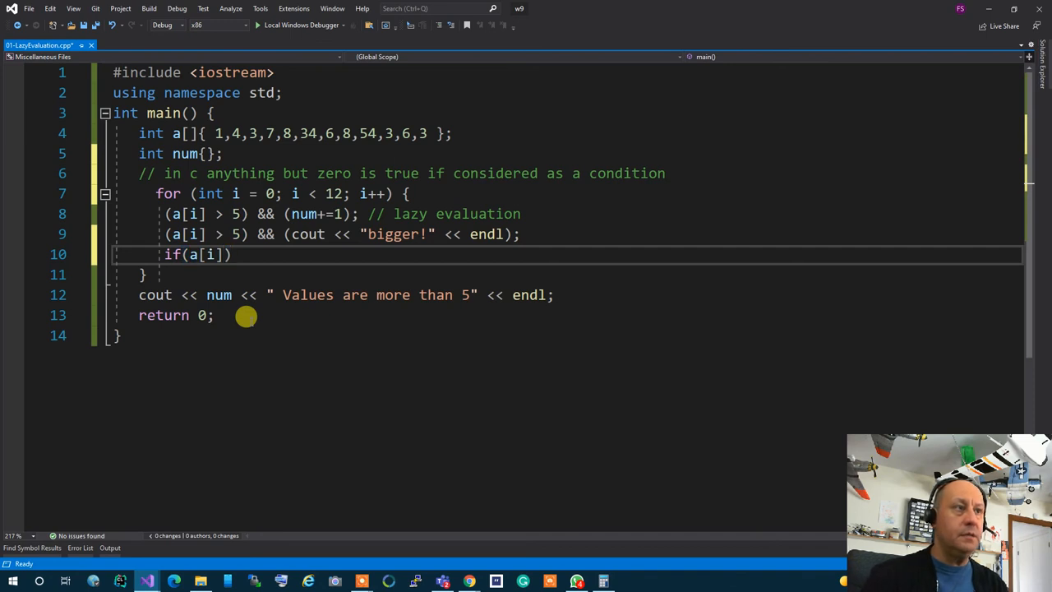
{"action": "type", "text": "c"}
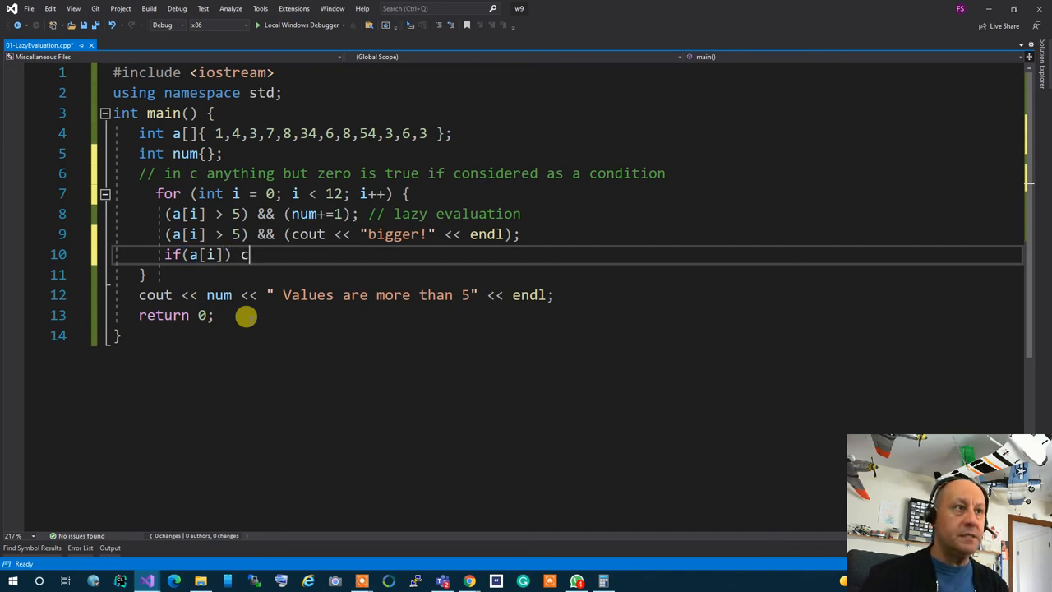
{"action": "type", "text": "cout << Nott"}
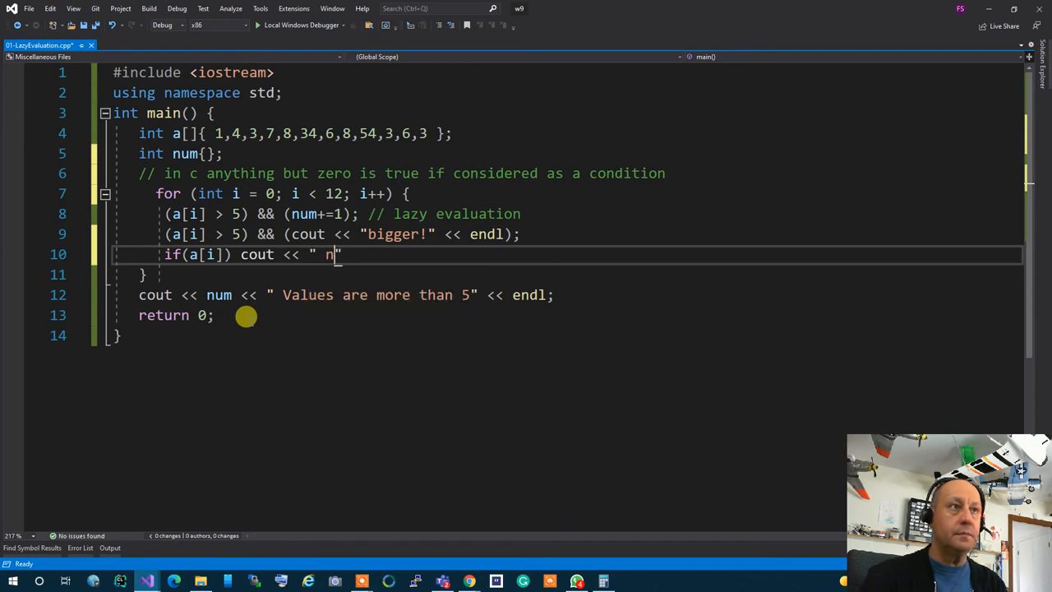
{"action": "type", "text": "o zero"}
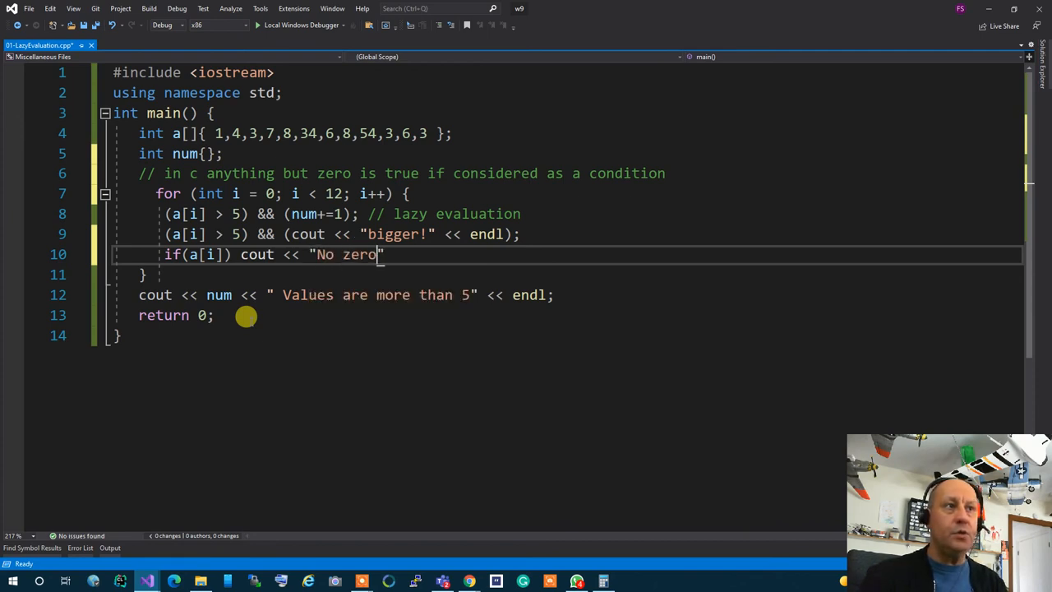
{"action": "type", "text": "!\""}
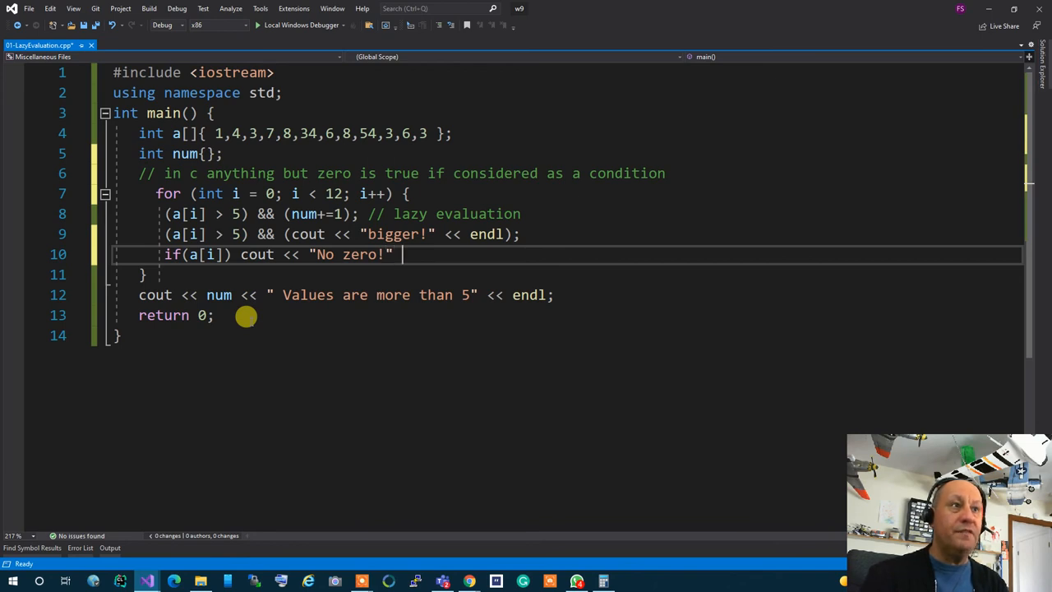
{"action": "type", "text": "<"}
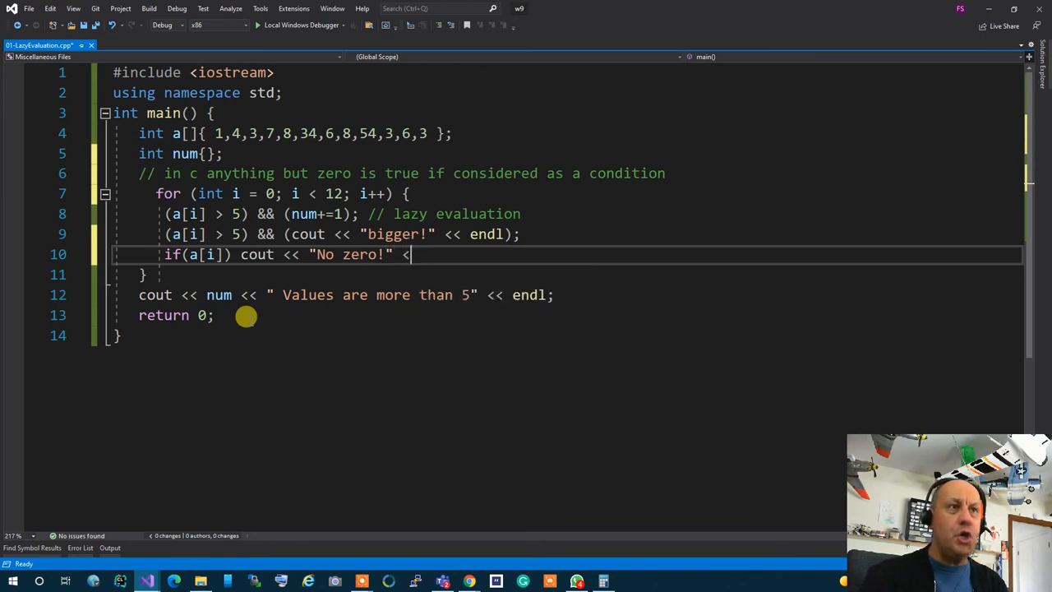
{"action": "type", "text": "endl;"}
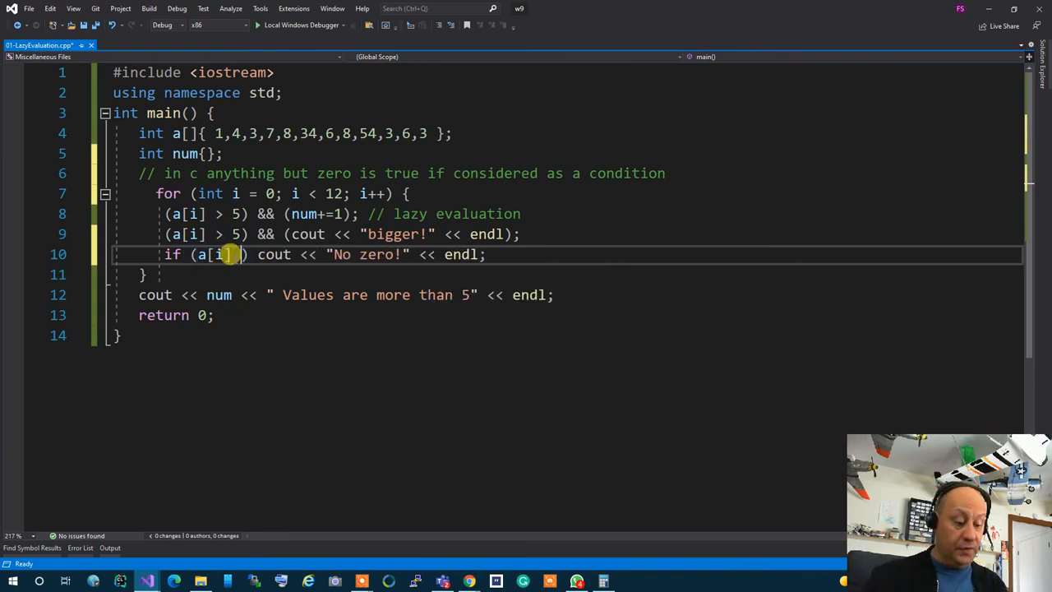
{"action": "type", "text": "!="}
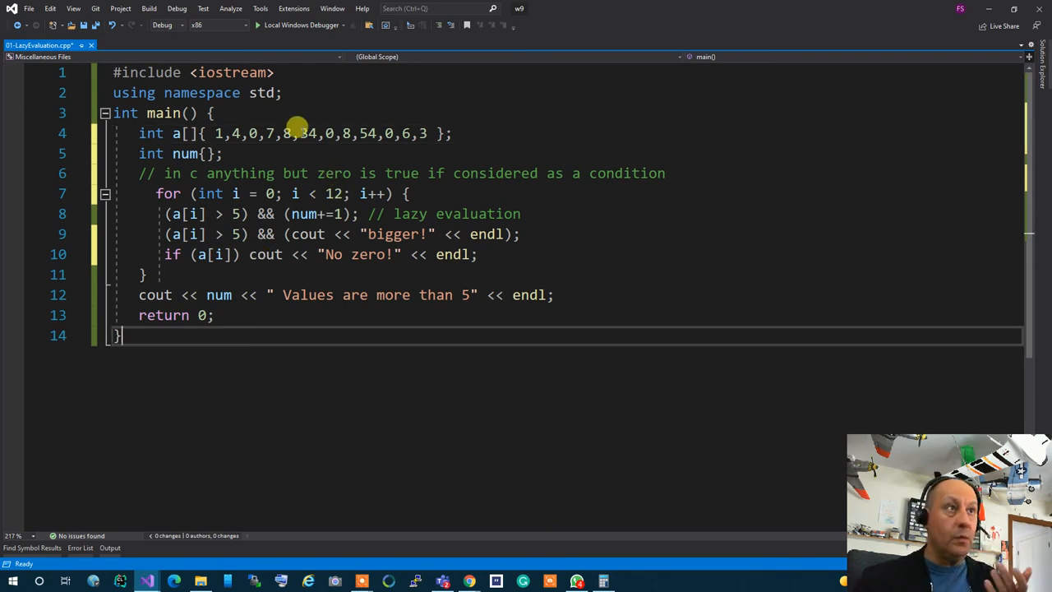
{"action": "mouse_move", "coordinate": [250, 133]}
{"action": "type", "text": "el"}
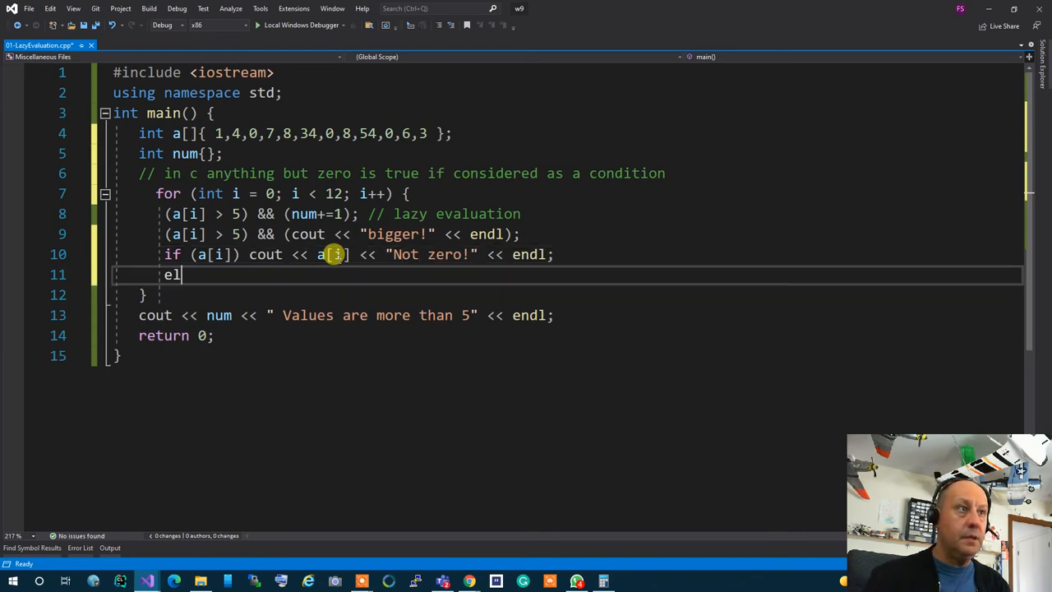
- Add the else branch printing the value with " is zero!", fix the leading space, and select all the code
{"action": "type", "text": "se"}
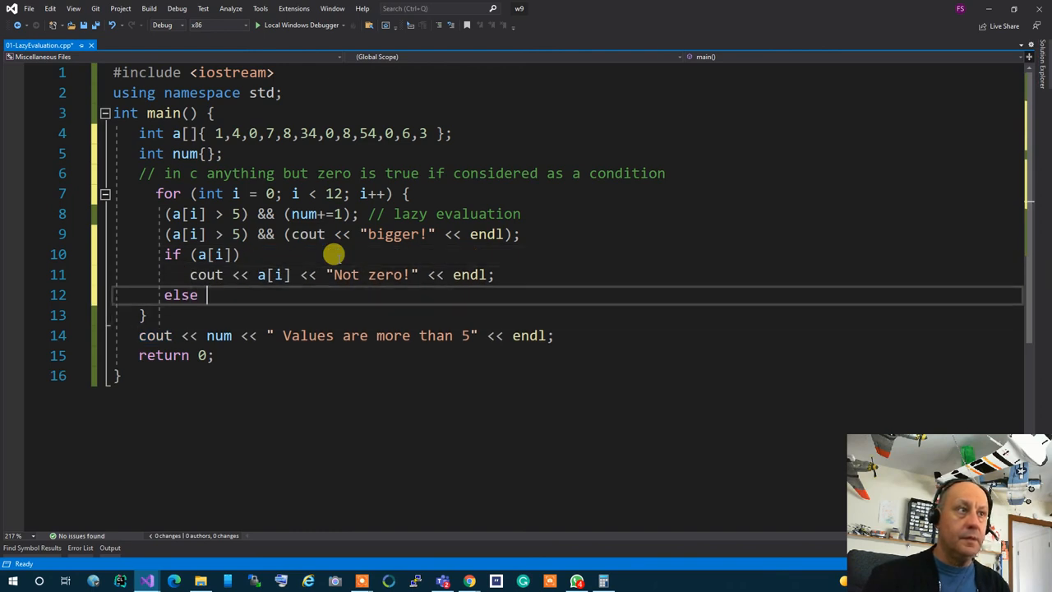
{"action": "type", "text": "cout << '"}
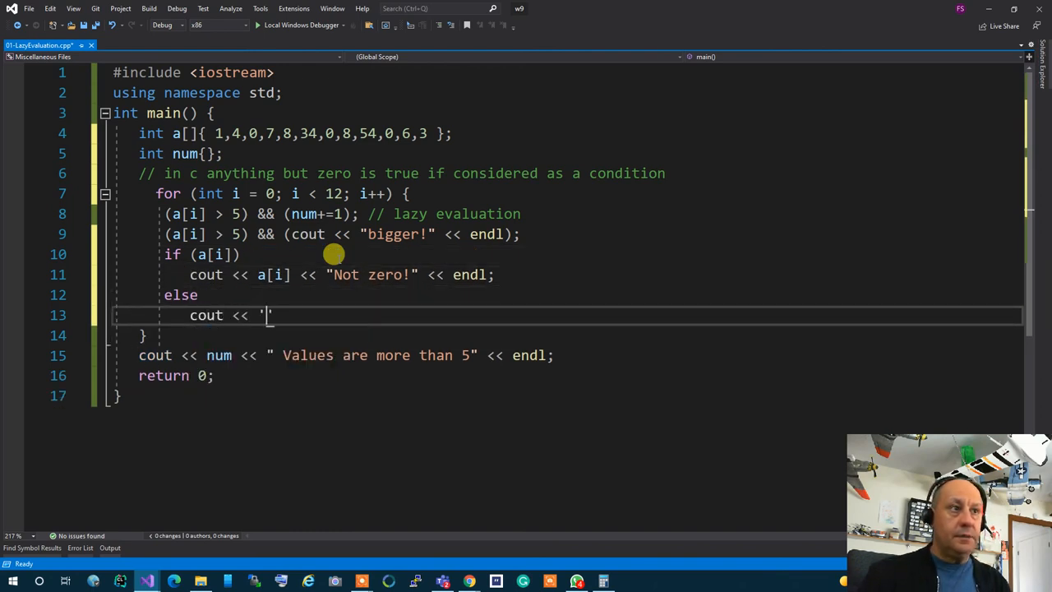
{"action": "type", "text": "a[i]<< \" i"}
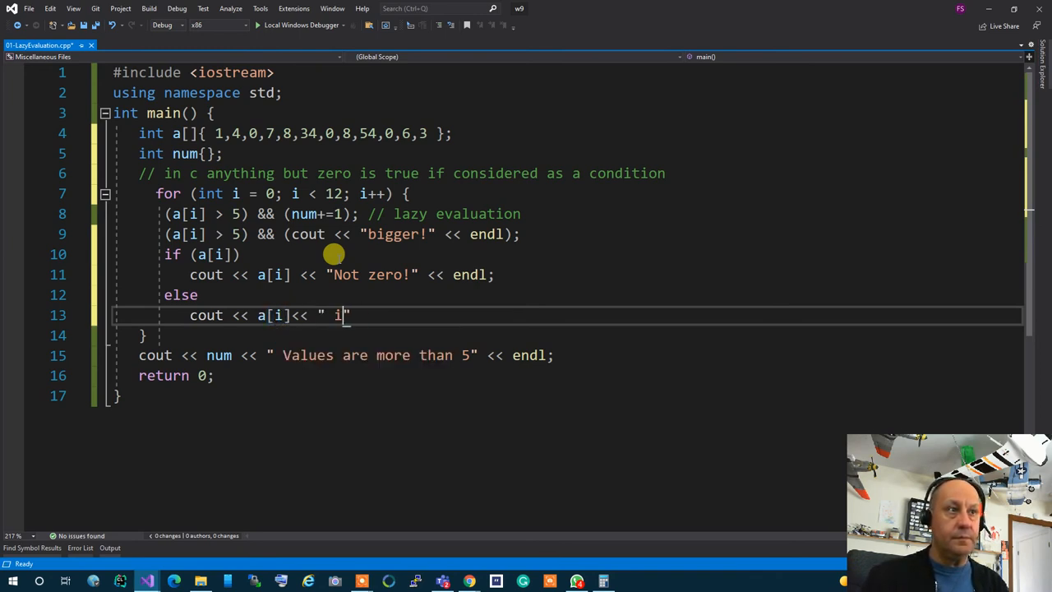
{"action": "type", "text": "s zero!\""}
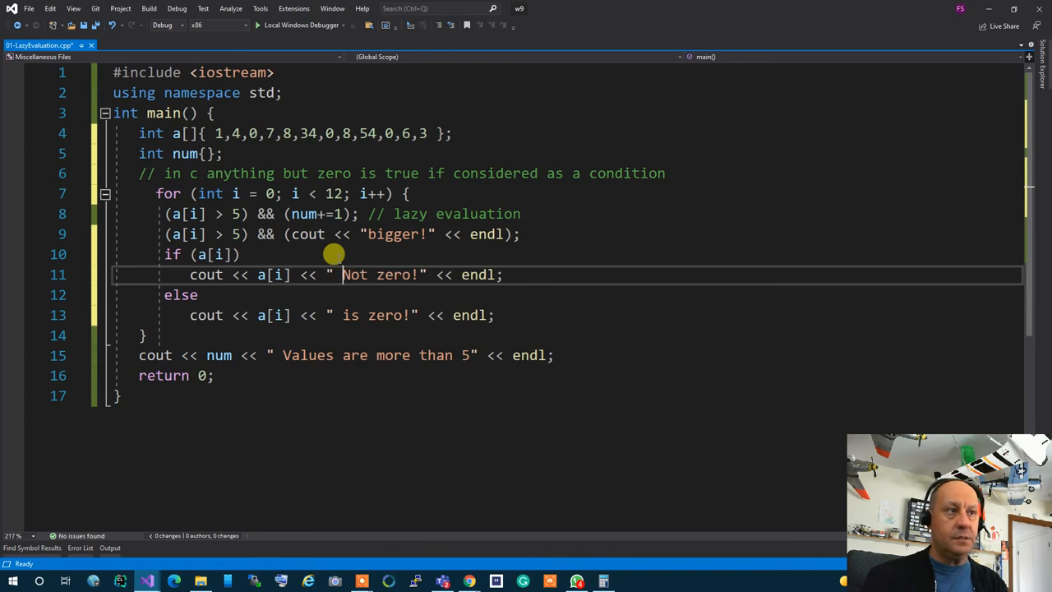
{"action": "left_click", "coordinate": [257, 25]}
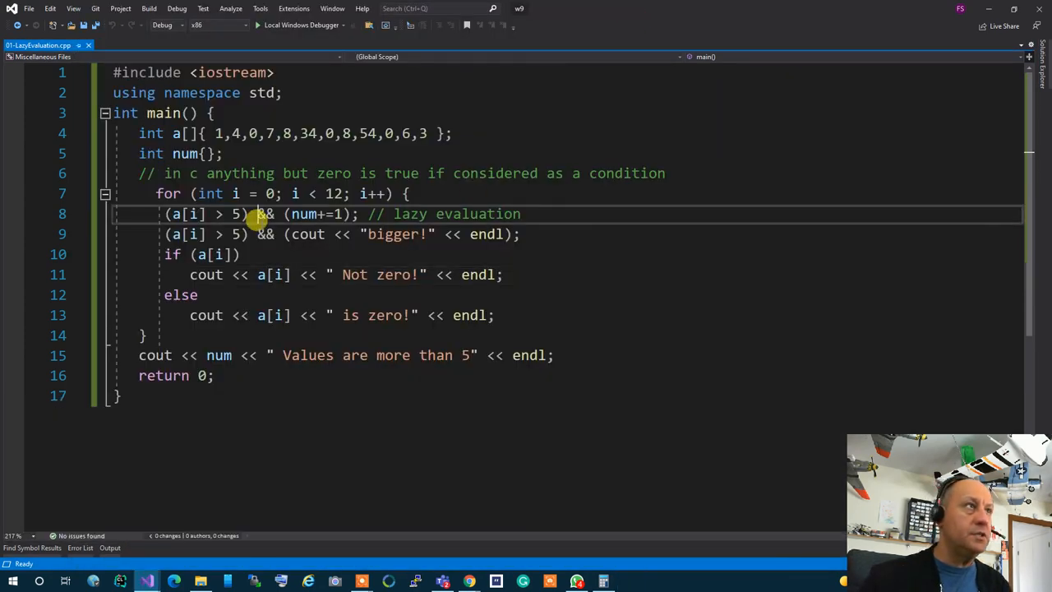
{"action": "key", "text": "ctrl+a"}
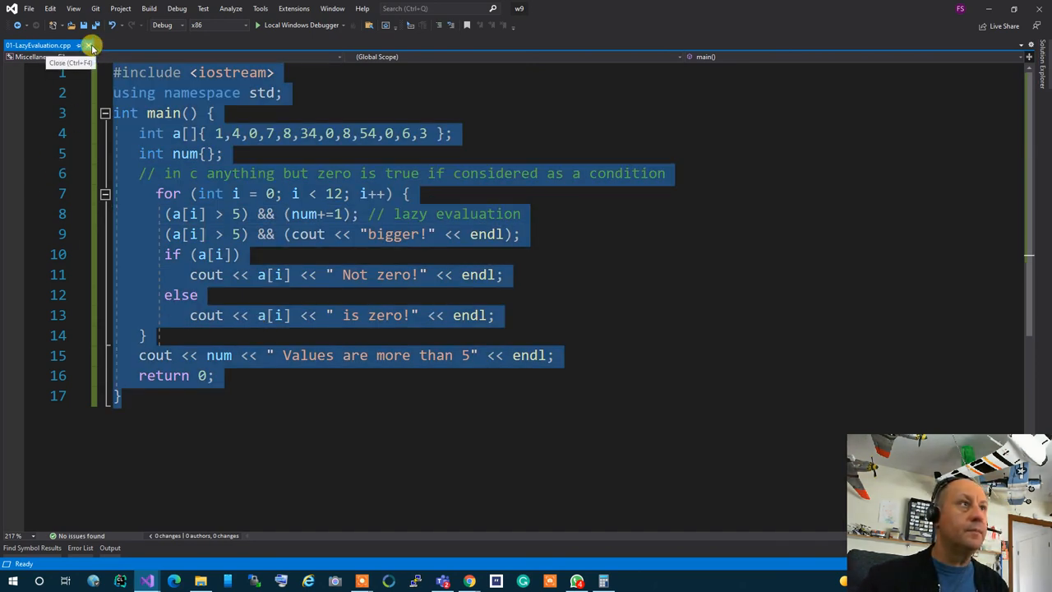
- Close 01-LazyEvaluation.cpp and reopen prg.cpp from Solution Explorer's Source Files
{"action": "left_click", "coordinate": [118, 394]}
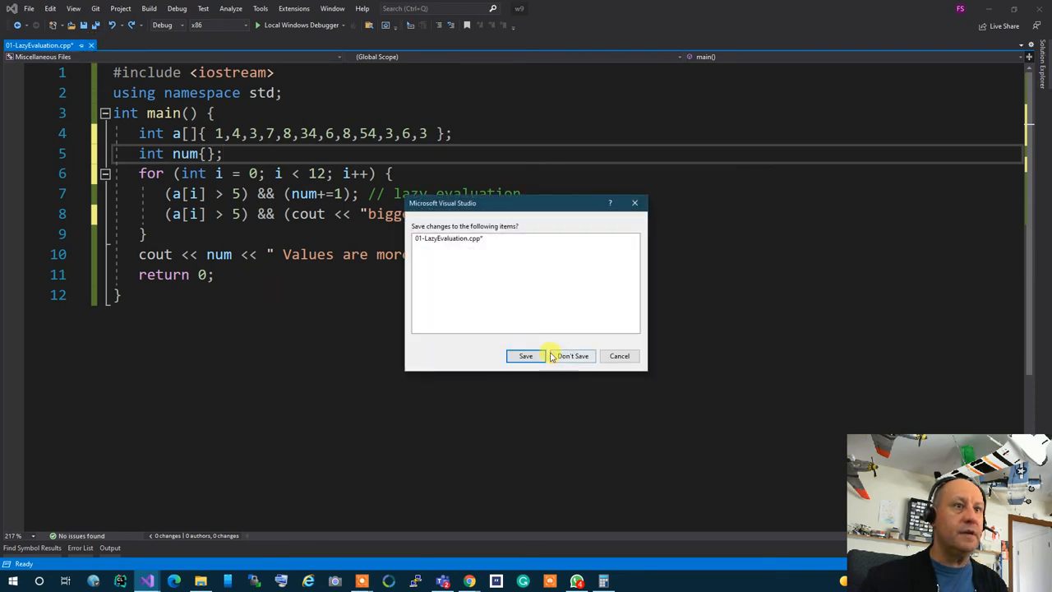
{"action": "left_click", "coordinate": [572, 355]}
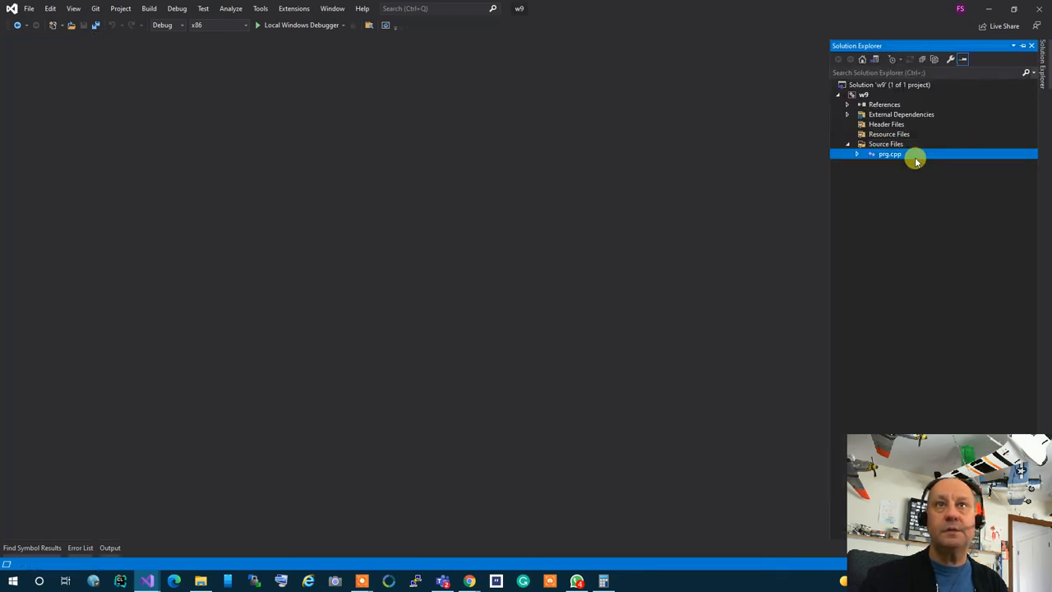
{"action": "double_click", "coordinate": [889, 155]}
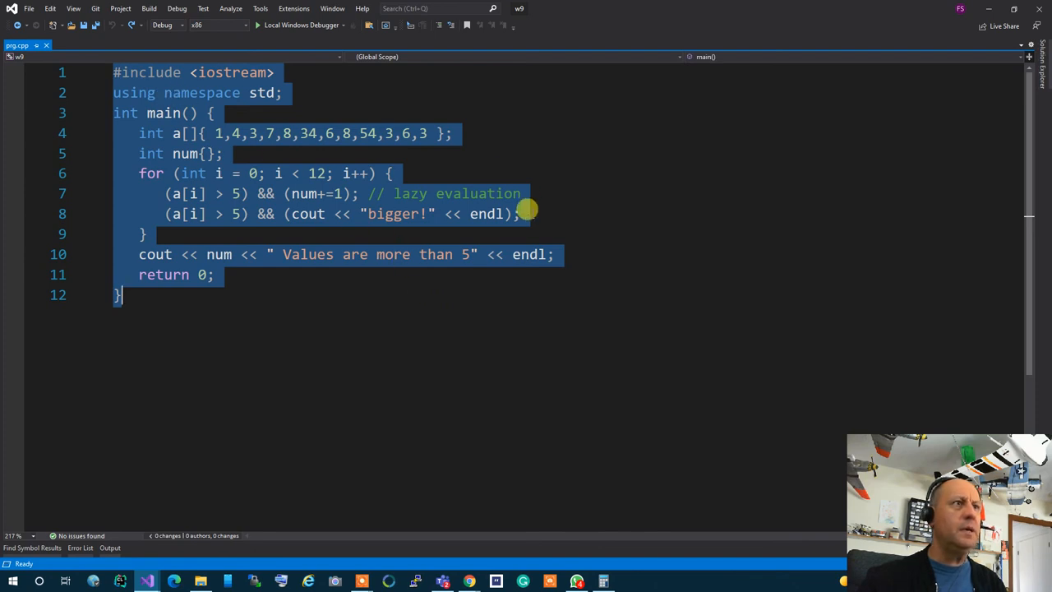
- After line 8 add if (a[i]) cout << a[i] << " not zero" << endl;
{"action": "left_click", "coordinate": [519, 214]}
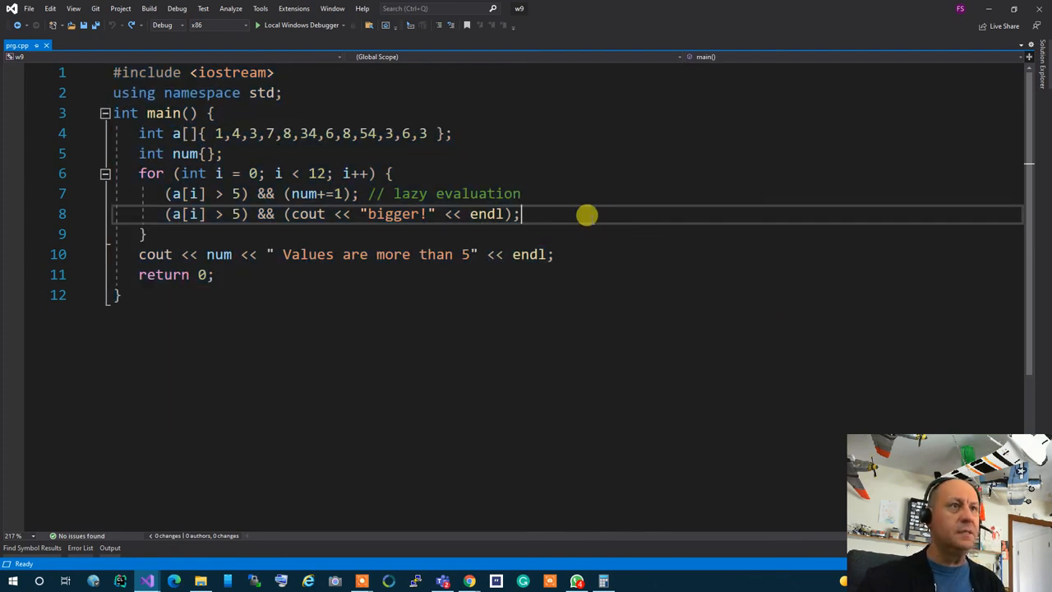
{"action": "type", "text": "if"}
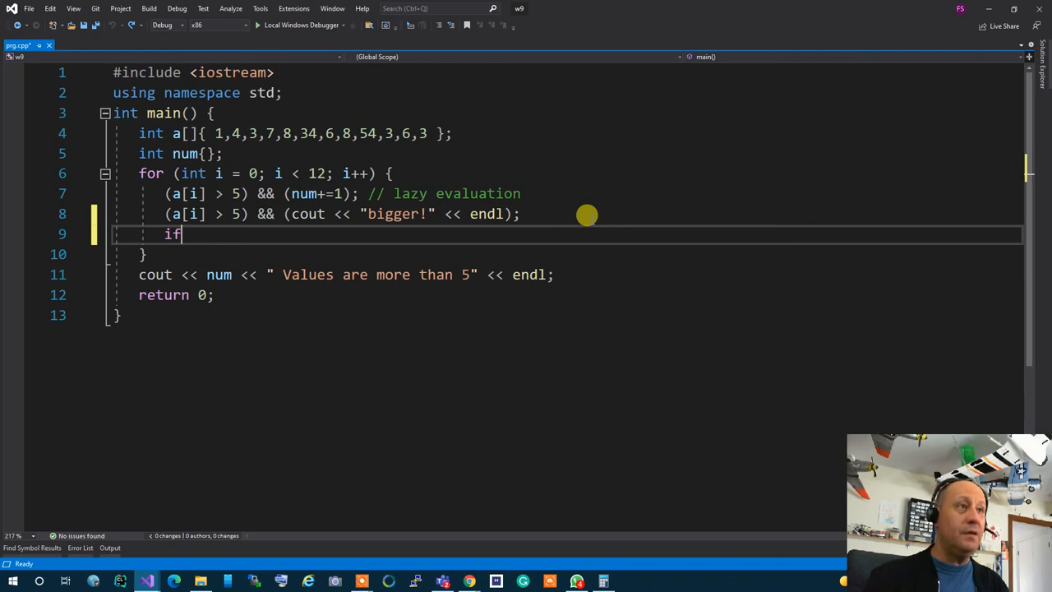
{"action": "type", "text": "(a[i])"}
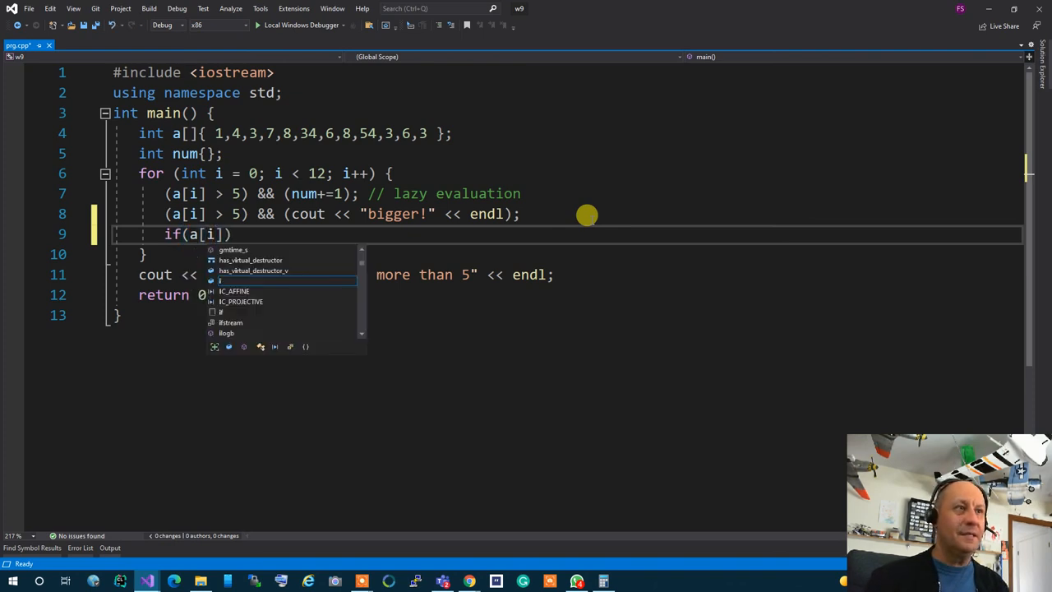
{"action": "type", "text": "cout <"}
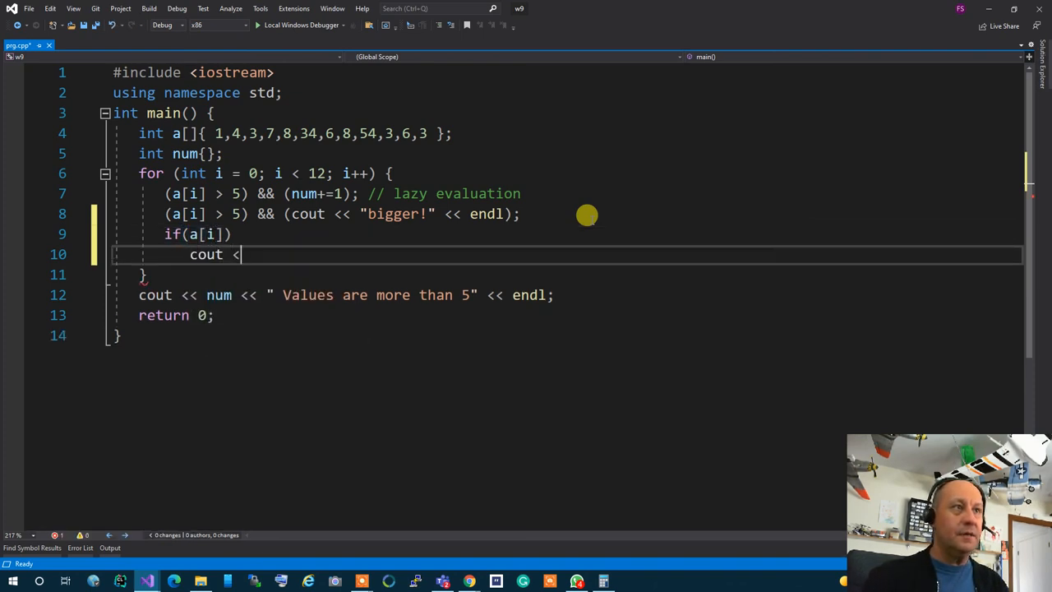
{"action": "type", "text": "a'"}
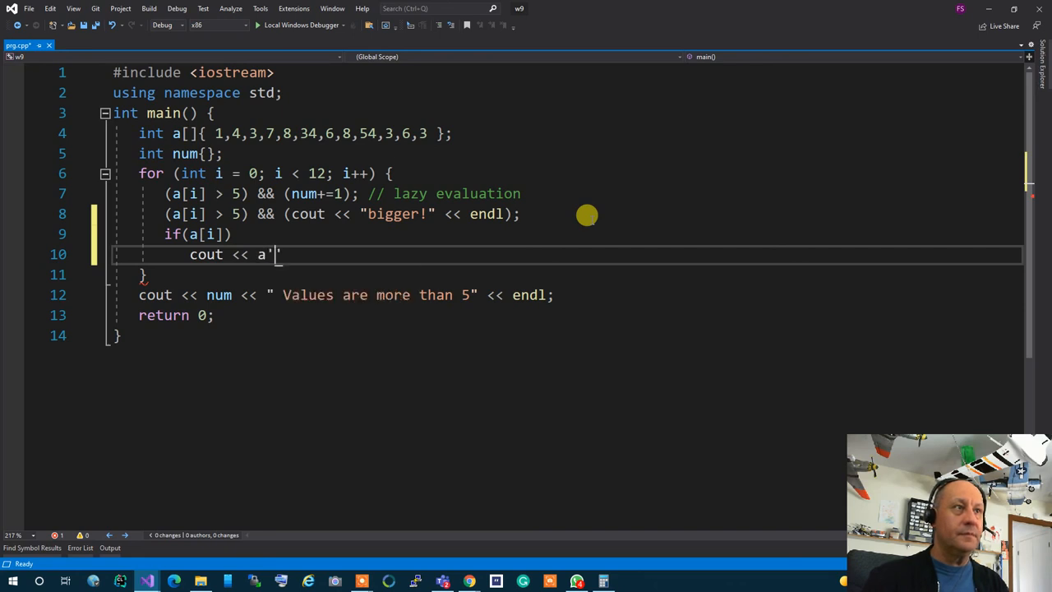
{"action": "type", "text": "i]"}
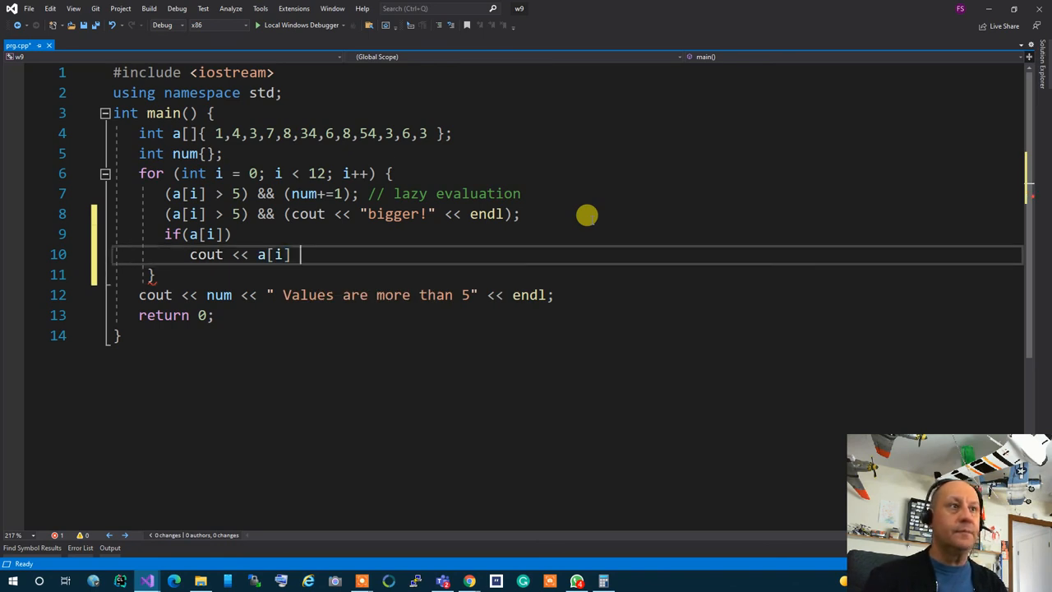
{"action": "type", "text": "<< \" not \""}
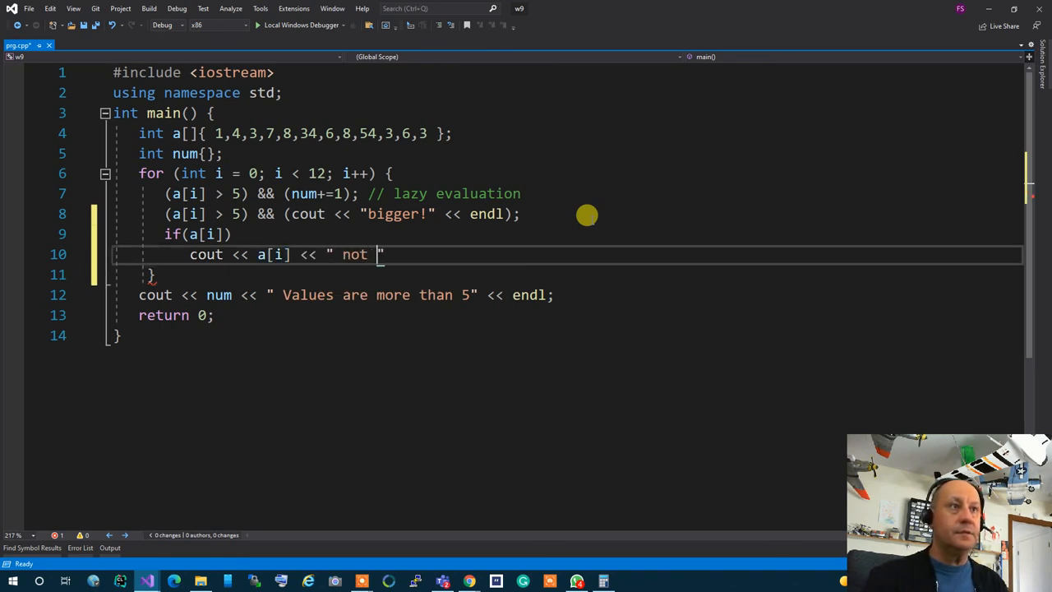
{"action": "type", "text": "zero\" e,, e"}
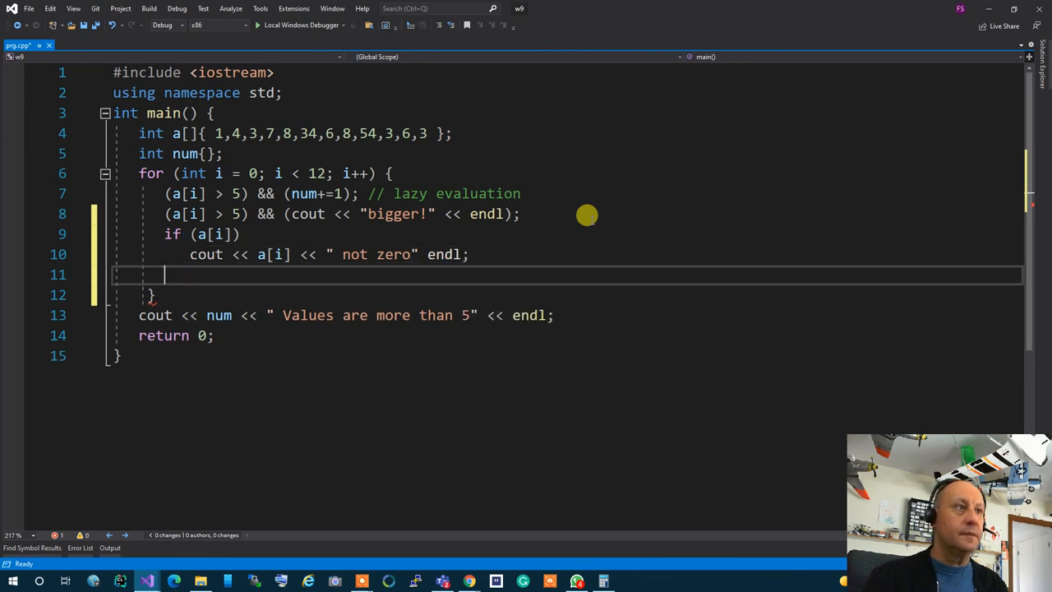
- Add the else branch cout << a[i] << " is zero" << endl;
{"action": "type", "text": "else"}
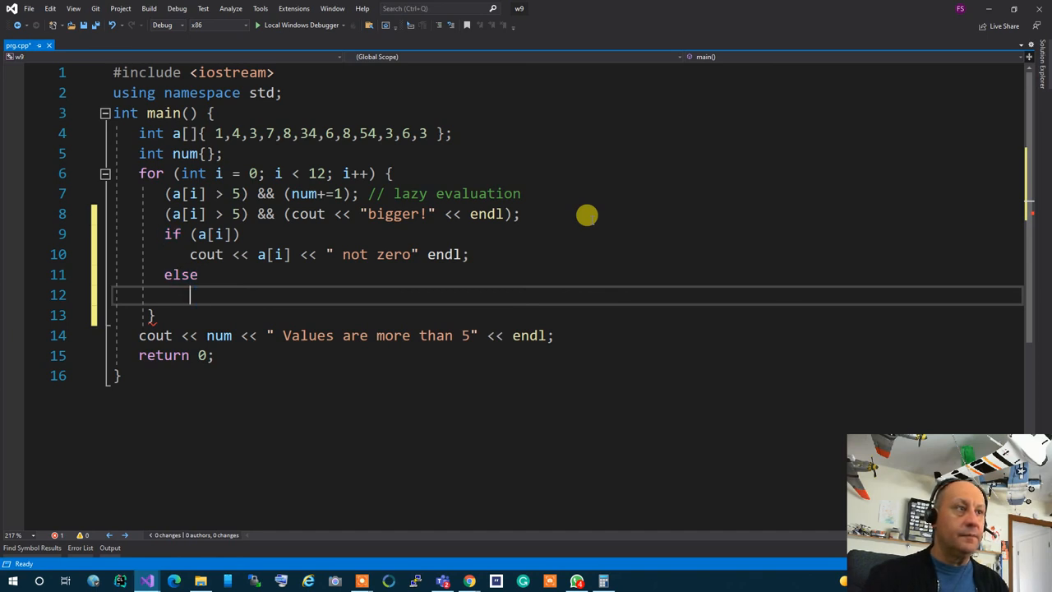
{"action": "type", "text": "cout << a"}
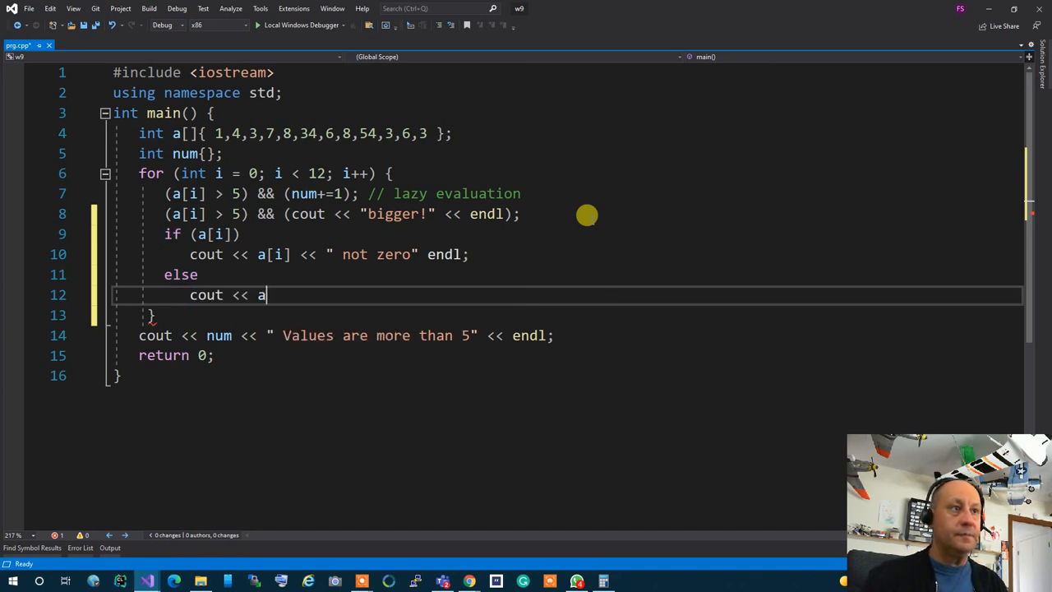
{"action": "type", "text": "[]"}
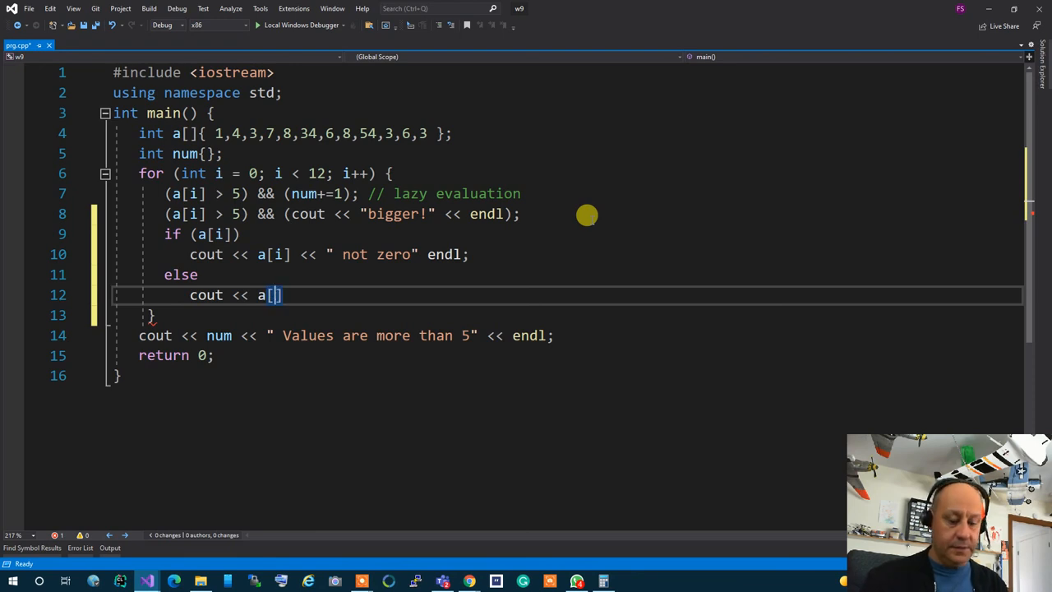
{"action": "type", "text": "i"}
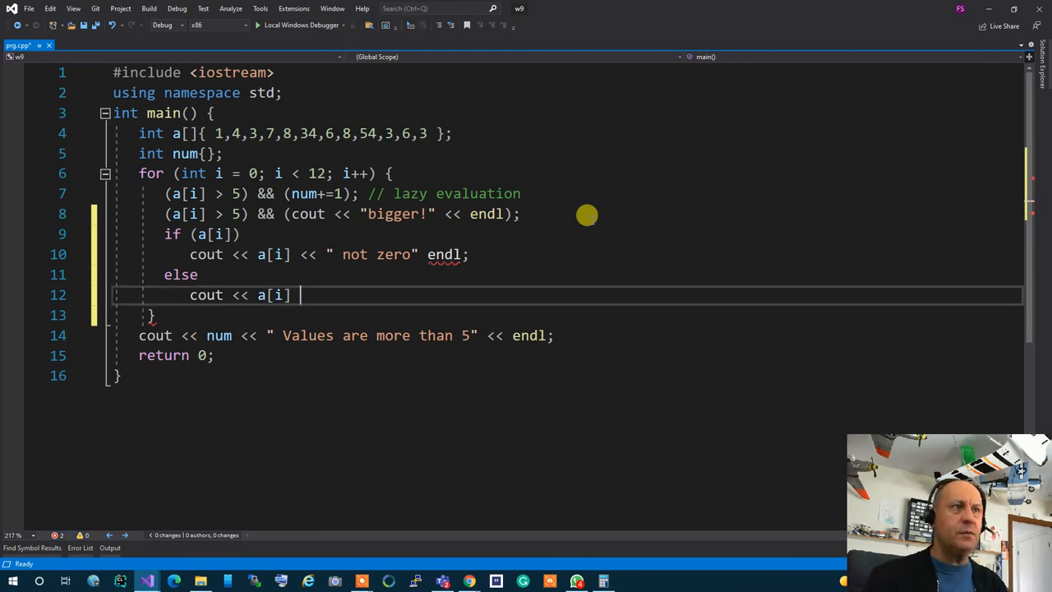
{"action": "type", "text": "<< \" \""}
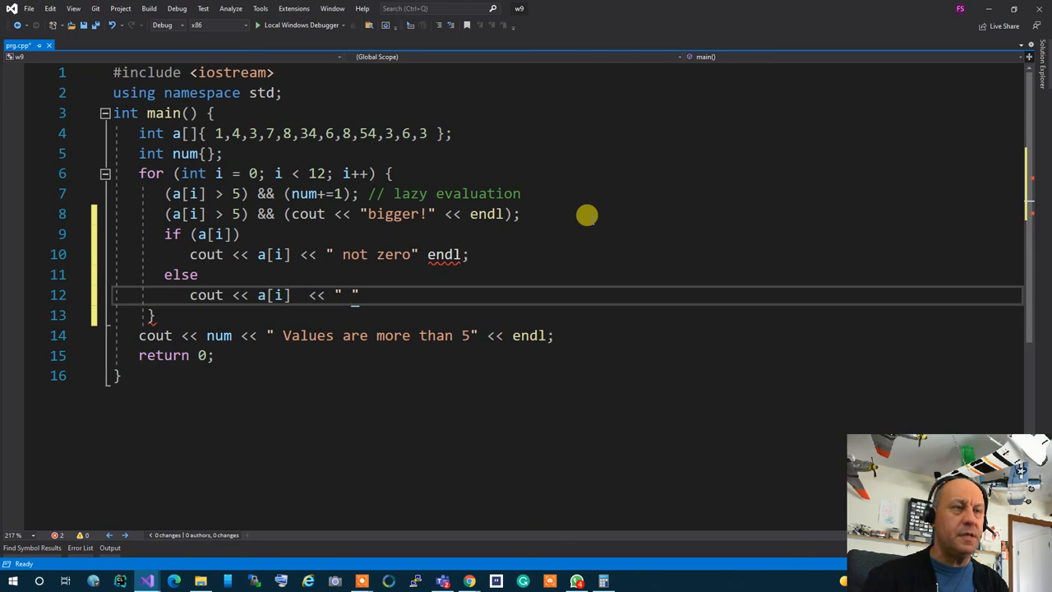
{"action": "type", "text": "is zero"}
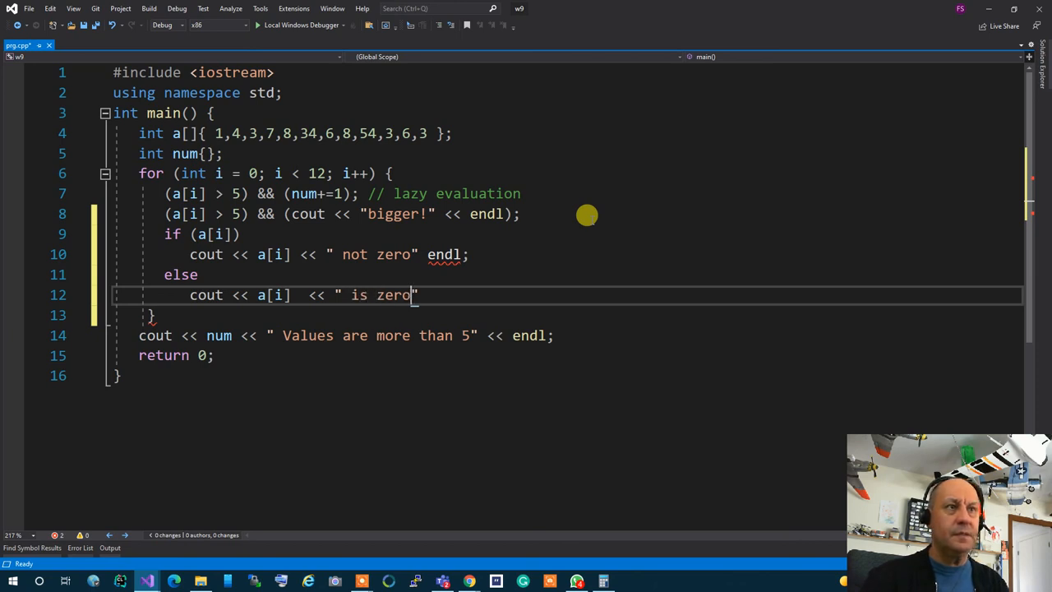
{"action": "type", "text": "<< endl;"}
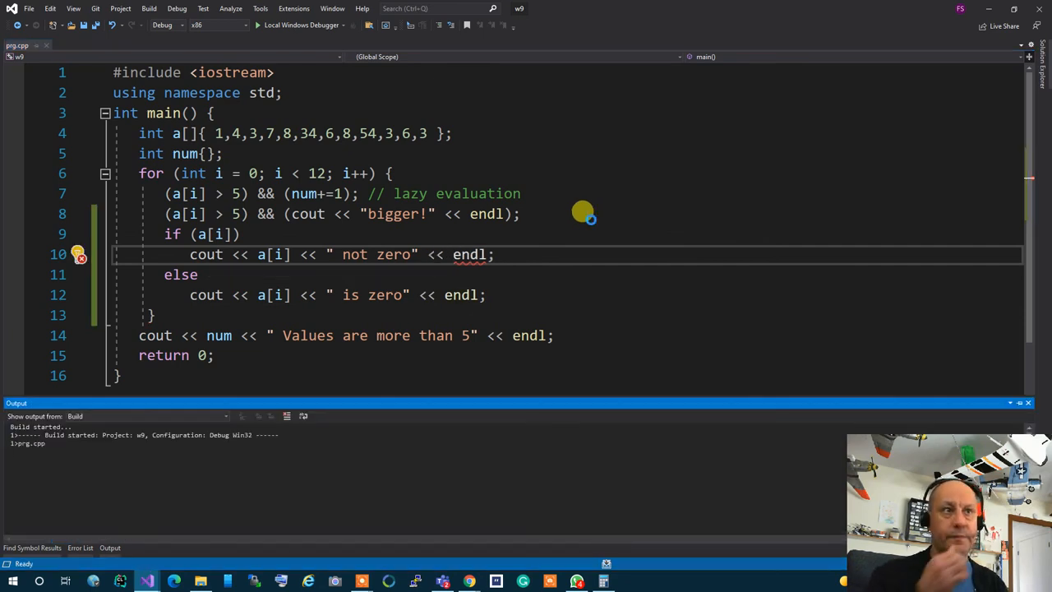
- Run the program, rerun after putting three zeros in the array to see "is zero" output, and close the console
{"action": "left_click", "coordinate": [256, 25]}
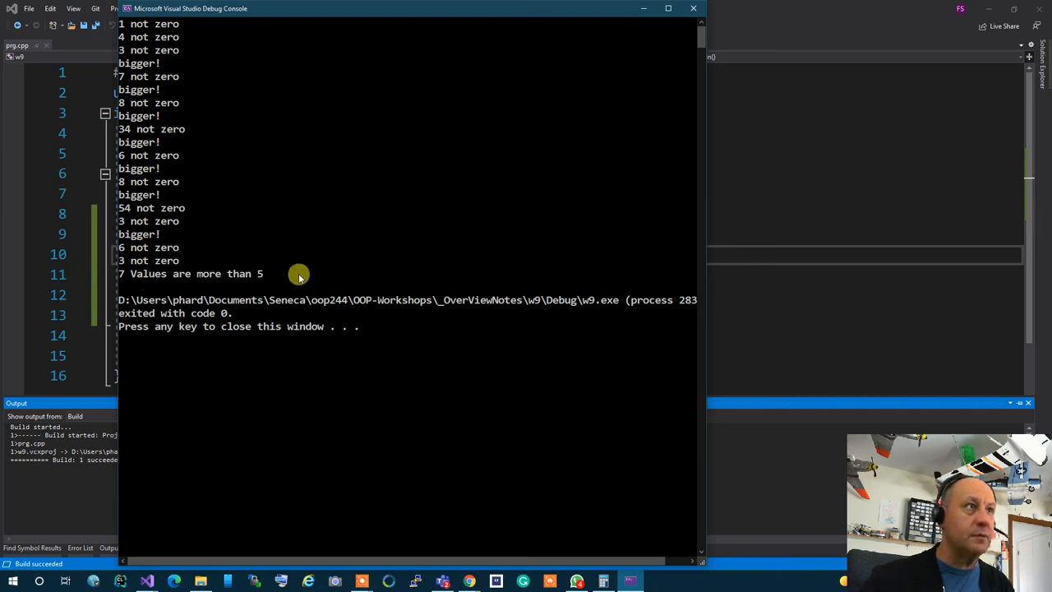
{"action": "mouse_move", "coordinate": [135, 273]}
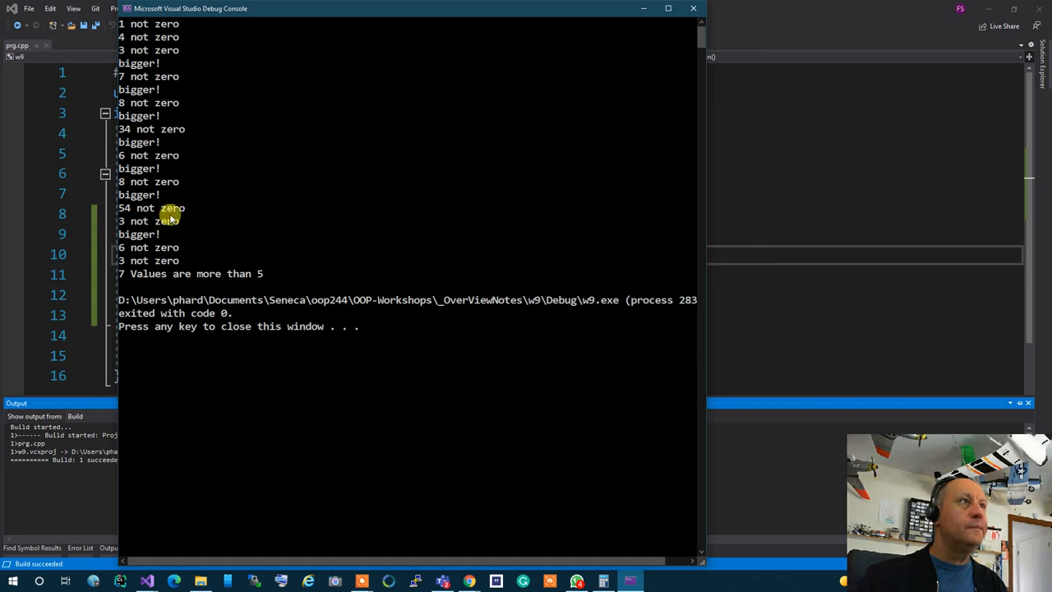
{"action": "mouse_move", "coordinate": [157, 214]}
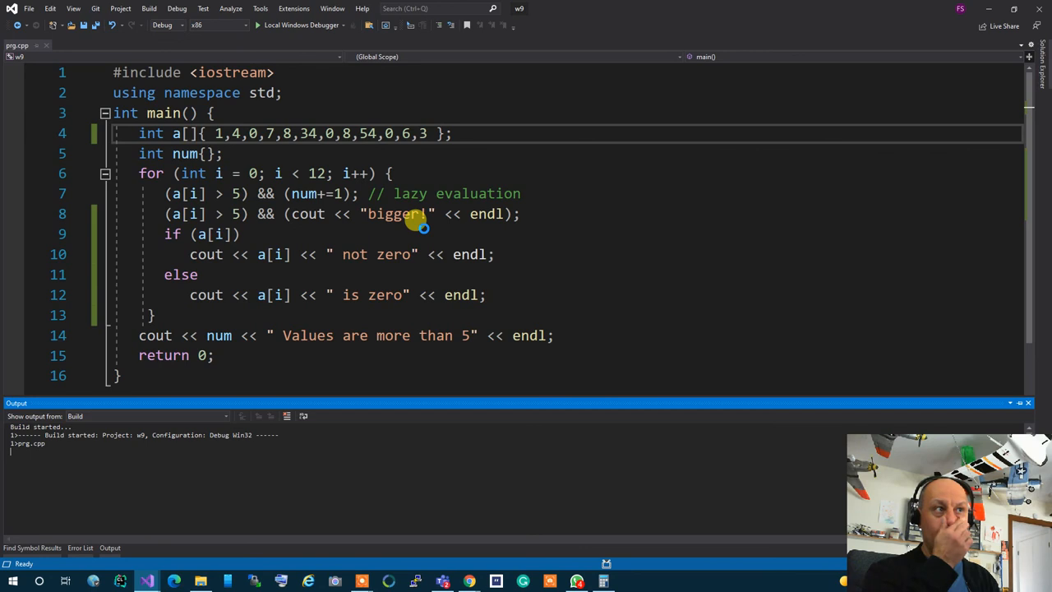
{"action": "left_click", "coordinate": [257, 25]}
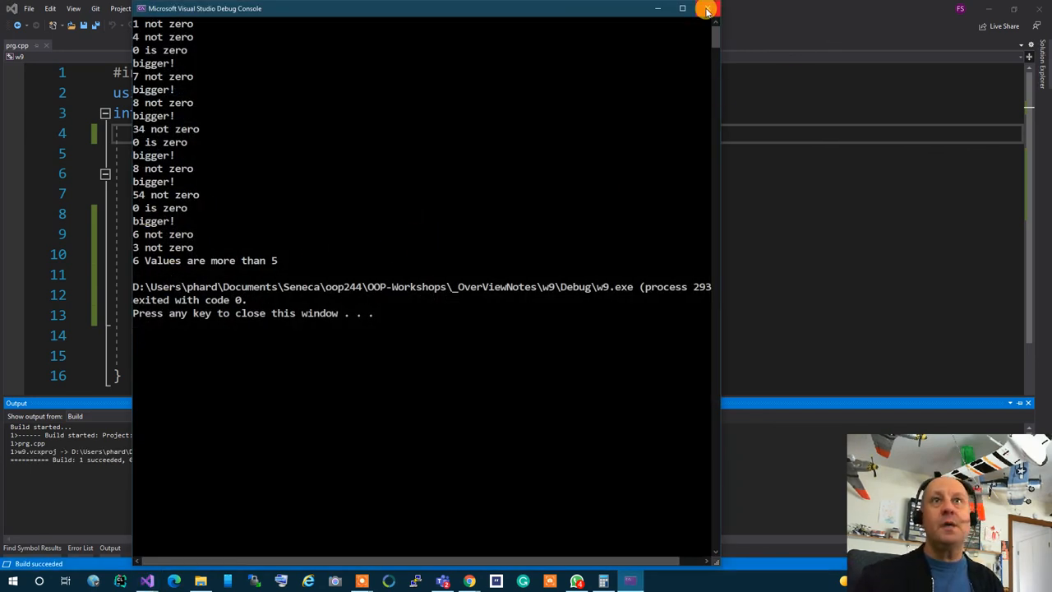
{"action": "left_click", "coordinate": [704, 10]}
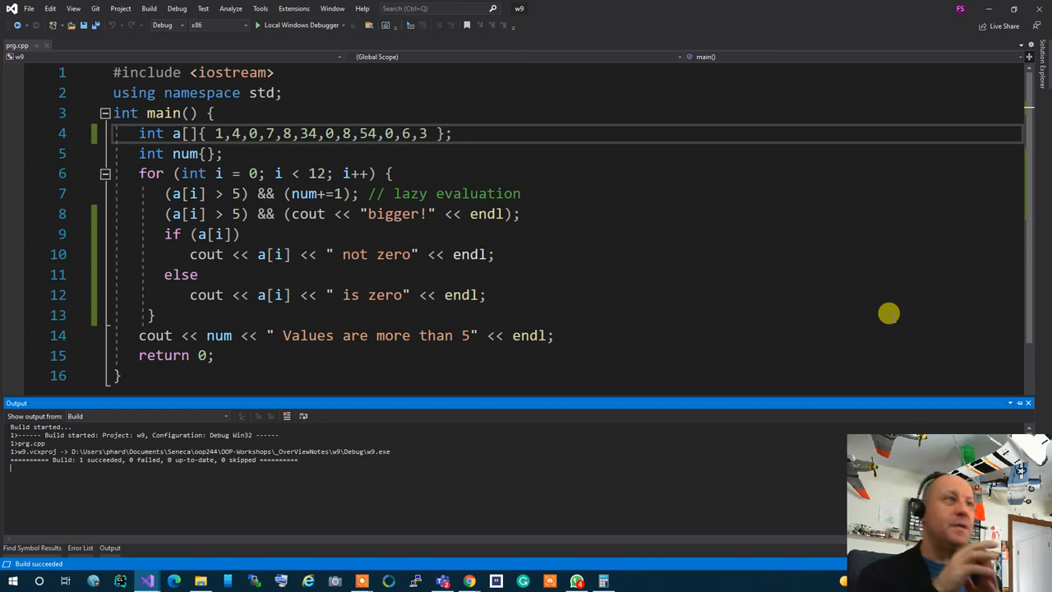
{"action": "mouse_move", "coordinate": [667, 263]}
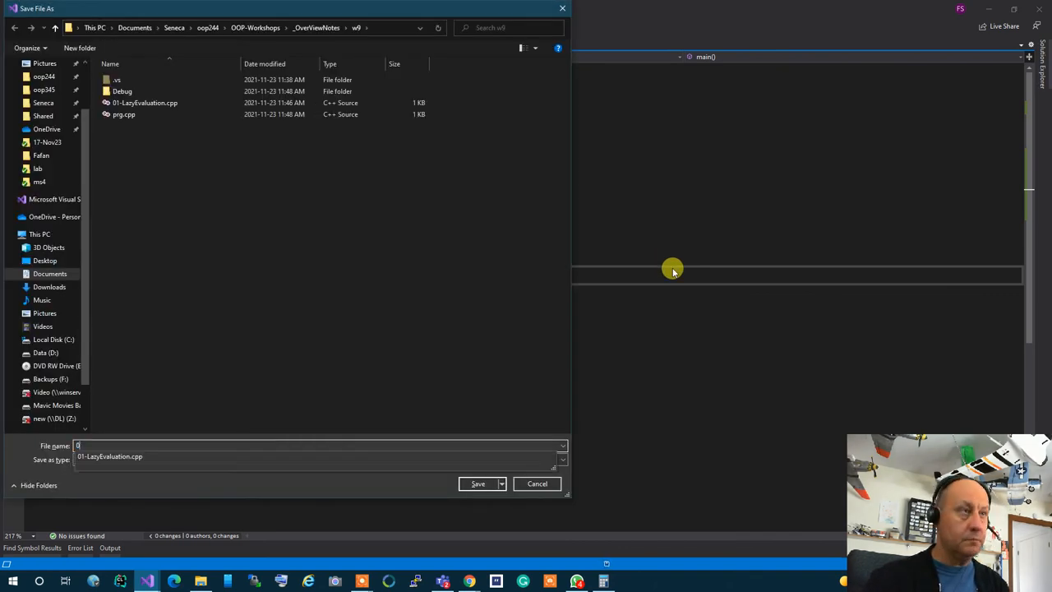
- Save the program as a new file with a 02- prefix, 02-AnythingButZeroIsTrue.cpp, in the w9 folder
{"action": "type", "text": "02-AnythingButZeroIstrue.cpp"}
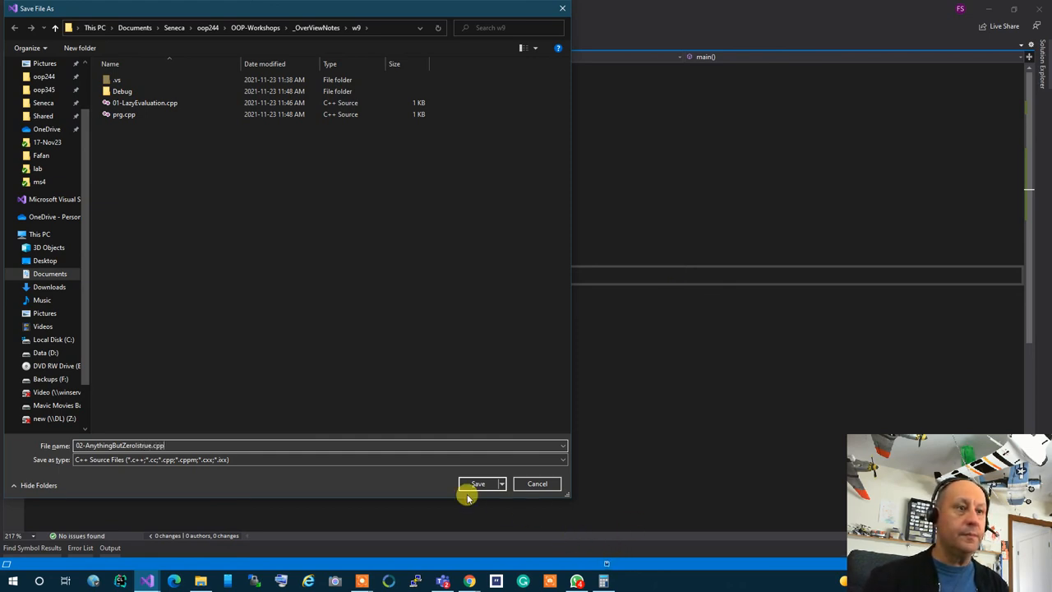
{"action": "left_click", "coordinate": [477, 483]}
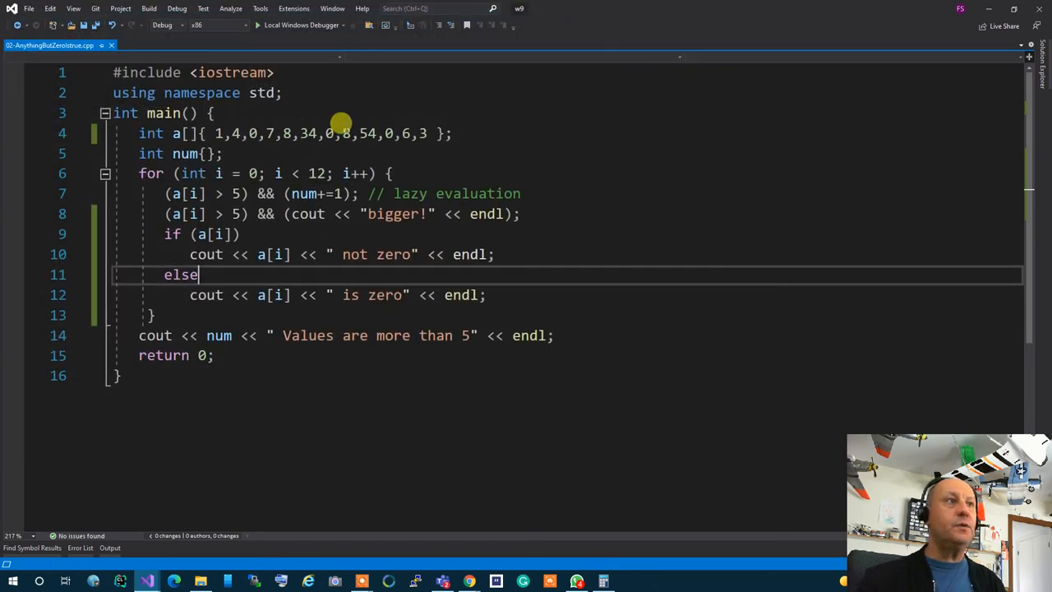